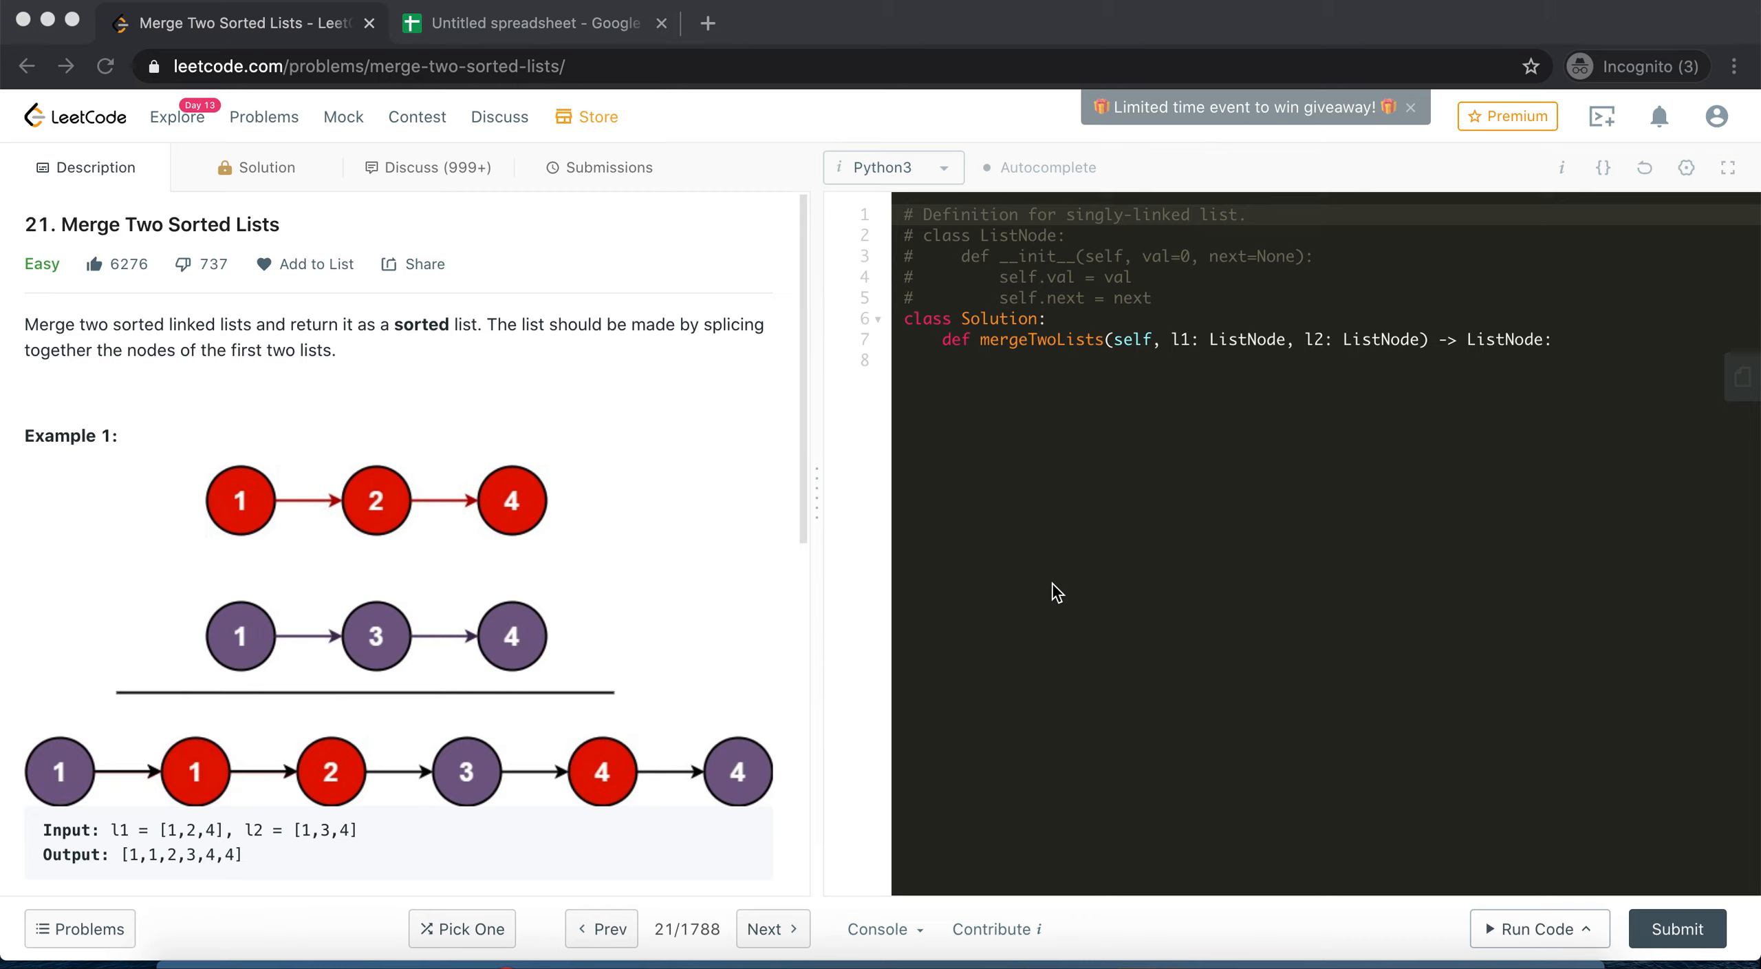
{"action": "mouse_move", "coordinate": [301, 713]}
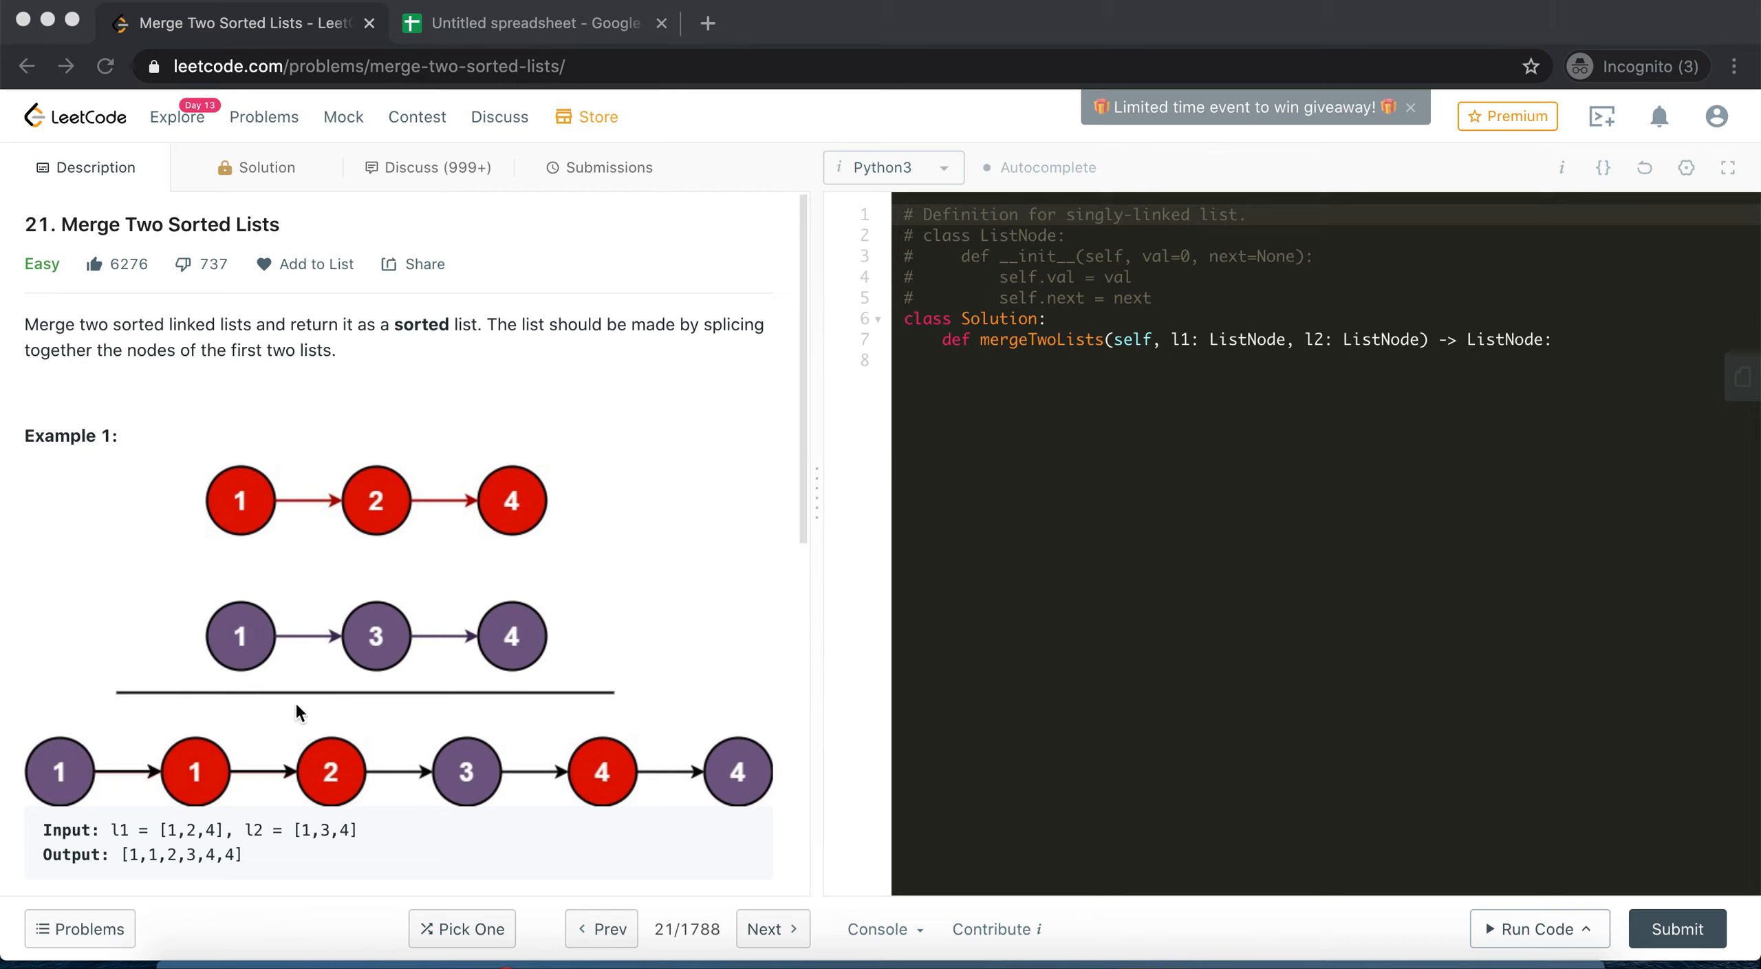
Show the Sheets diagram, pointing through L1 (1, 2, 4), L2 (1, 3, 4) and the empty Merged row
{"action": "scroll", "scroll_direction": "down", "scroll_amount": 3}
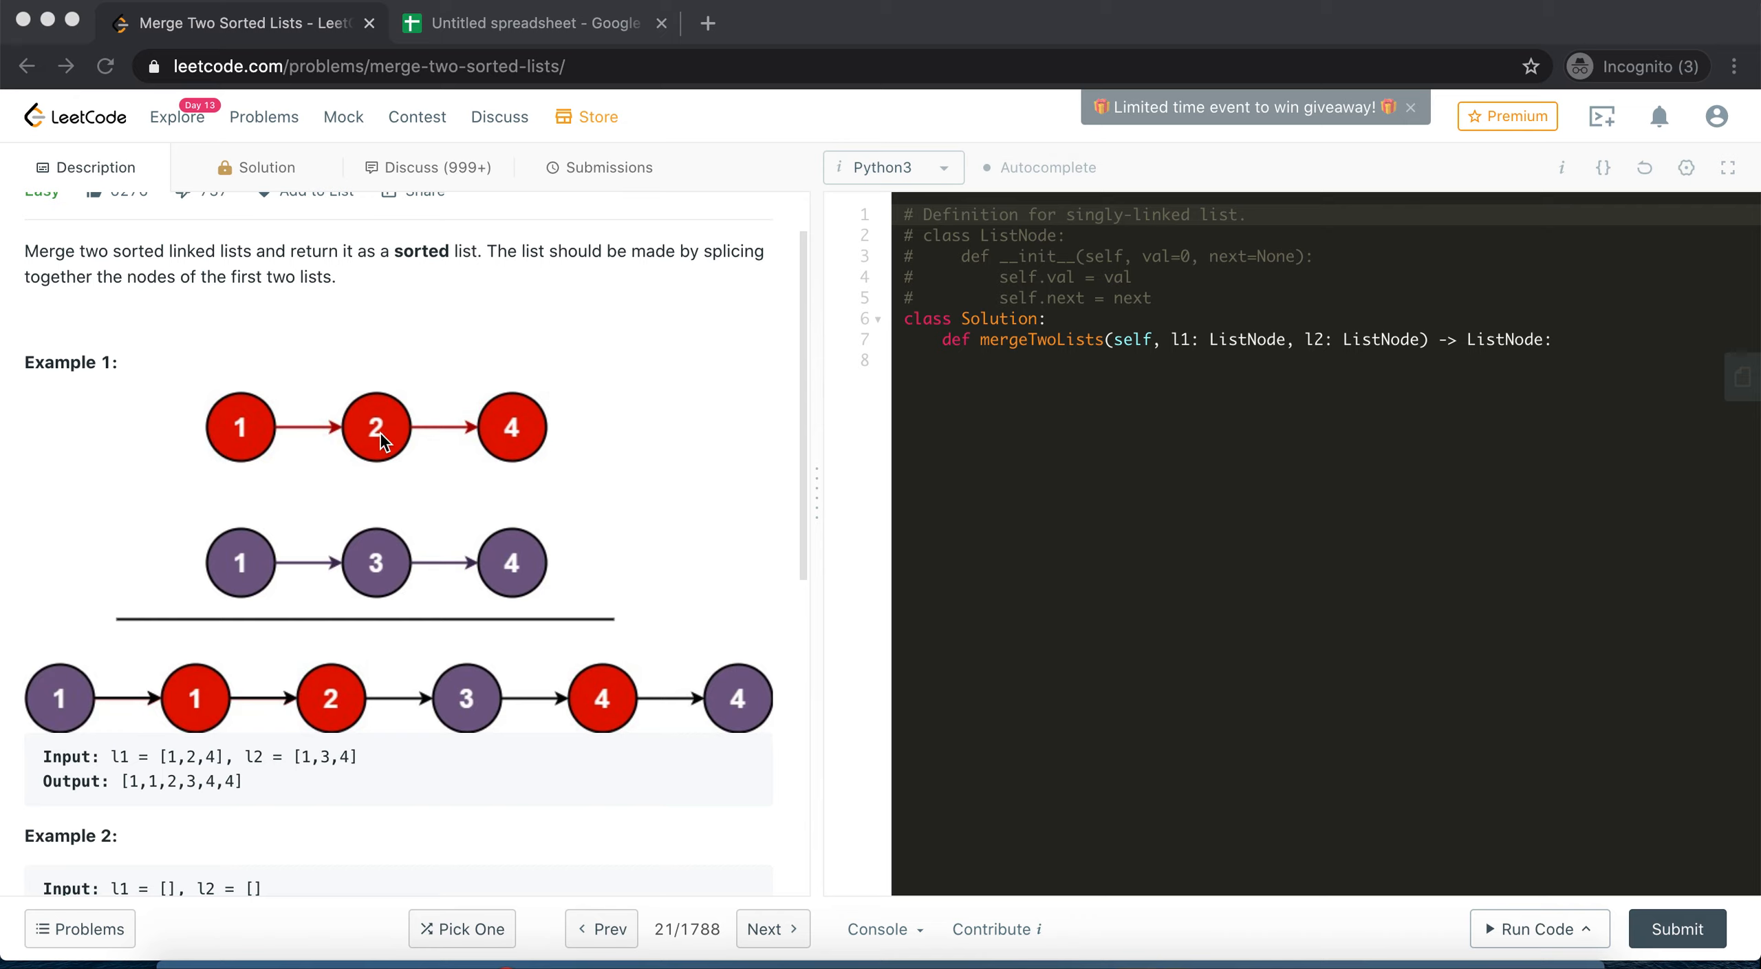
{"action": "mouse_move", "coordinate": [354, 437]}
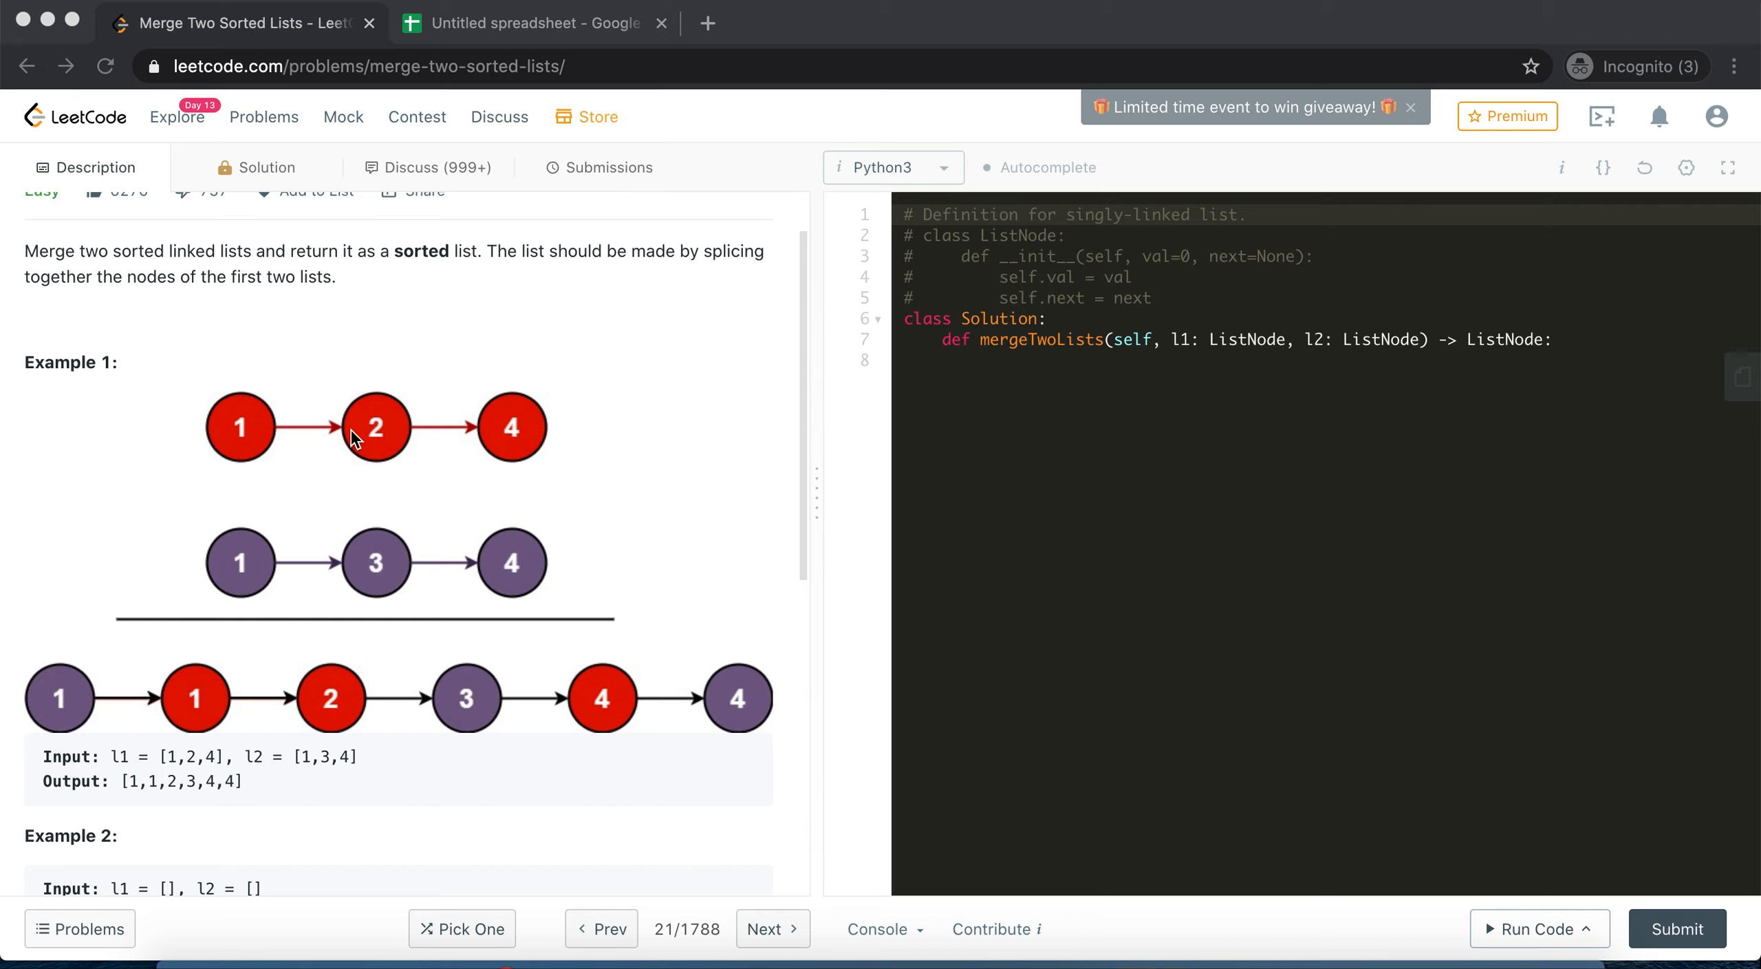
{"action": "mouse_move", "coordinate": [225, 461]}
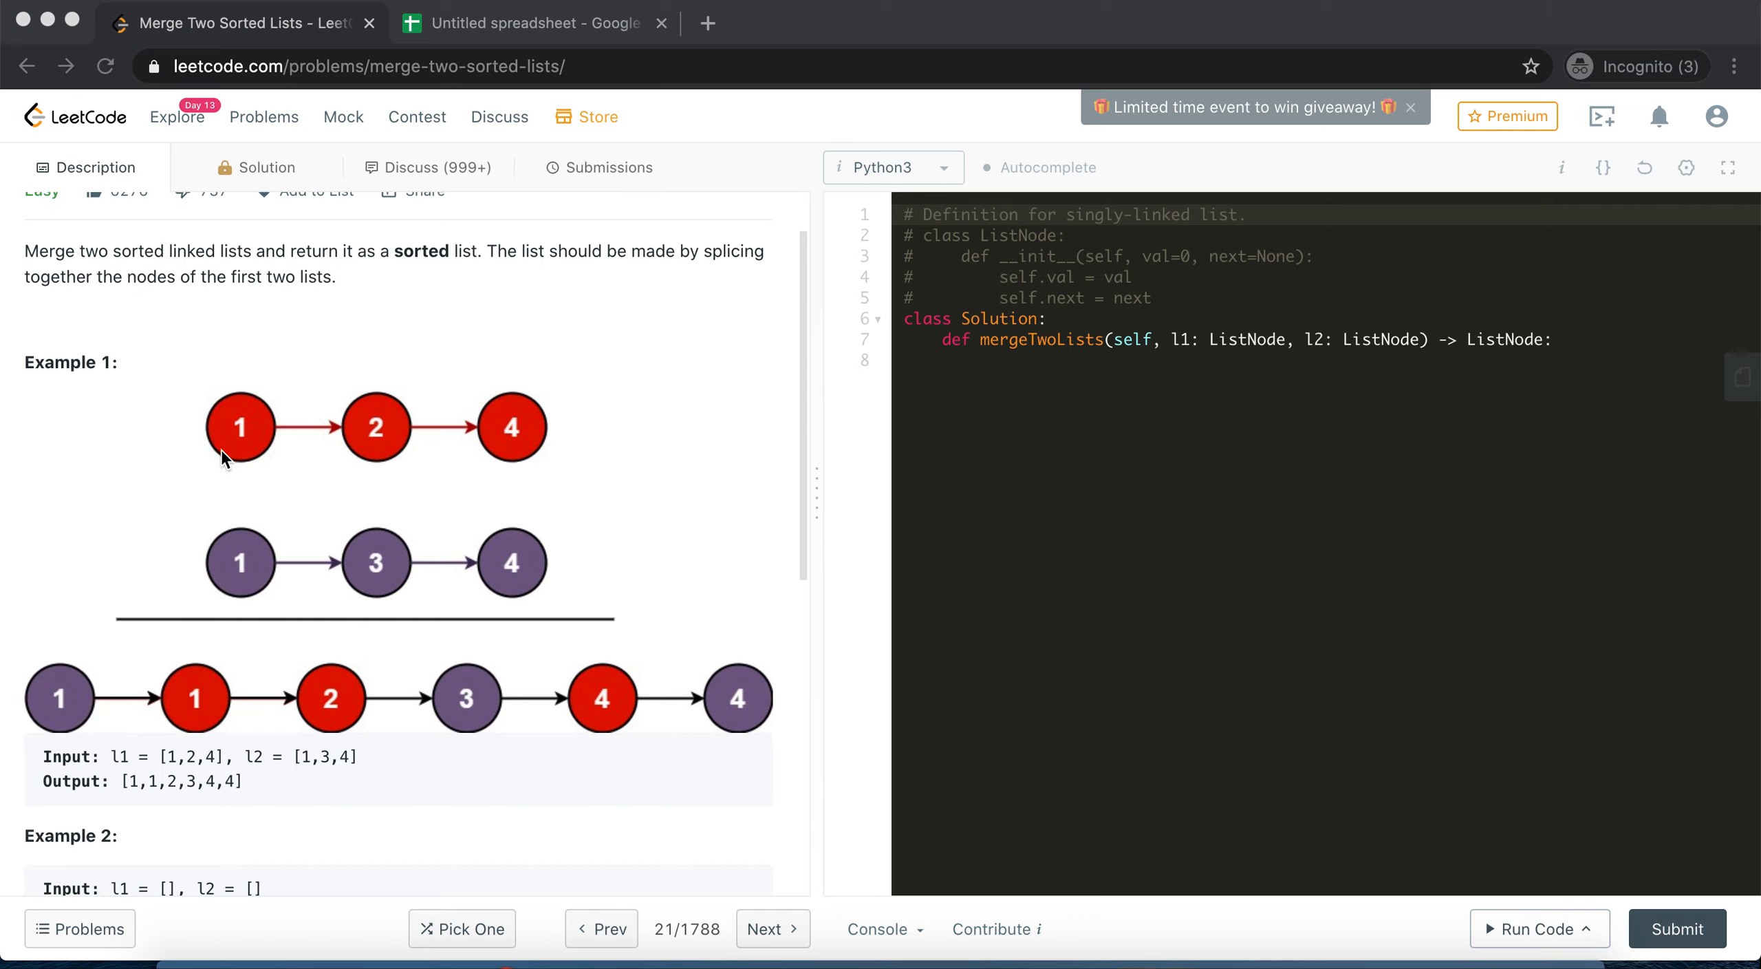
{"action": "mouse_move", "coordinate": [248, 547]}
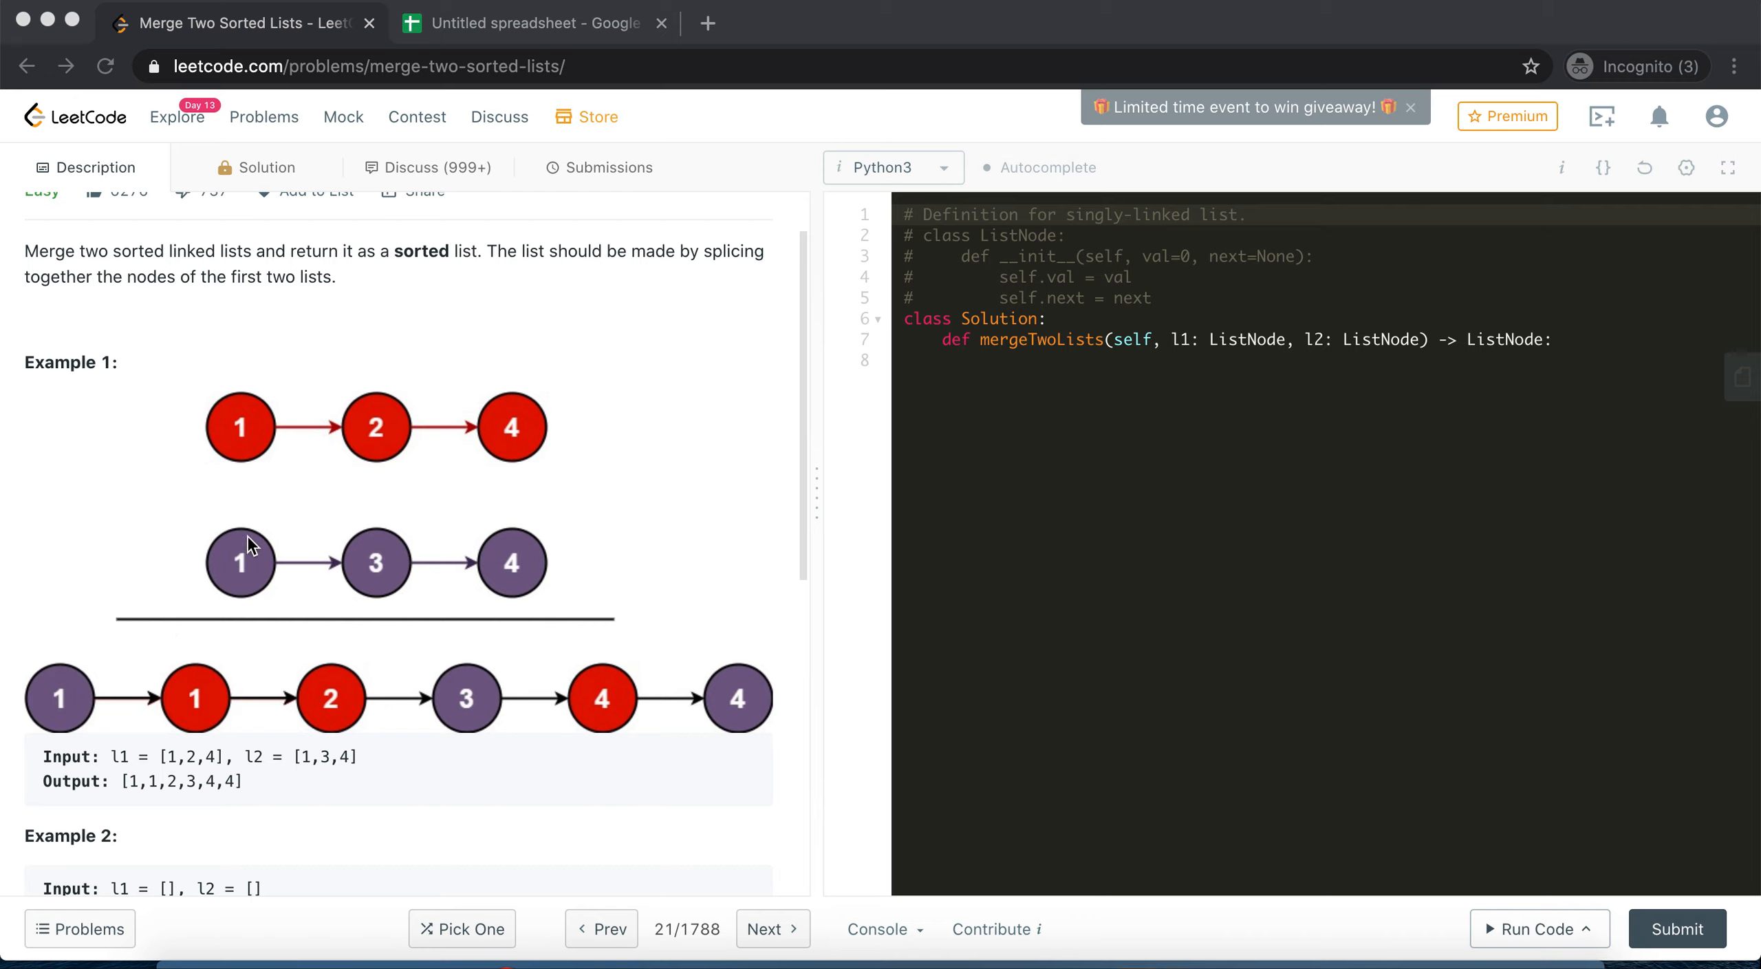
{"action": "mouse_move", "coordinate": [241, 509]}
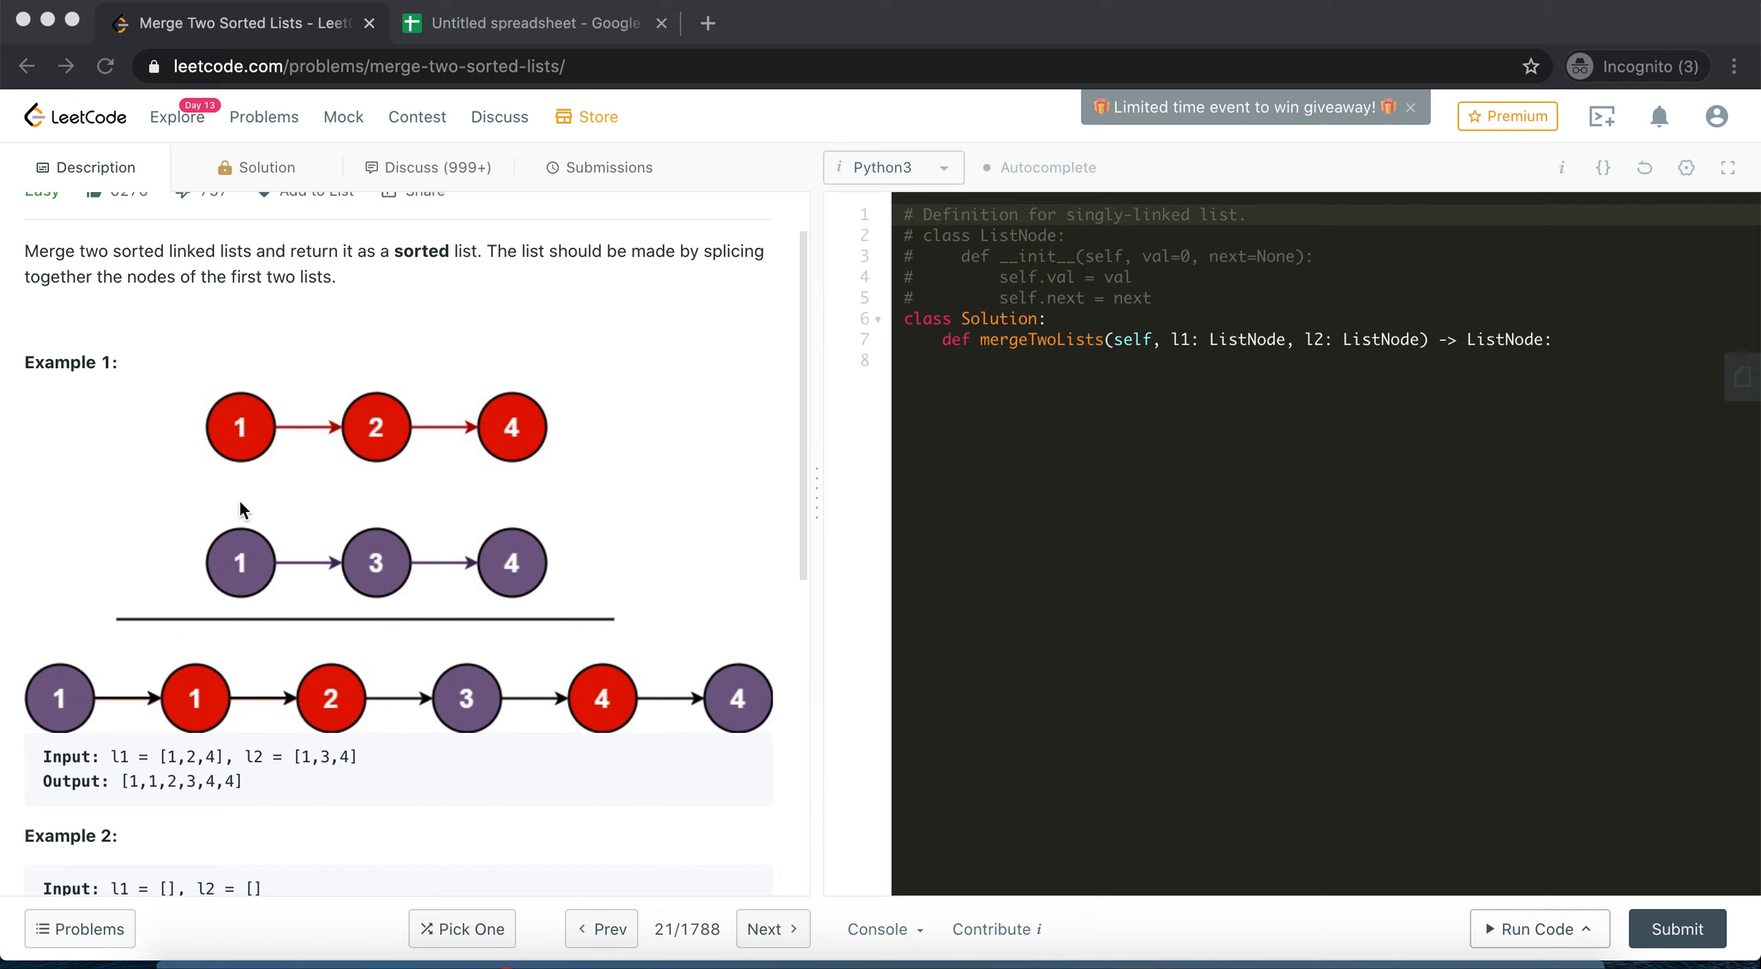
{"action": "mouse_move", "coordinate": [109, 709]}
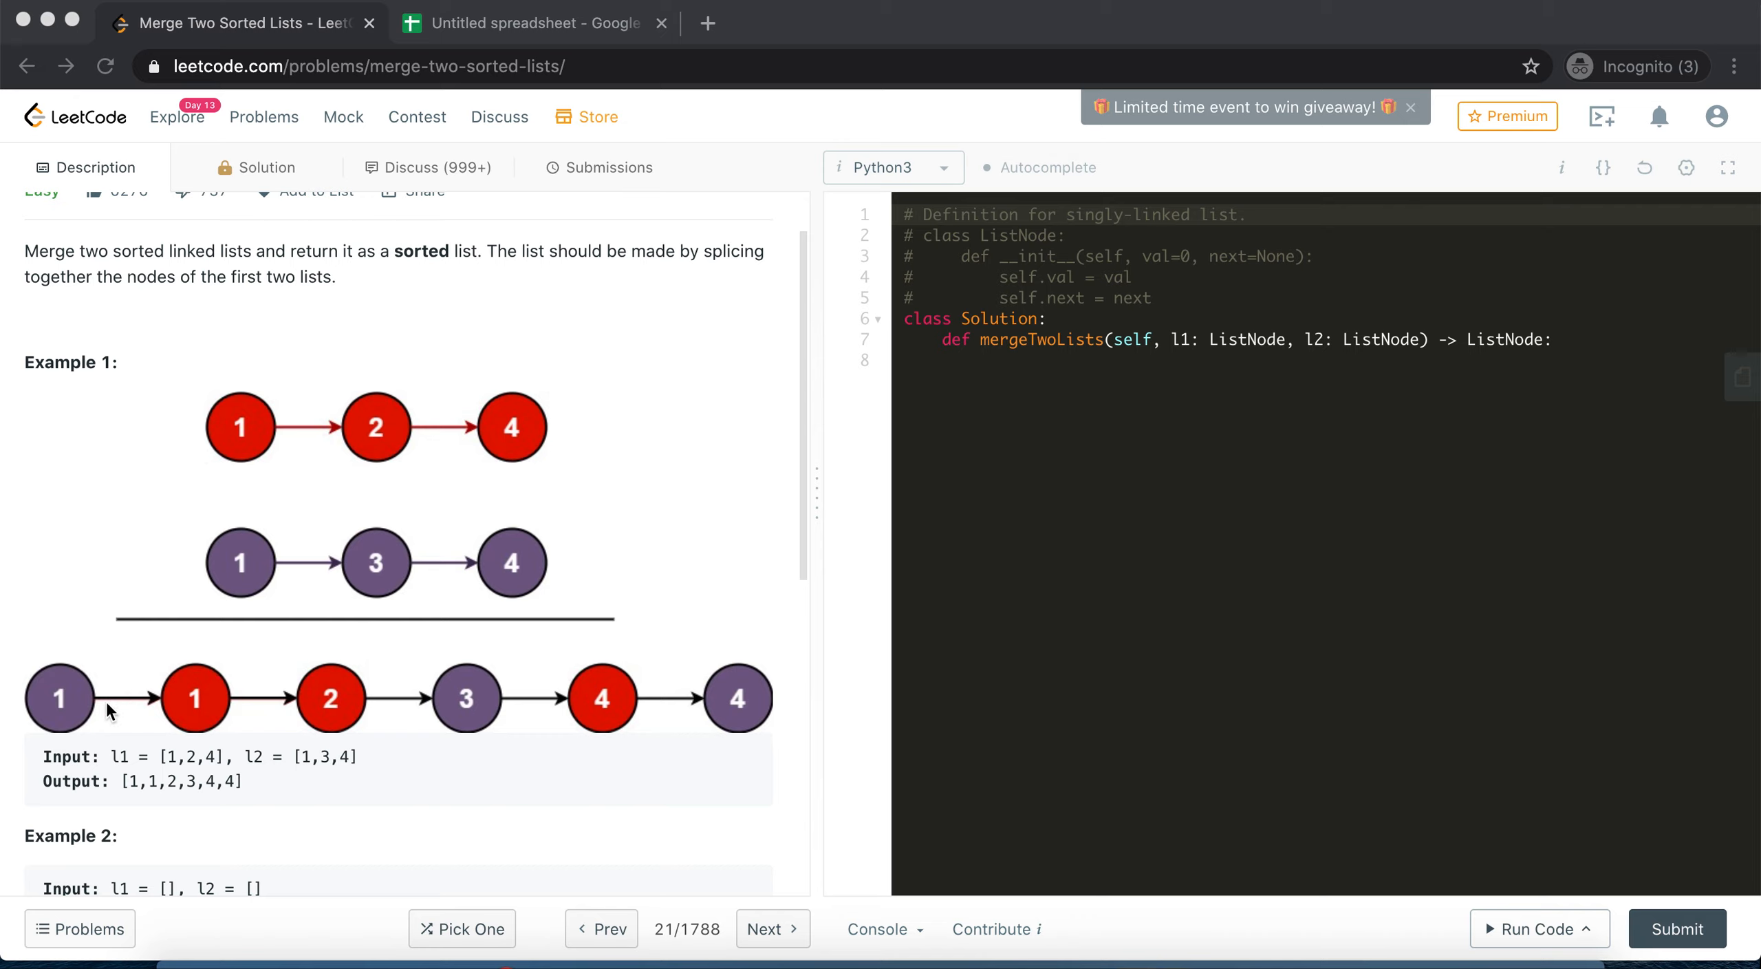
{"action": "mouse_move", "coordinate": [188, 715]}
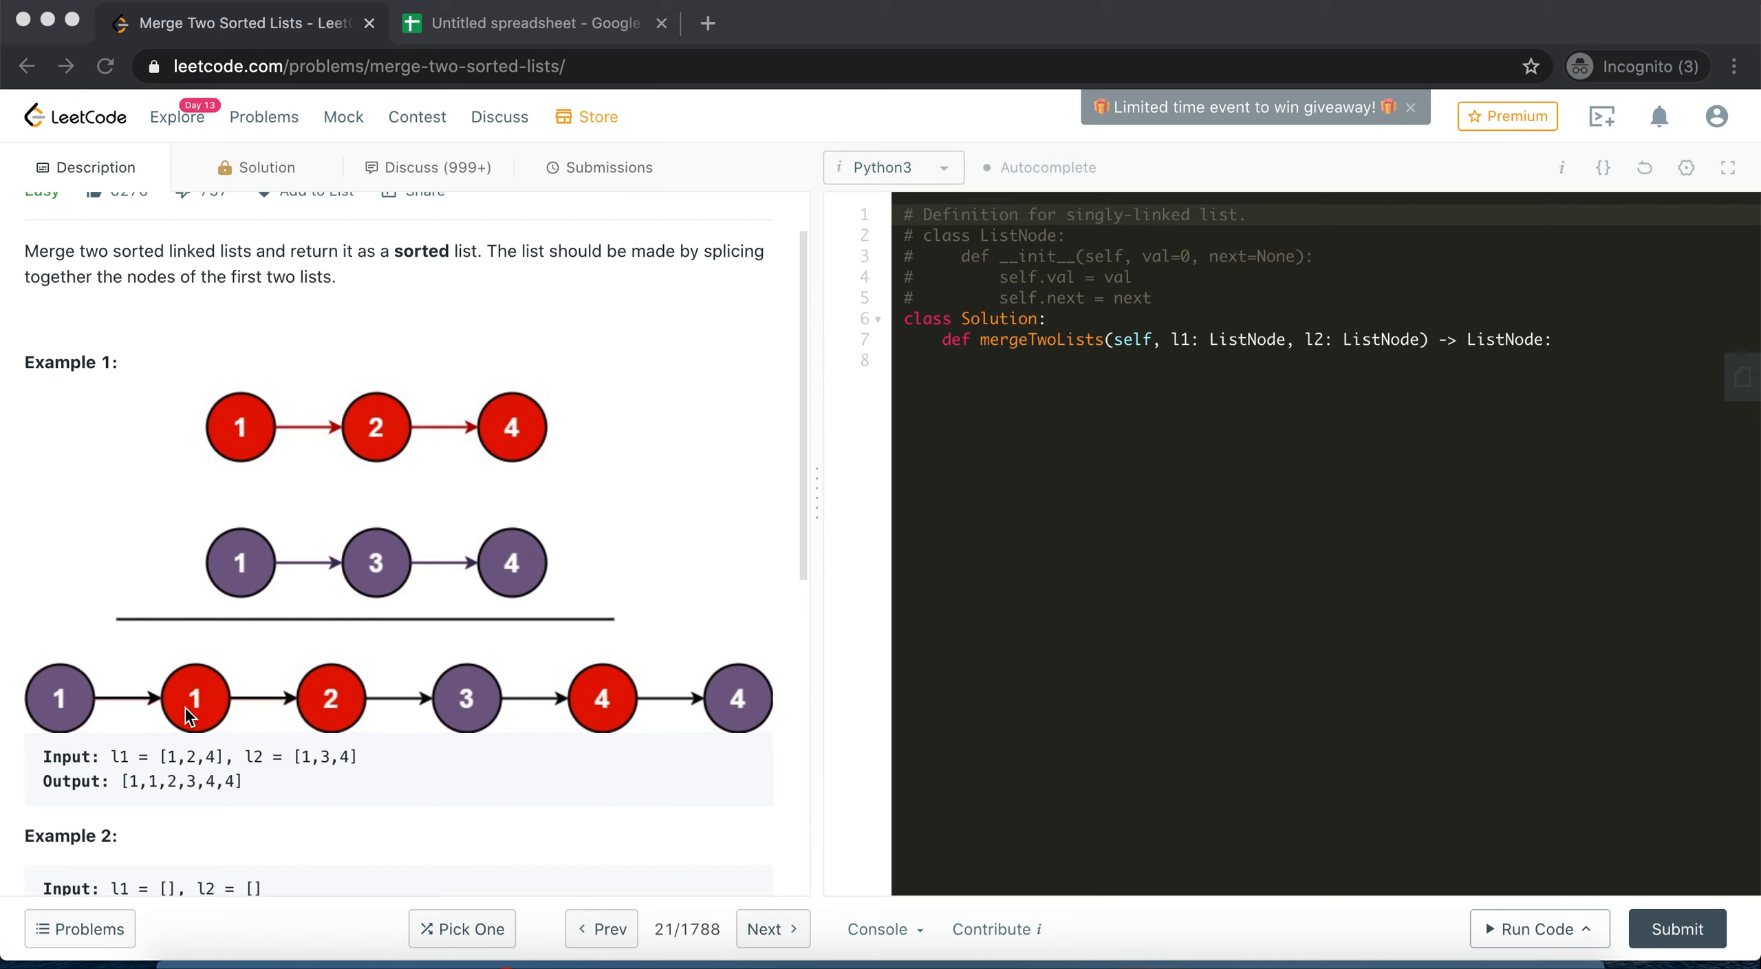
{"action": "mouse_move", "coordinate": [380, 682]}
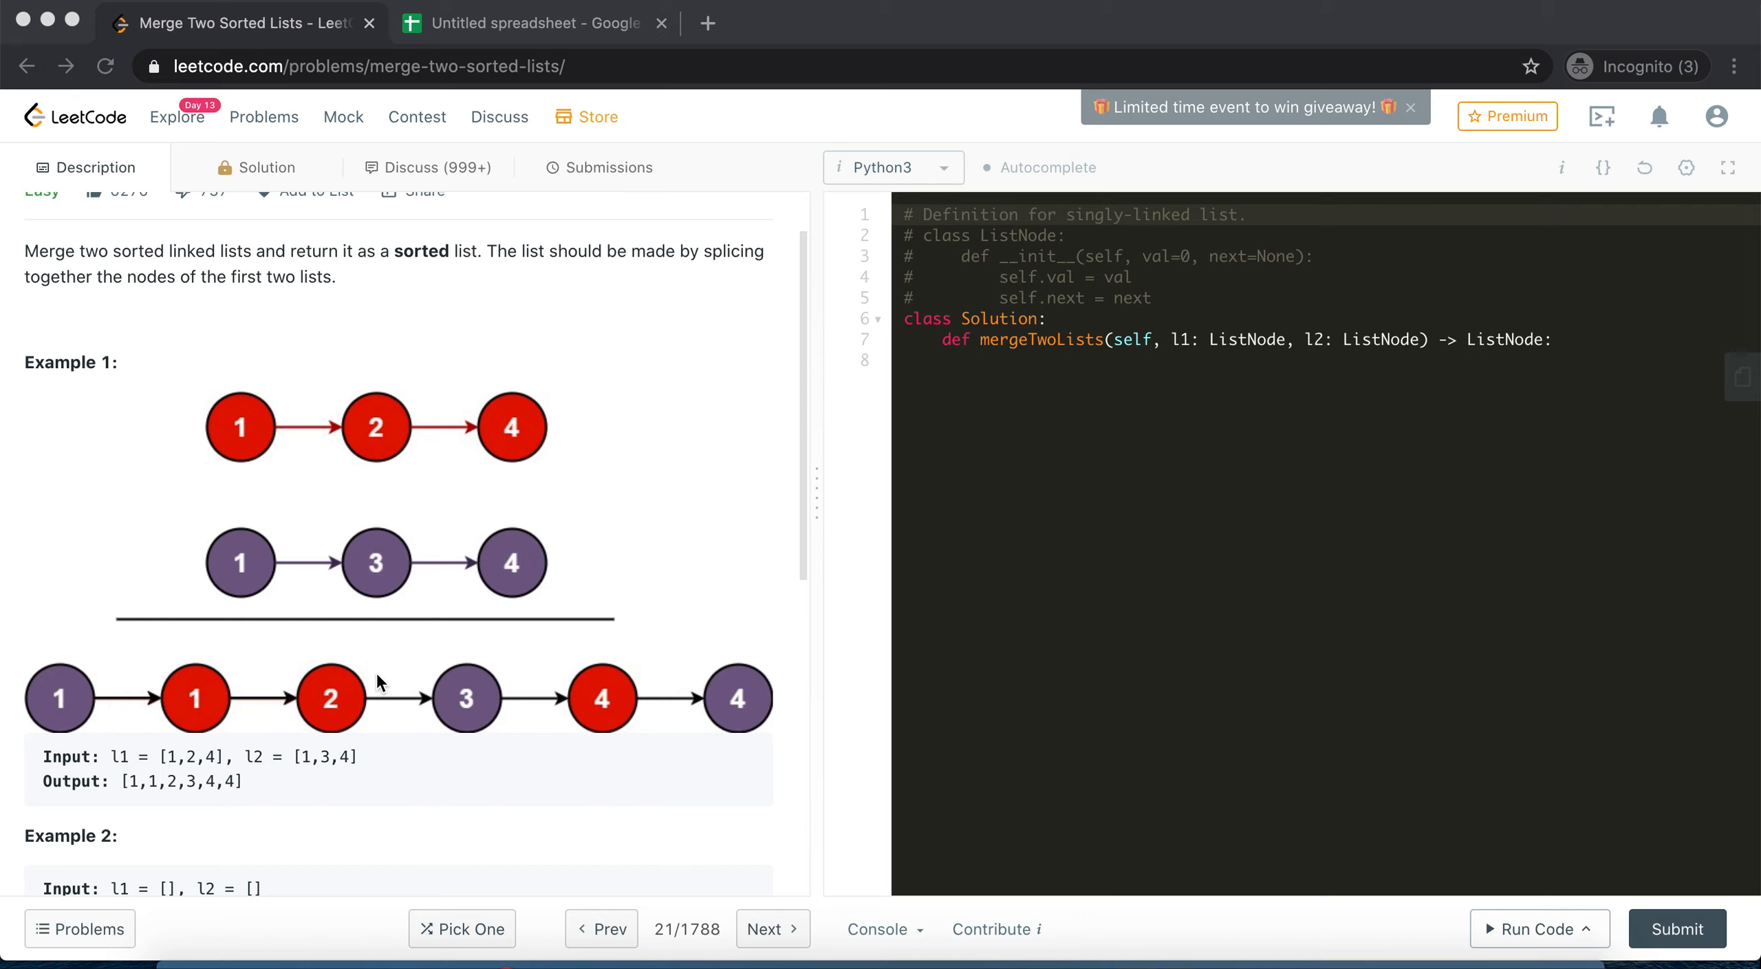
{"action": "mouse_move", "coordinate": [741, 723]}
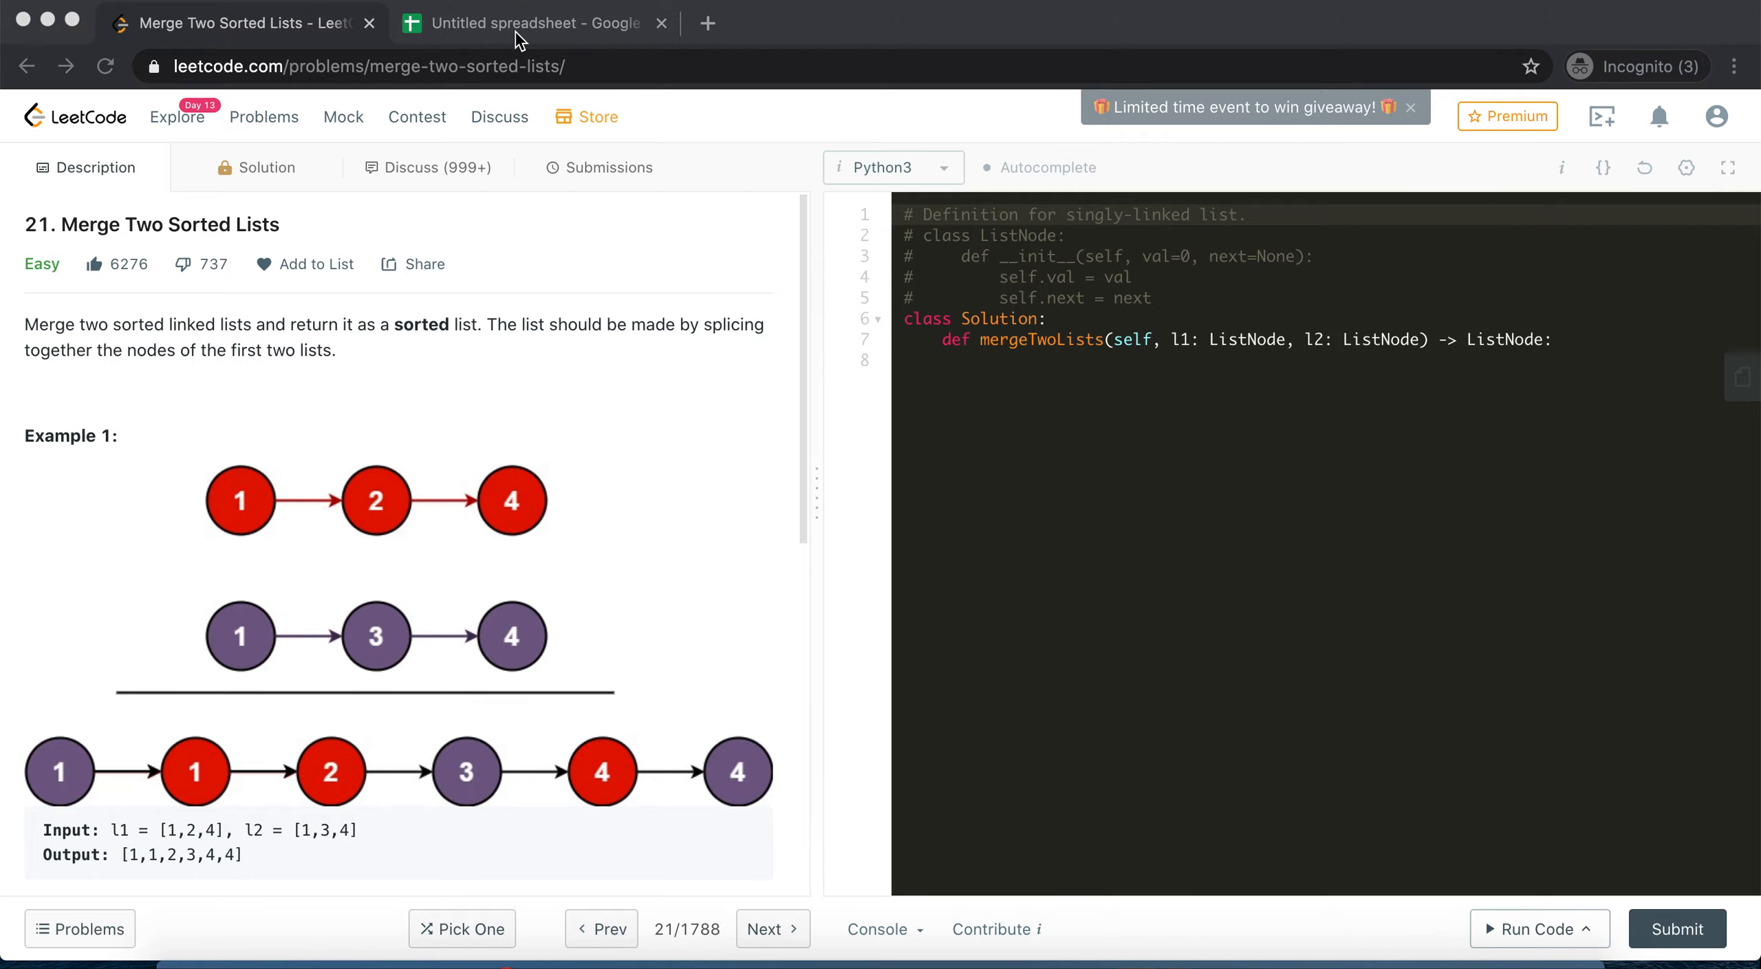
{"action": "left_click", "coordinate": [528, 22]}
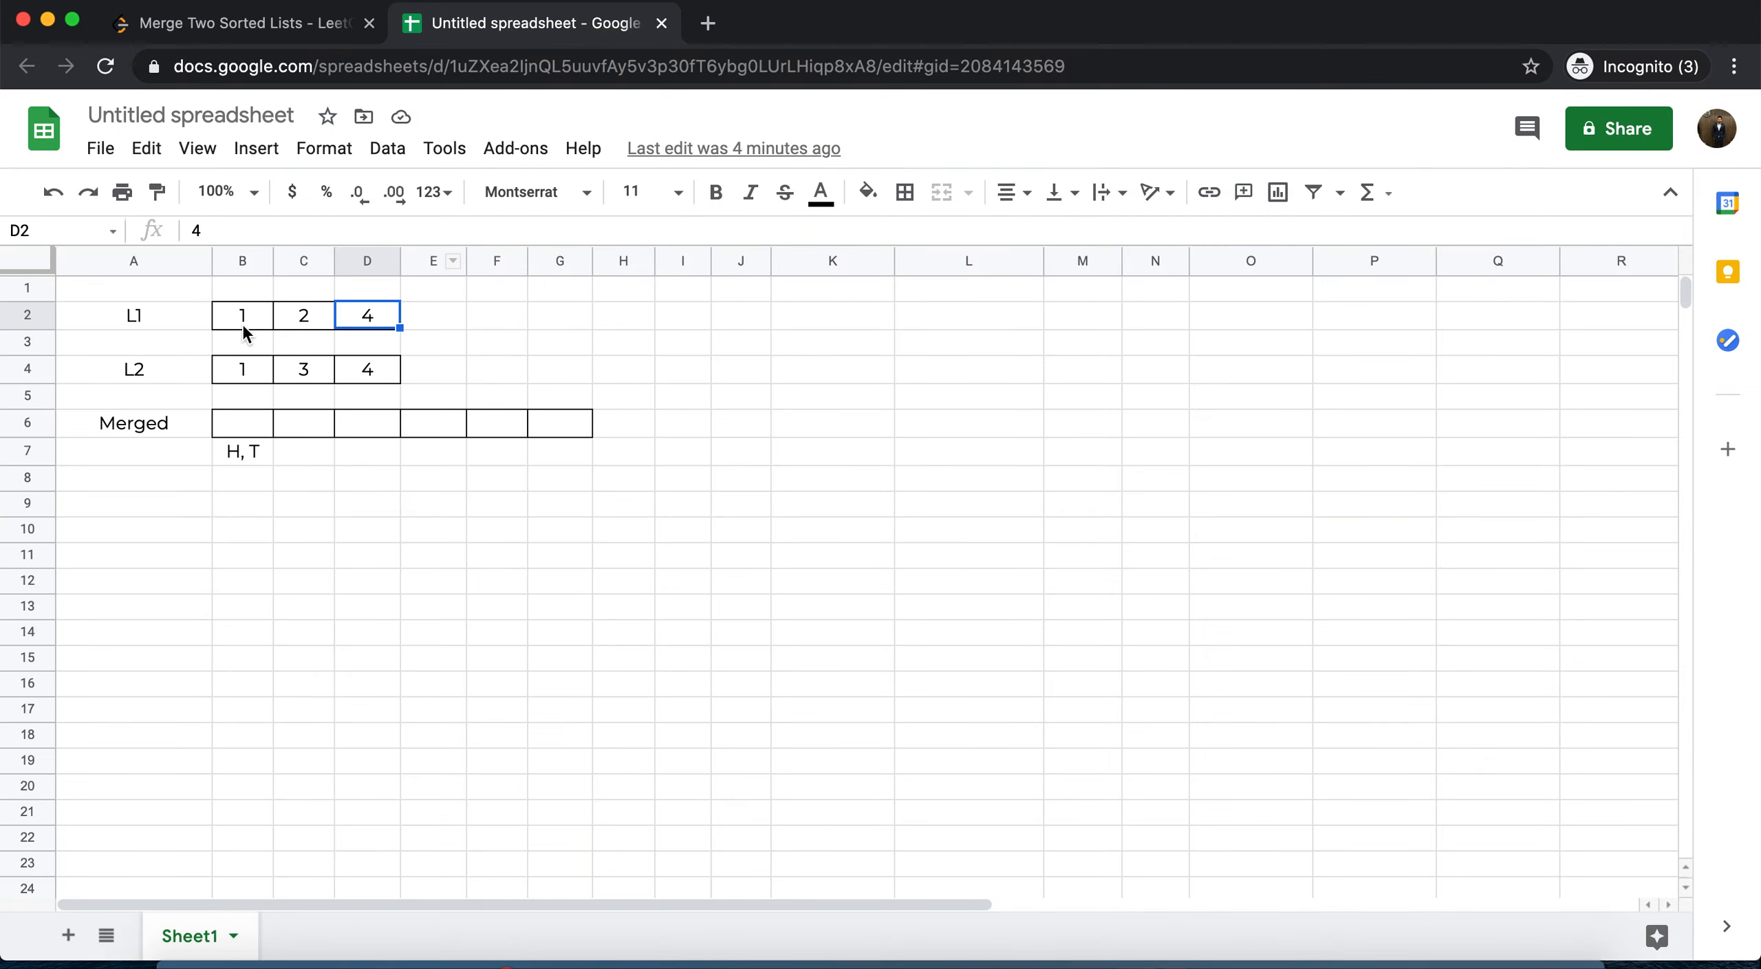
{"action": "left_click", "coordinate": [241, 314]}
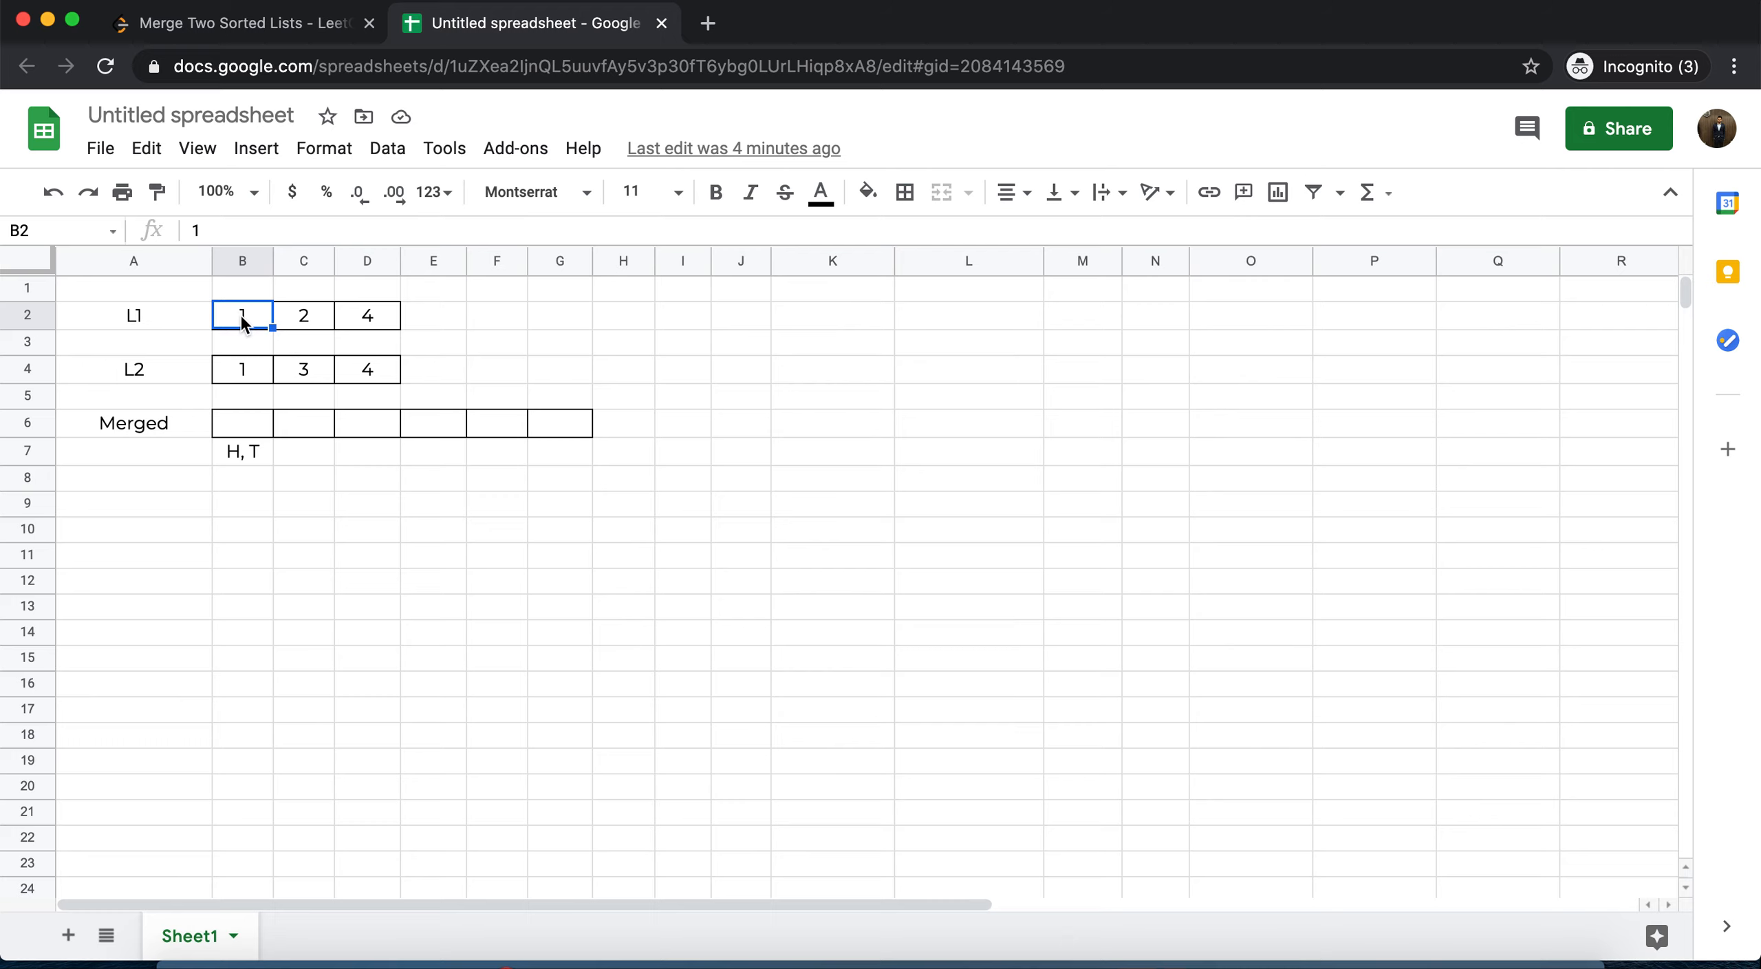
{"action": "mouse_move", "coordinate": [267, 346]}
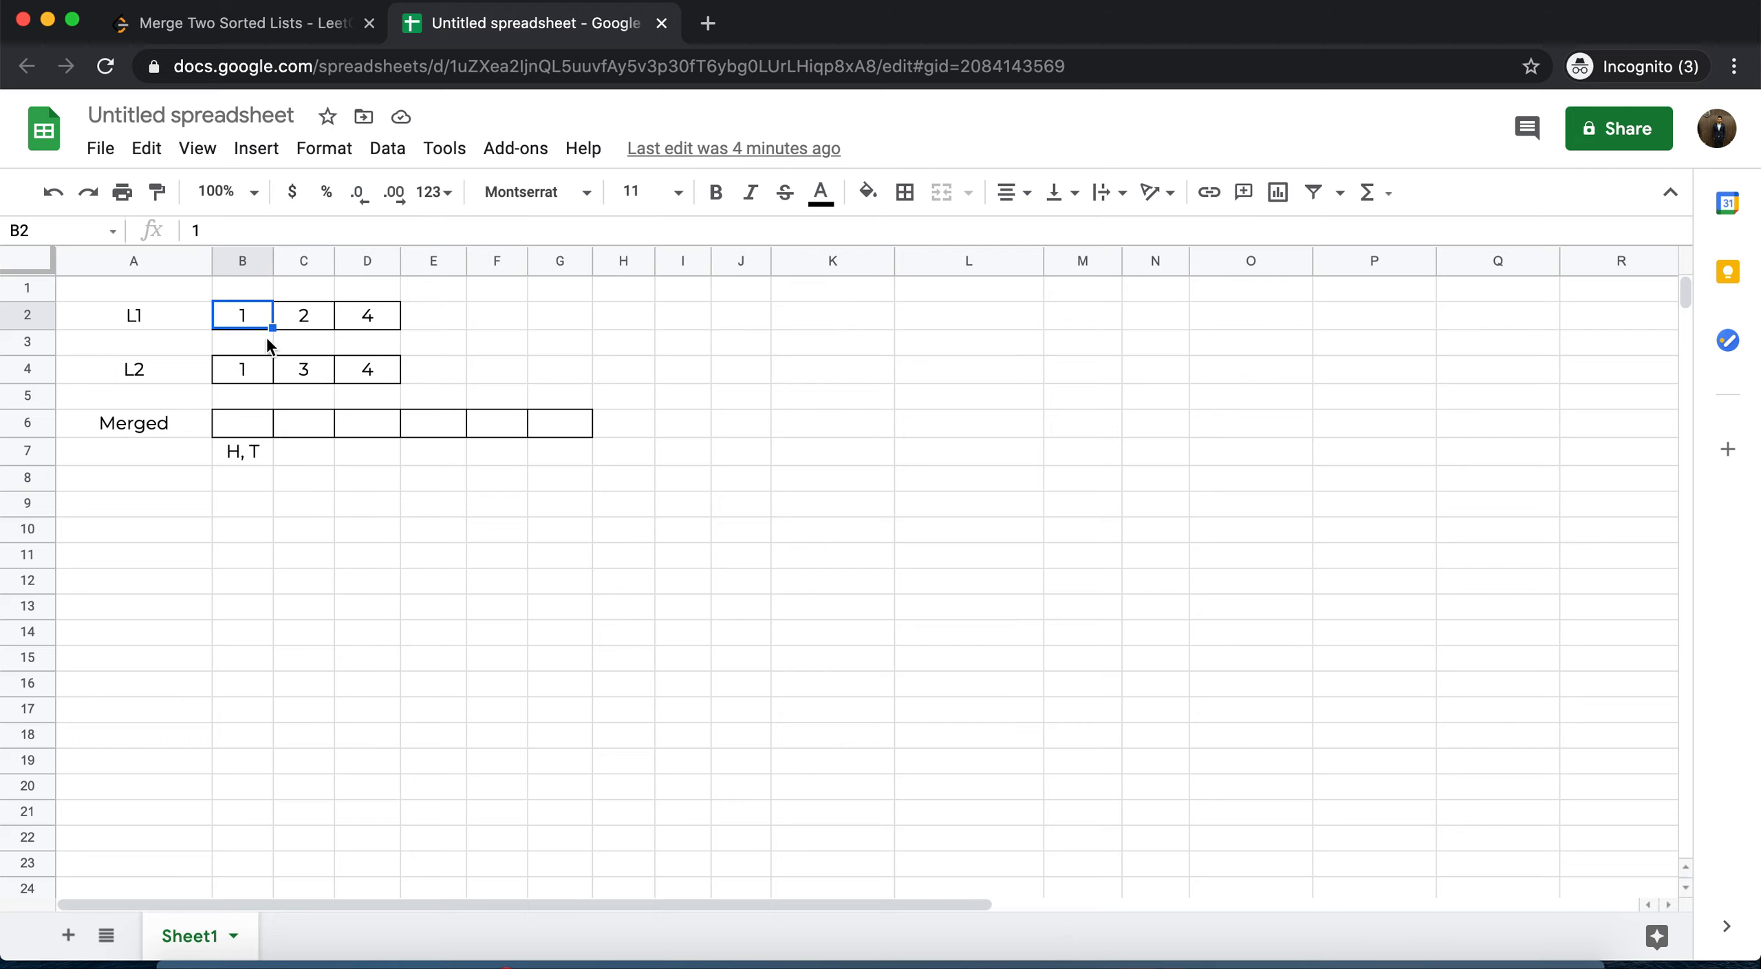
{"action": "mouse_move", "coordinate": [248, 297]}
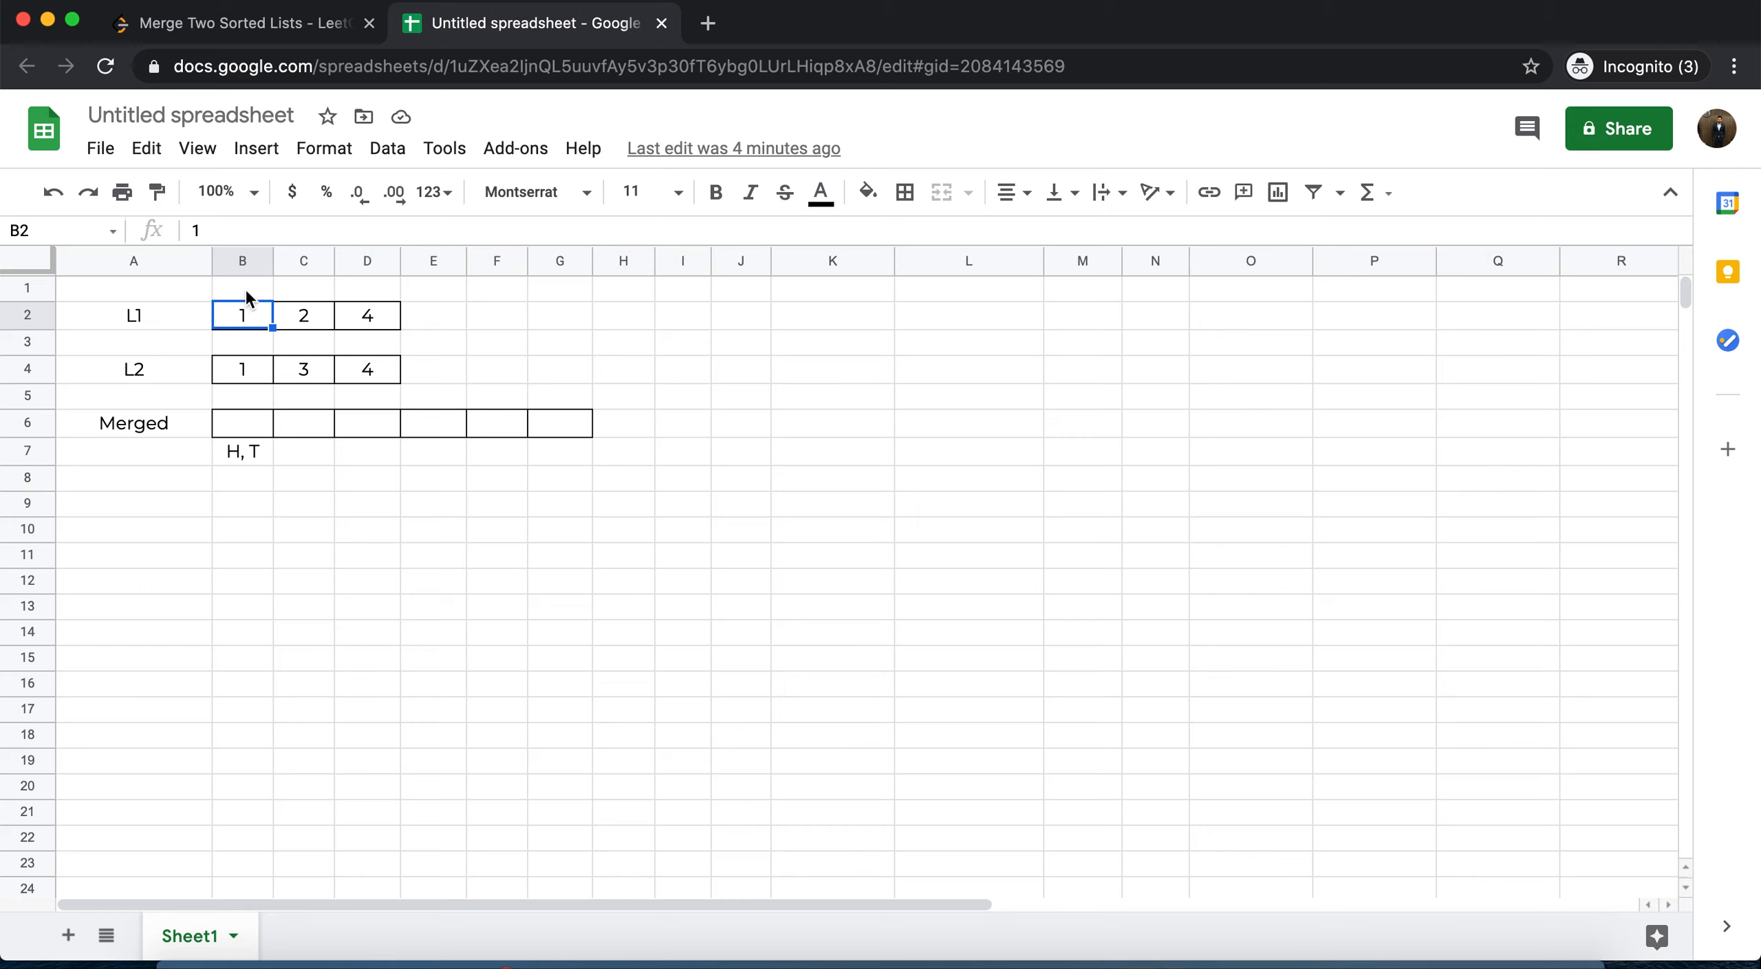
{"action": "left_click", "coordinate": [133, 422]}
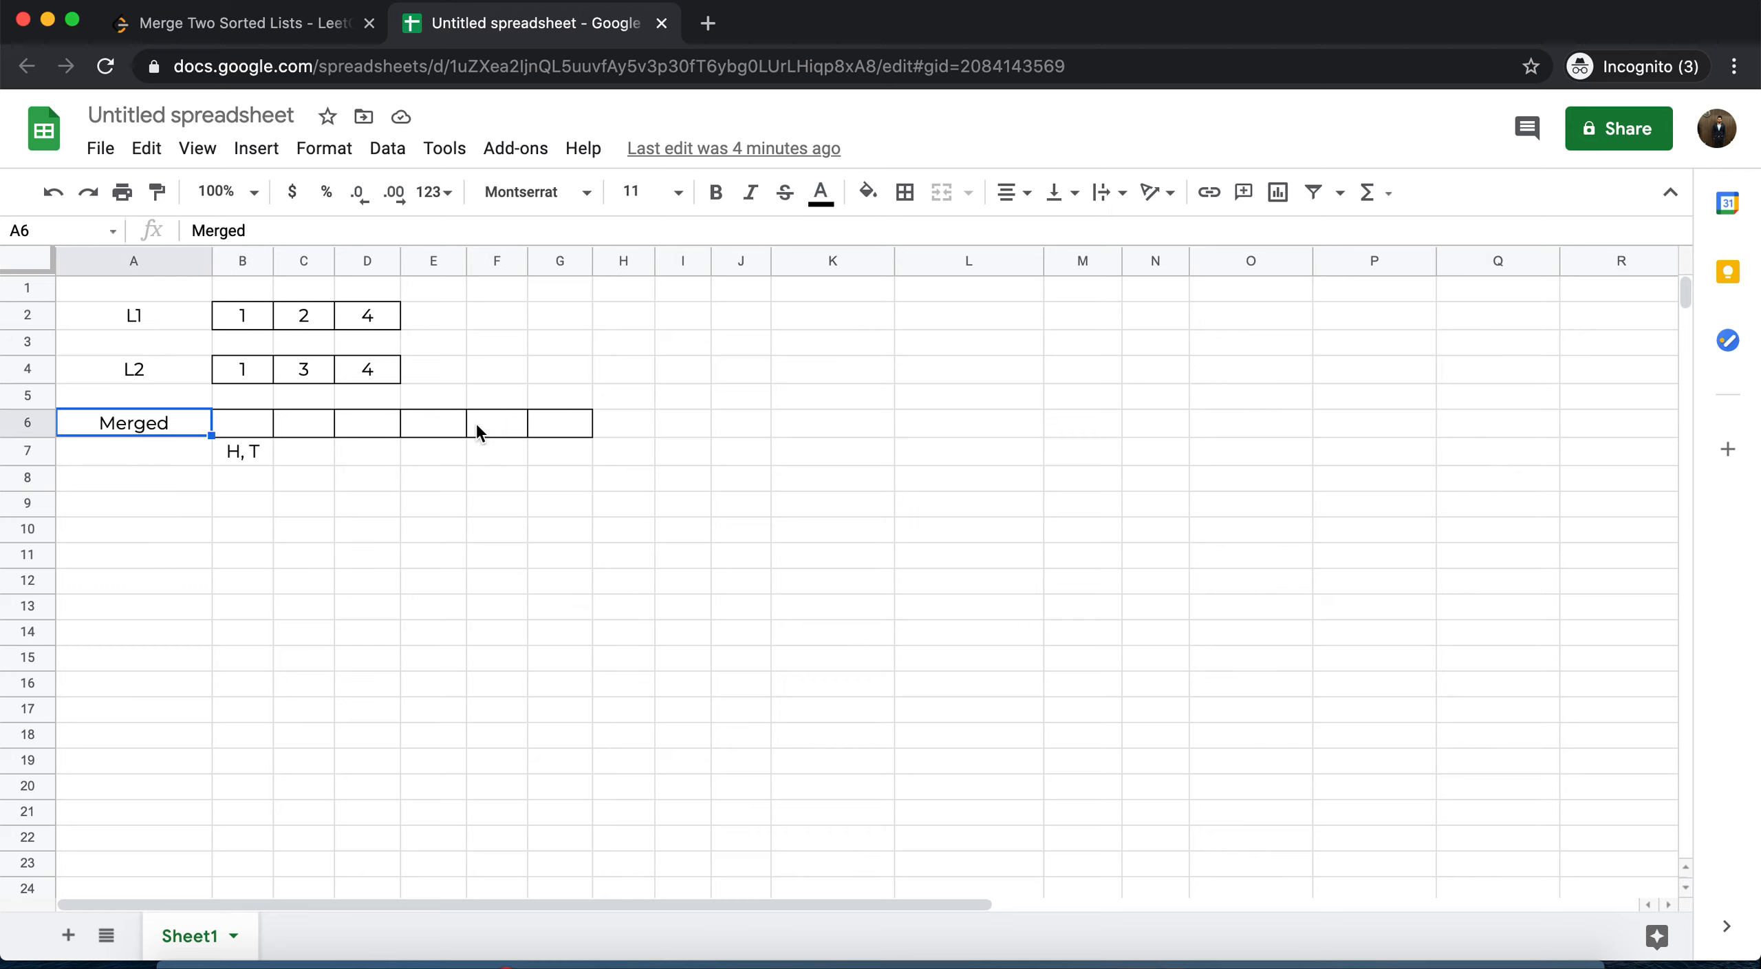
{"action": "mouse_move", "coordinate": [237, 454]}
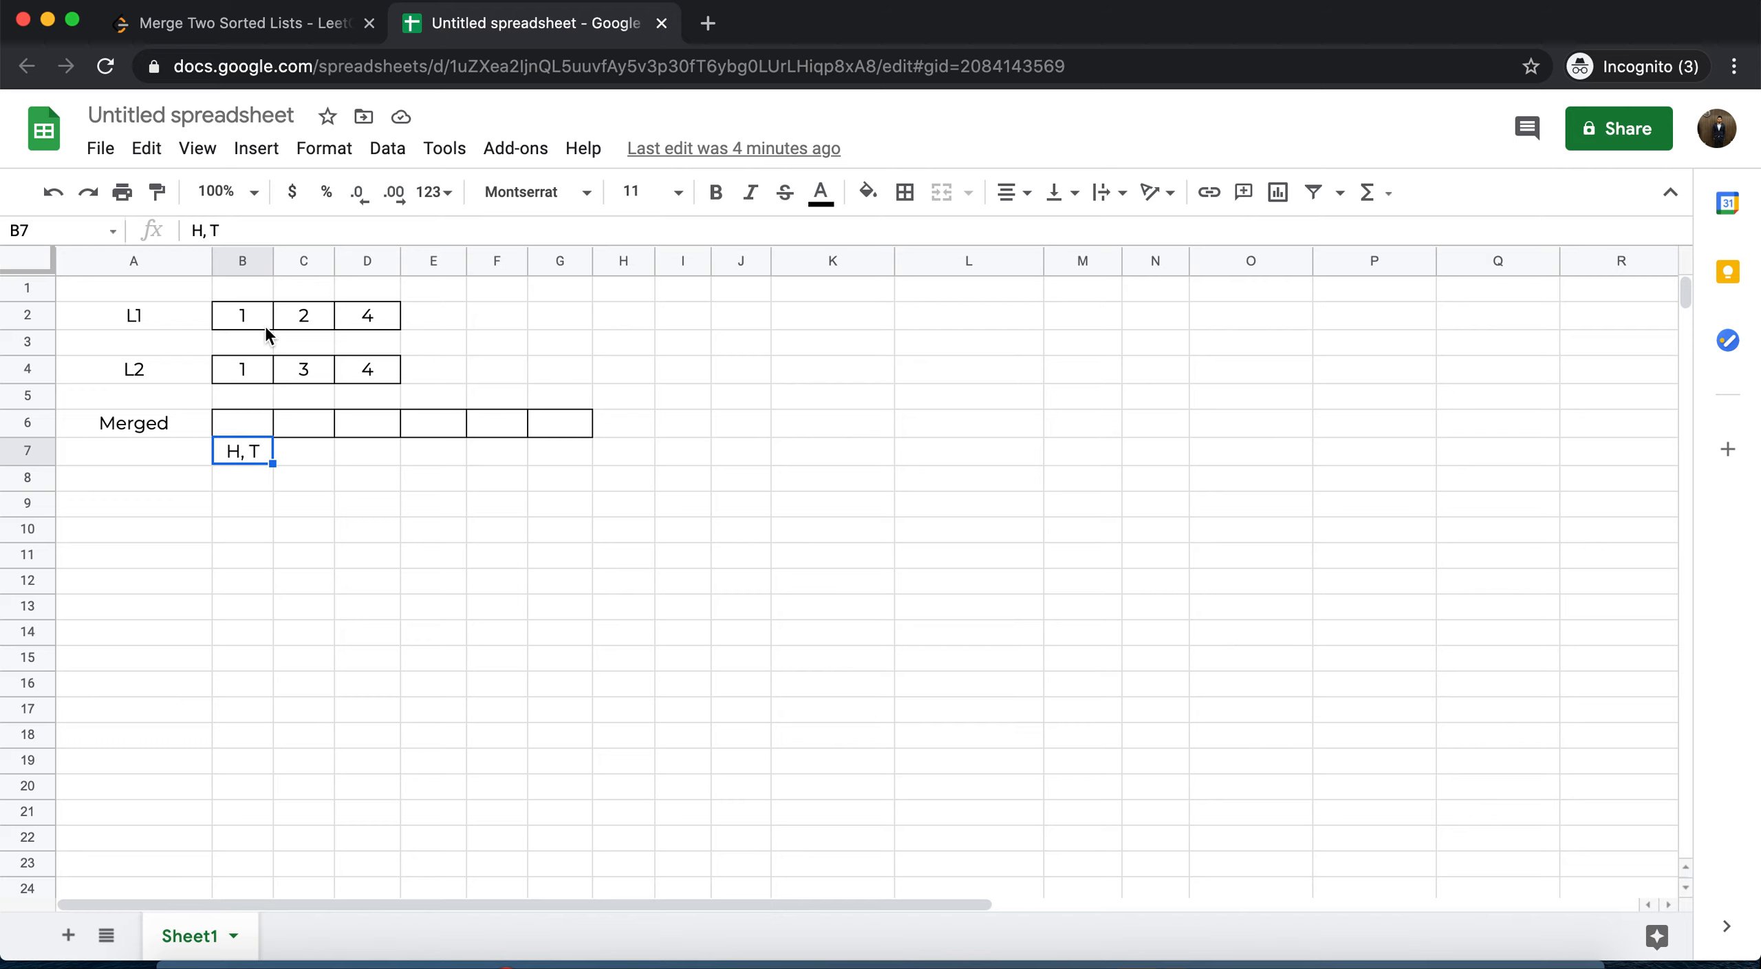
{"action": "left_click", "coordinate": [242, 315]}
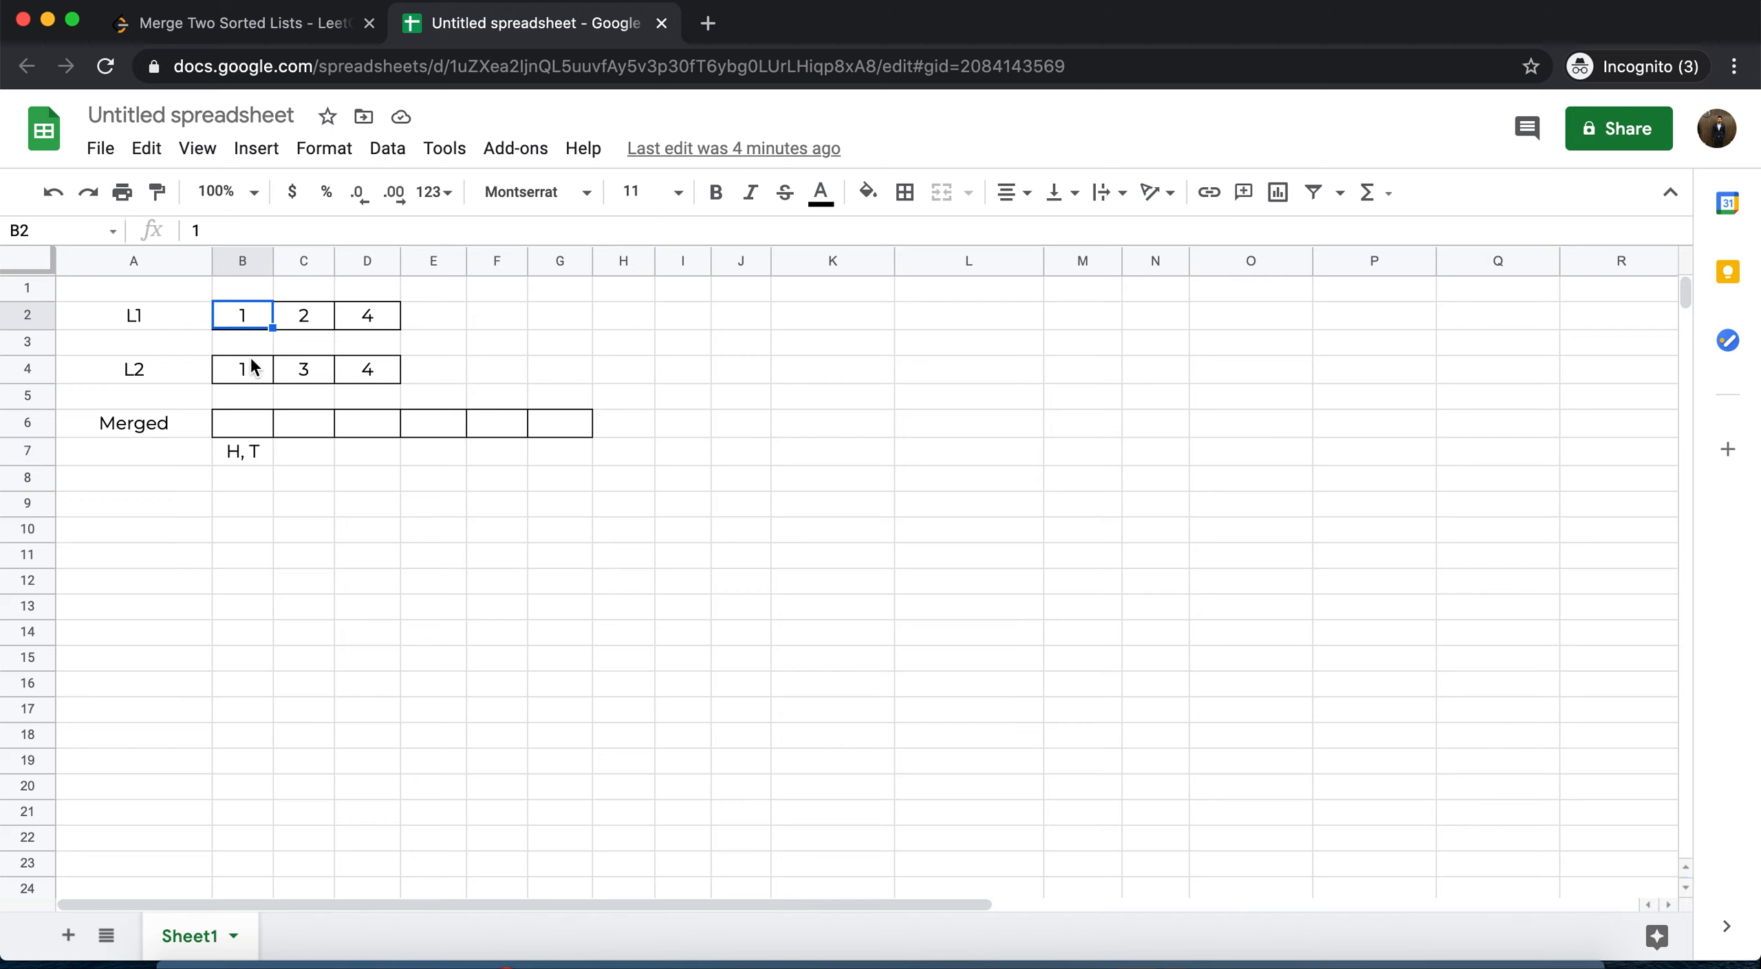
{"action": "left_click", "coordinate": [242, 423]}
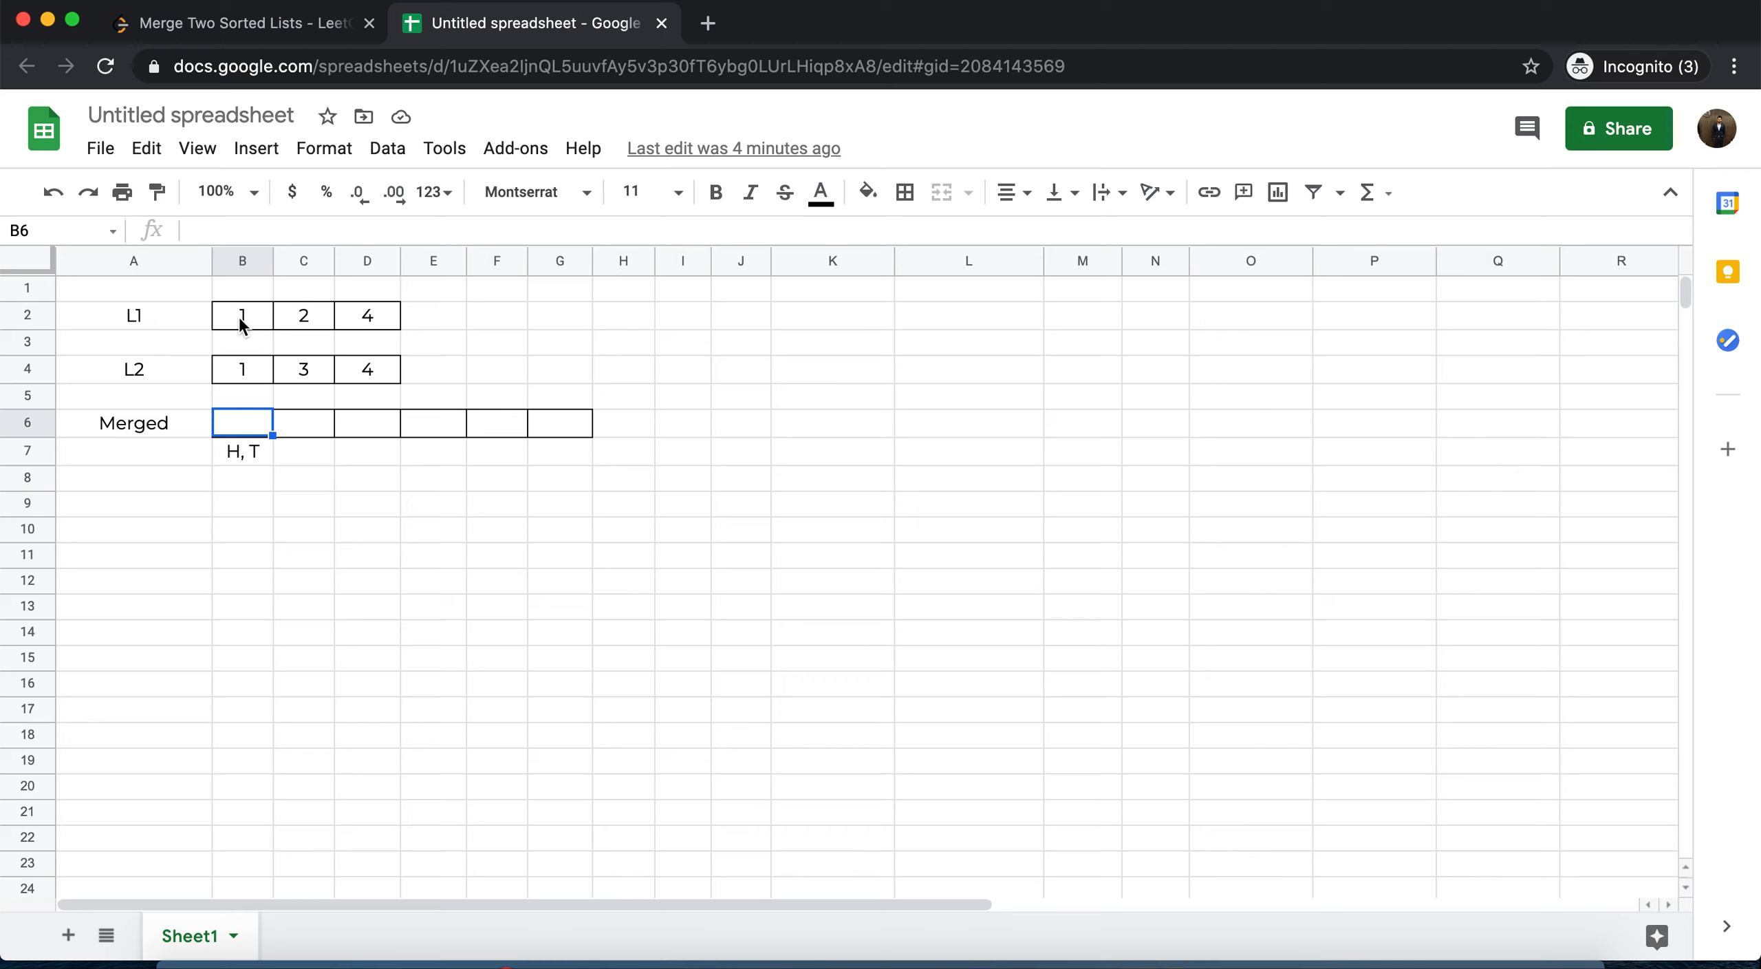
{"action": "left_click", "coordinate": [242, 315]}
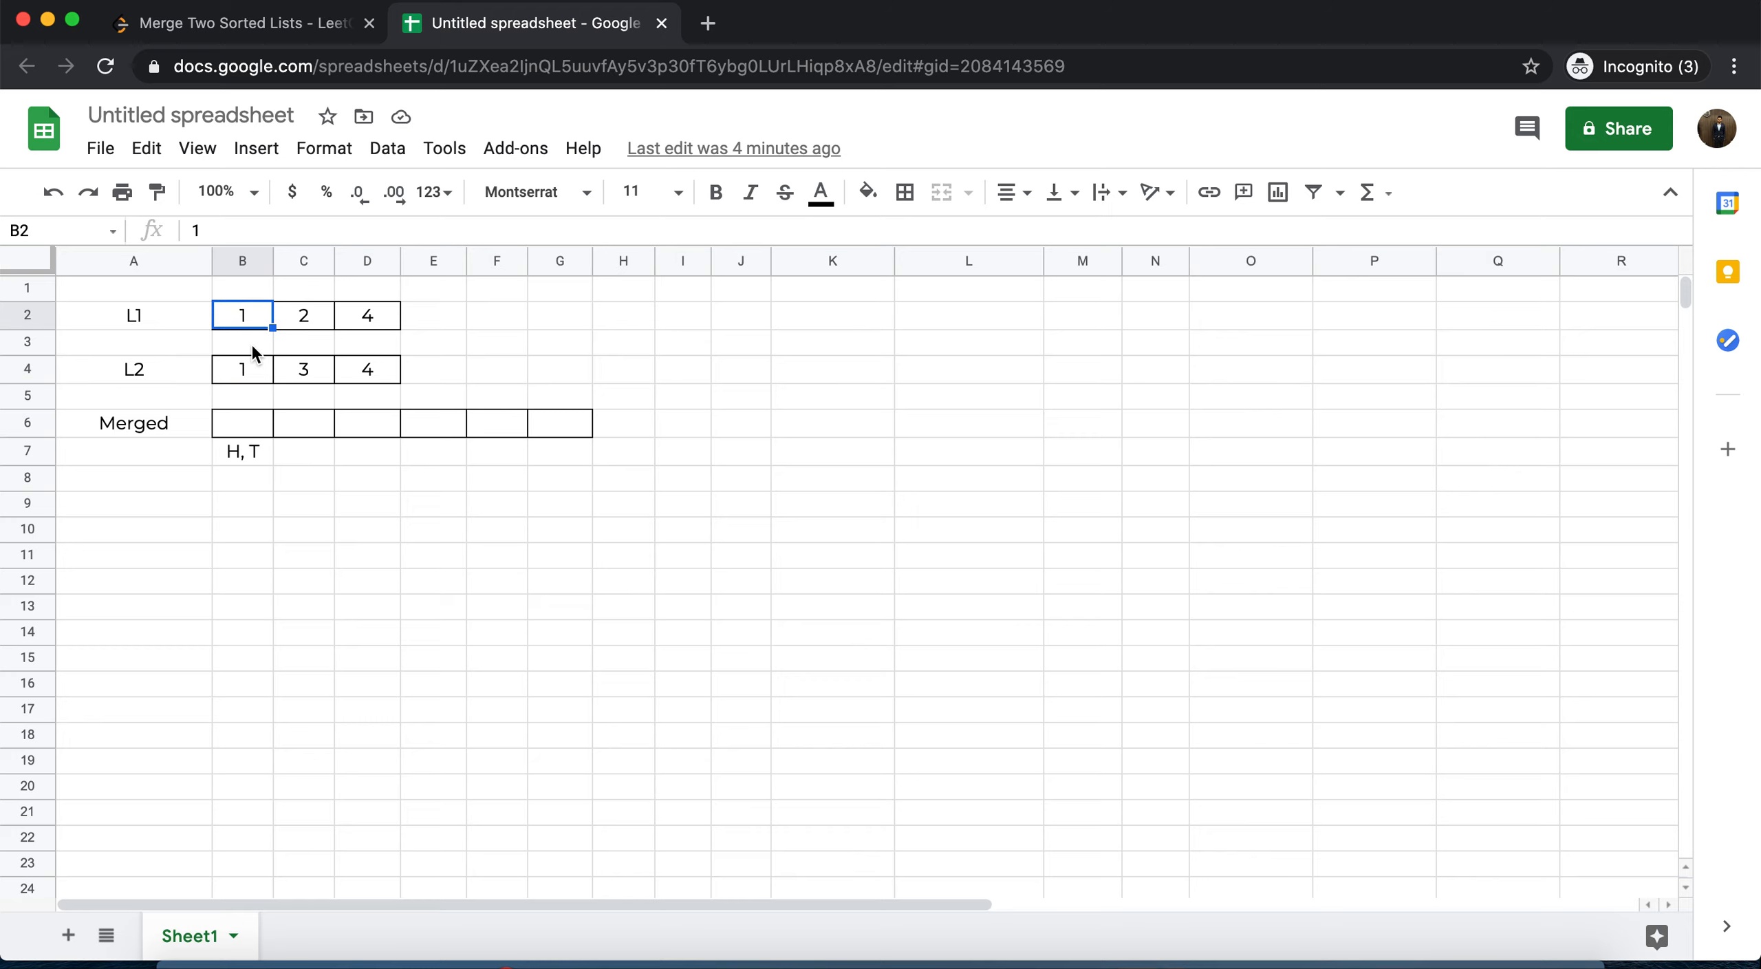
{"action": "left_click", "coordinate": [241, 422]}
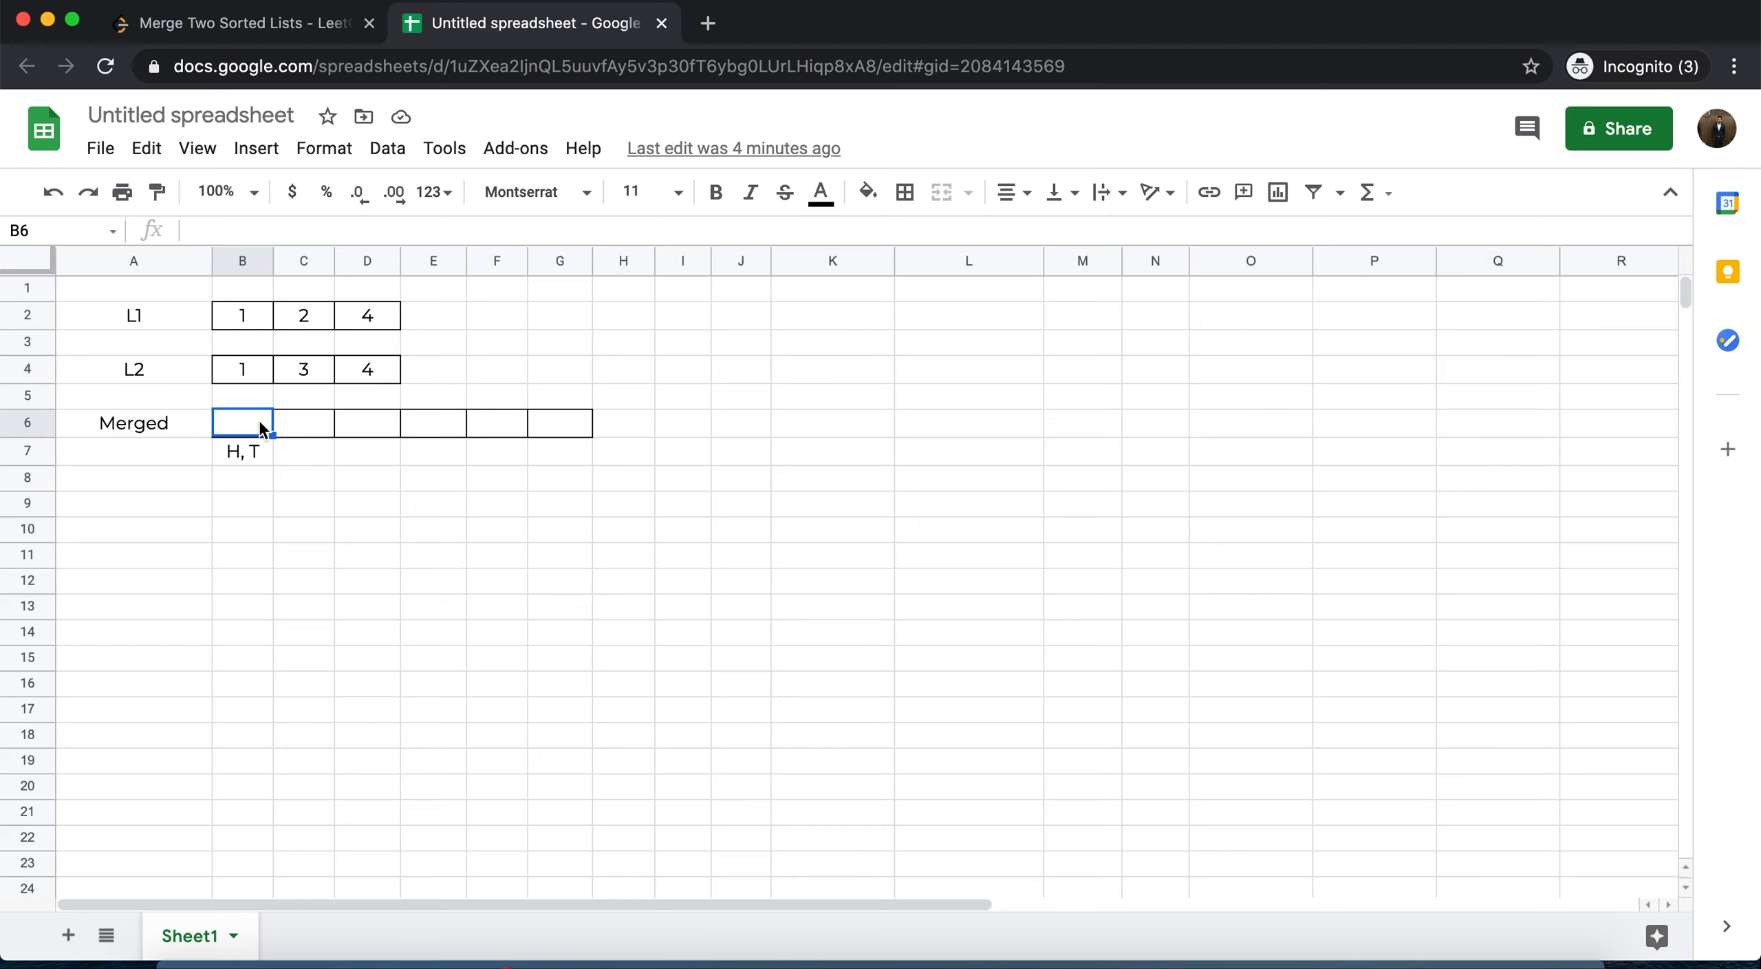
Move the first 1 of L1 and of L2 into Merged cells B6 and C6
{"action": "type", "text": "1"}
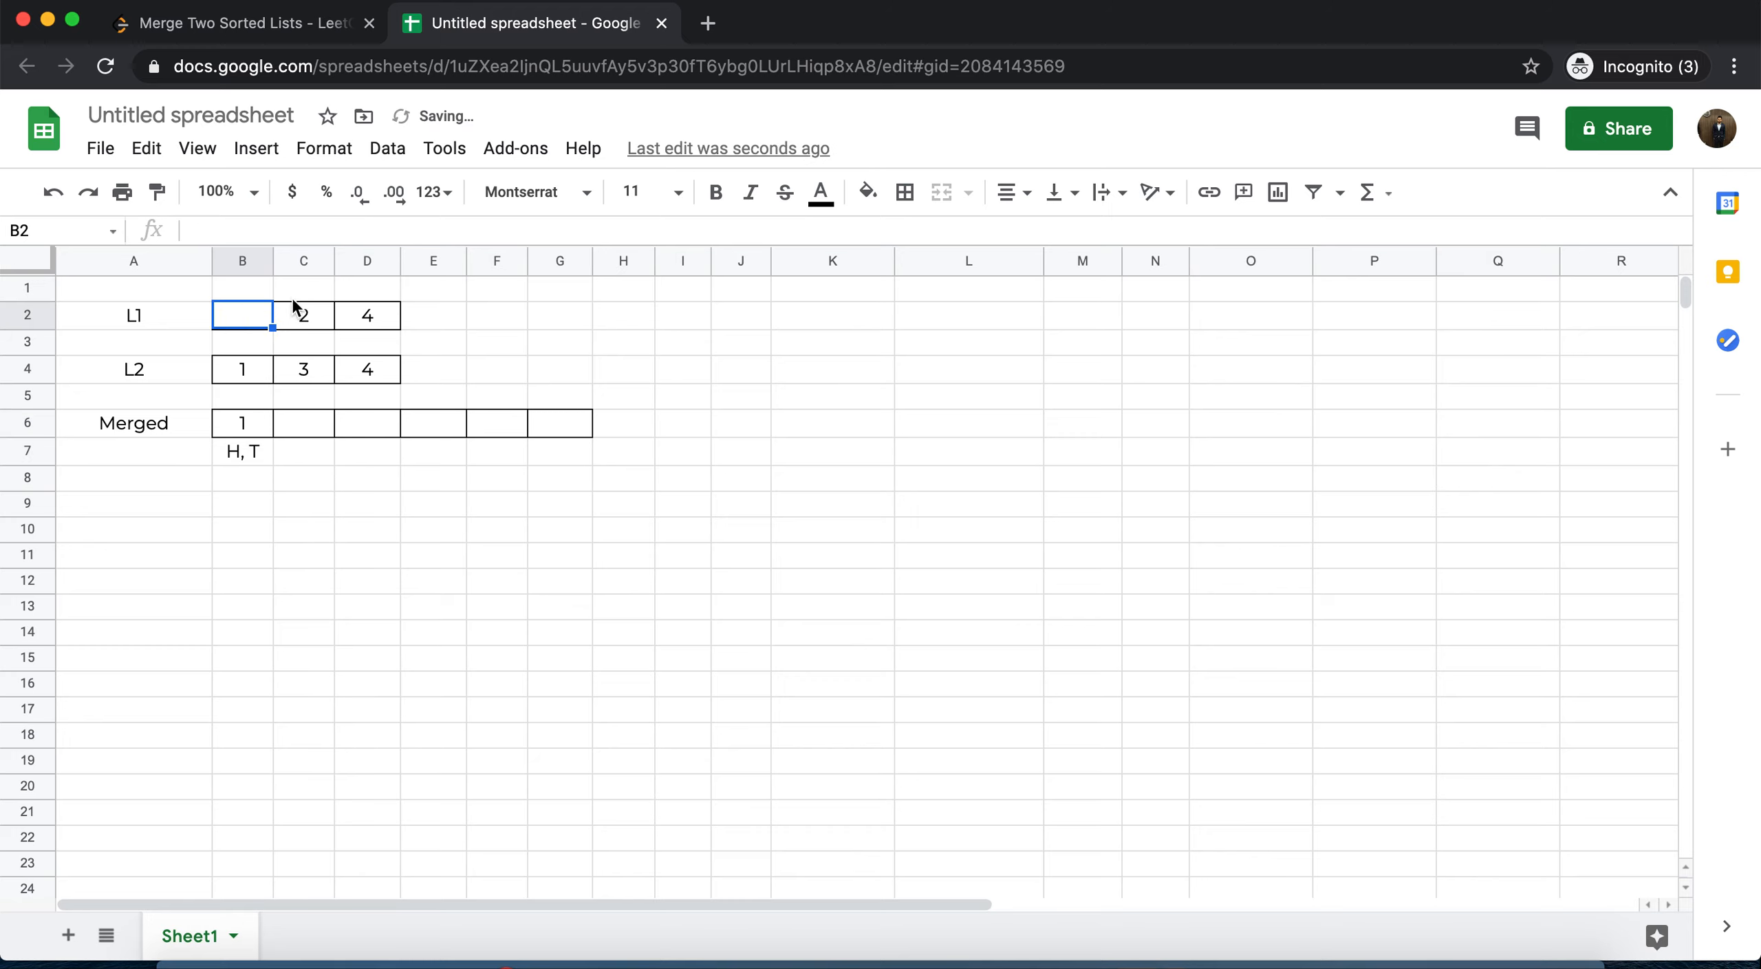
{"action": "left_click", "coordinate": [302, 315]}
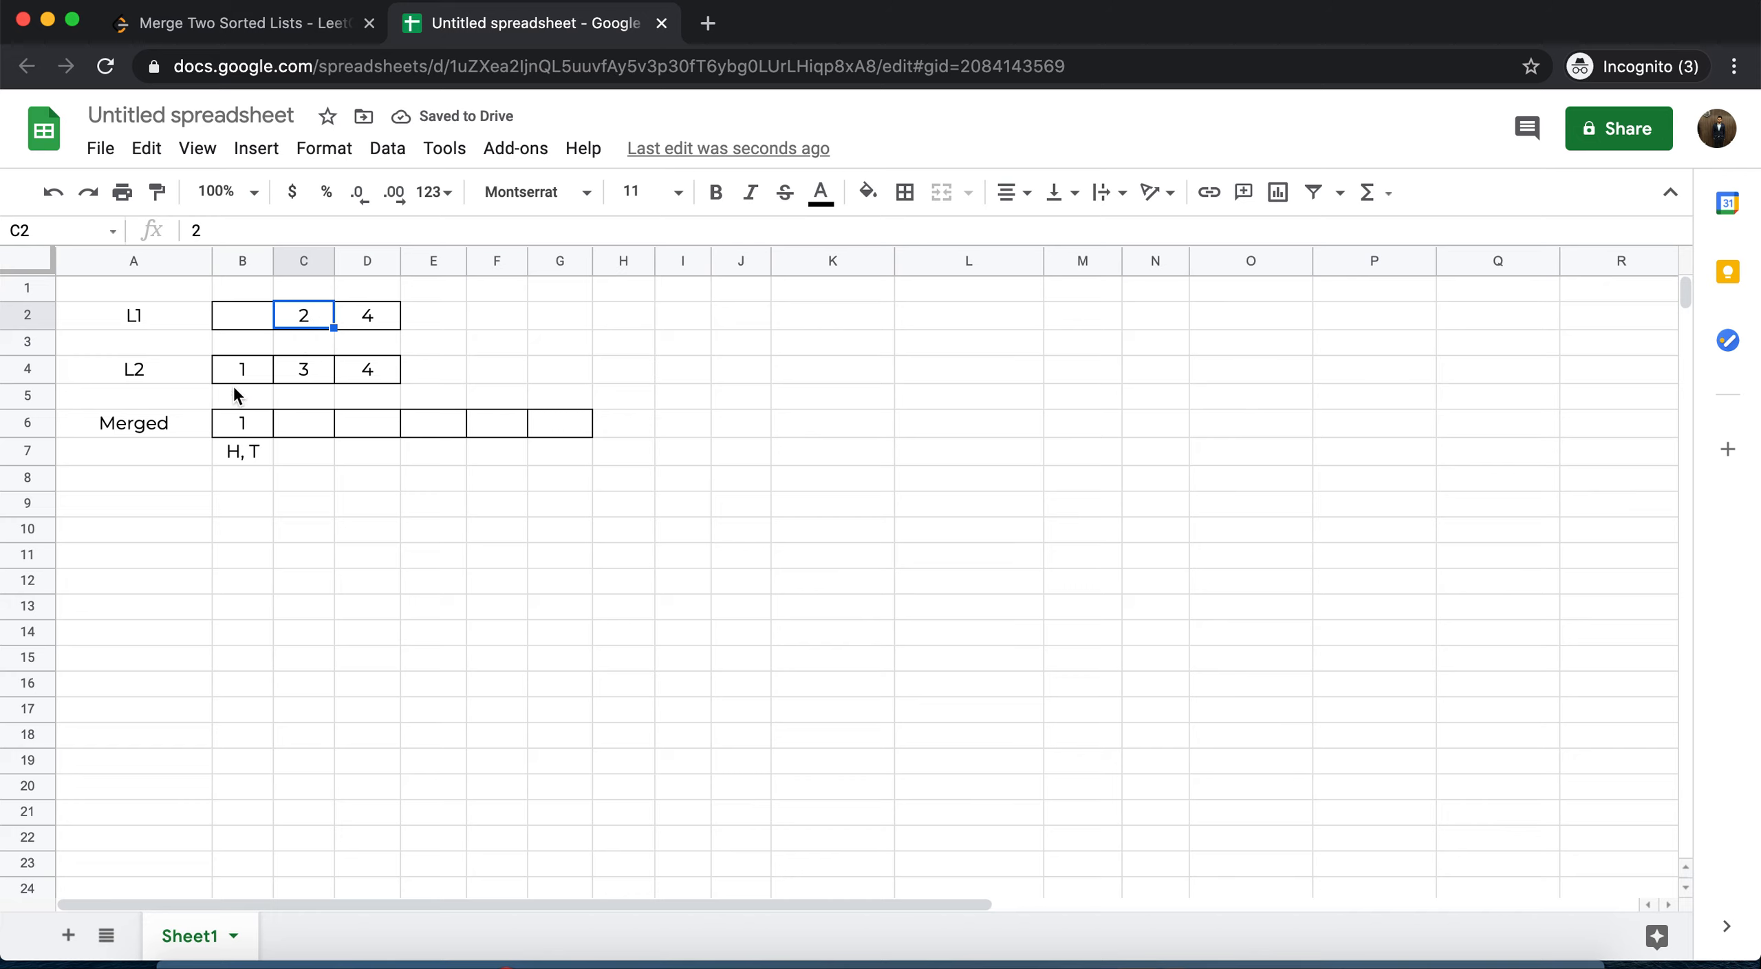
{"action": "left_click", "coordinate": [241, 369]}
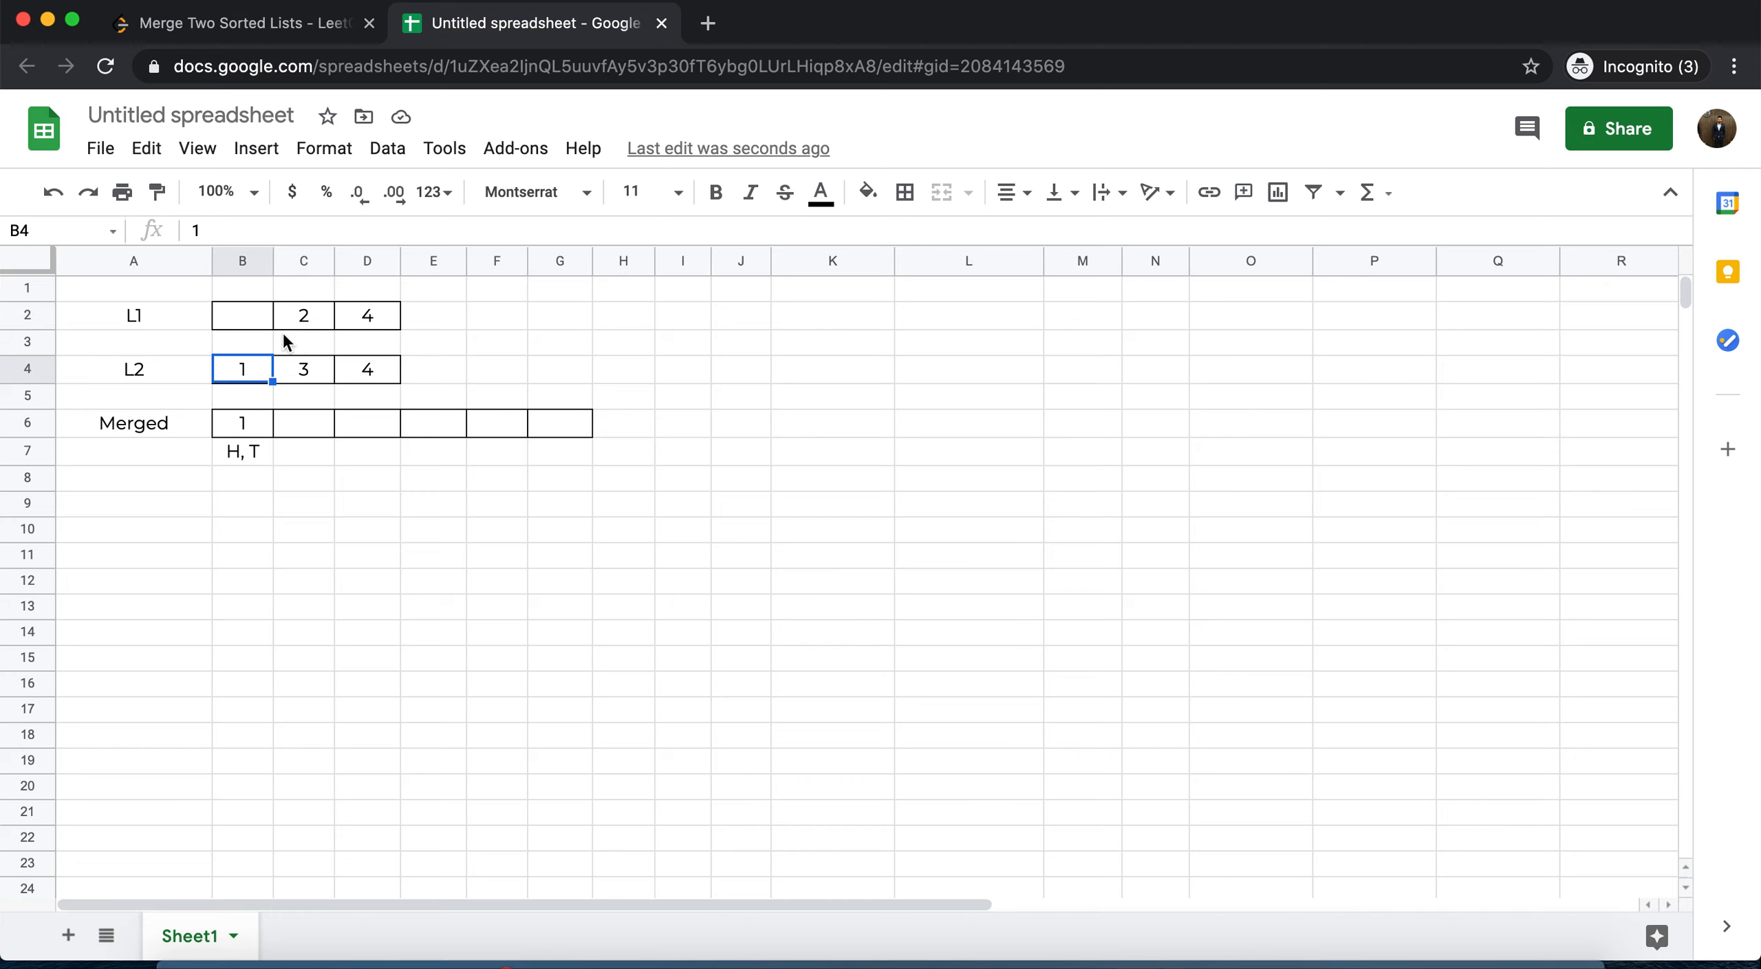
{"action": "mouse_move", "coordinate": [304, 323]}
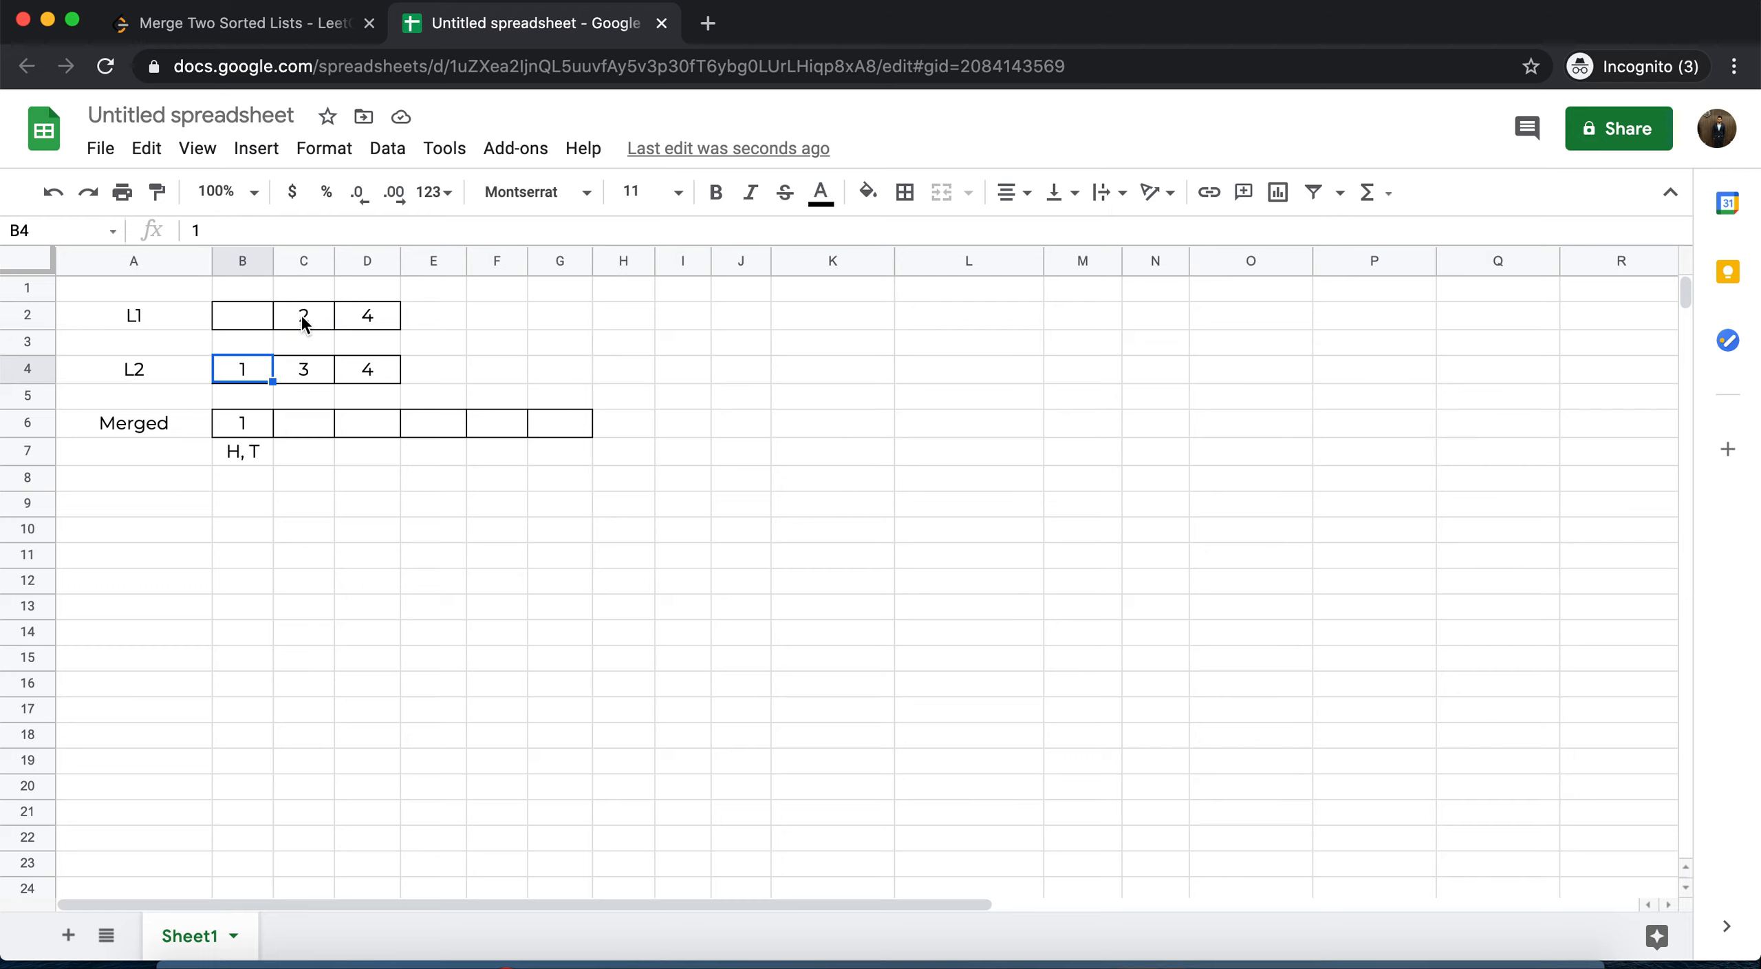
{"action": "mouse_move", "coordinate": [295, 345]}
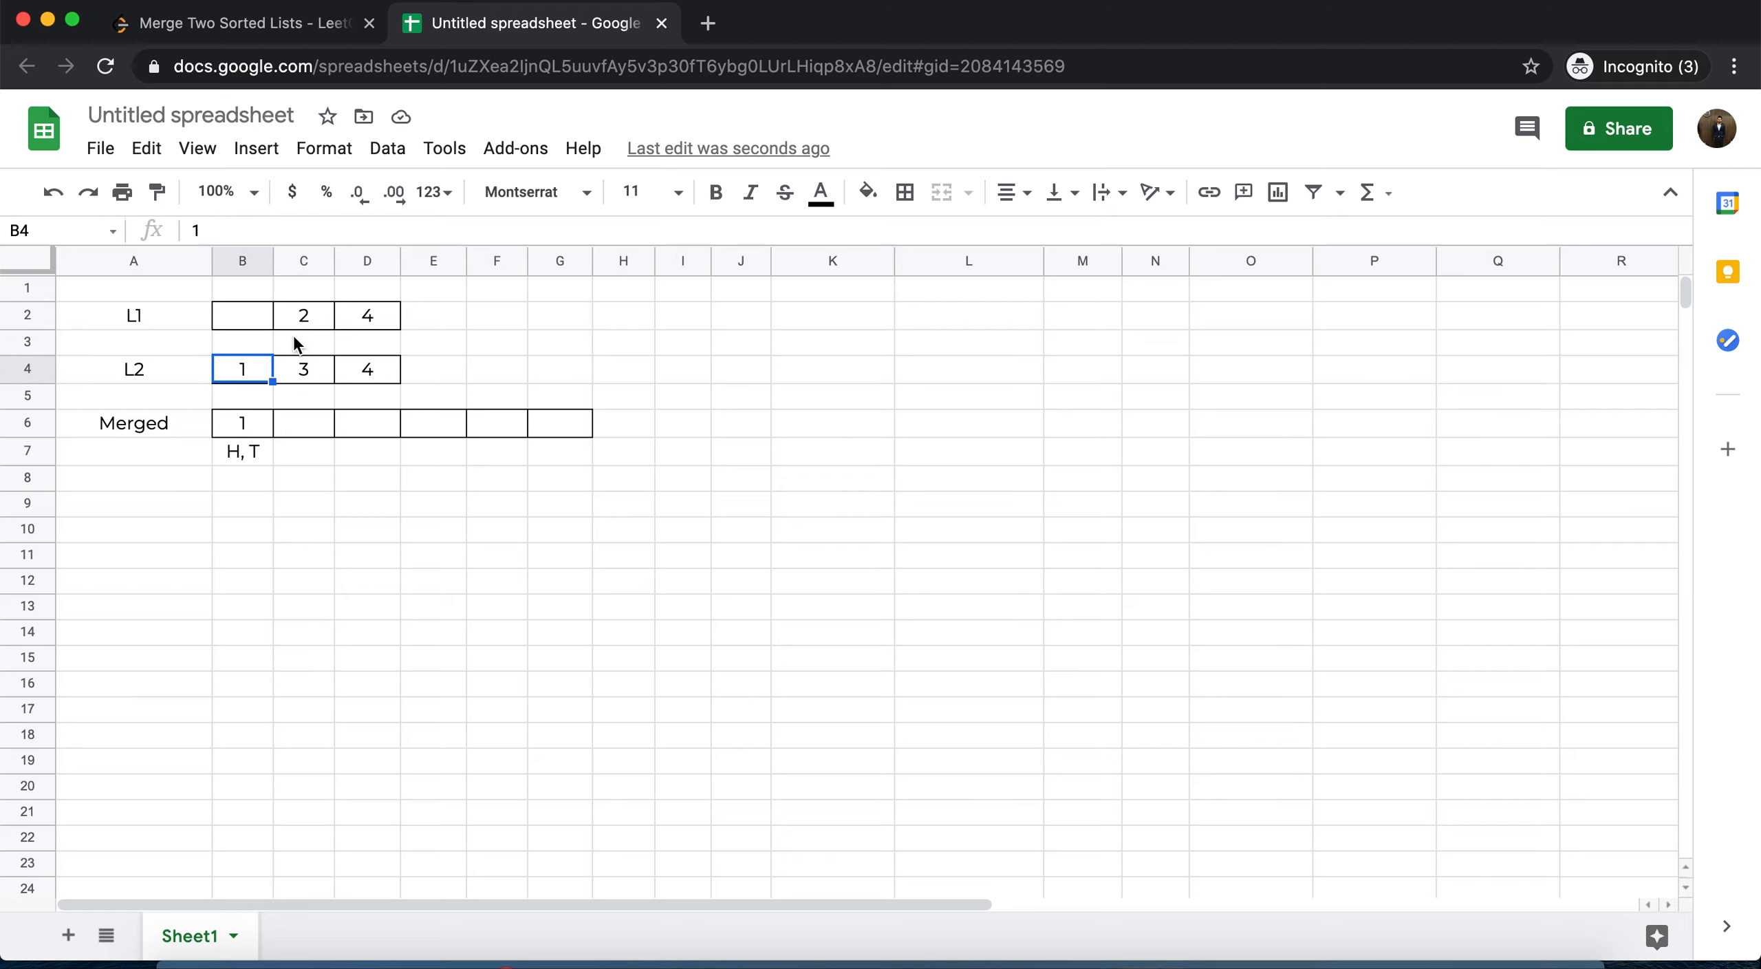
{"action": "left_click", "coordinate": [302, 422]}
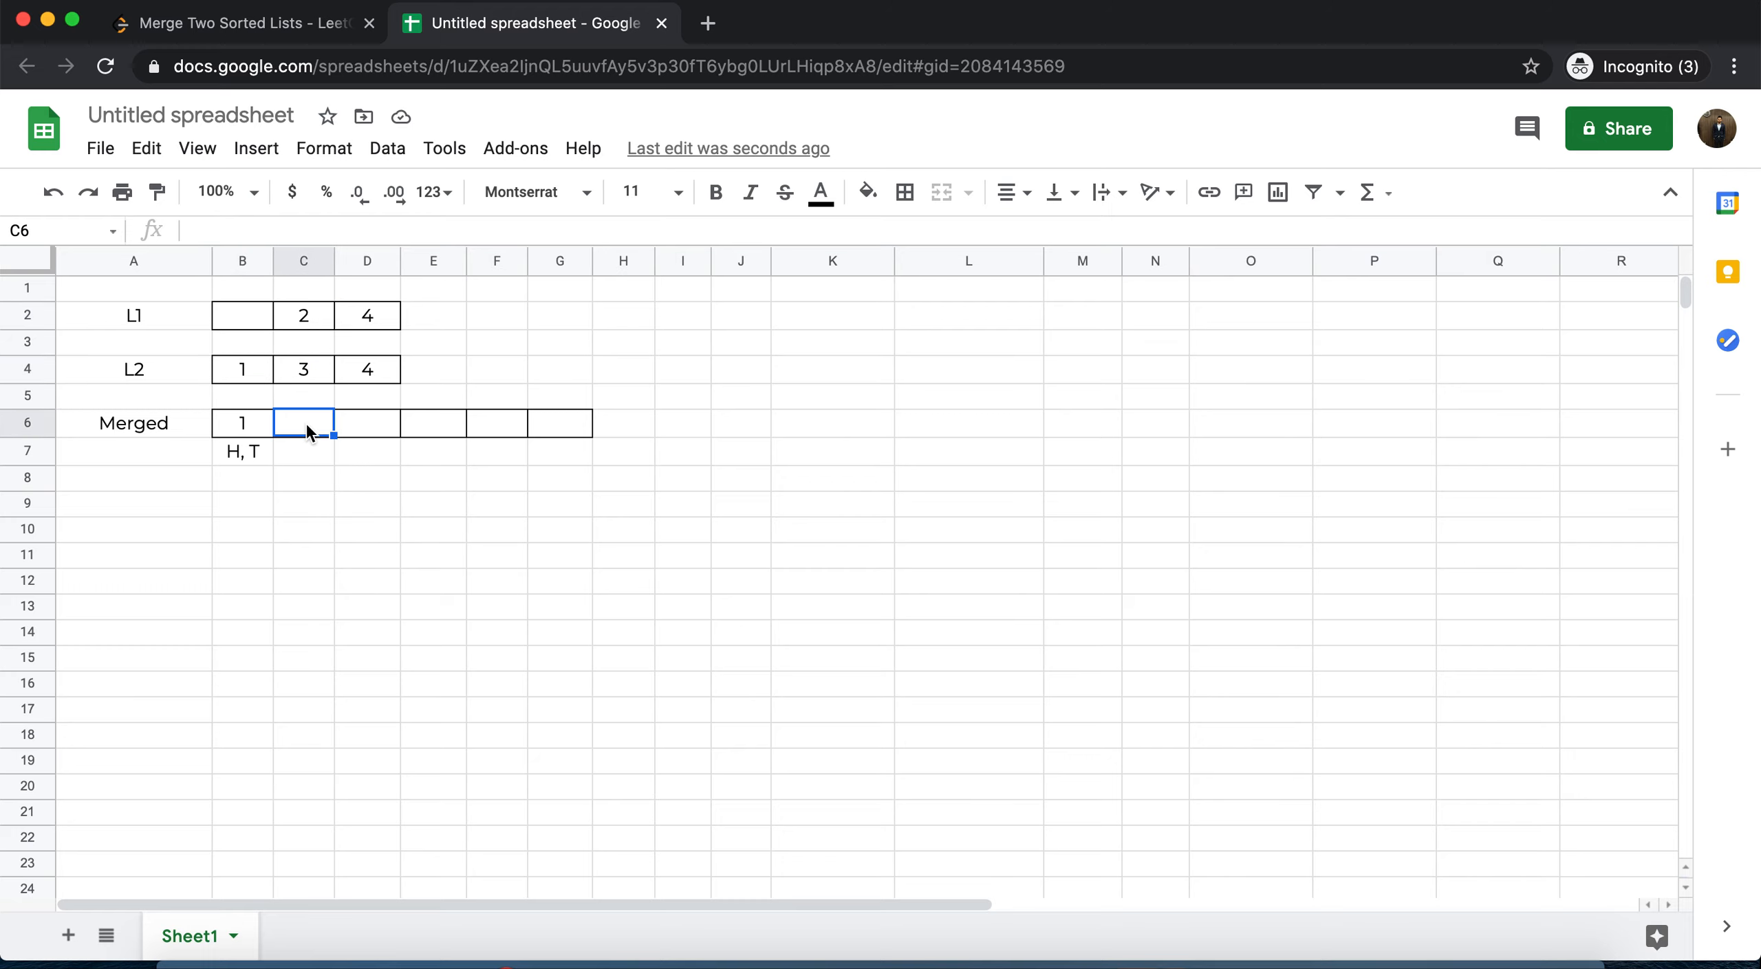
{"action": "type", "text": "1"}
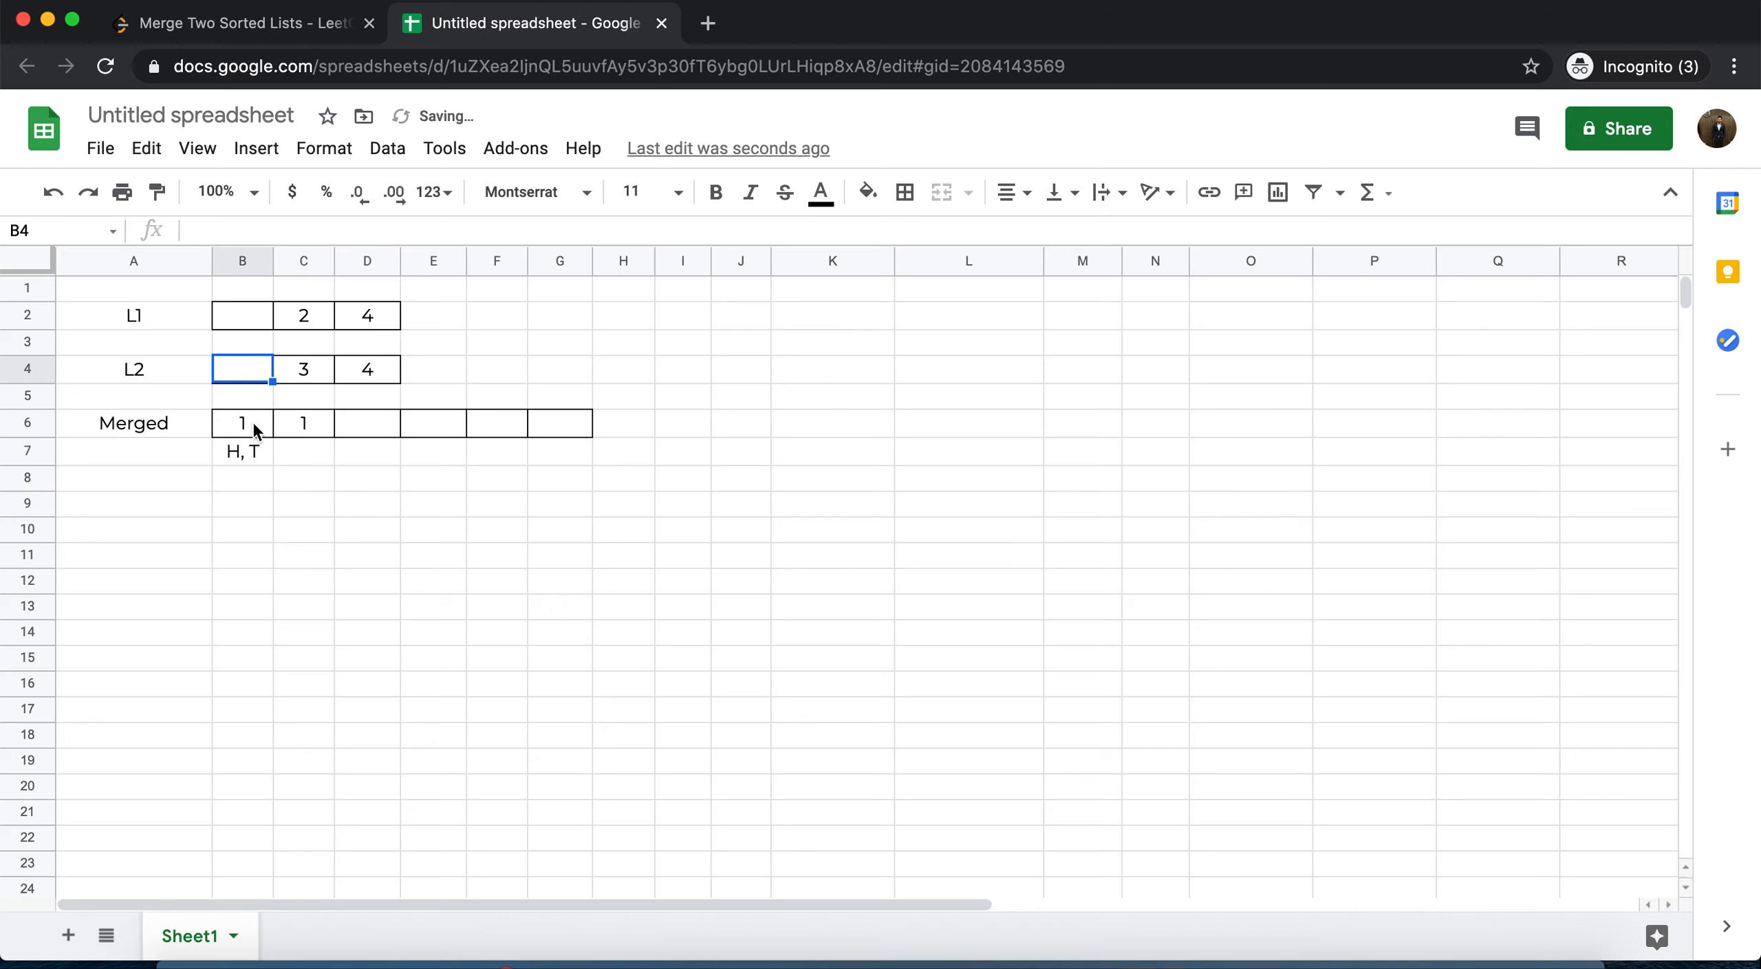
Mark H under the first merged 1 and T under the second
{"action": "left_click", "coordinate": [242, 451]}
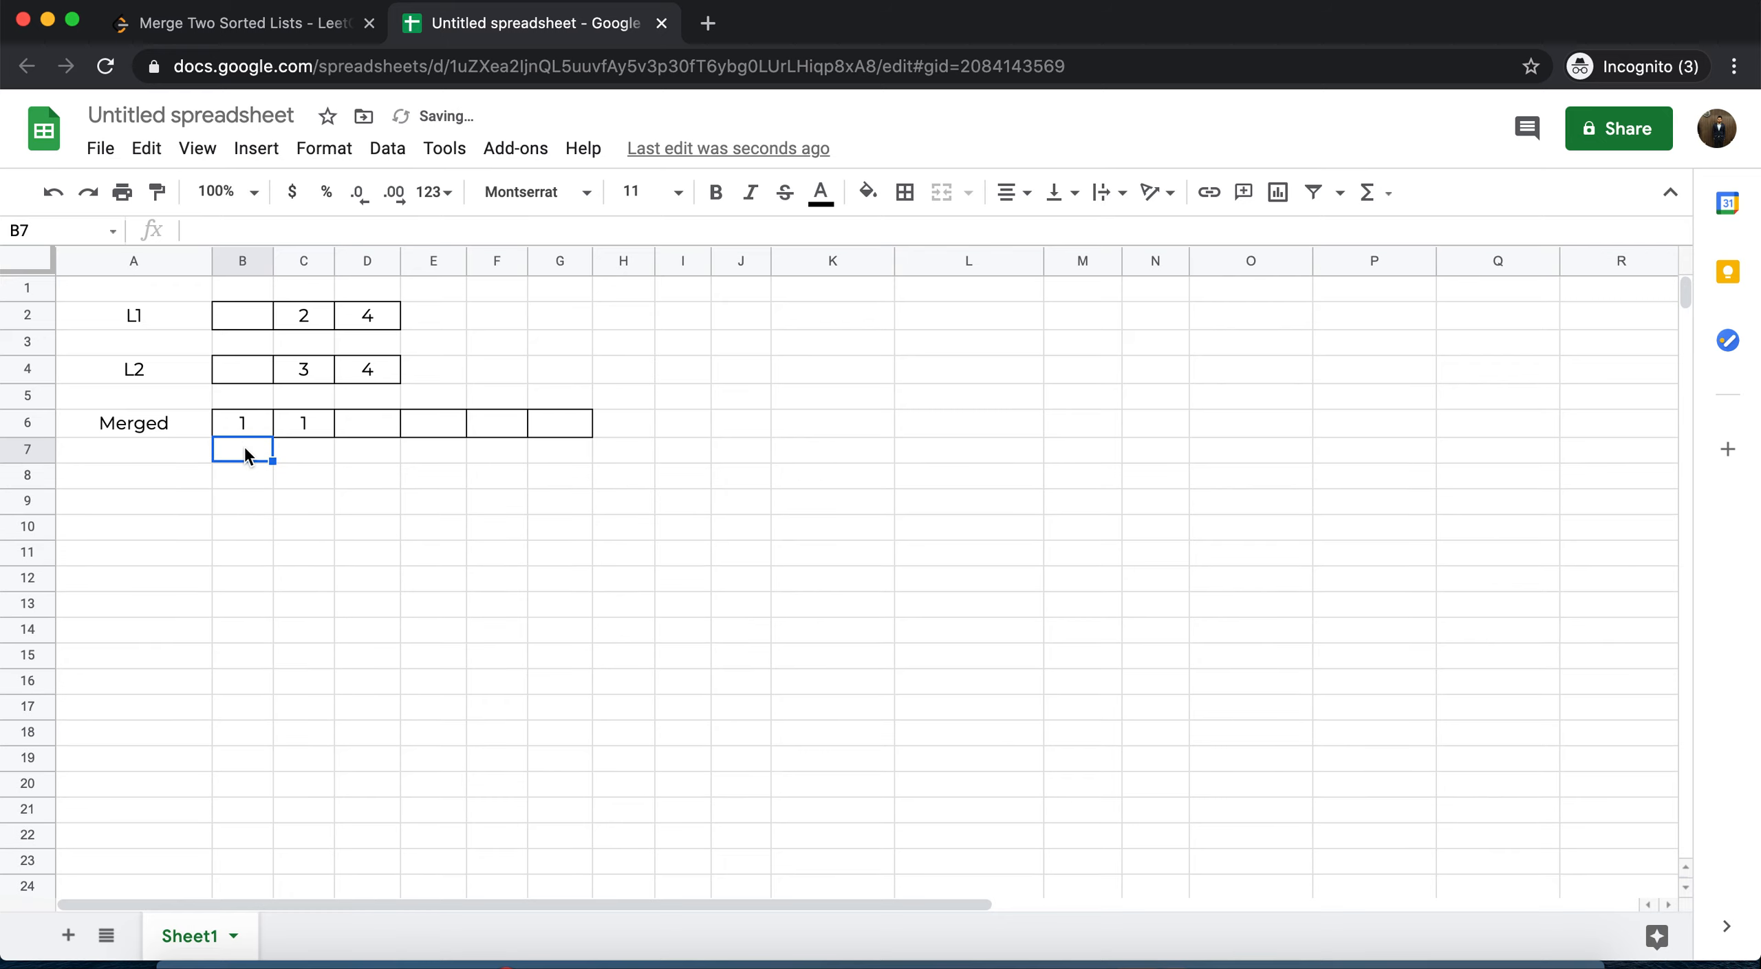
{"action": "type", "text": "H"}
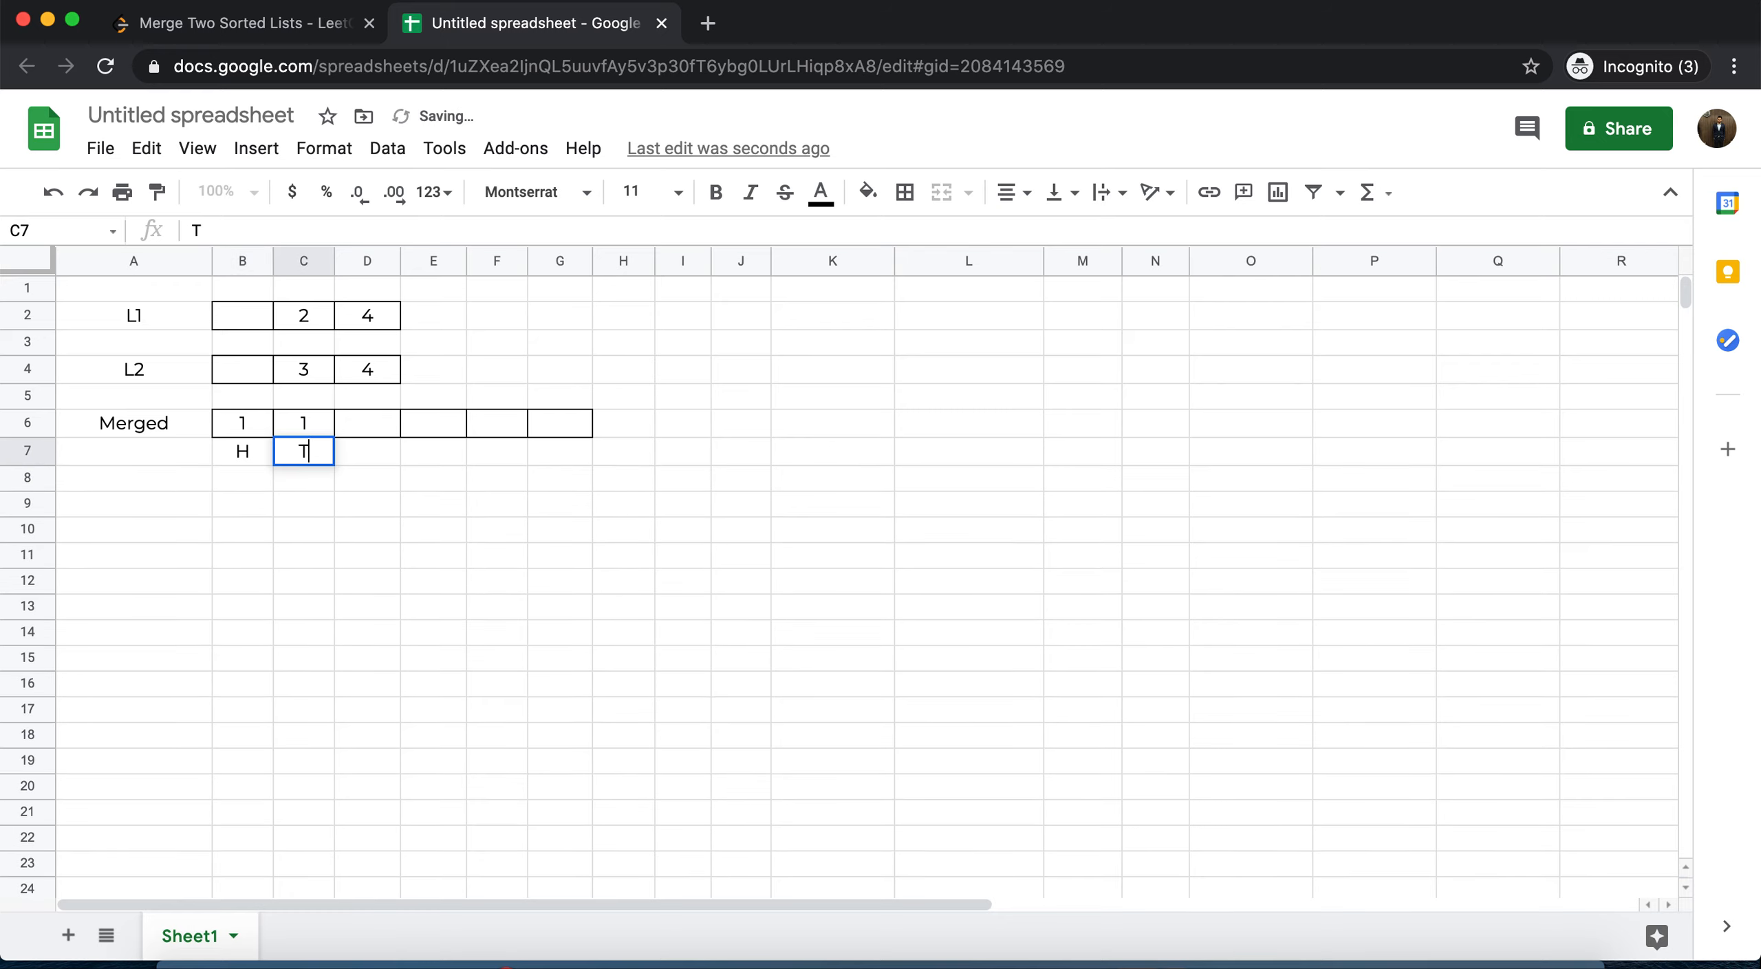
{"action": "key", "text": "enter"}
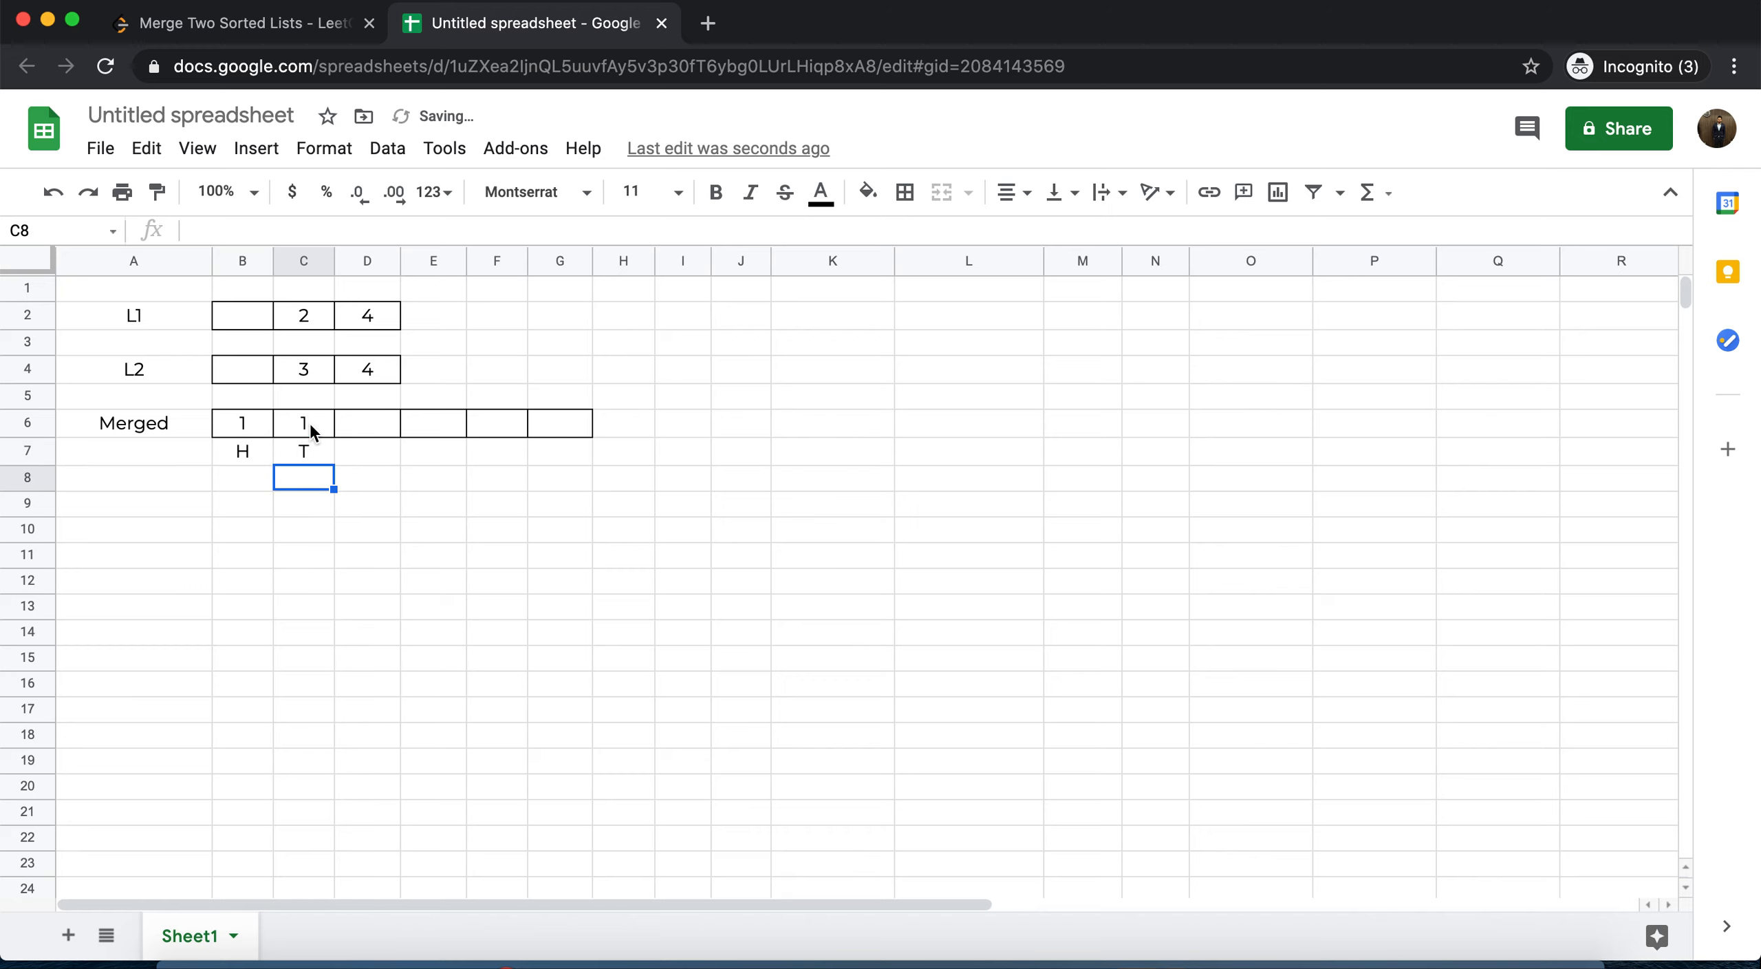
{"action": "left_click", "coordinate": [303, 423]}
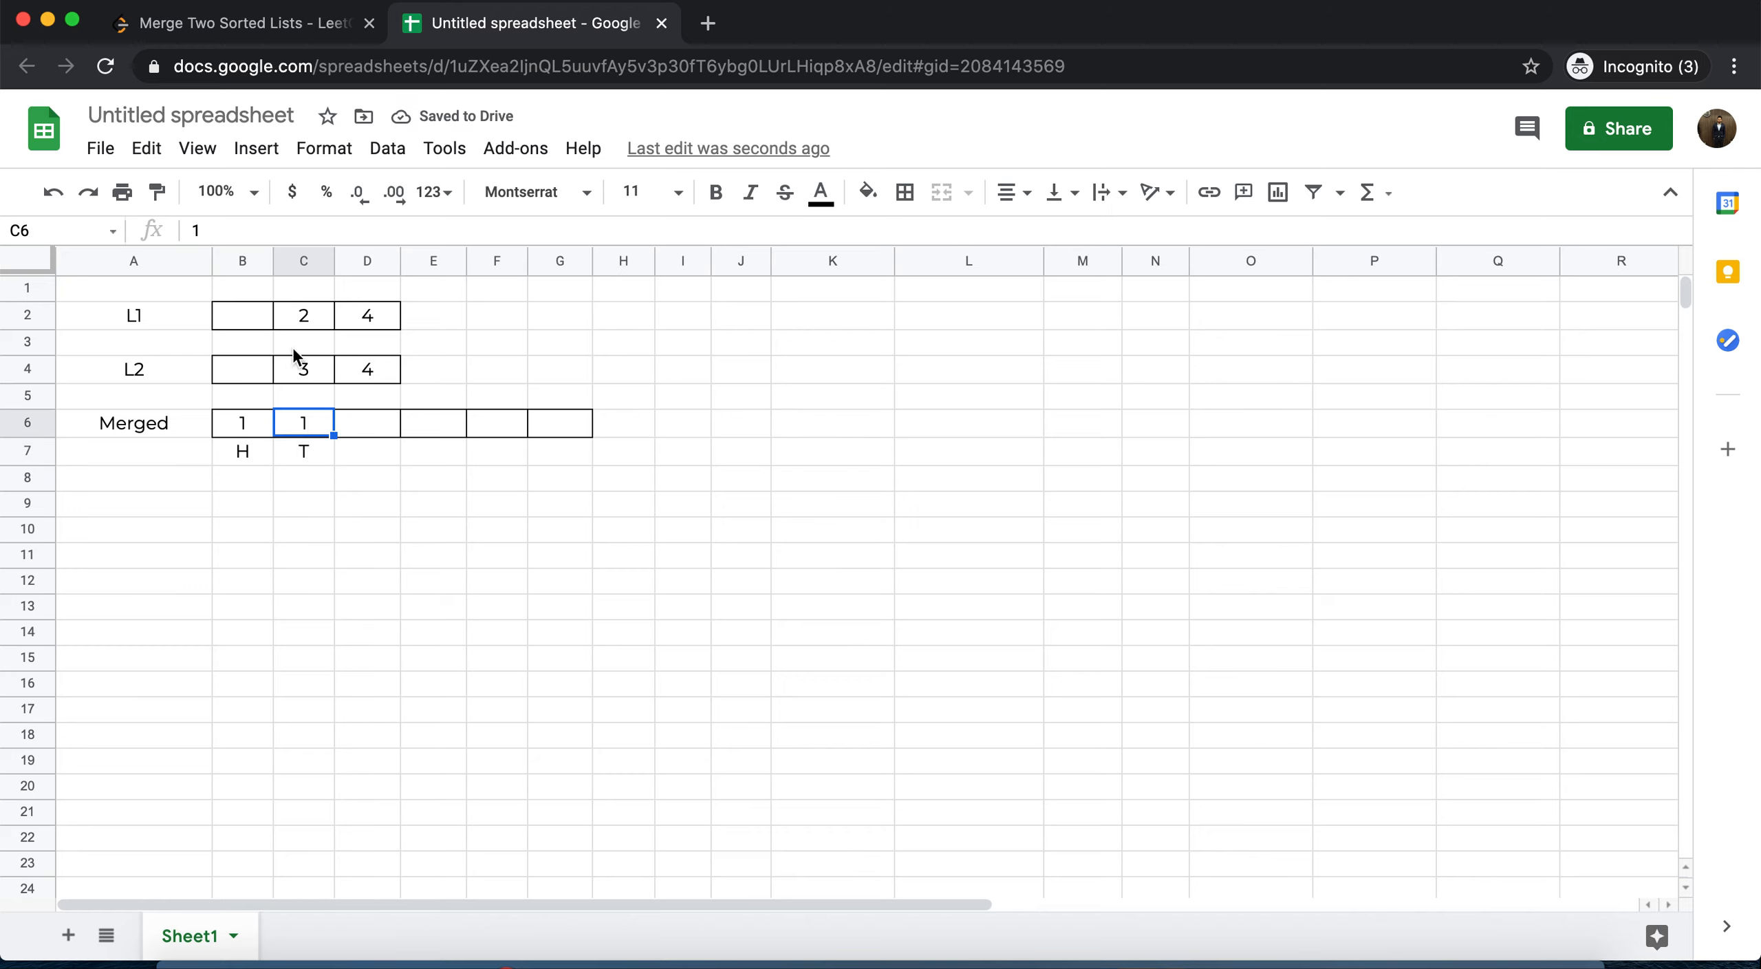
Put L1's 2 in Merged with T beneath it, then return to LeetCode
{"action": "left_click", "coordinate": [302, 315]}
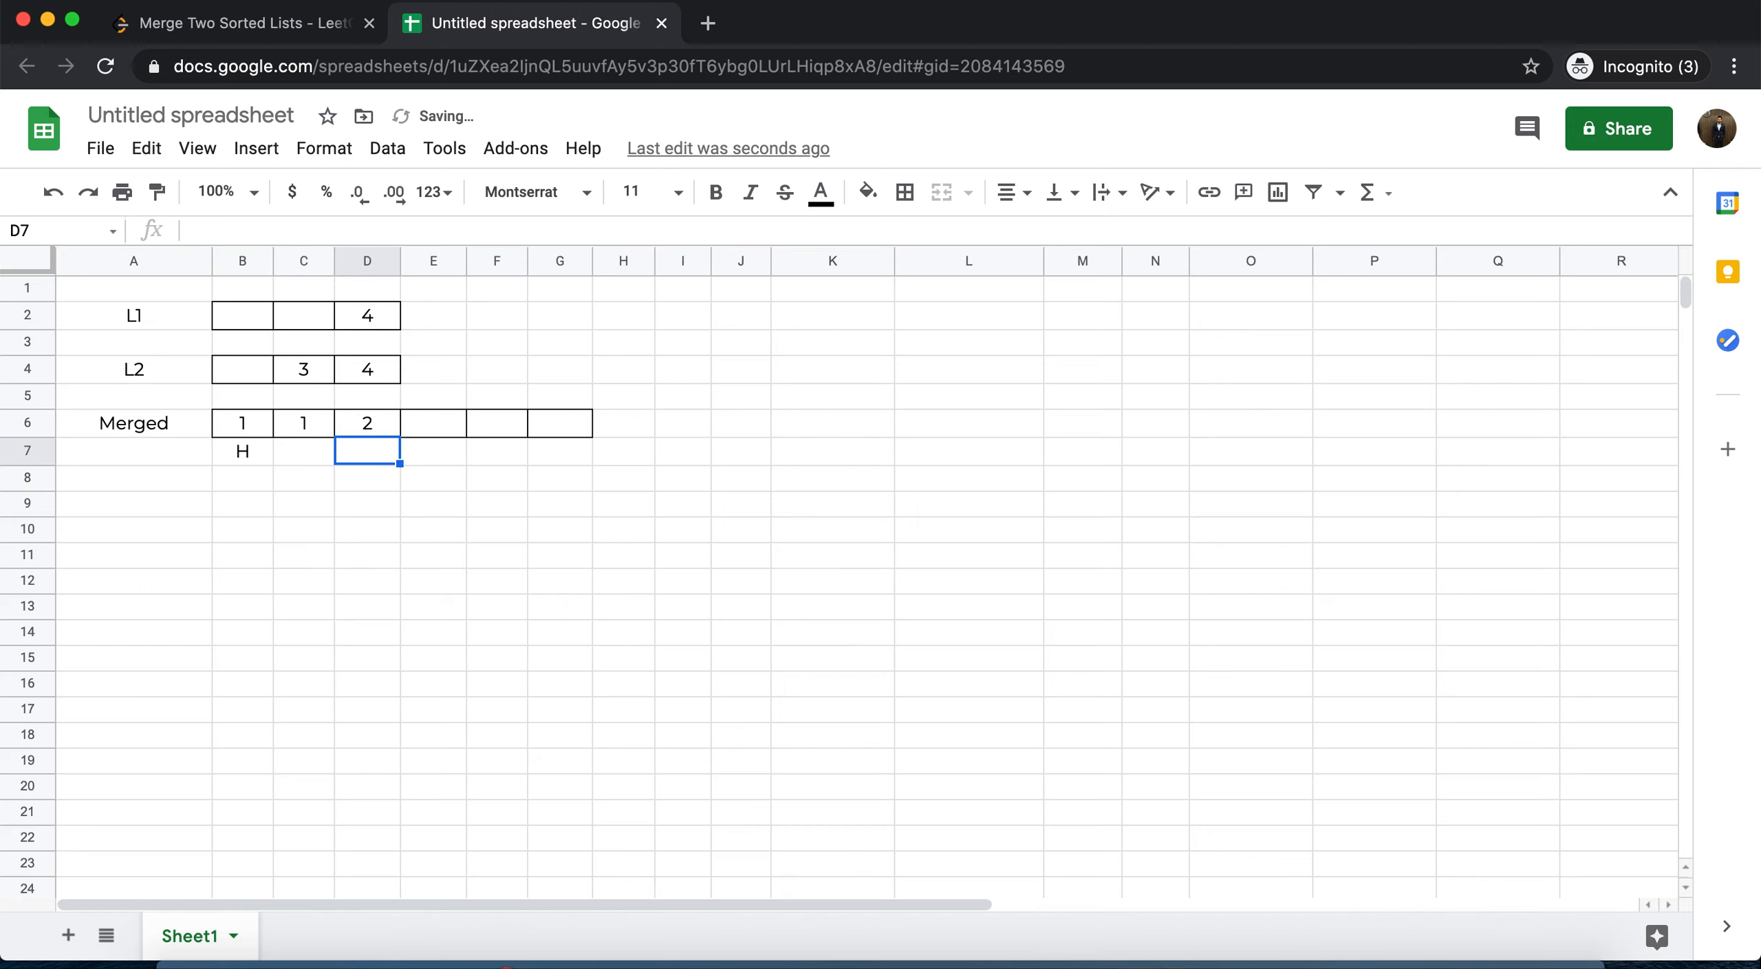
{"action": "type", "text": "T"}
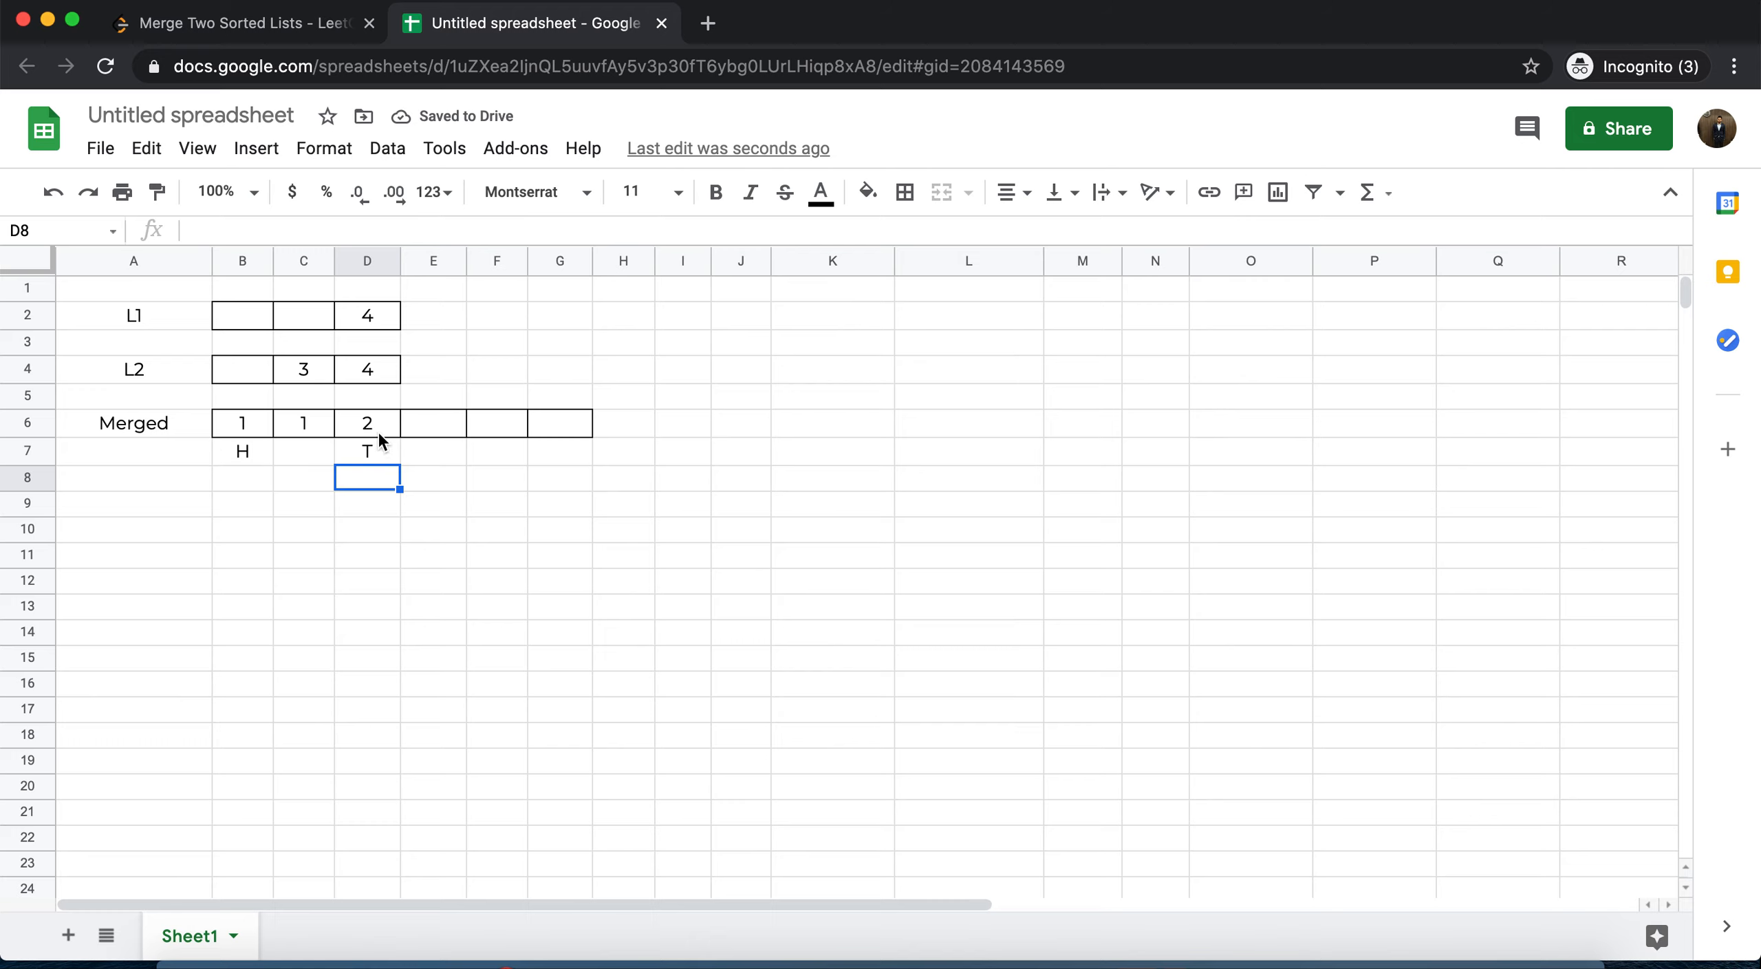
{"action": "mouse_move", "coordinate": [516, 451]}
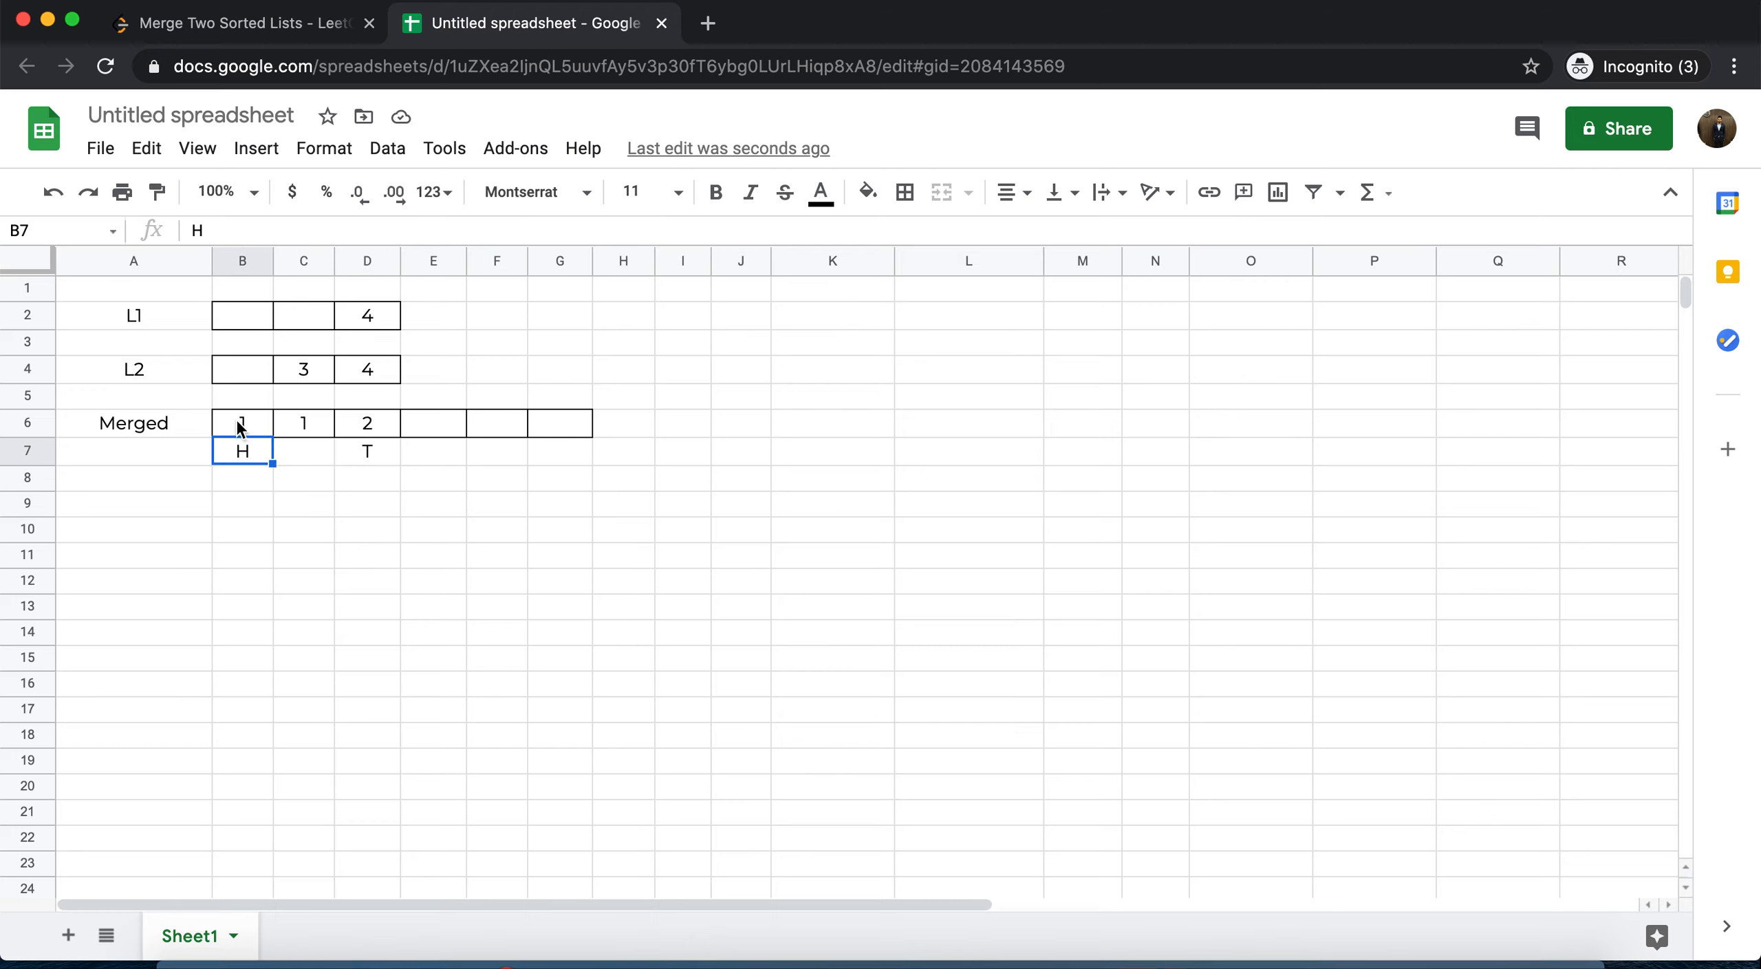
{"action": "left_click", "coordinate": [236, 23]}
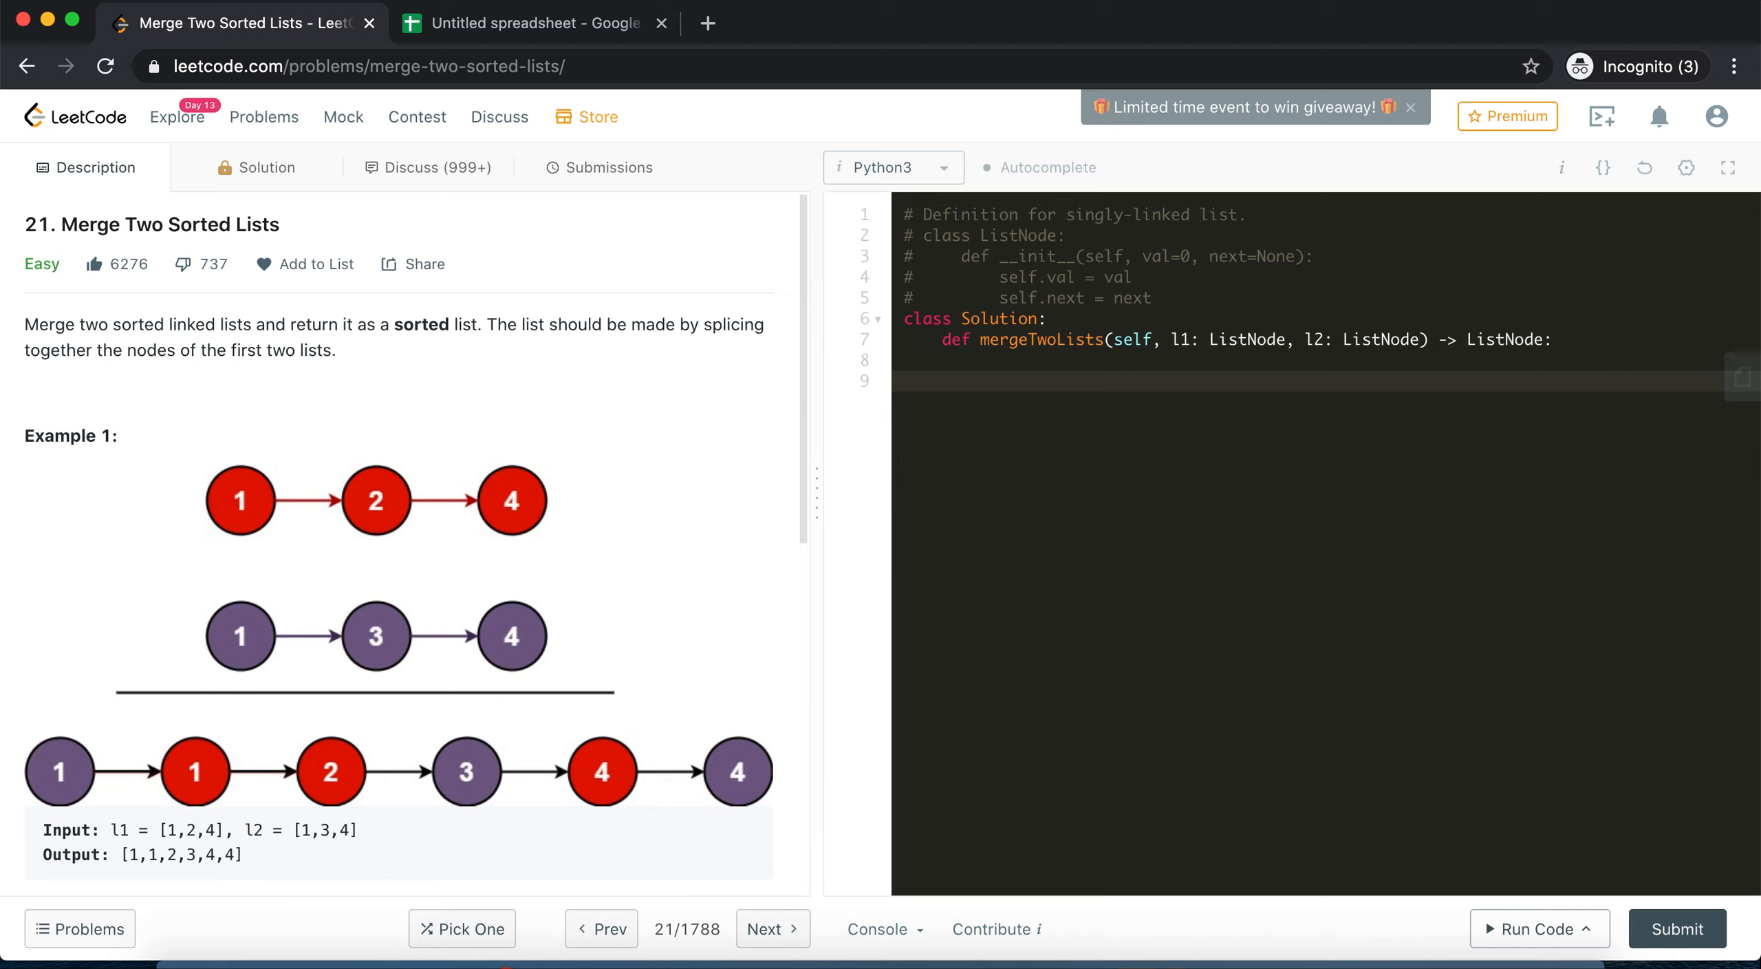
{"action": "mouse_move", "coordinate": [1256, 385]}
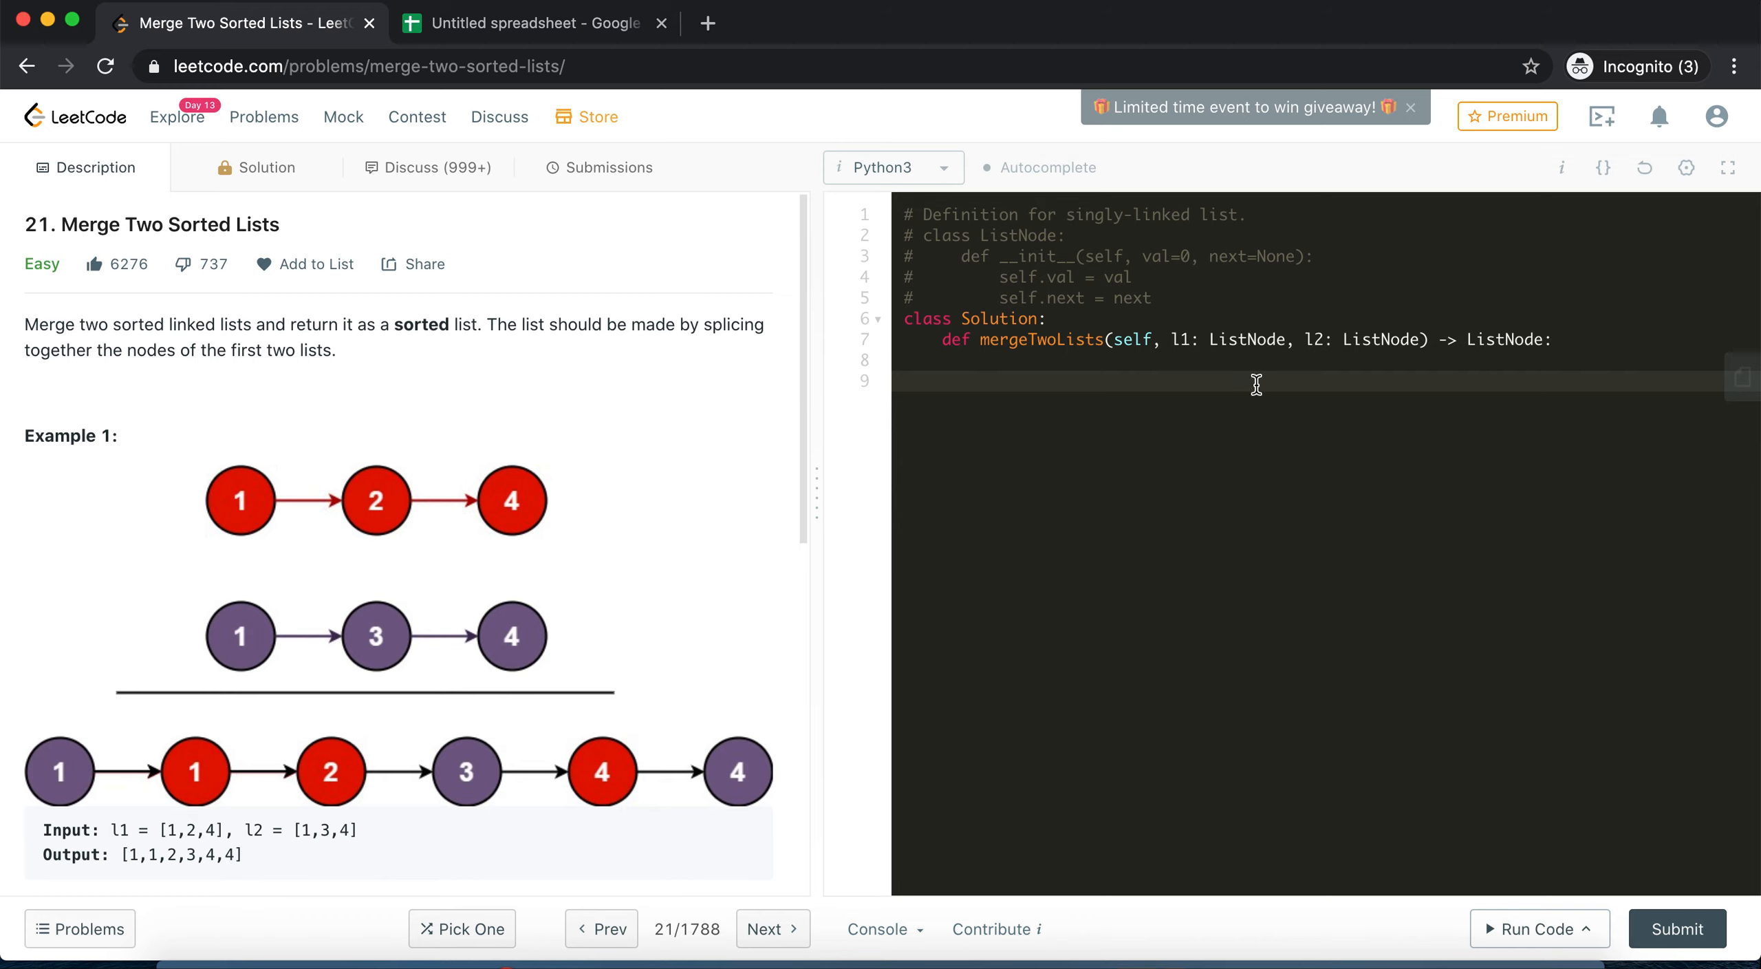
Add base cases 'if not l1: return l2' and 'if not l2: return l1'
{"action": "type", "text": "if not l1"}
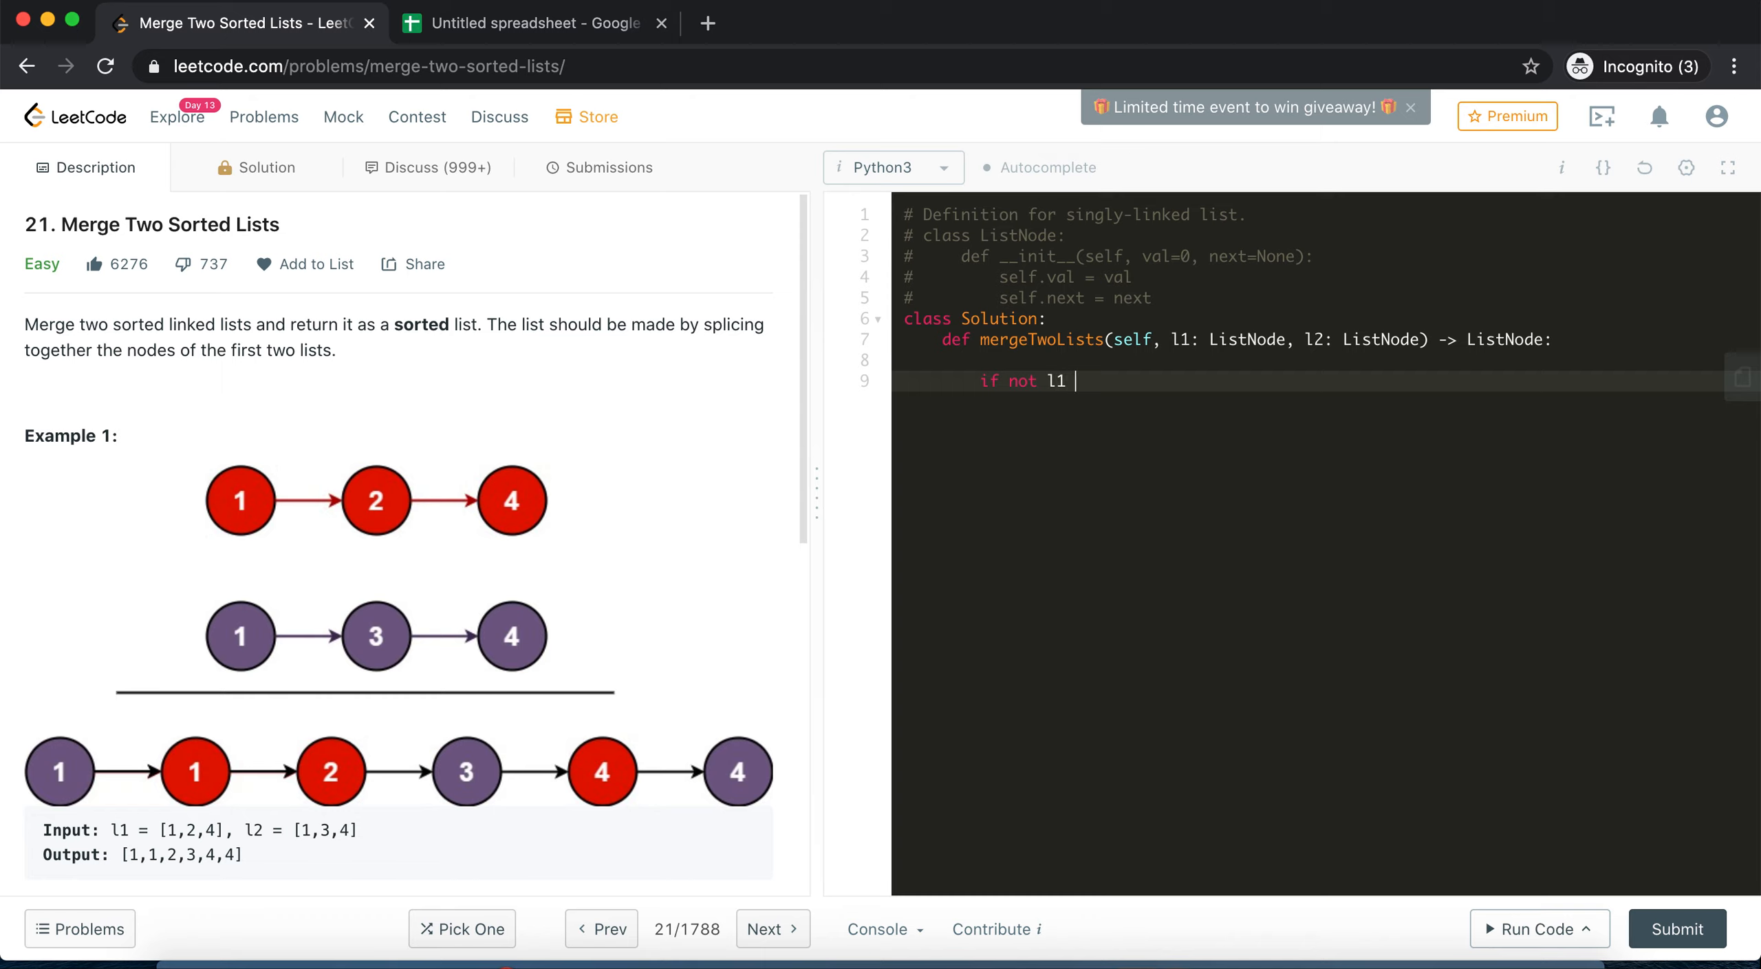
{"action": "type", "text": ":"}
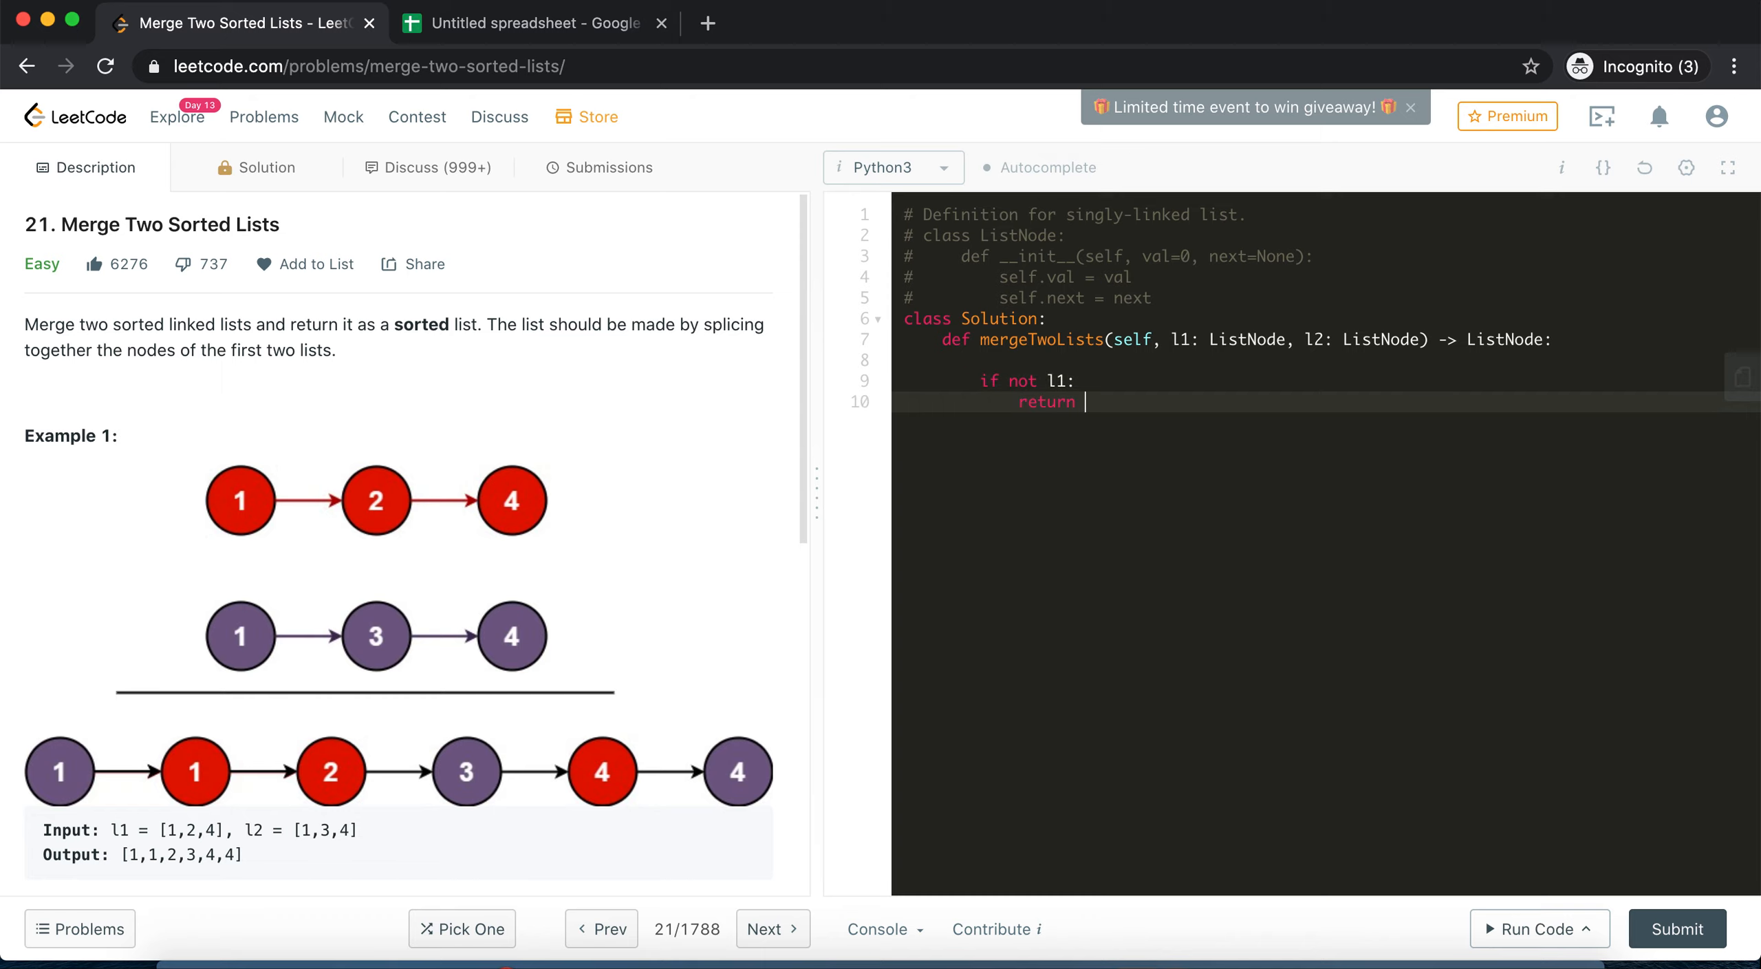
{"action": "type", "text": "l2"}
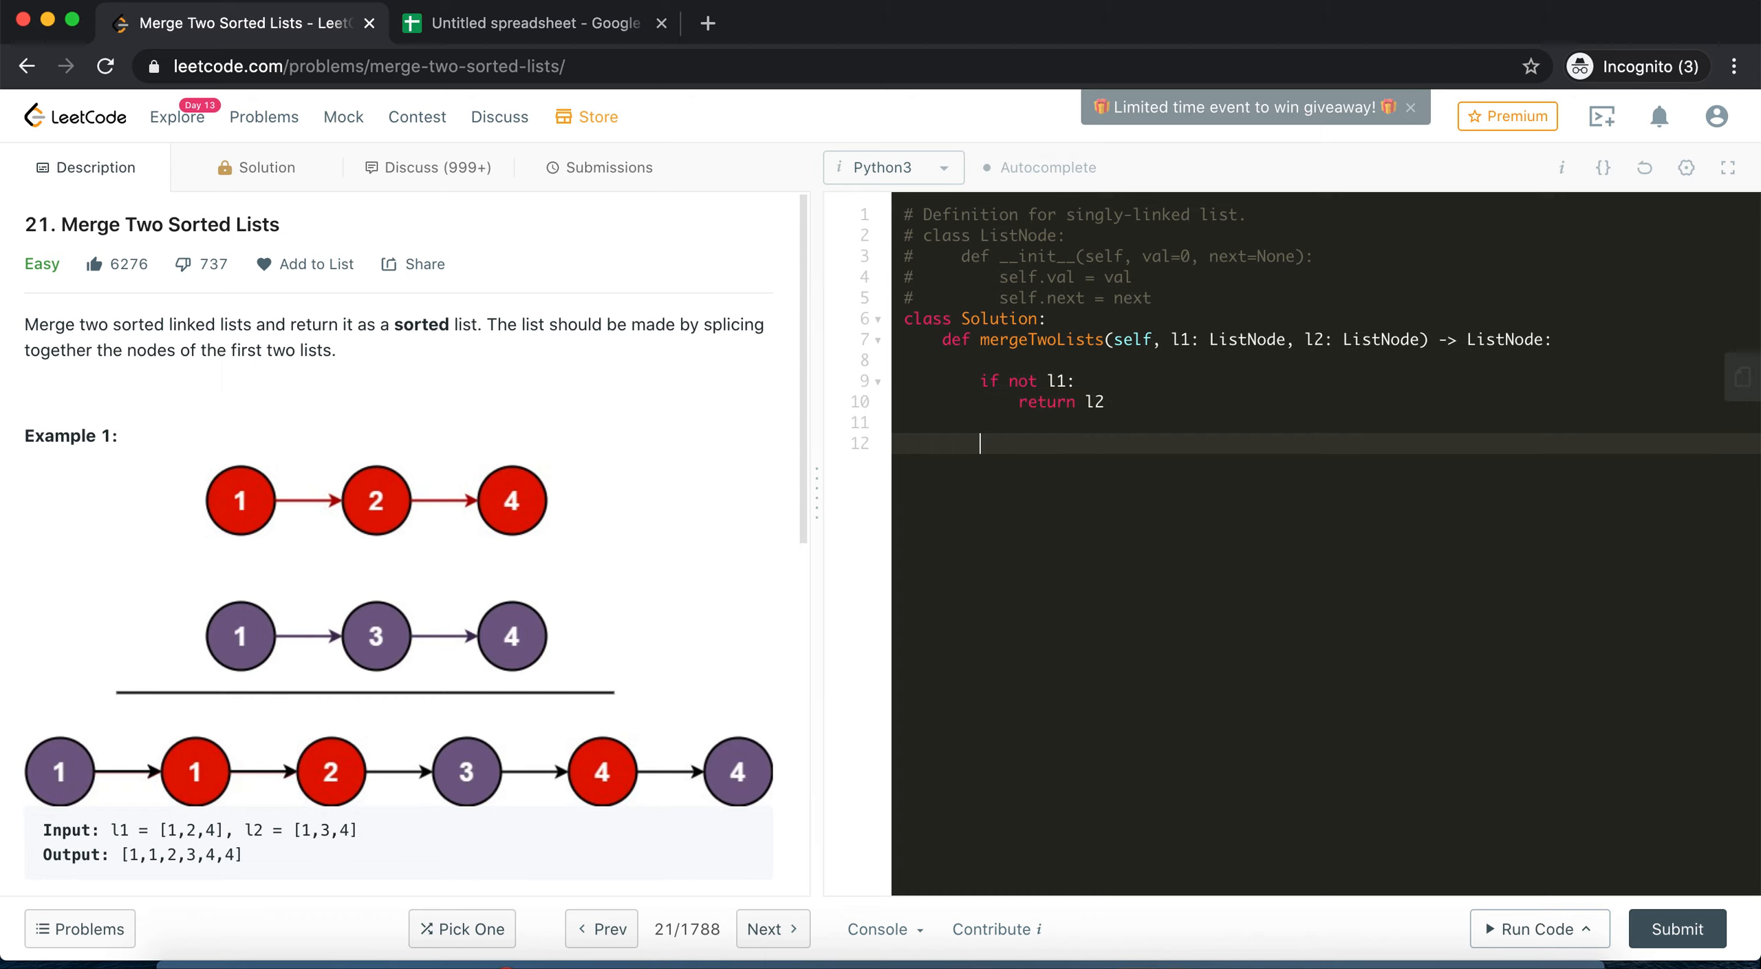
{"action": "type", "text": "if not l2:"}
{"action": "type", "text": "ret"}
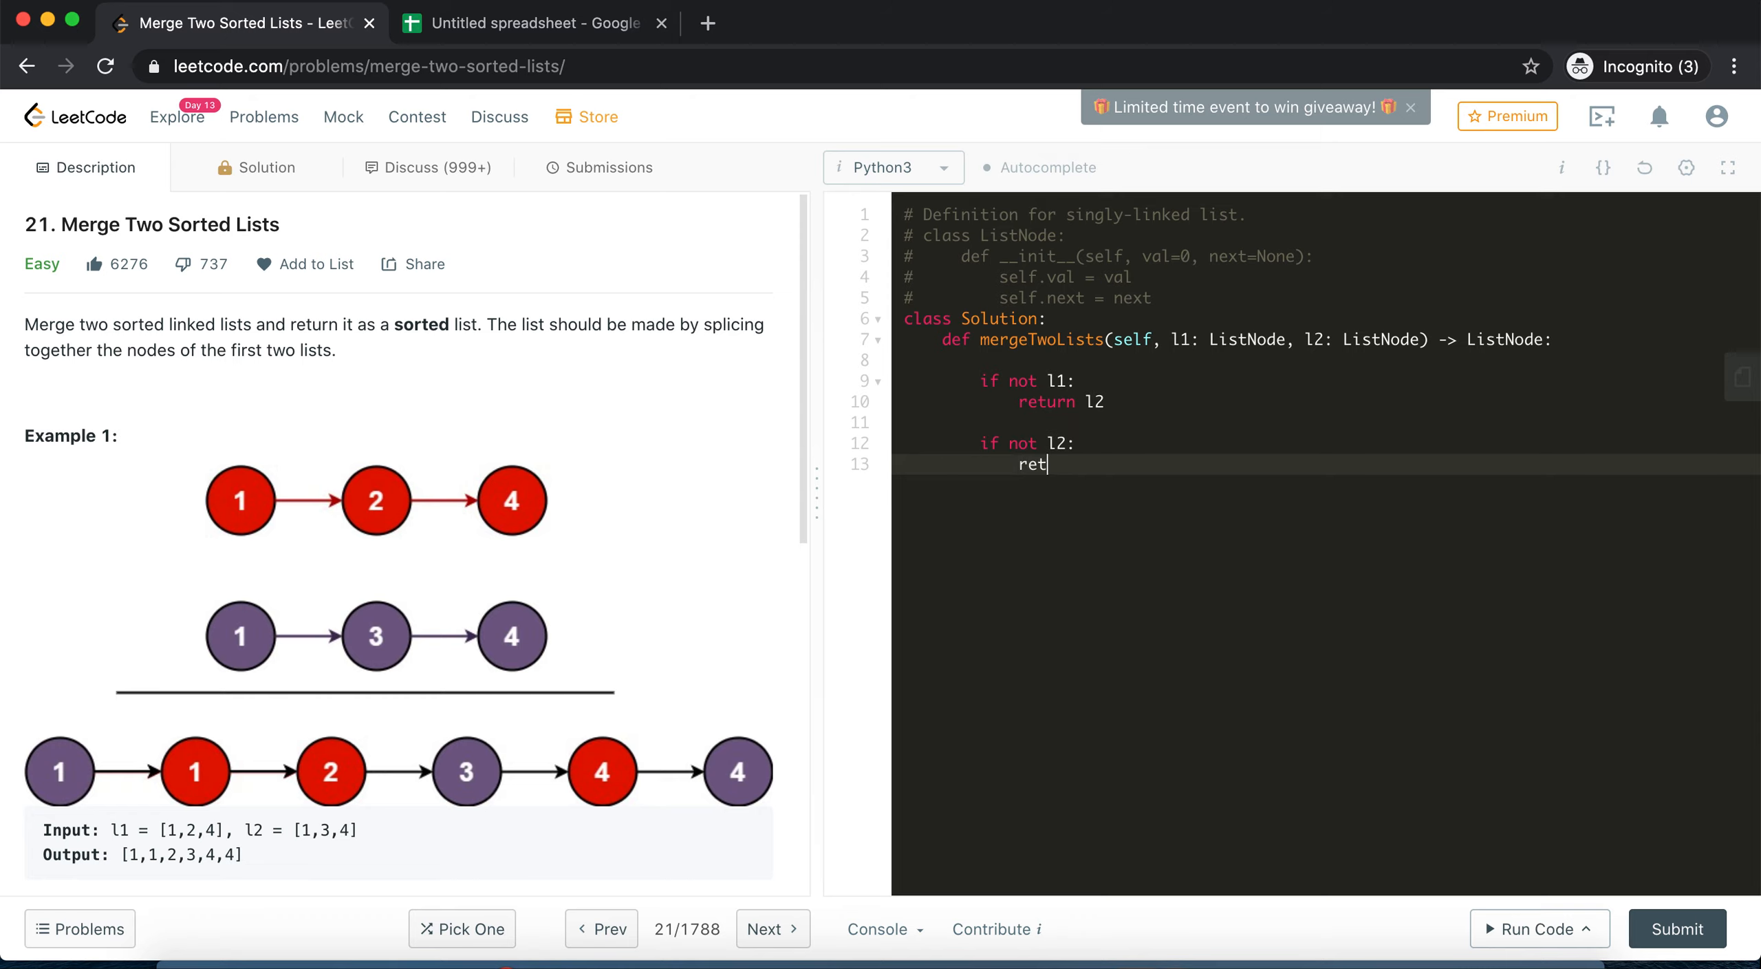
{"action": "type", "text": "urn l1"}
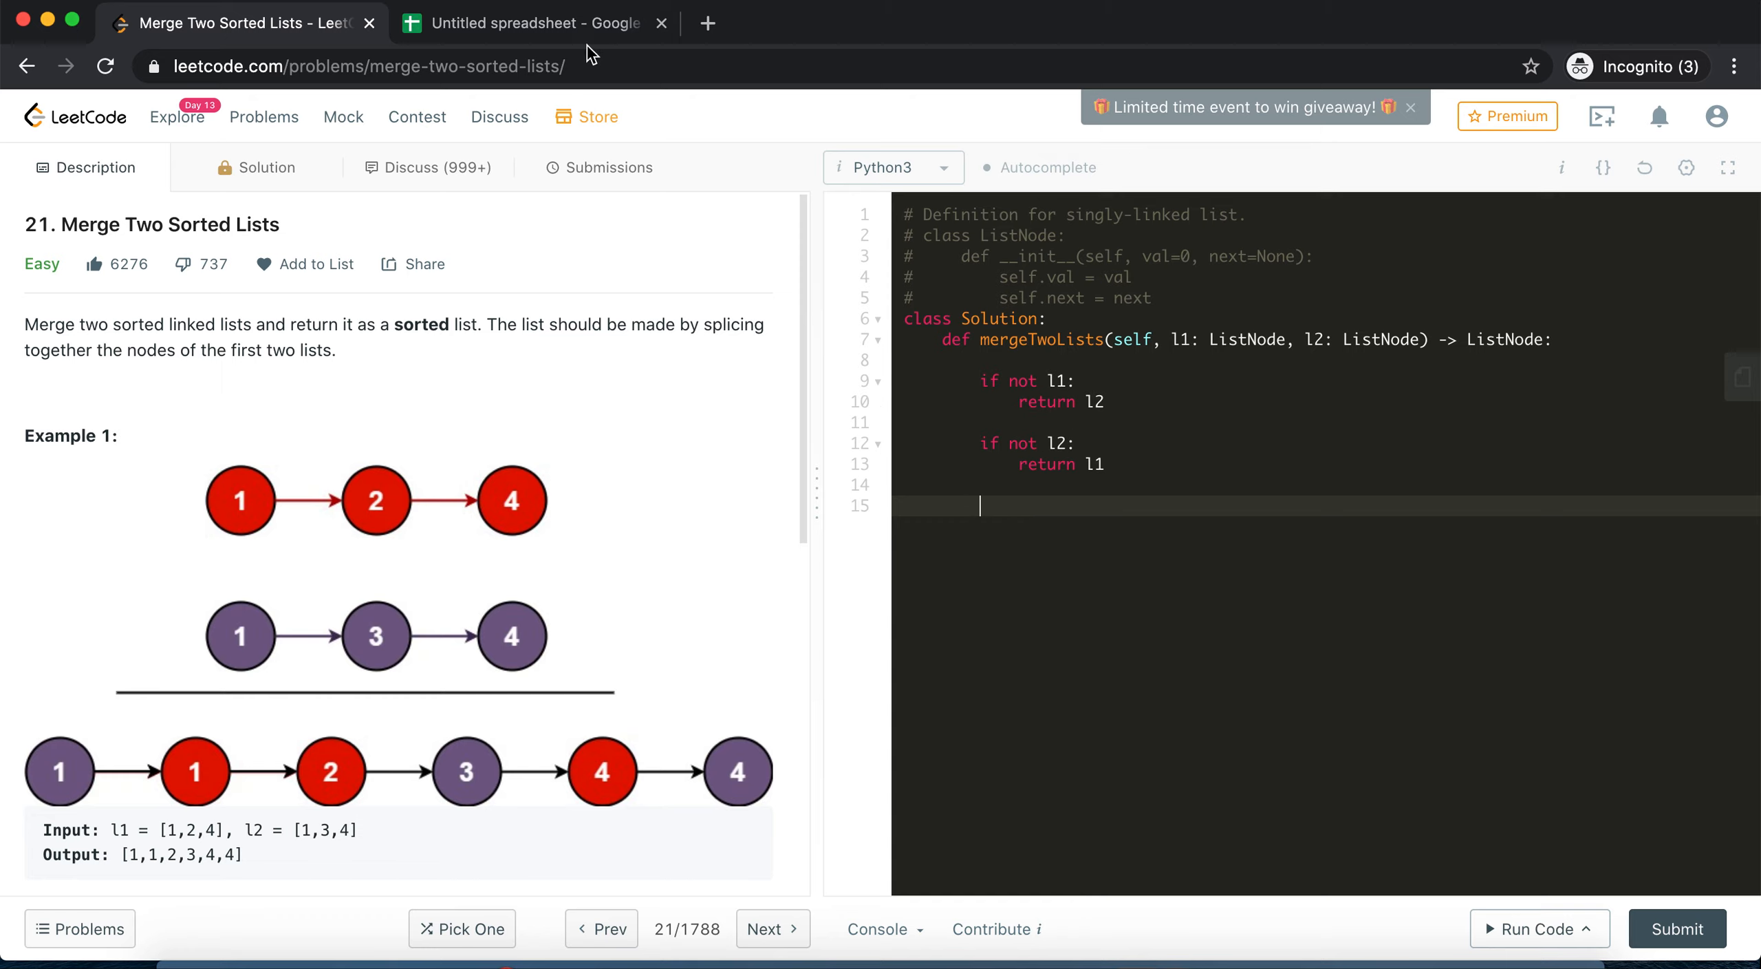
After glancing at the diagram, add 'mergedHead = None' and 'mergedTail = None'
{"action": "left_click", "coordinate": [528, 23]}
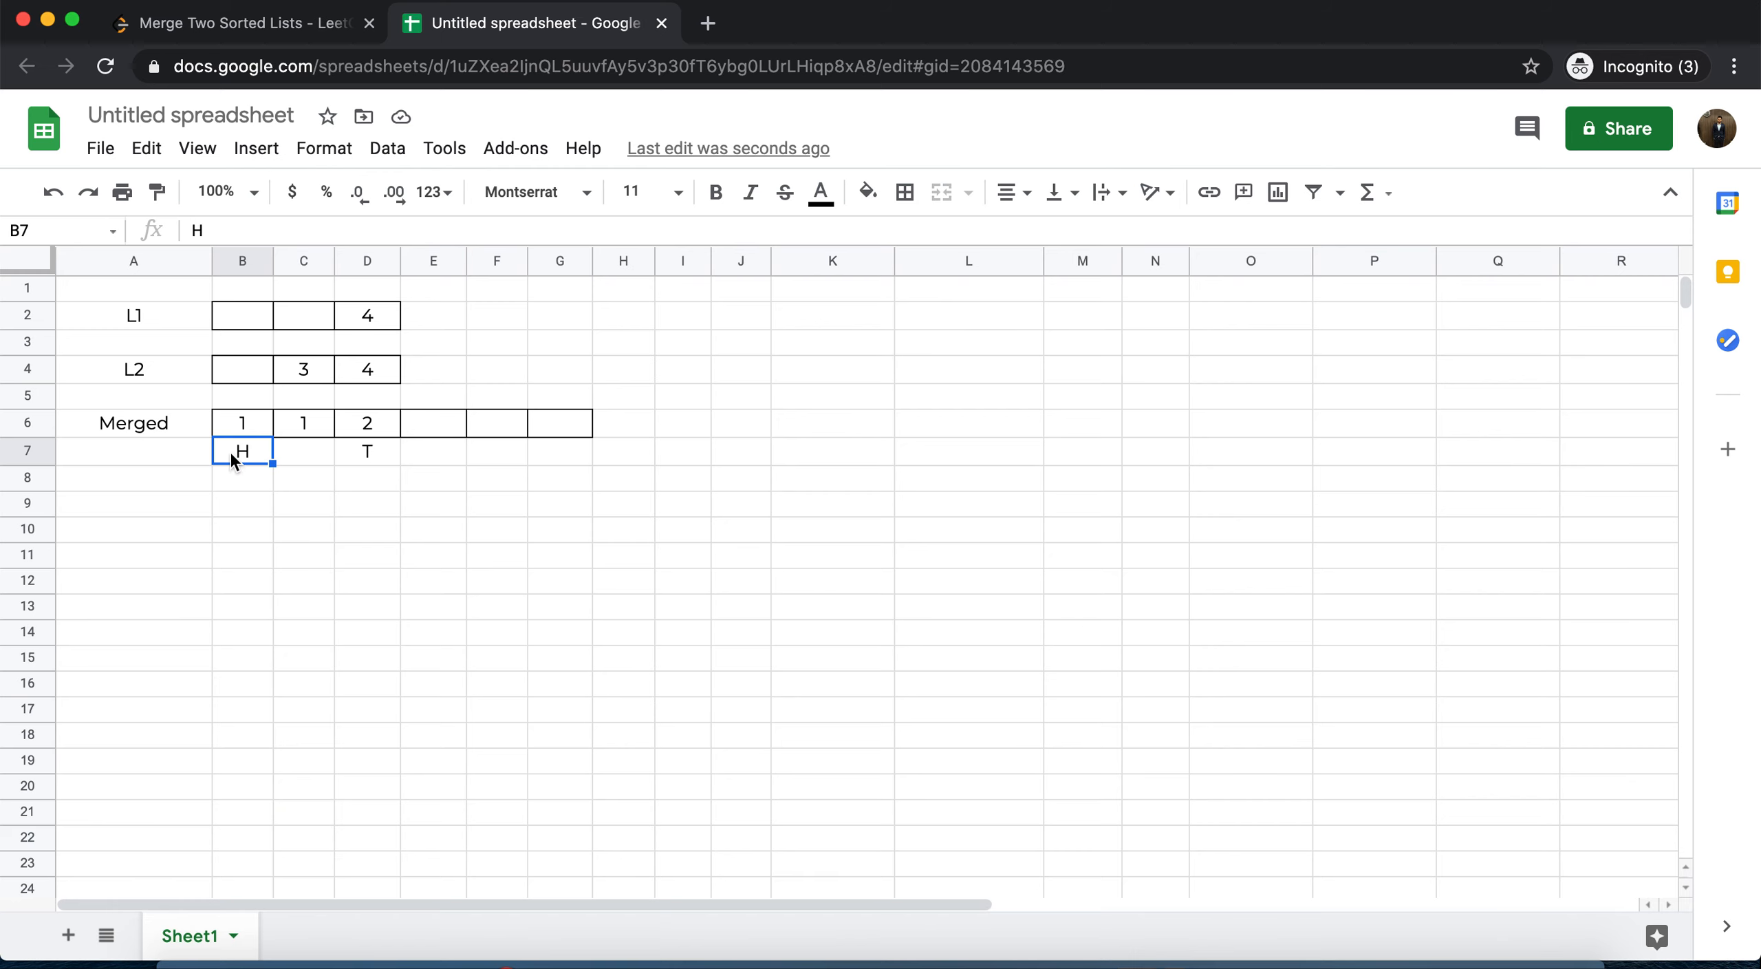
{"action": "left_click", "coordinate": [236, 23]}
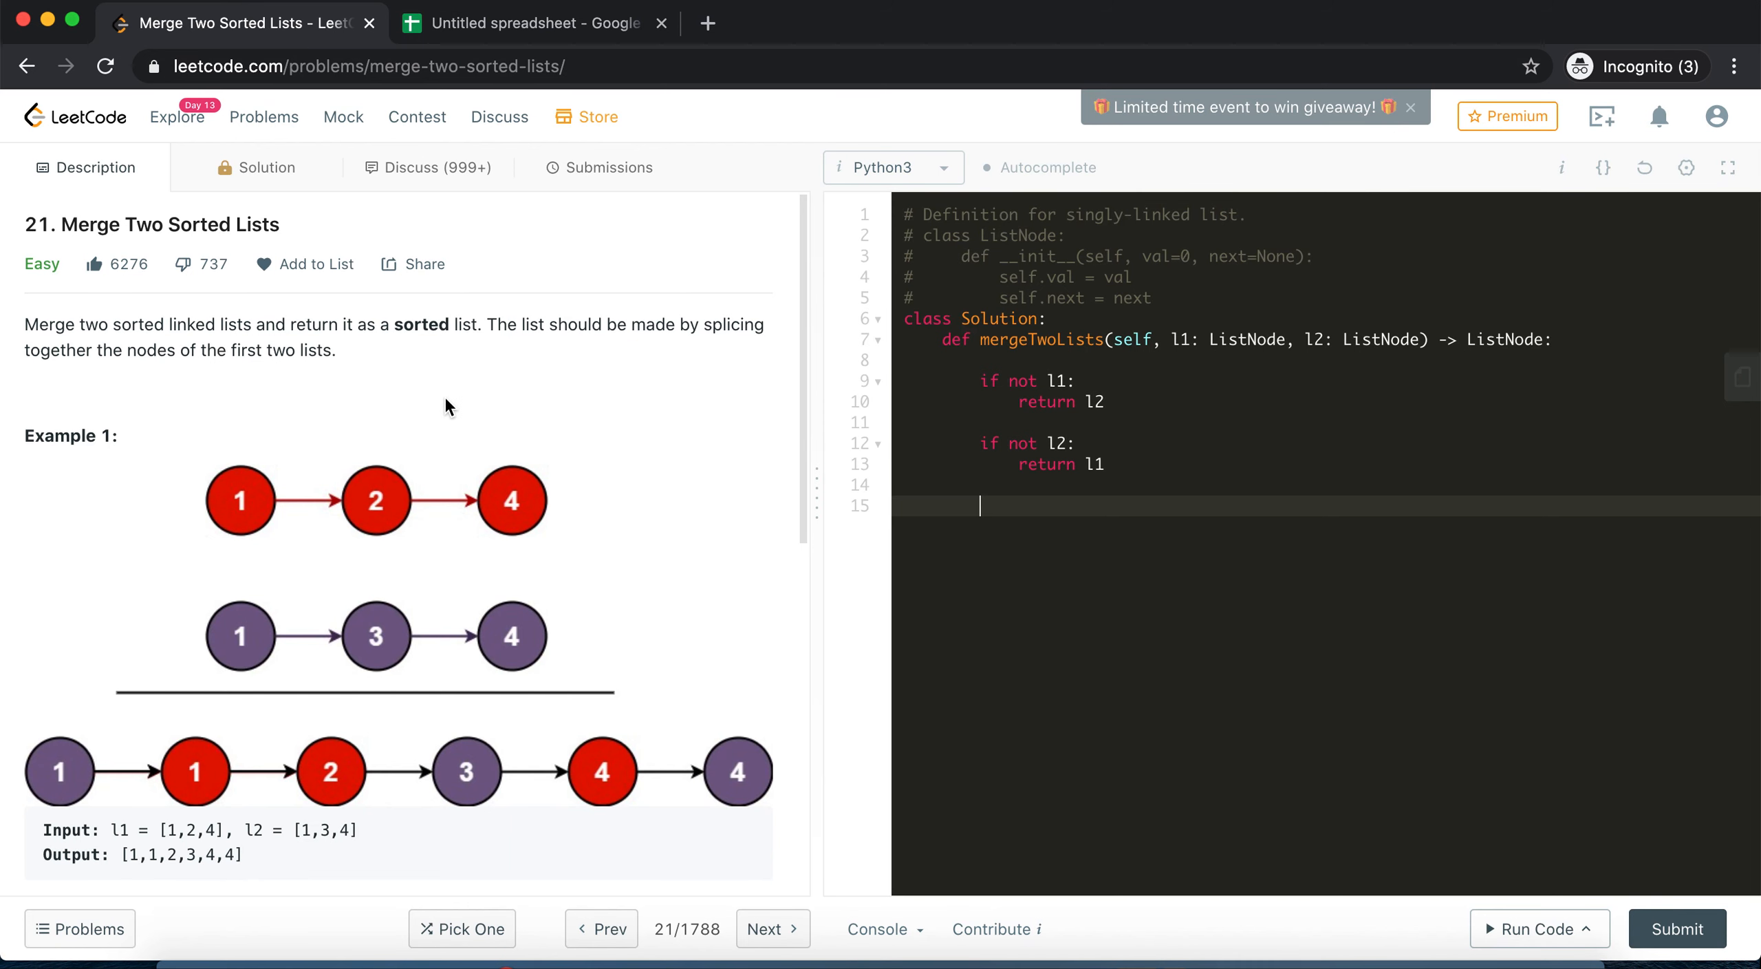
{"action": "type", "text": "merged"}
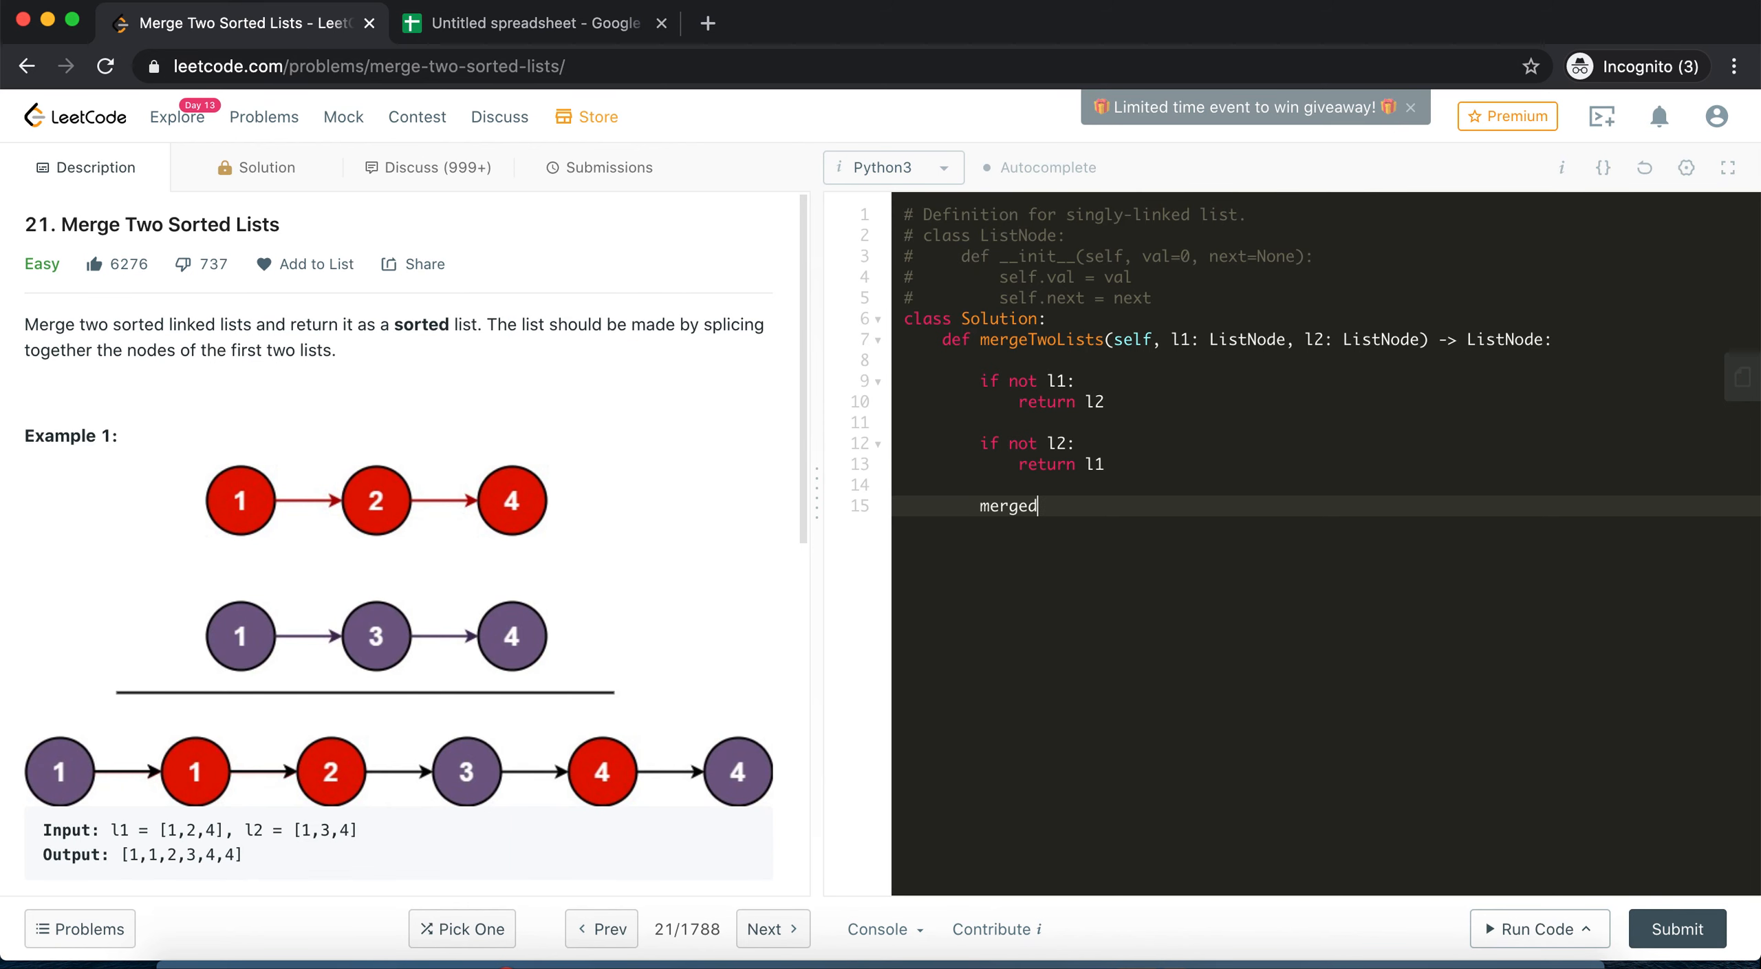
{"action": "type", "text": "Head = None"}
{"action": "type", "text": "merge"}
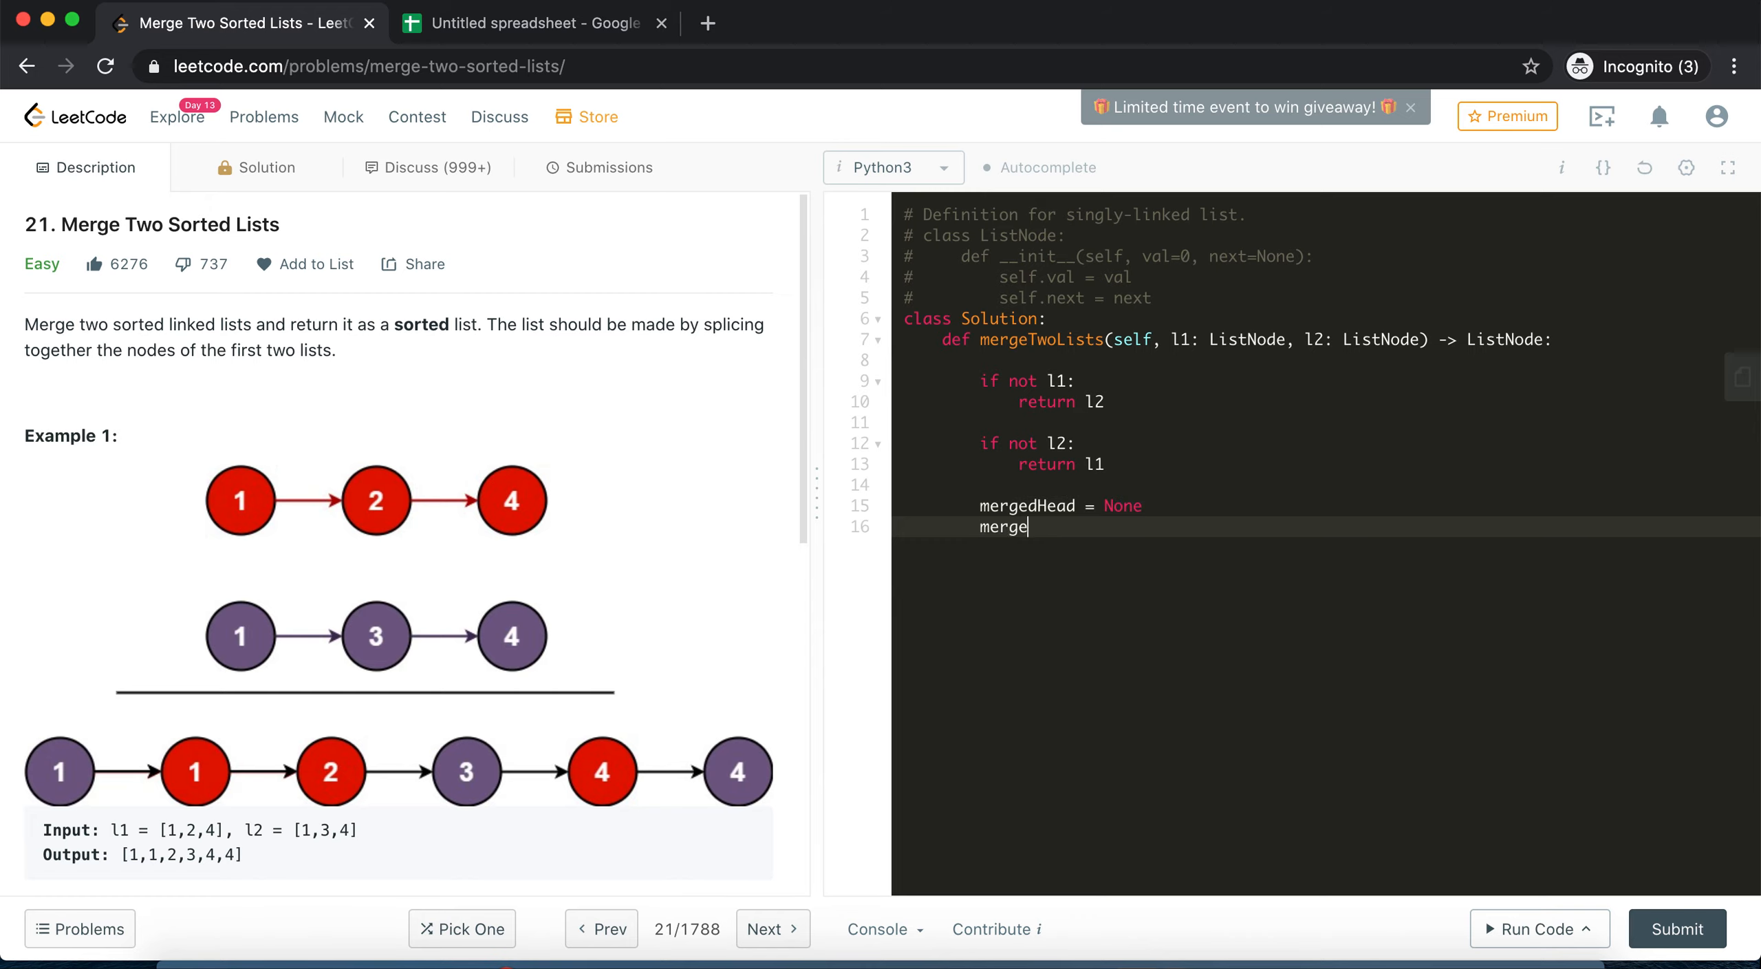
{"action": "type", "text": "dTail = N"}
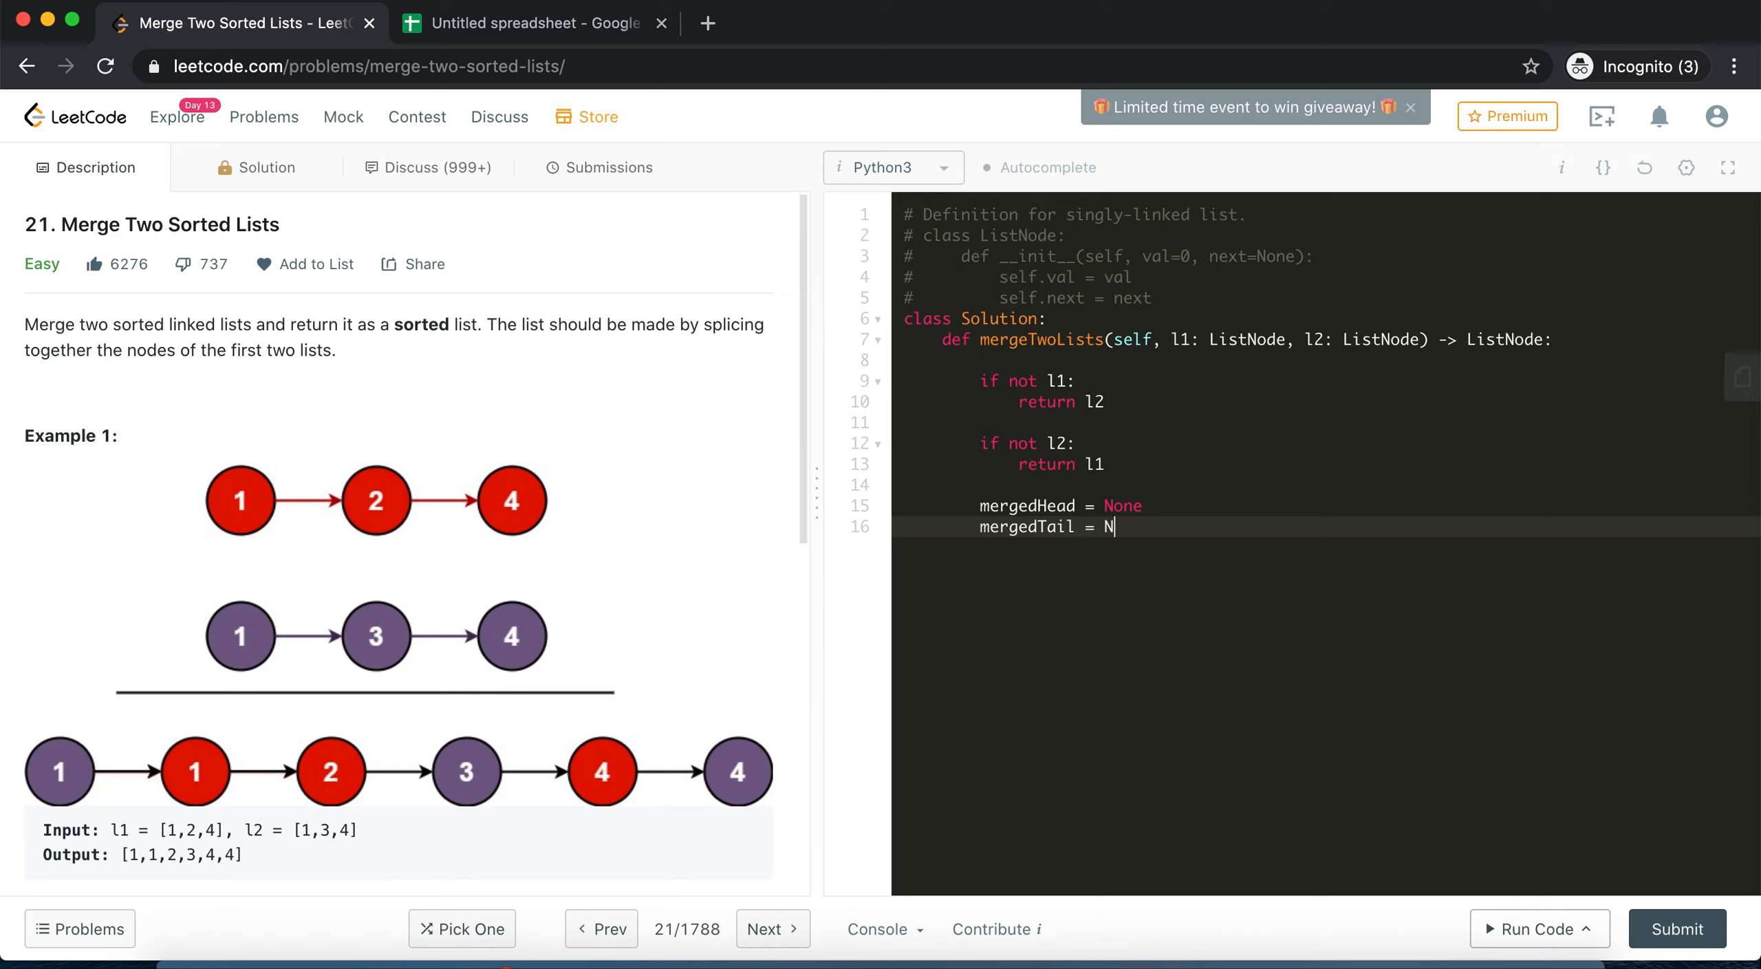
{"action": "type", "text": "one"}
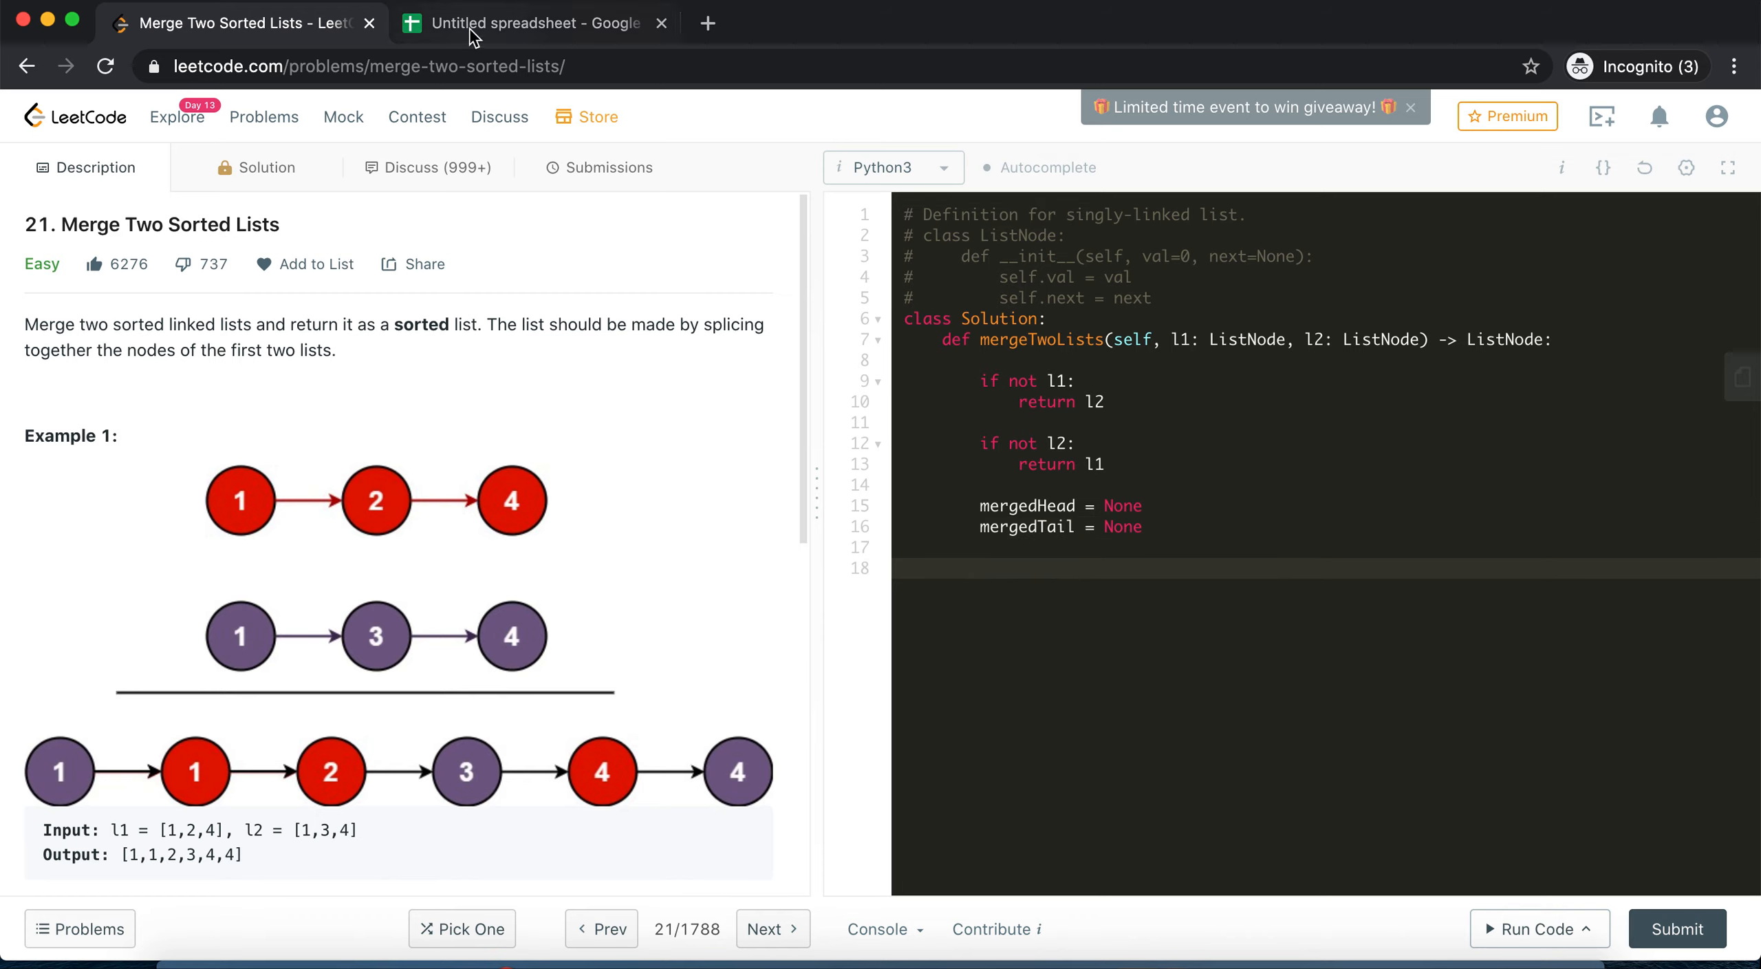
Check the L2 cell in the diagram, then add the loop 'while l1 and l2:'
{"action": "left_click", "coordinate": [528, 23]}
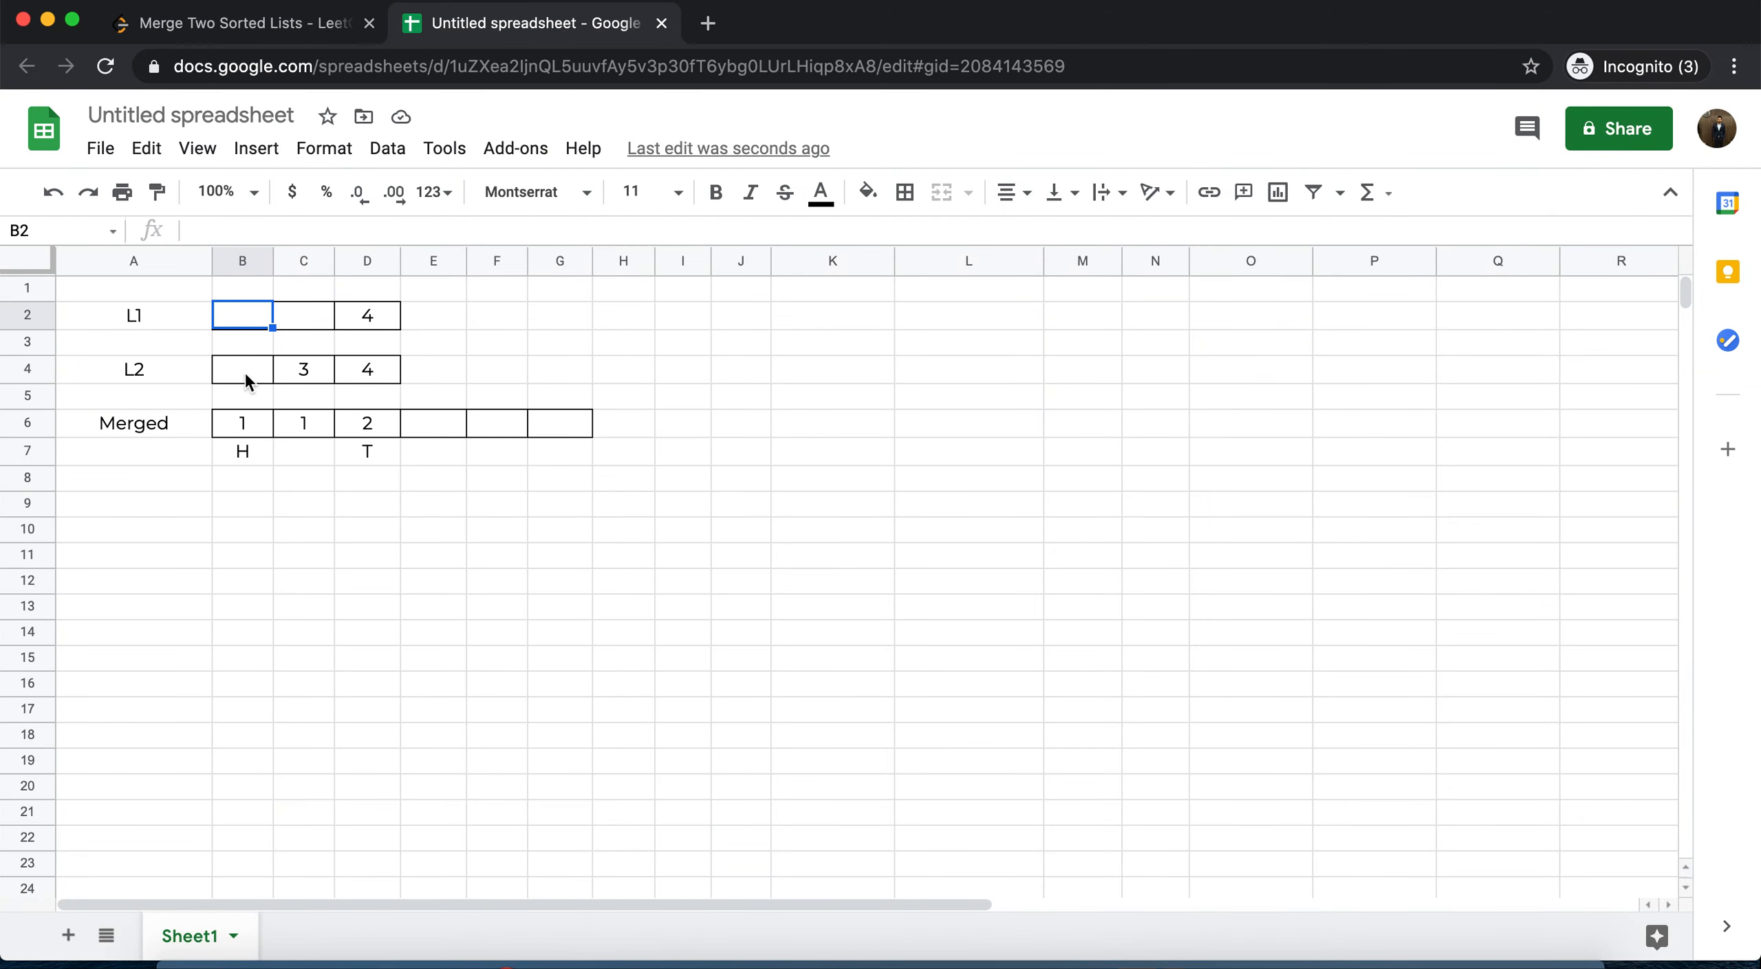
{"action": "left_click", "coordinate": [241, 368]}
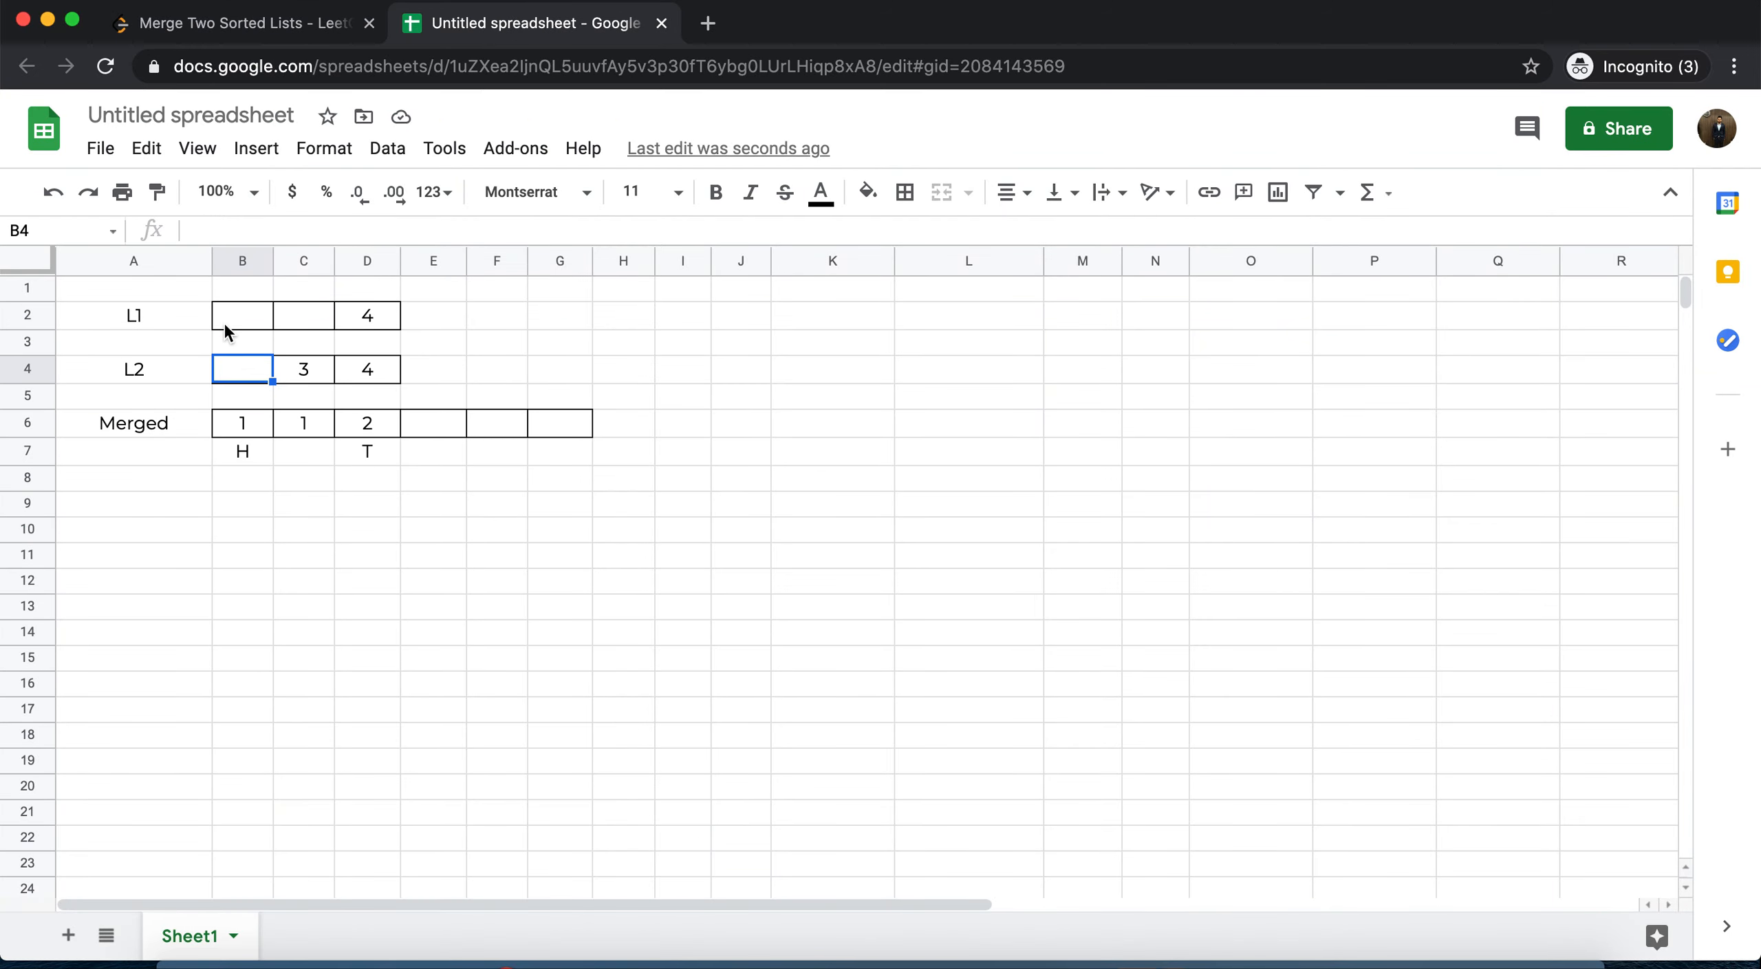
{"action": "left_click", "coordinate": [233, 23]}
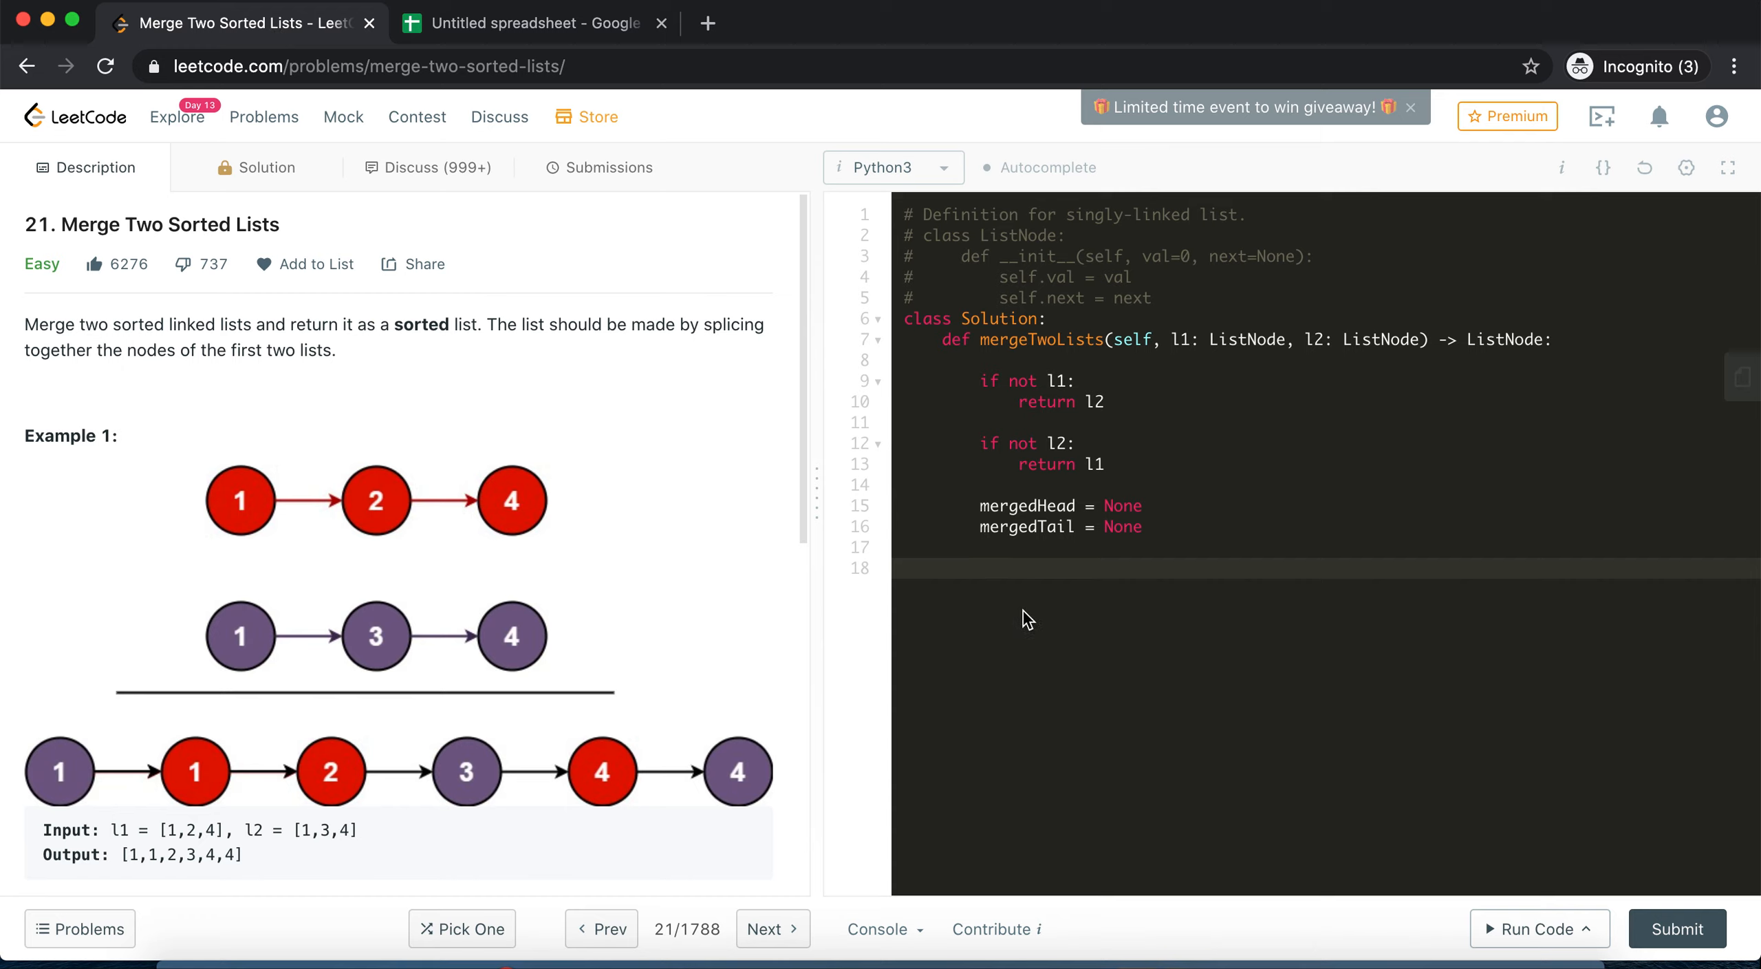
{"action": "type", "text": "while l1 !="}
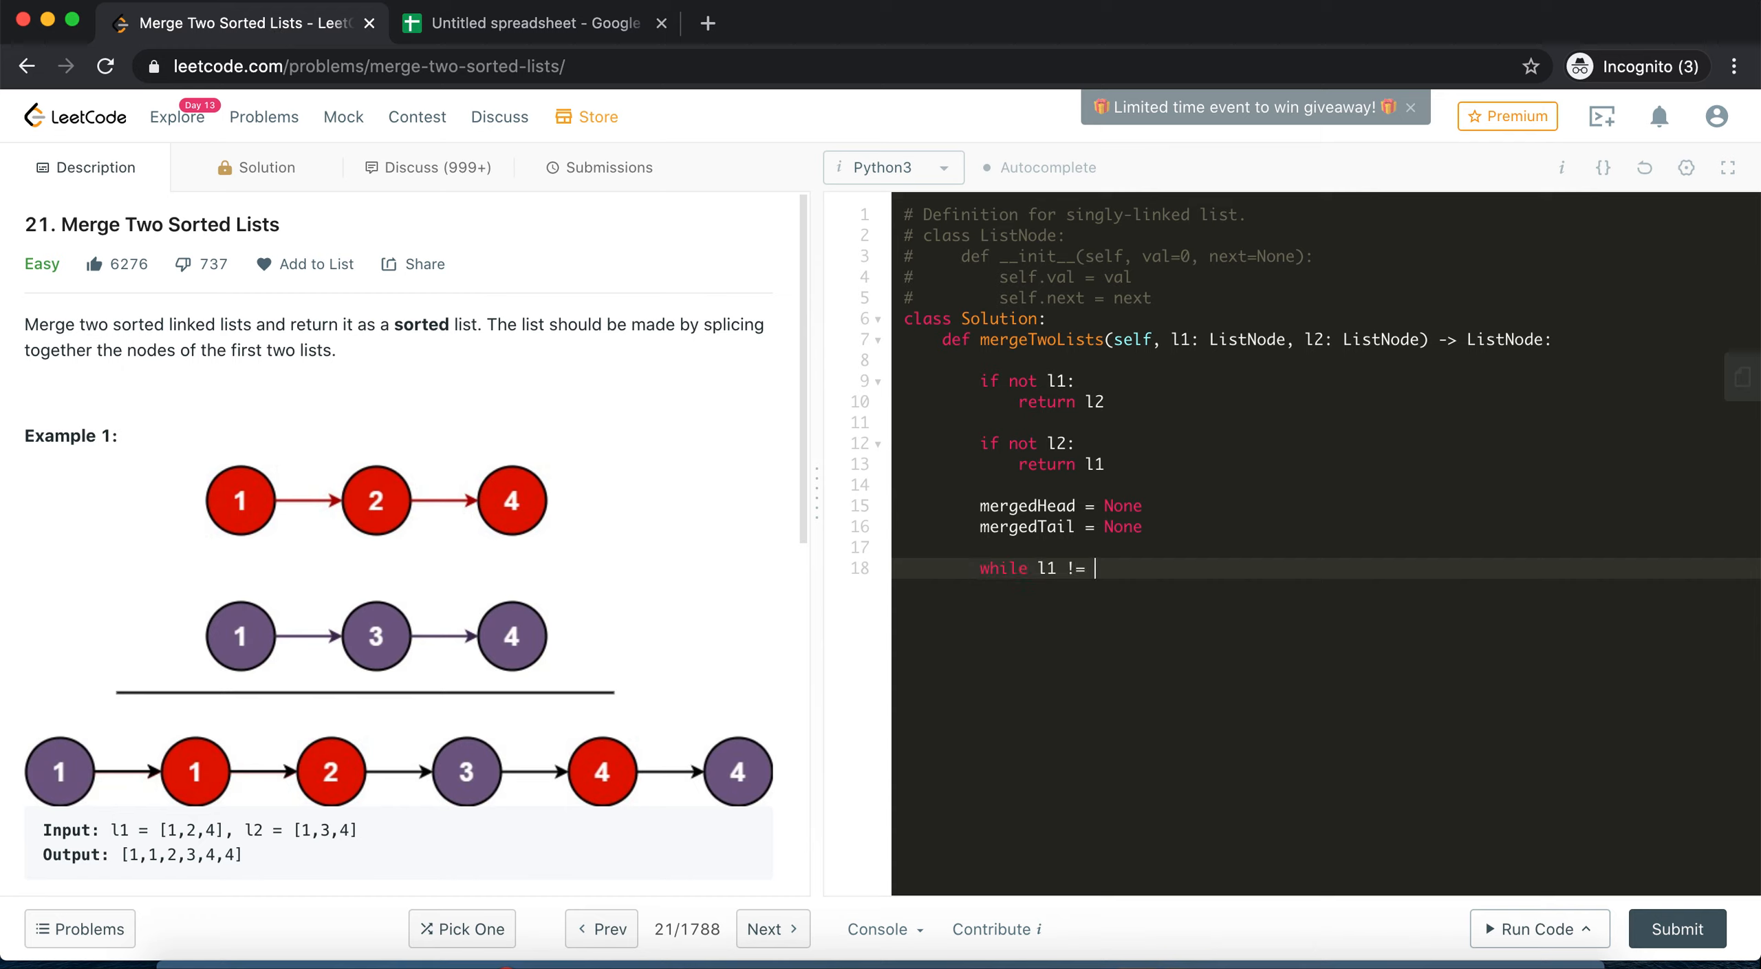
{"action": "key", "text": "Backspace"}
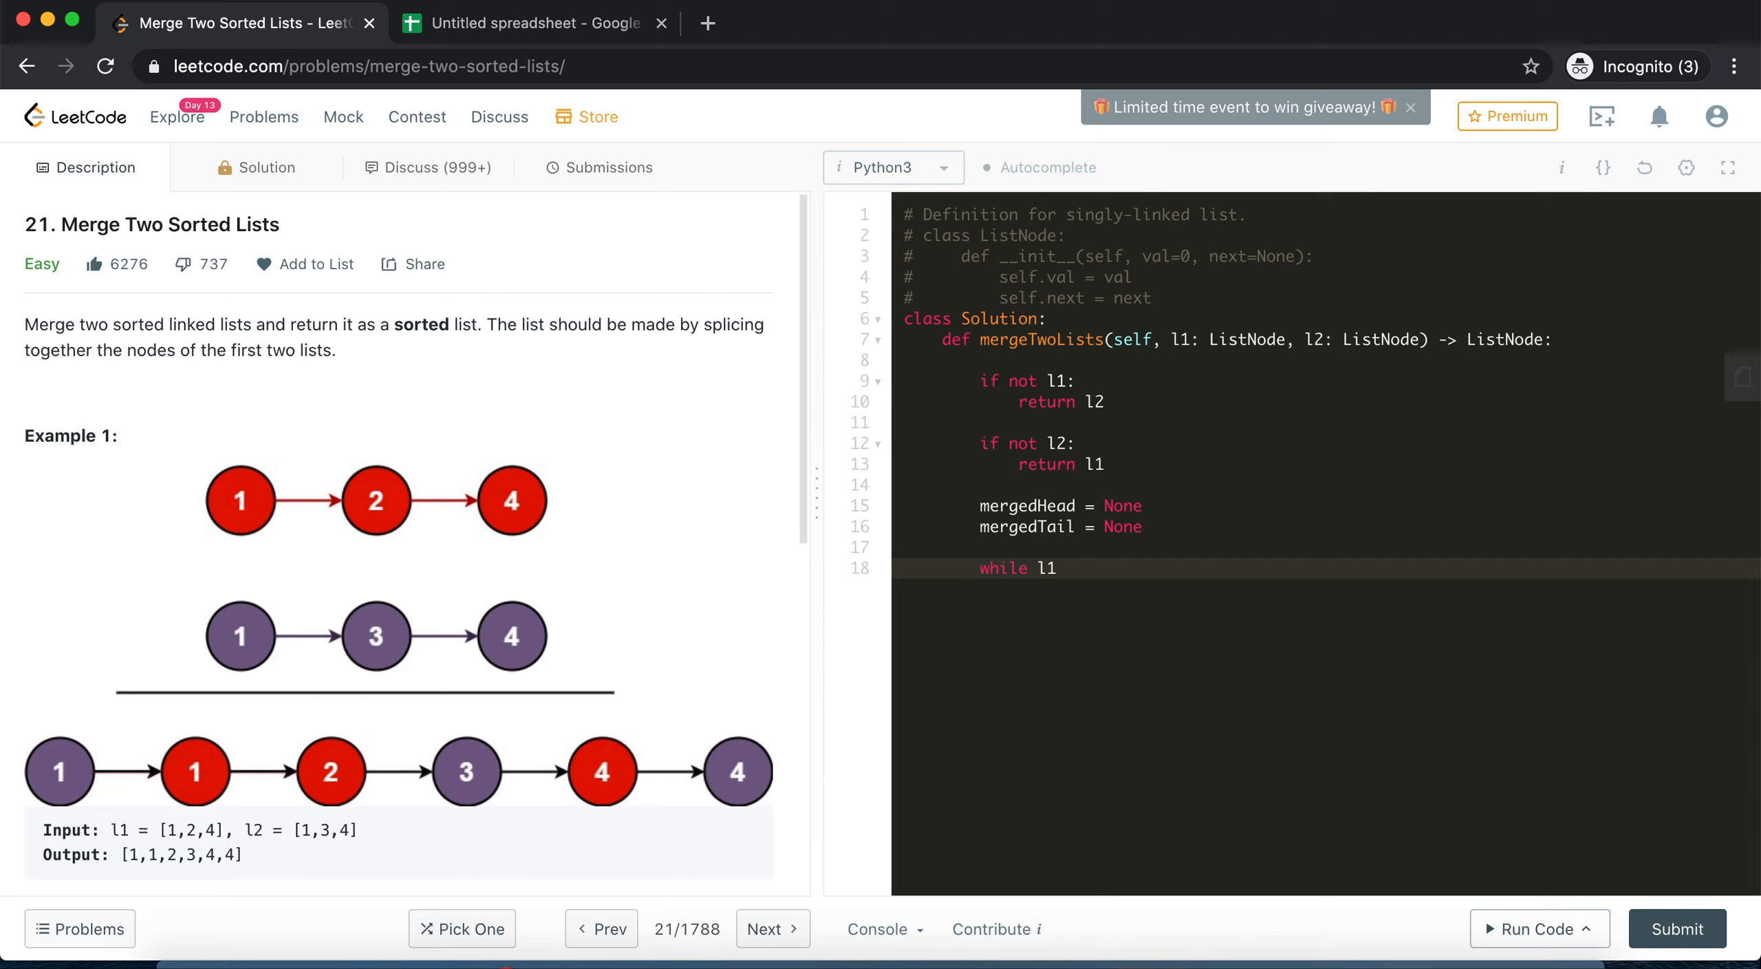
{"action": "type", "text": "and l1"}
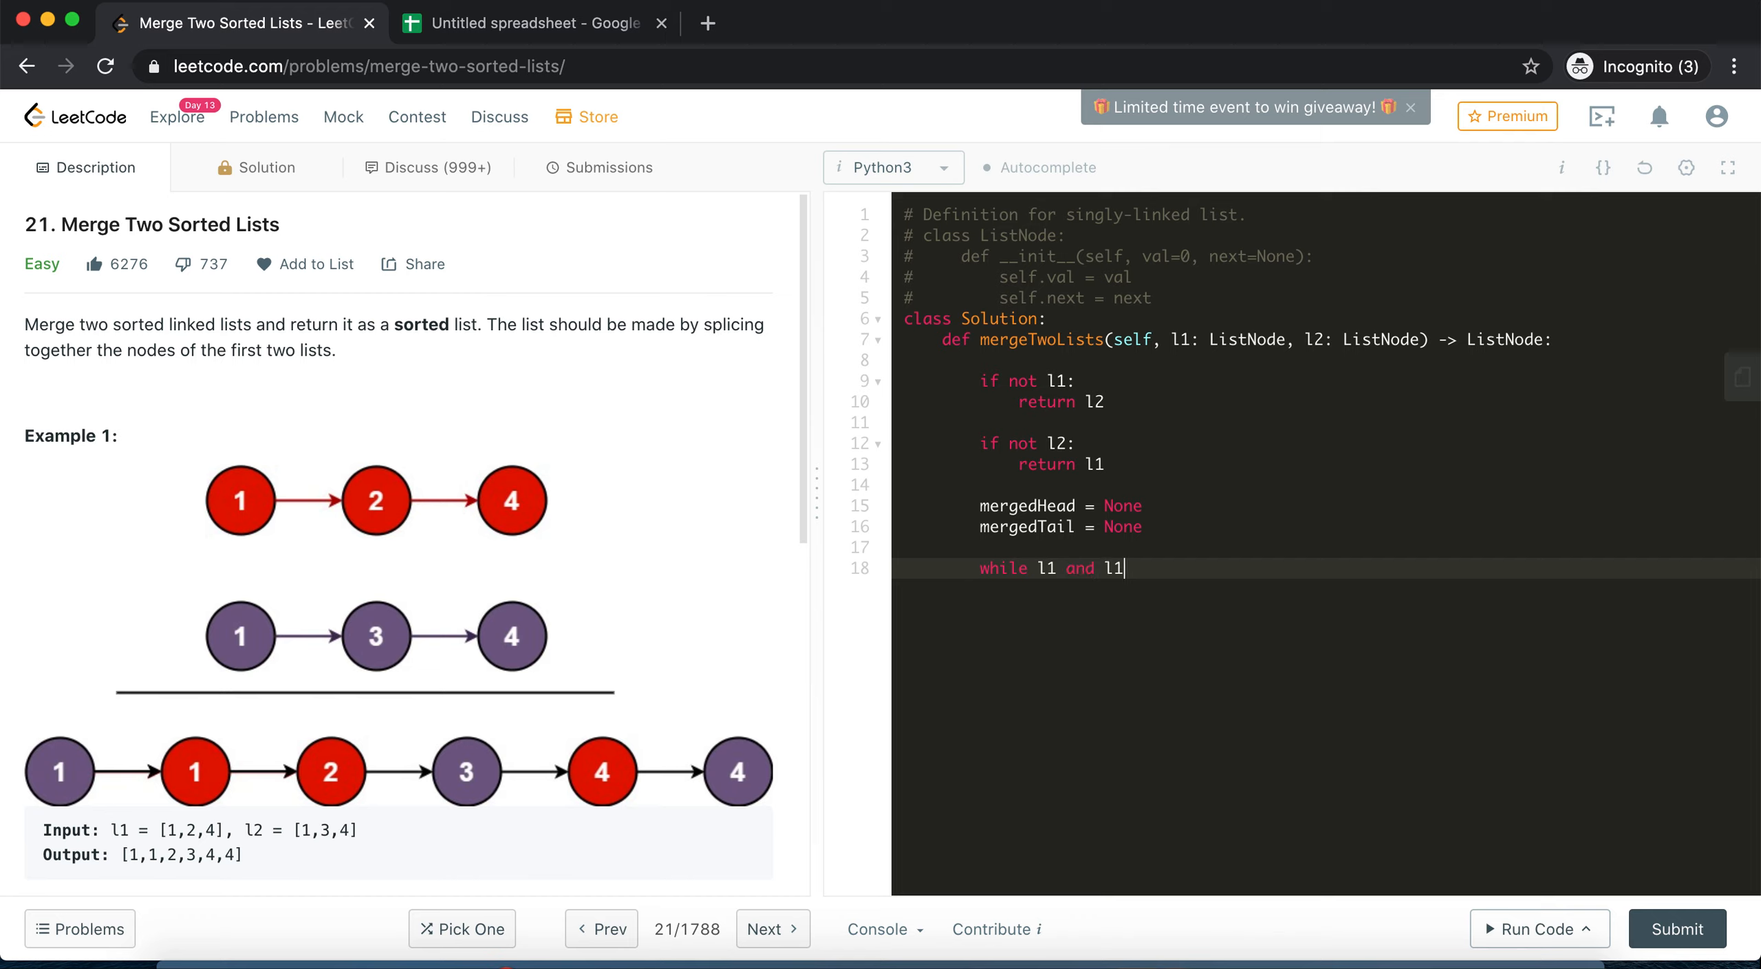
{"action": "type", "text": "2:"}
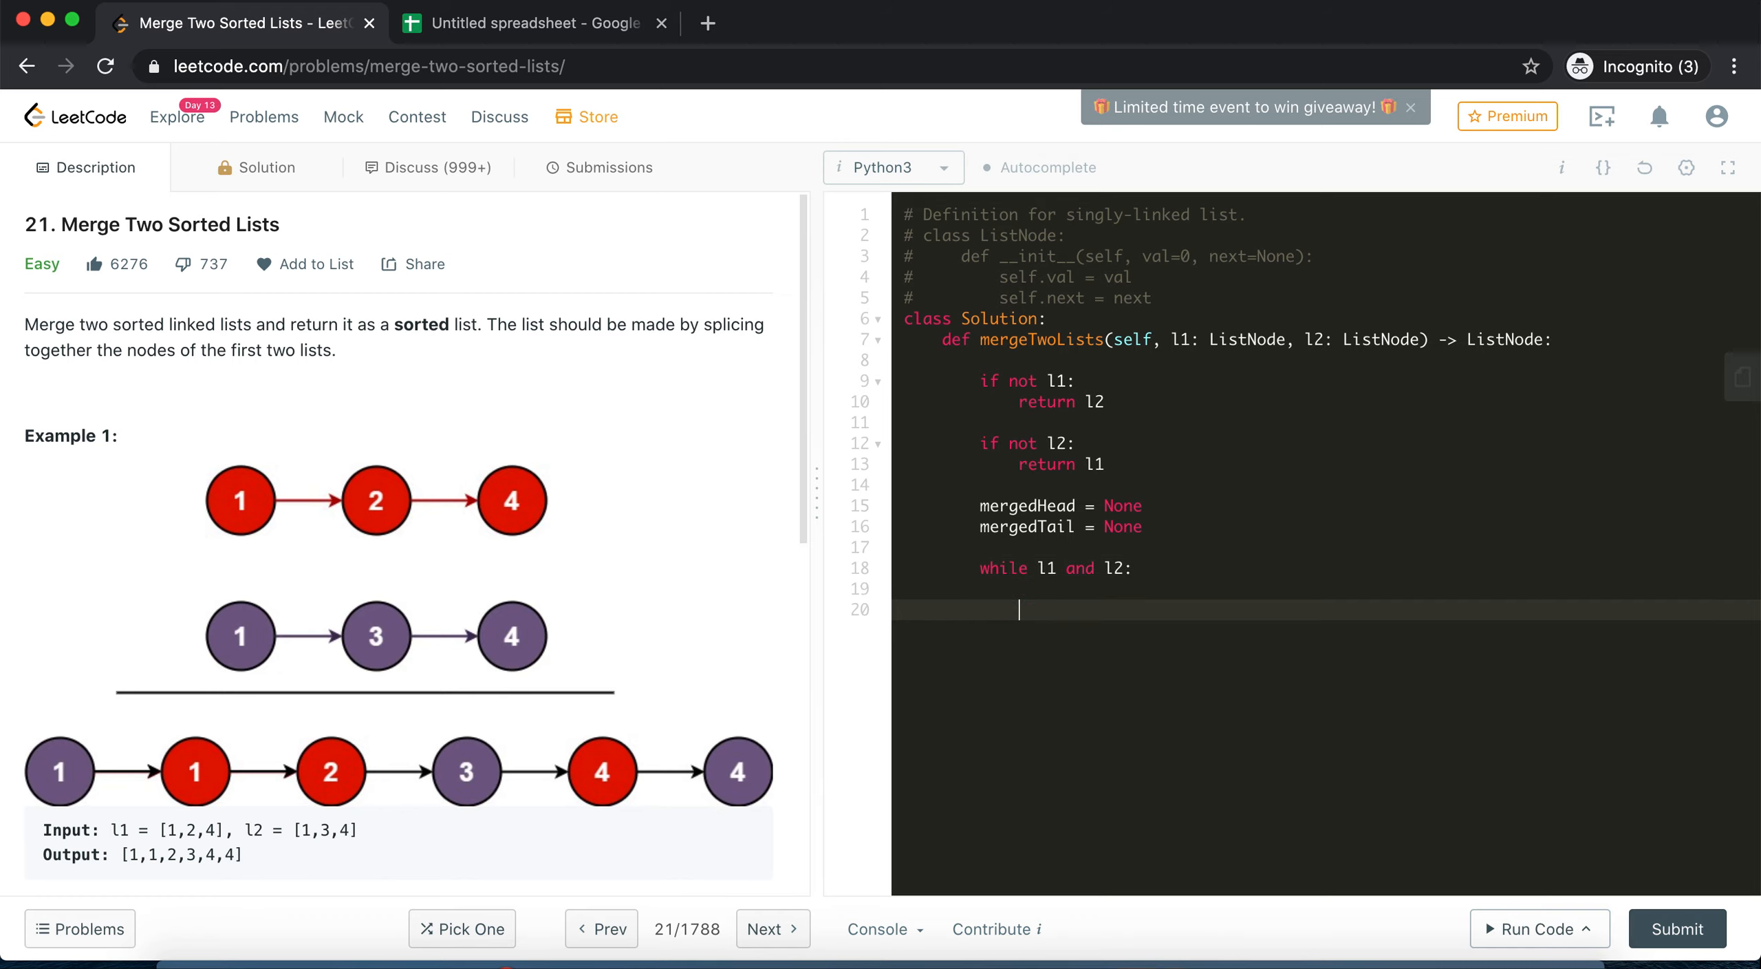
{"action": "mouse_move", "coordinate": [1113, 597]}
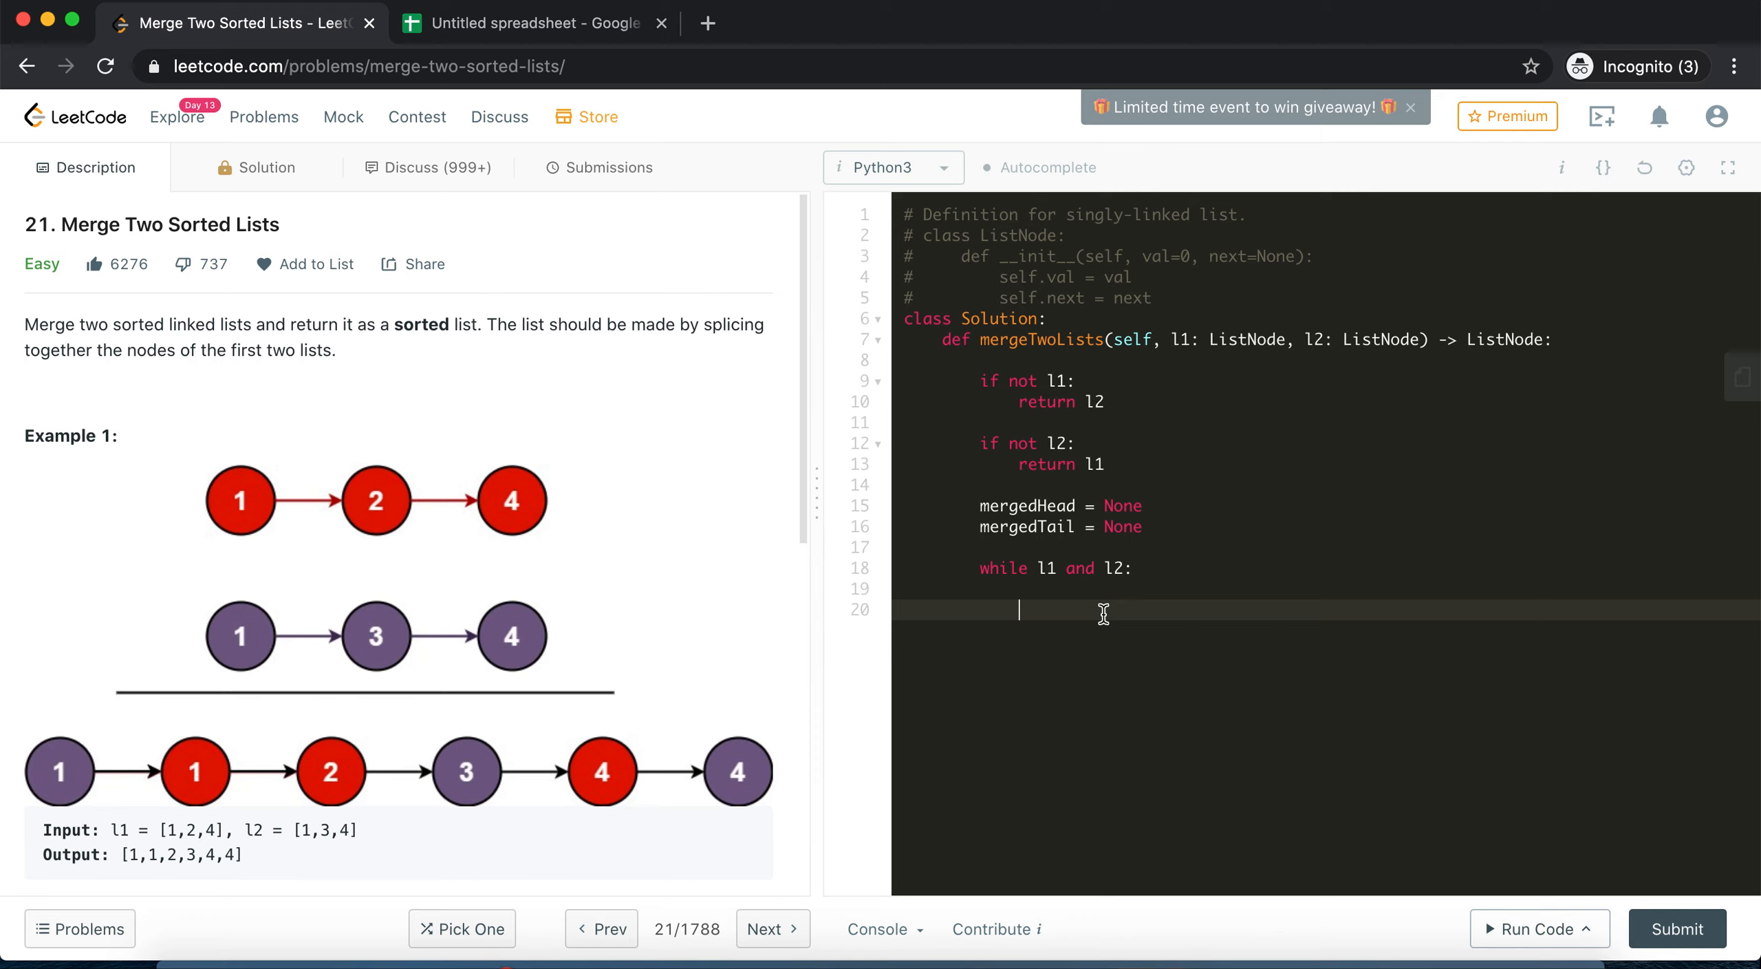
Inside the loop, add the condition 'if l1.val <= l2.val:'
{"action": "type", "text": "if l"}
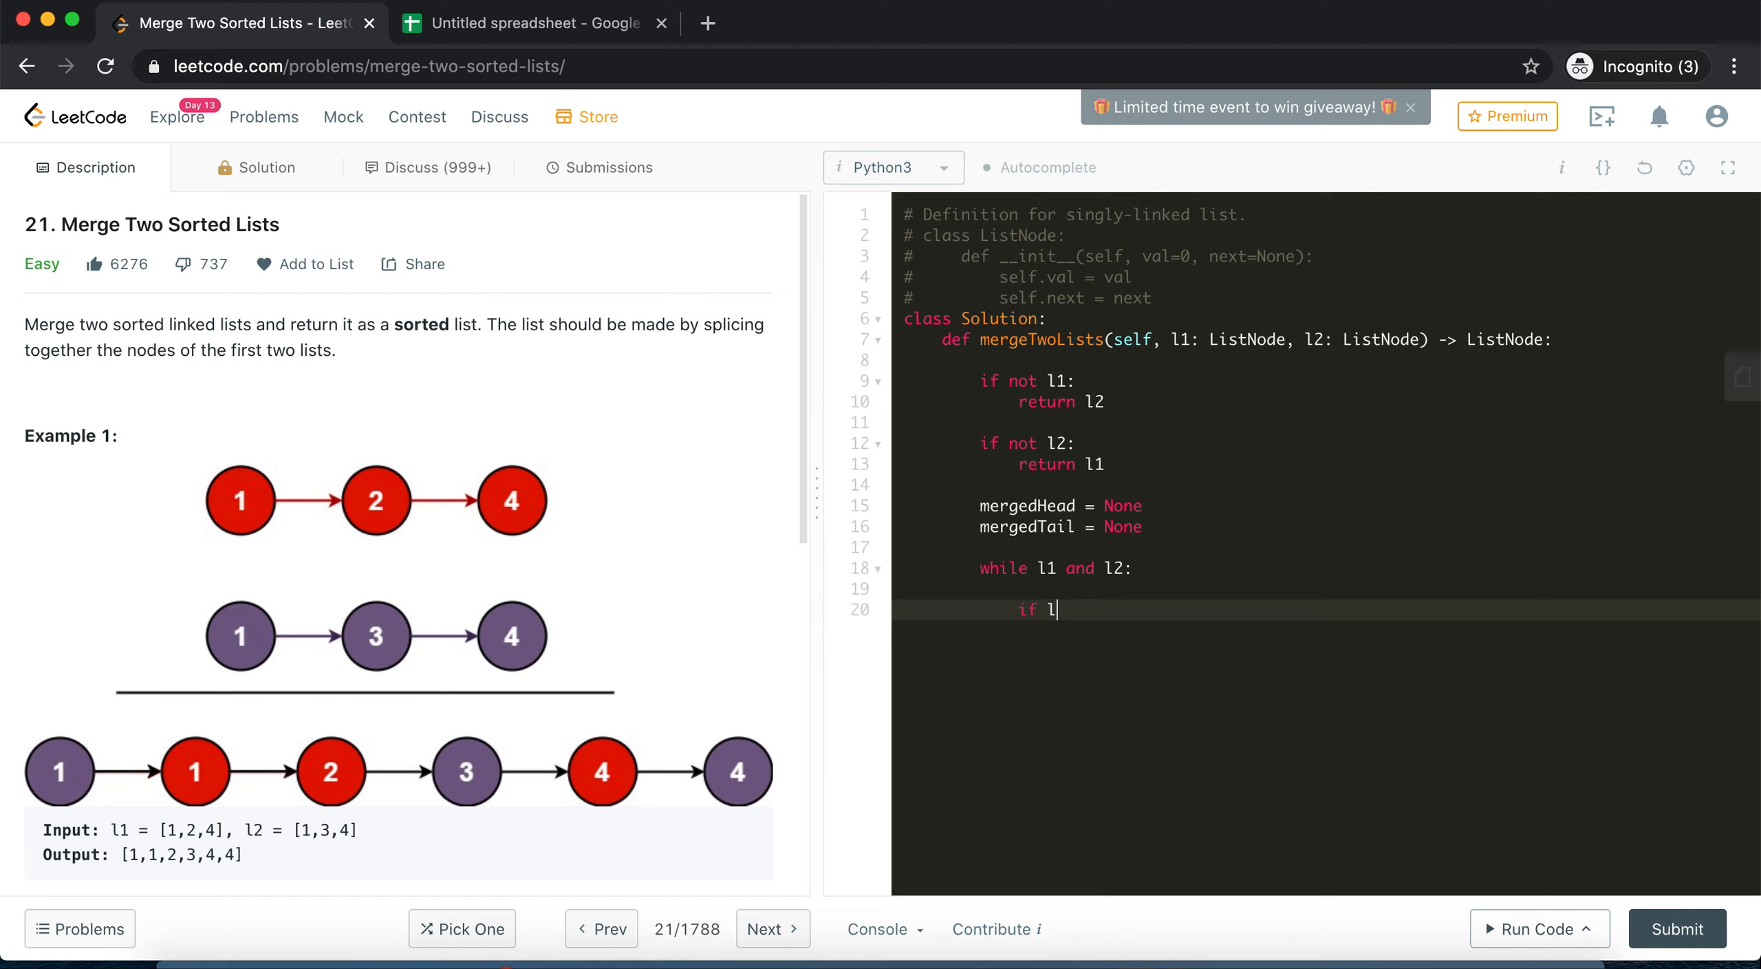
{"action": "type", "text": "1.val <="}
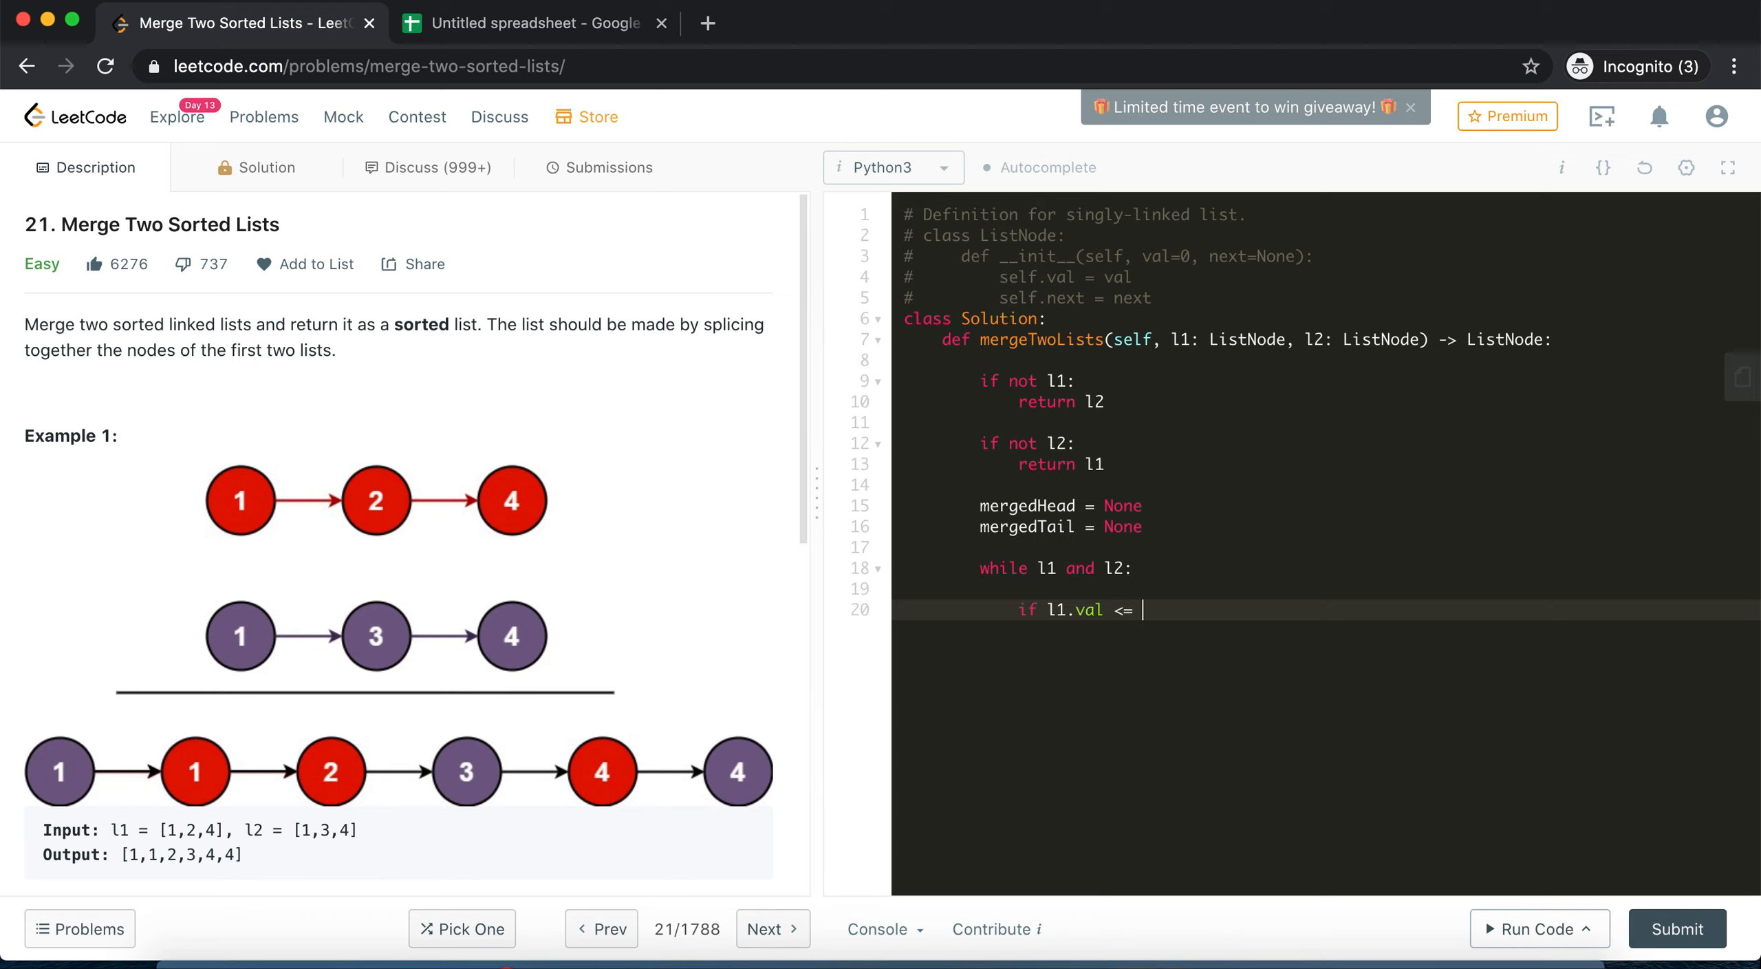
{"action": "type", "text": "l2.val"}
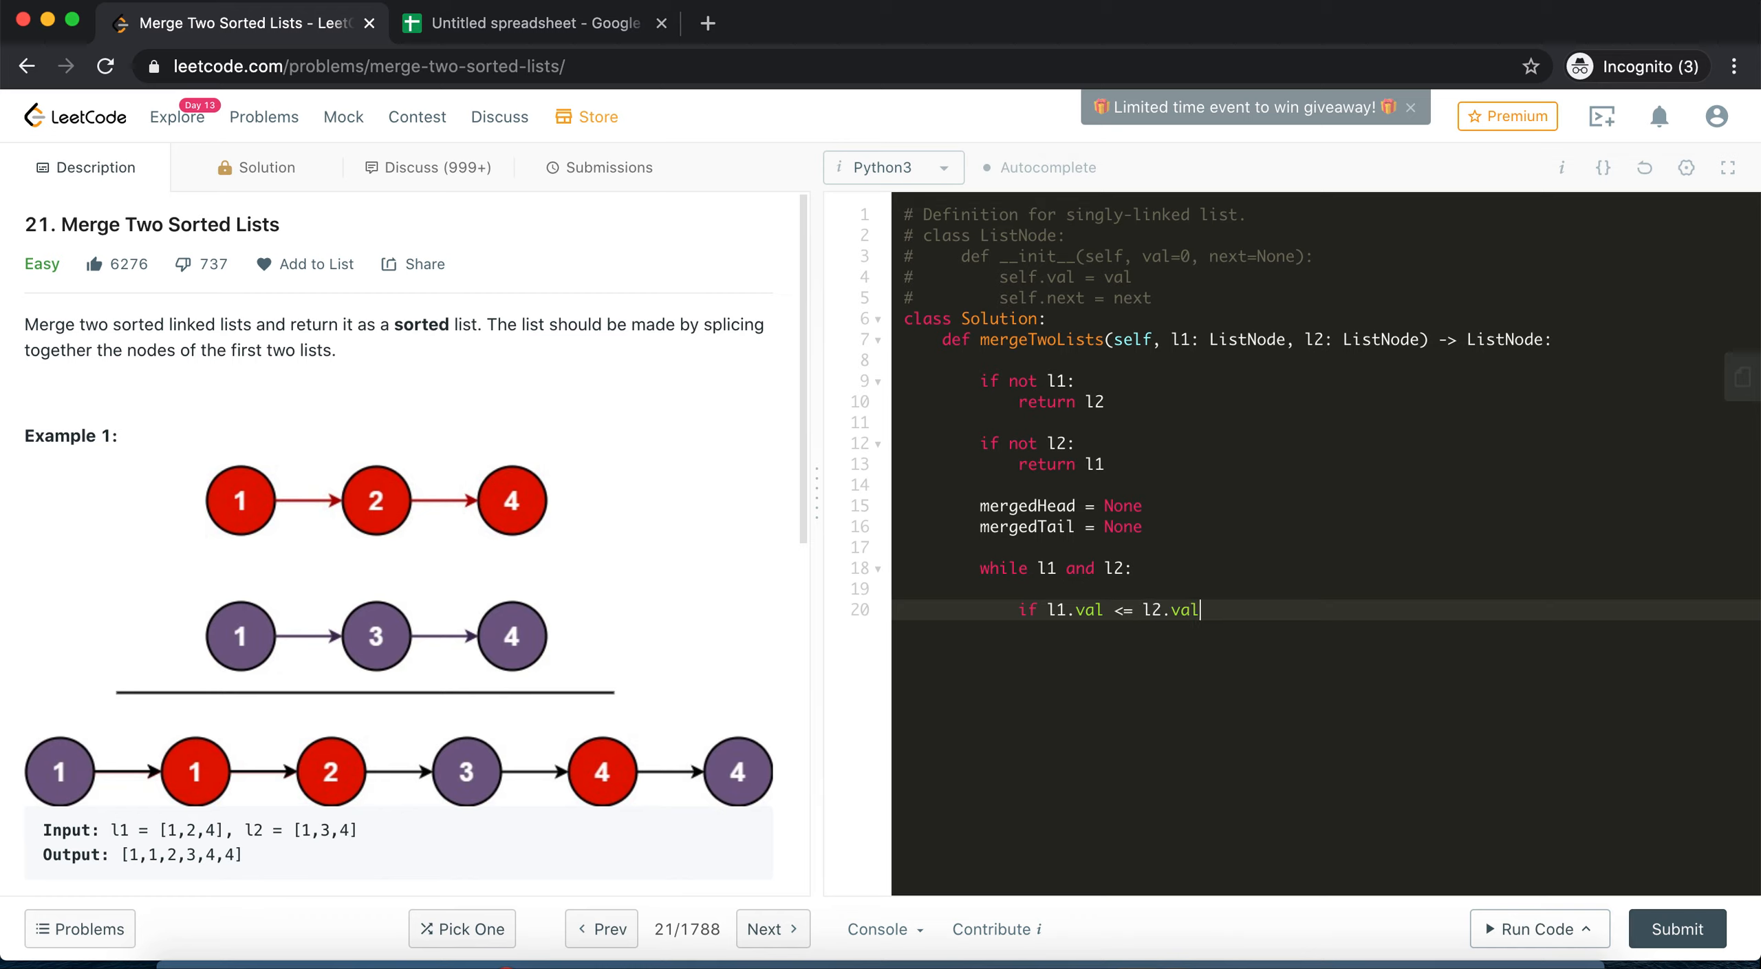
{"action": "type", "text": ":"}
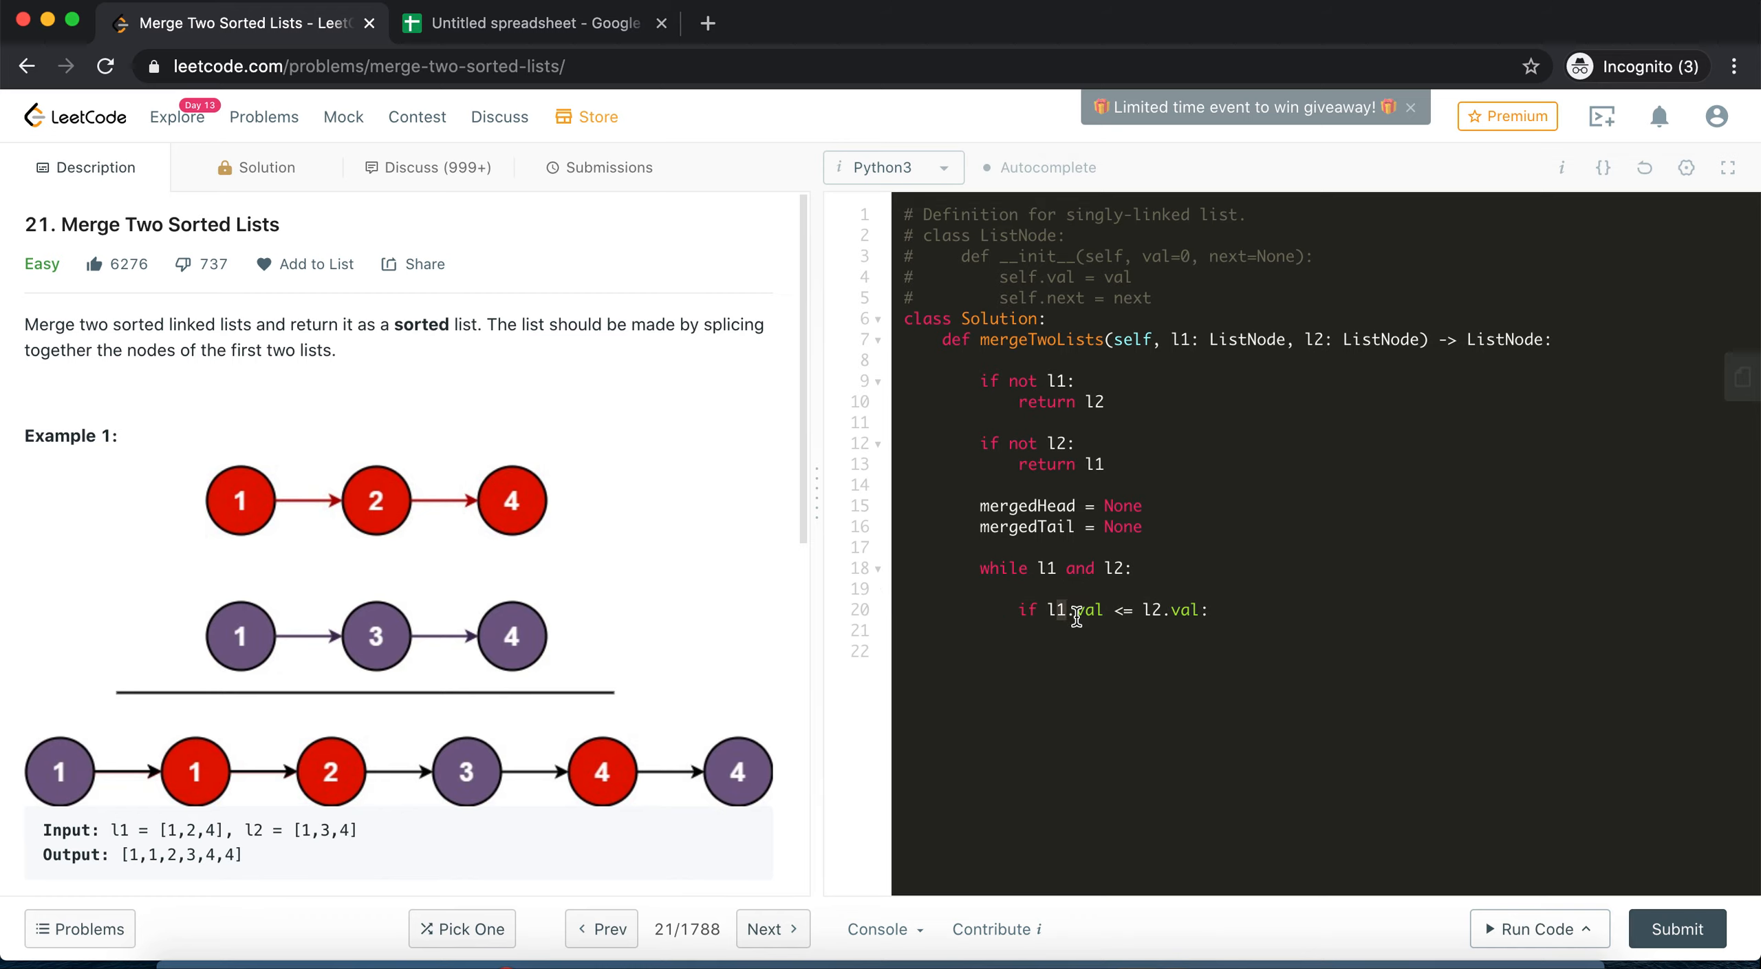
Add 'if not mergedHead:' setting both mergedHead and mergedTail to l1
{"action": "double_click", "coordinate": [1077, 609]}
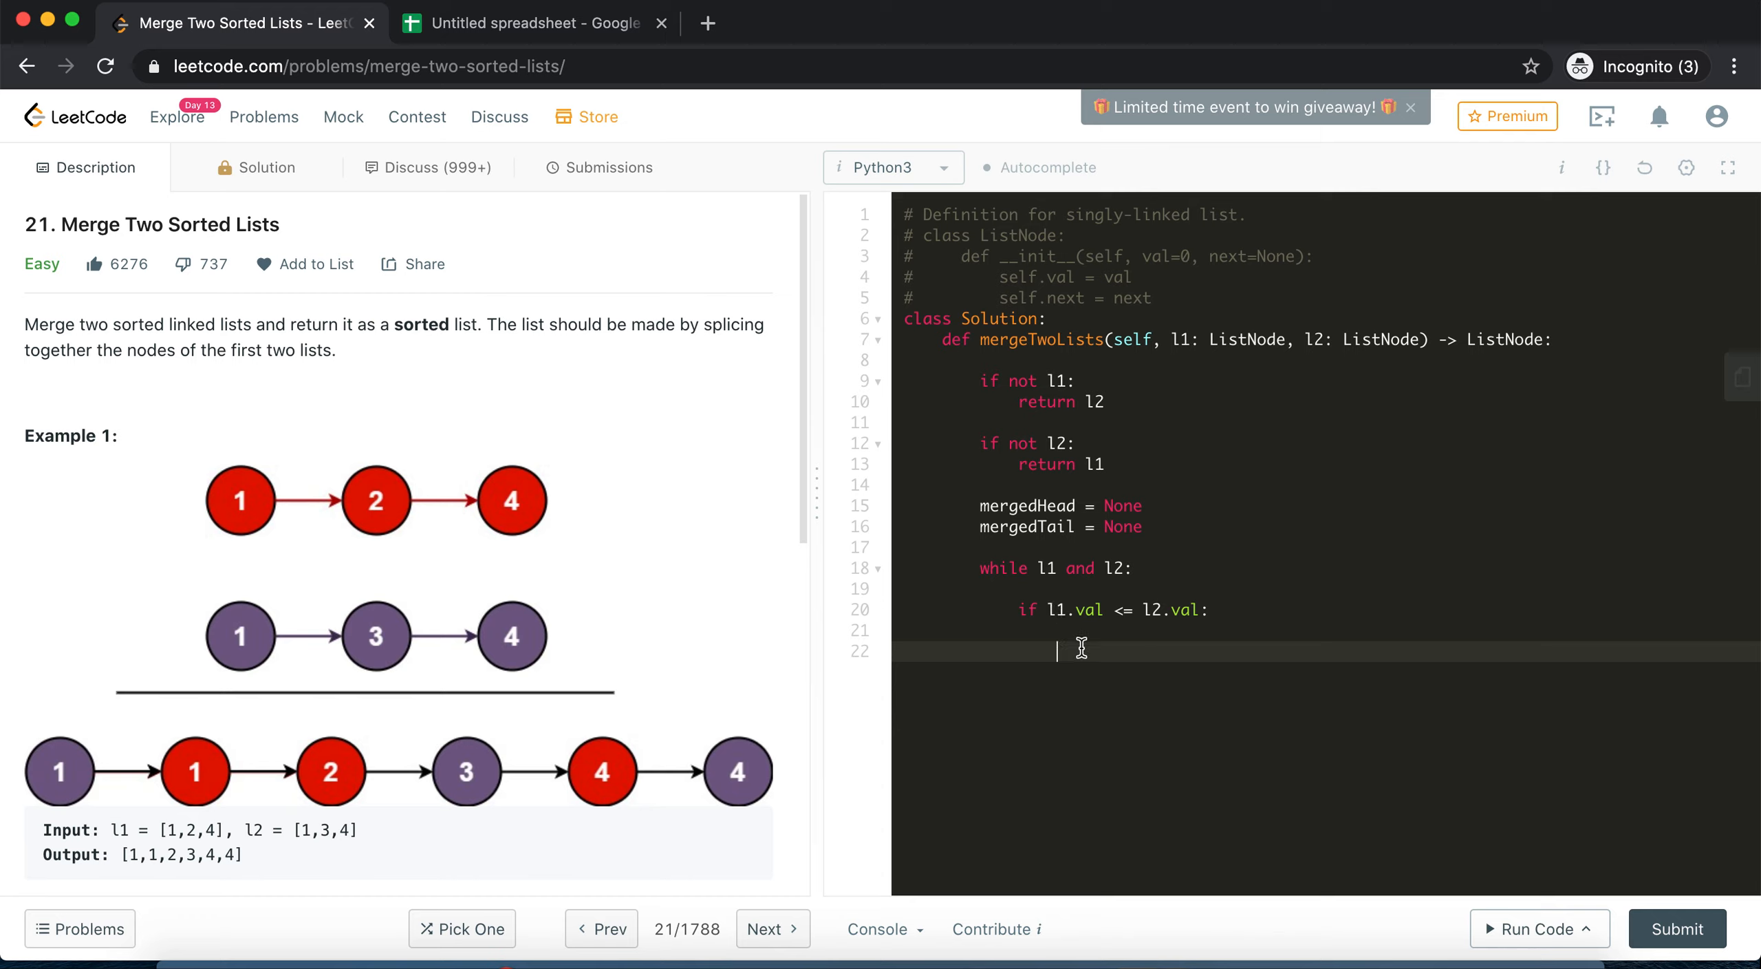
{"action": "mouse_move", "coordinate": [1012, 504]}
{"action": "type", "text": "if"}
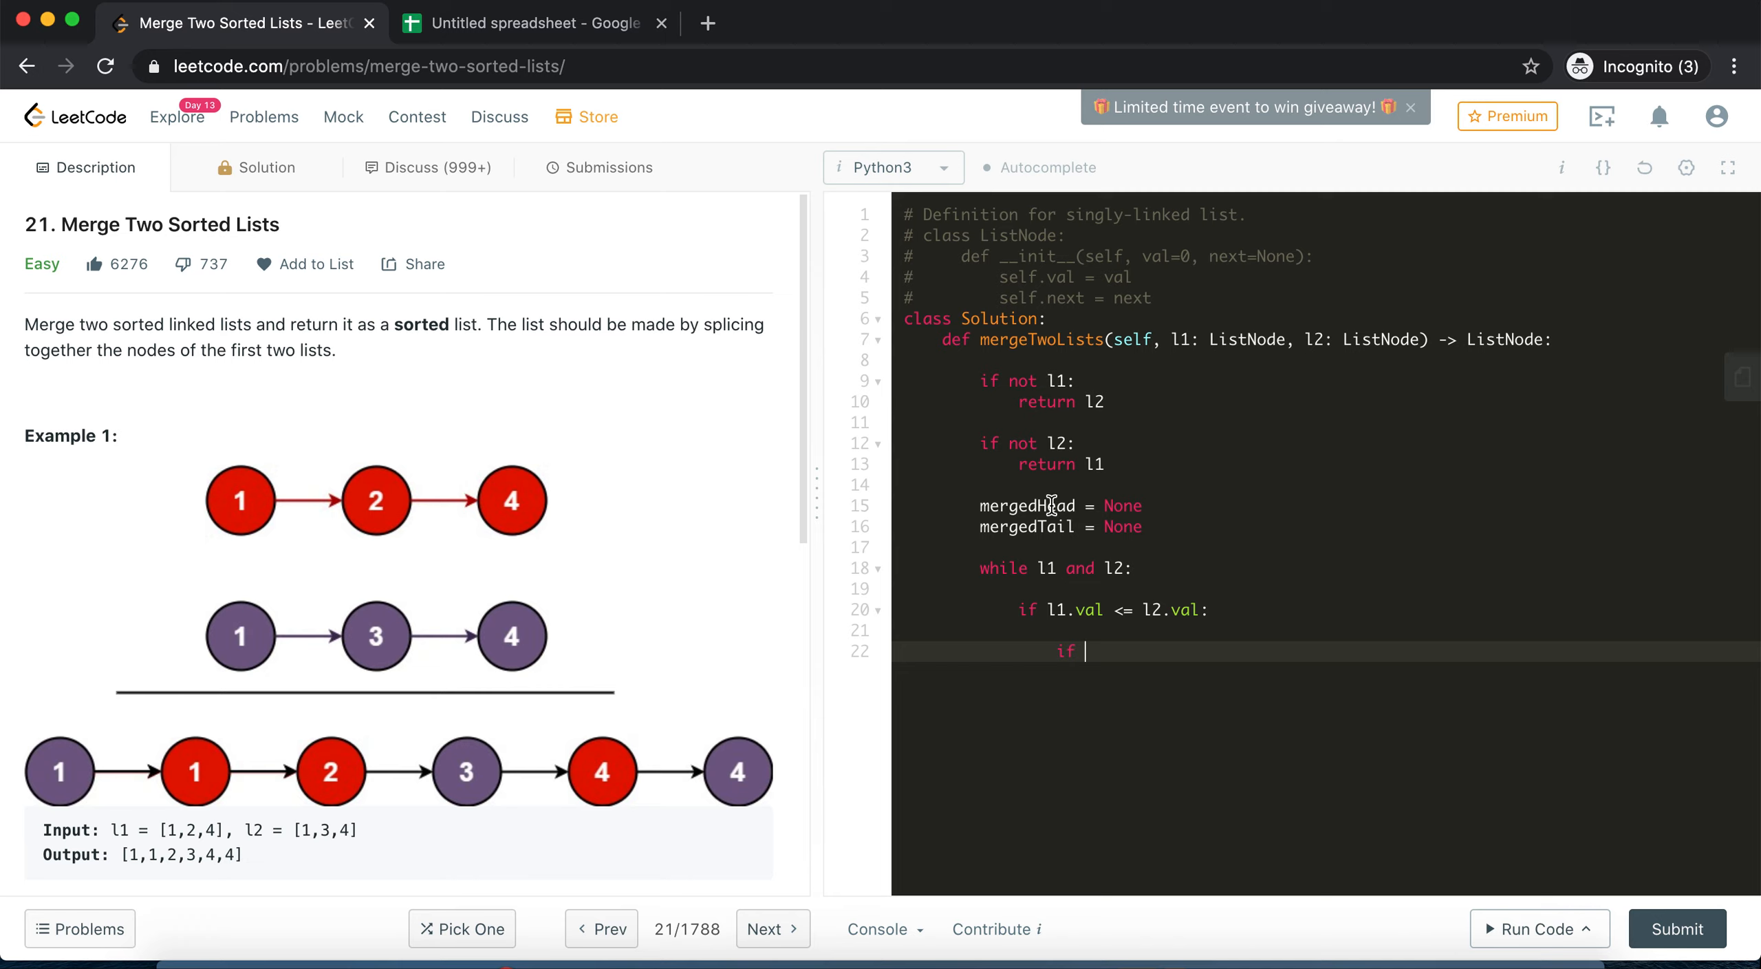
{"action": "type", "text": "no"}
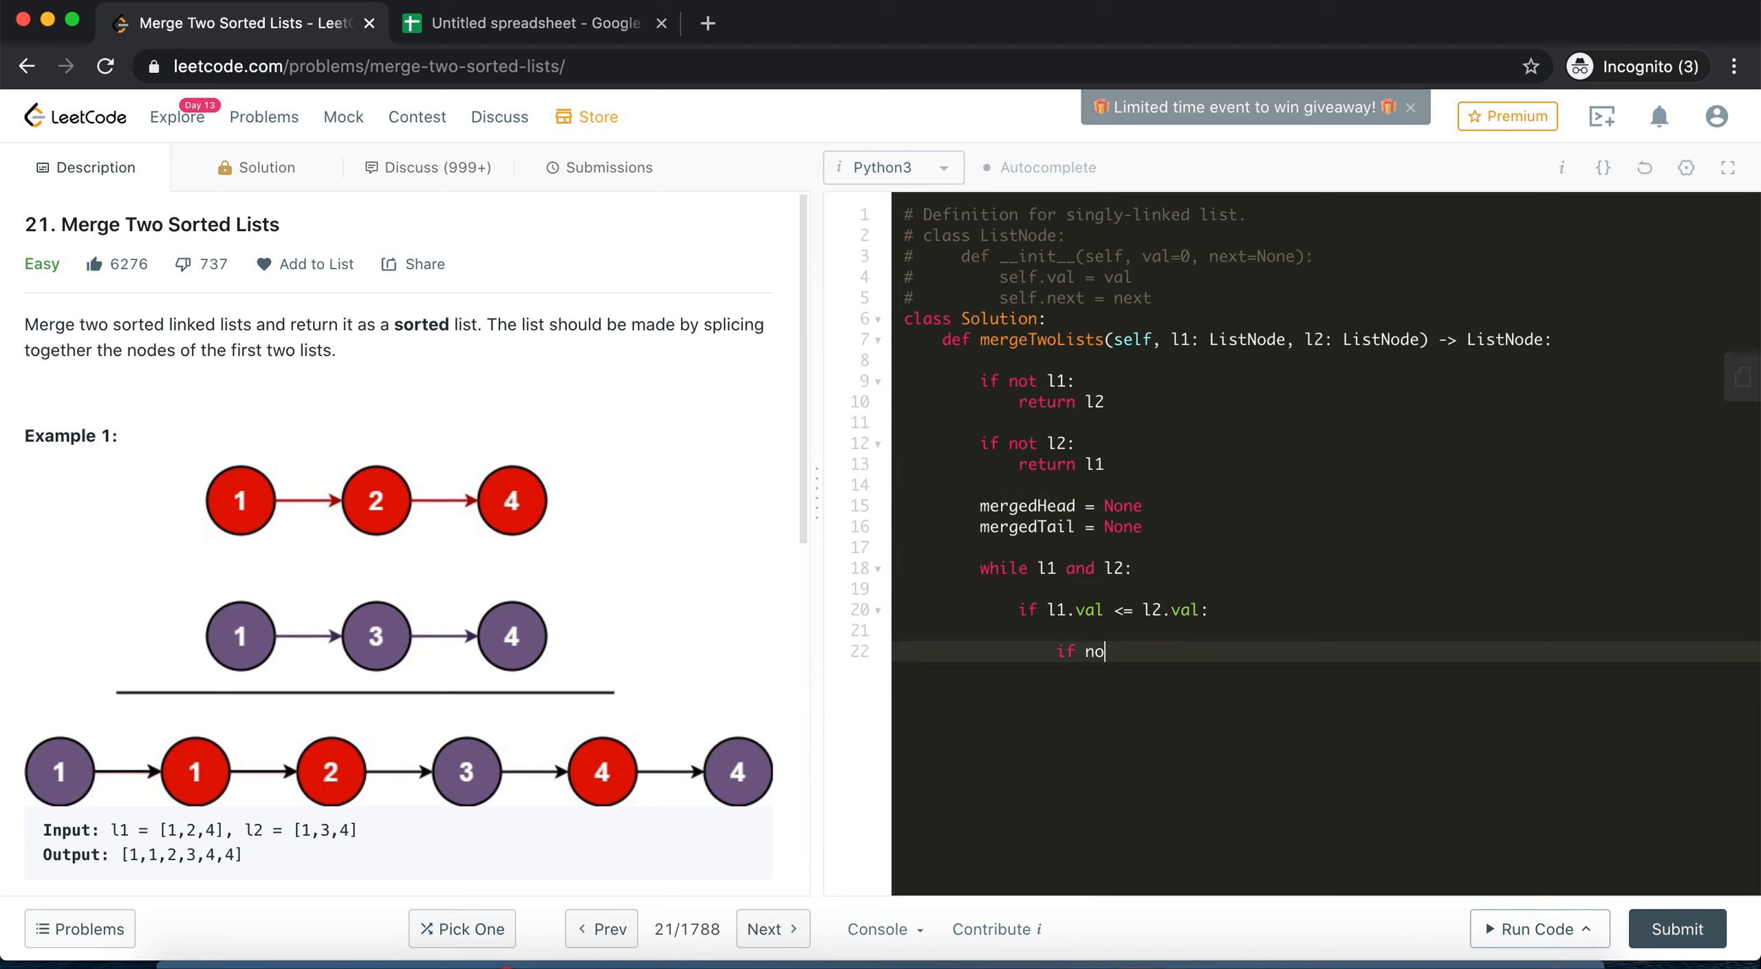
{"action": "type", "text": "t mergedHead:"}
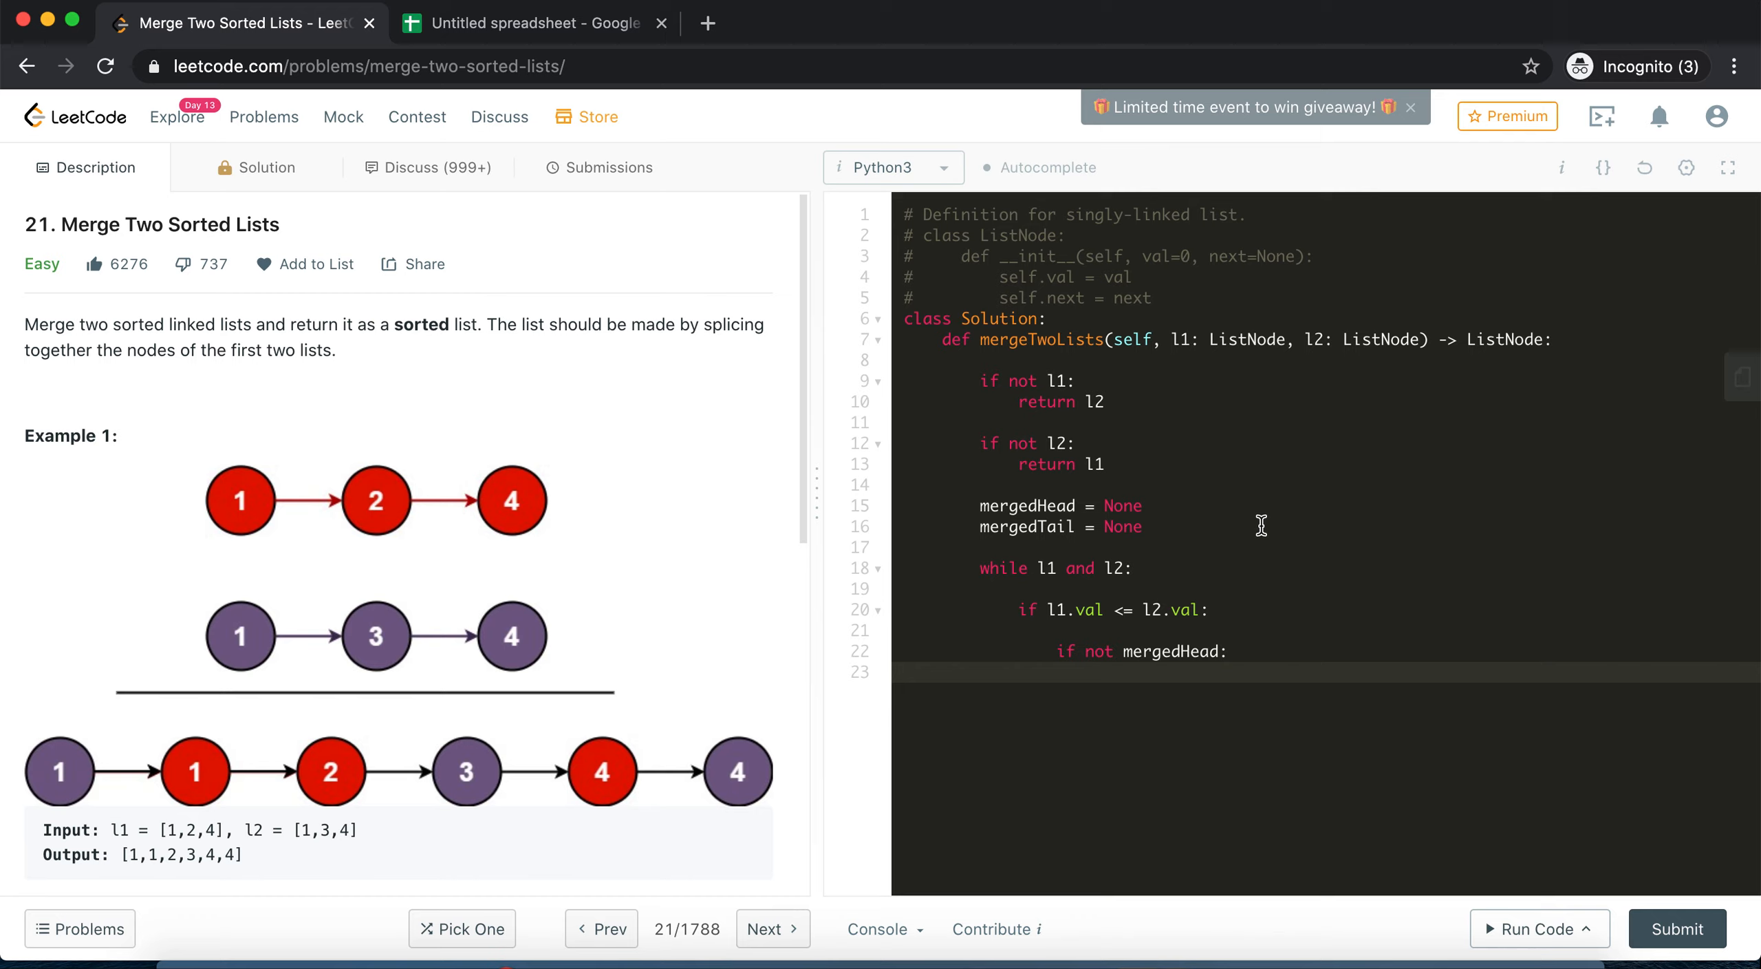
{"action": "mouse_move", "coordinate": [1172, 655]}
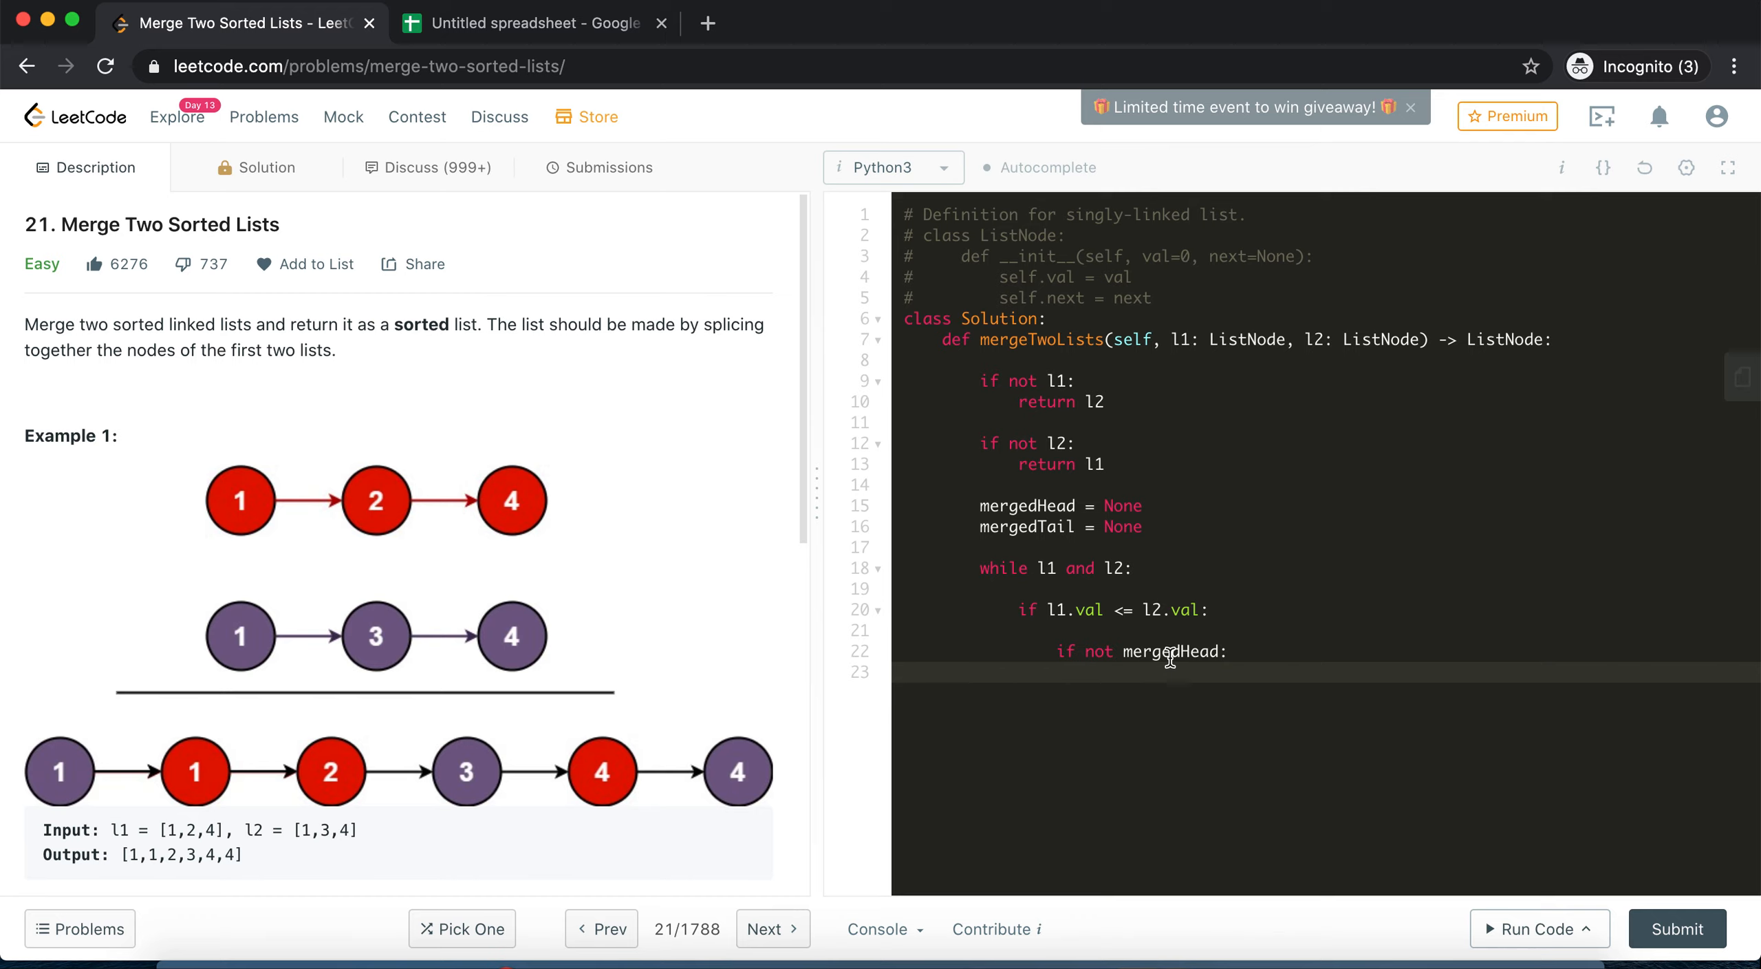
{"action": "type", "text": "mergedHead = l1"}
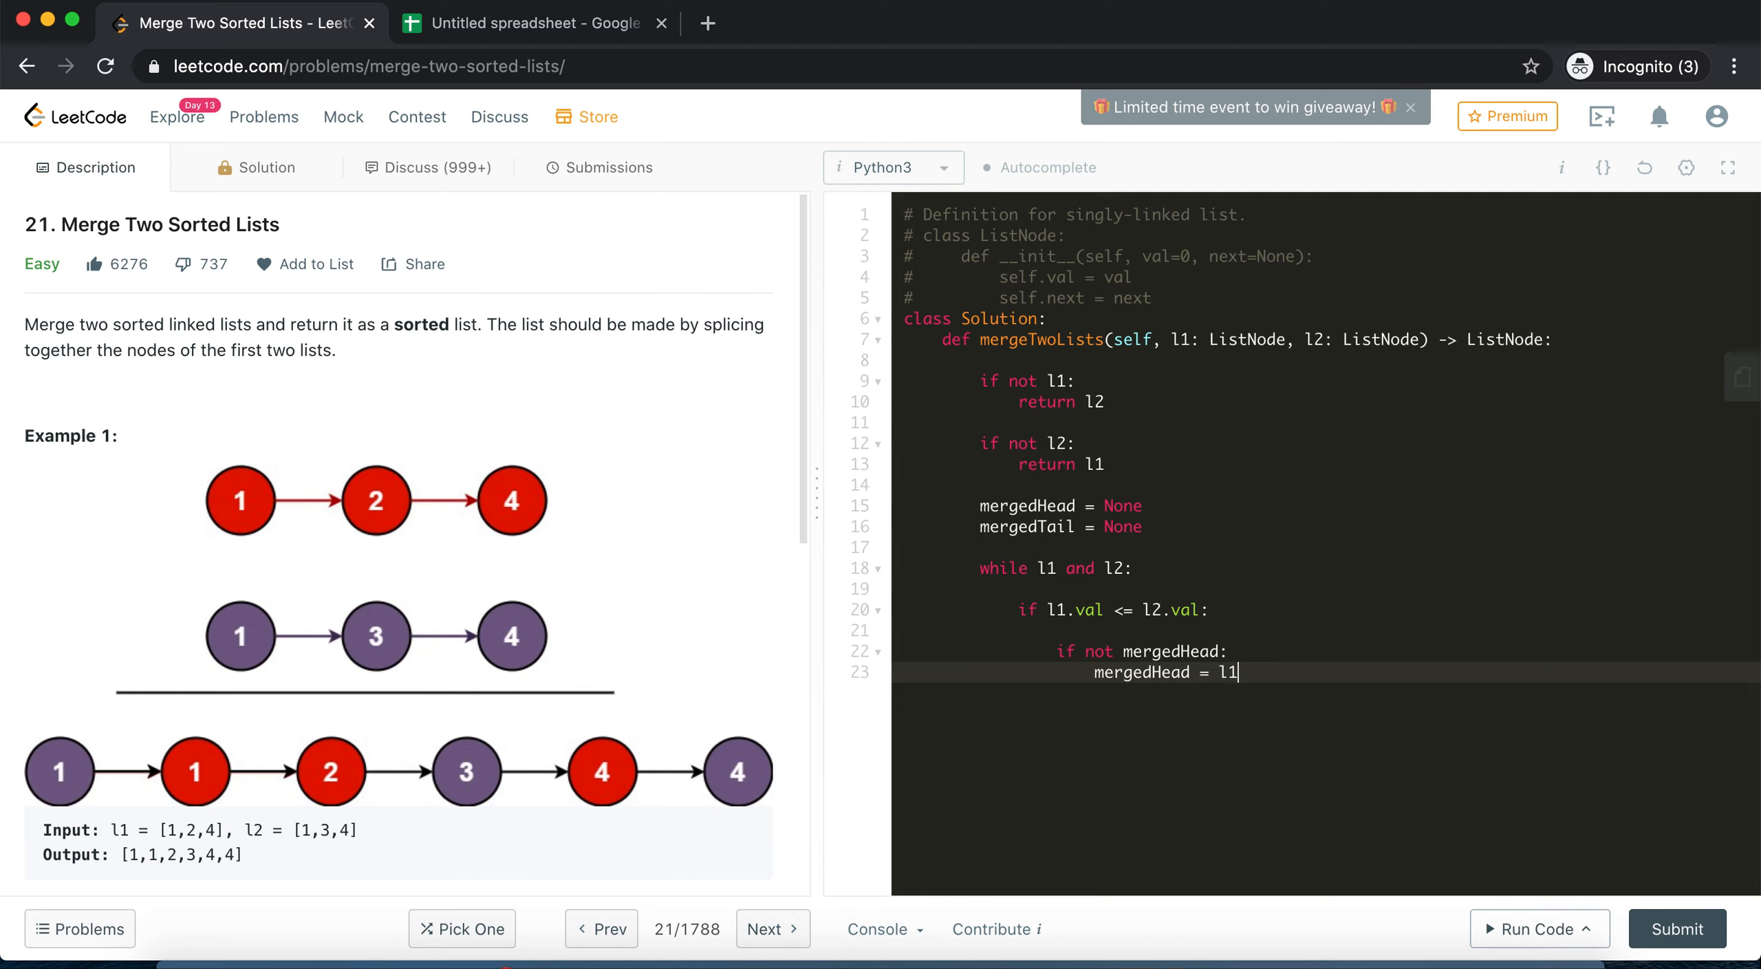
{"action": "double_click", "coordinate": [1142, 672]}
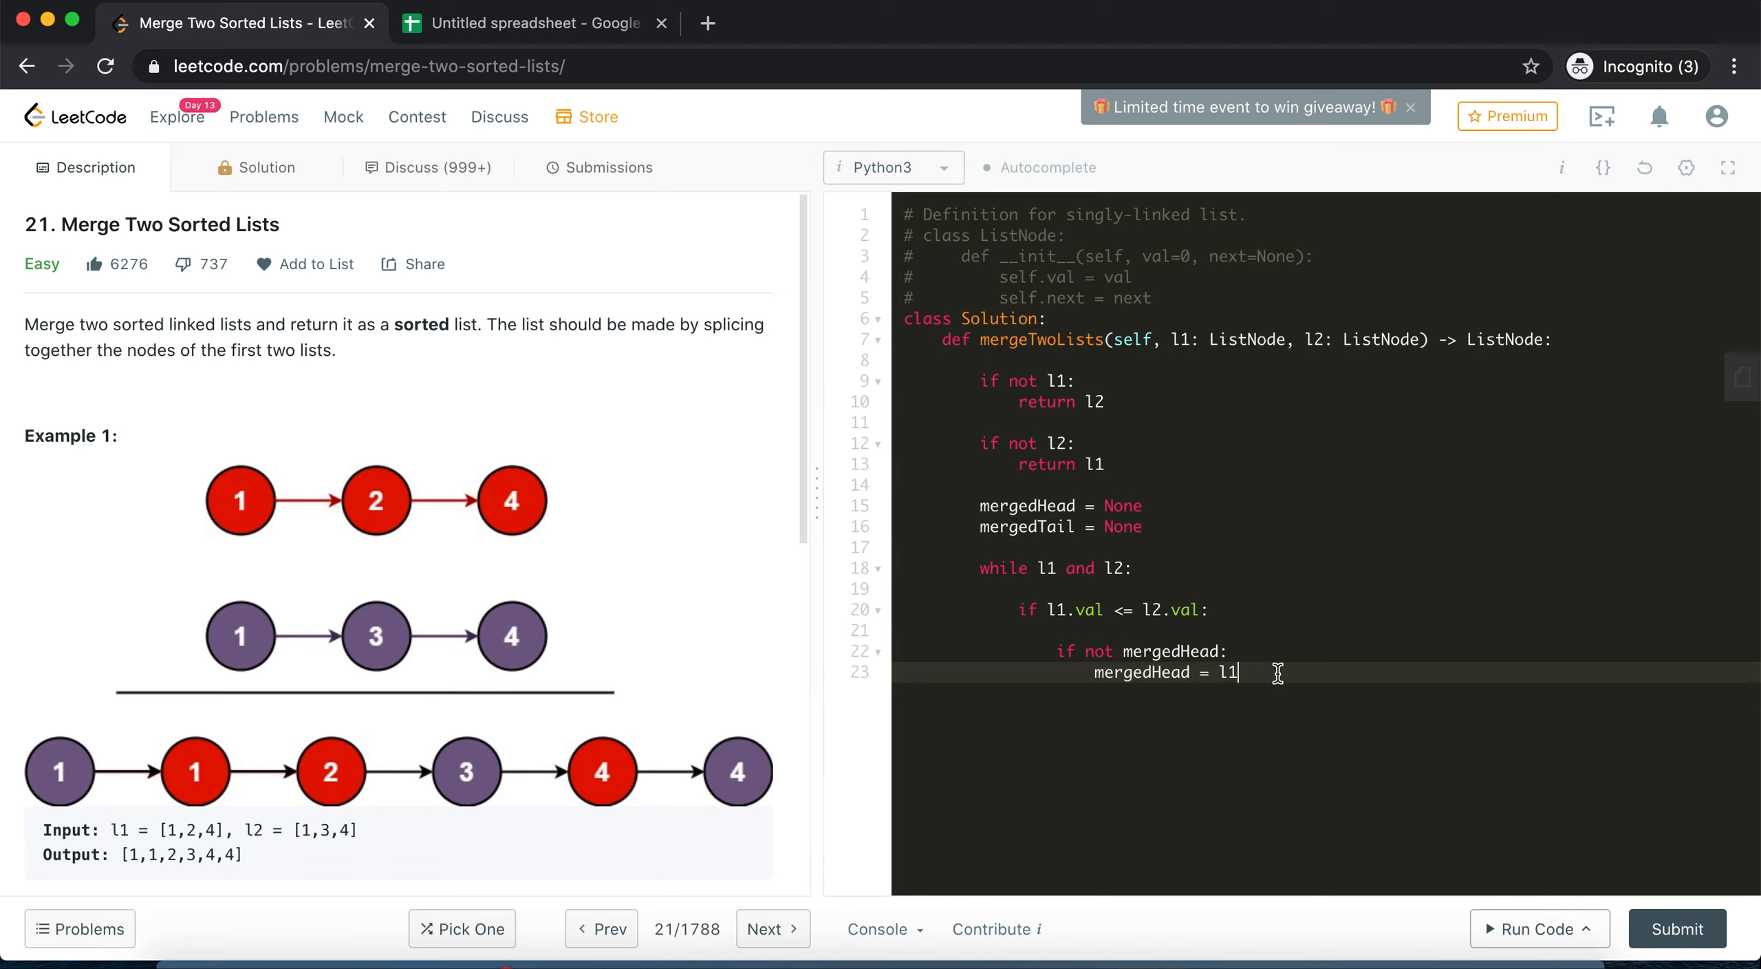
{"action": "key", "text": "enter"}
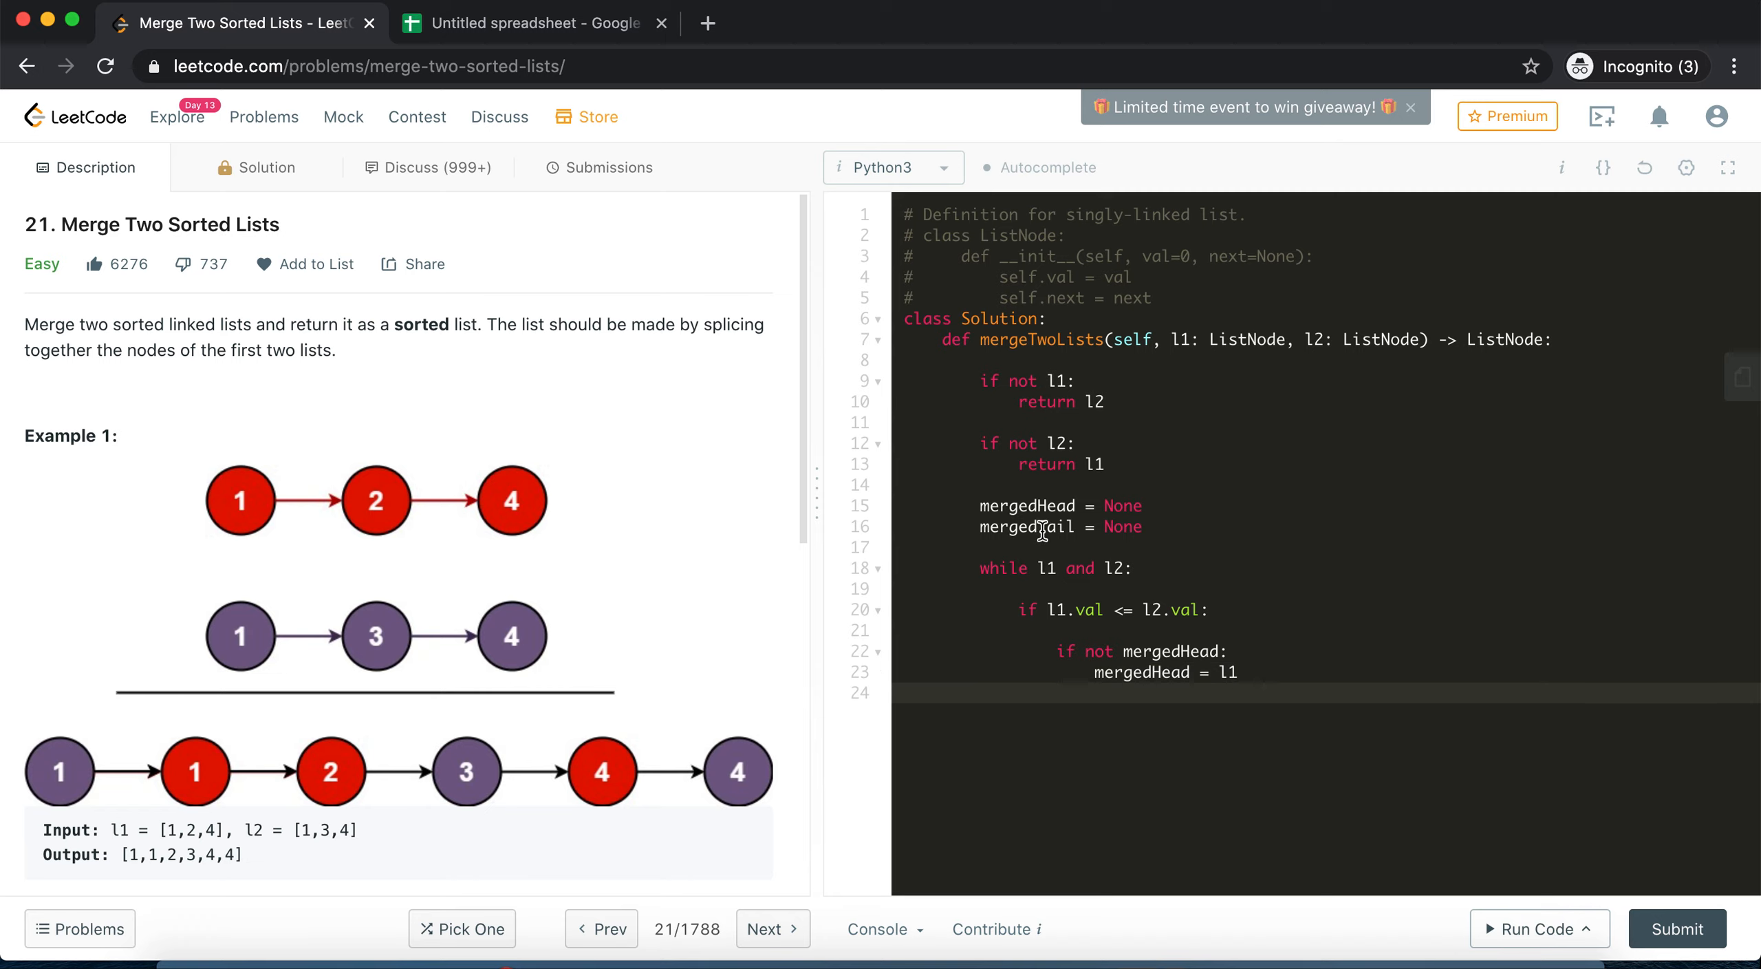
{"action": "type", "text": "mergedTail = l1"}
{"action": "type", "text": "el"}
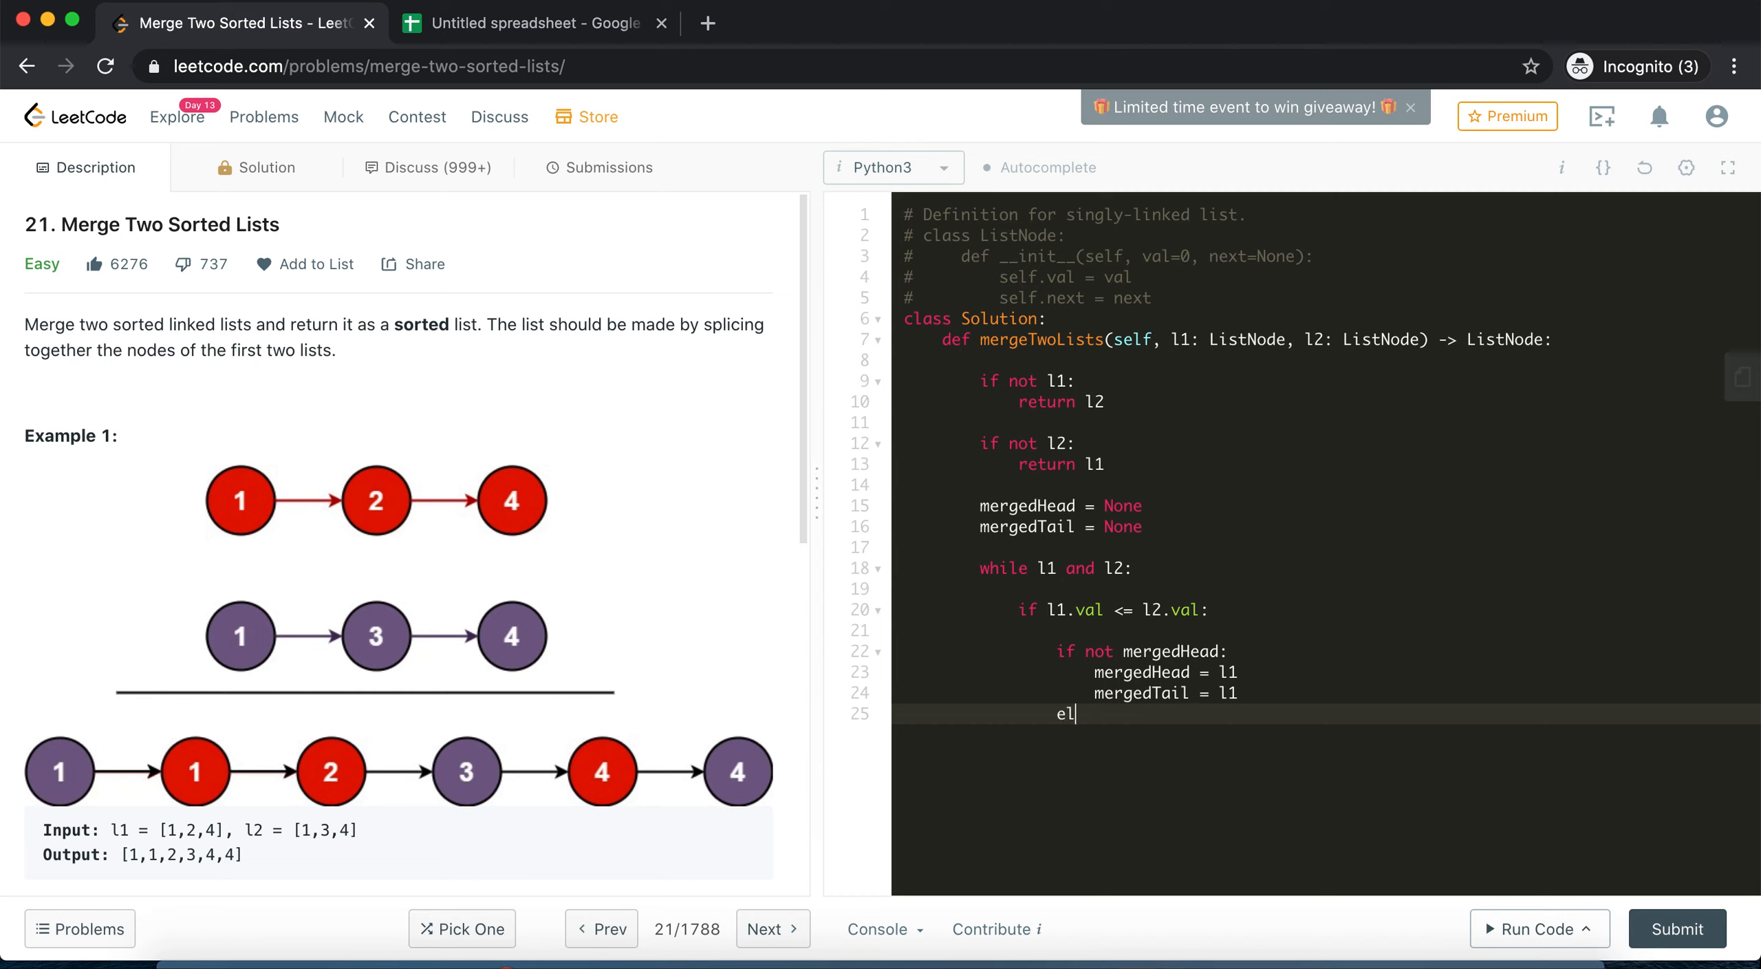
Under 'else:', add 'mergedTail.next = l1', 'mergedTail = mergedTail.next', and start 'l1 = l1.next'
{"action": "type", "text": "se:"}
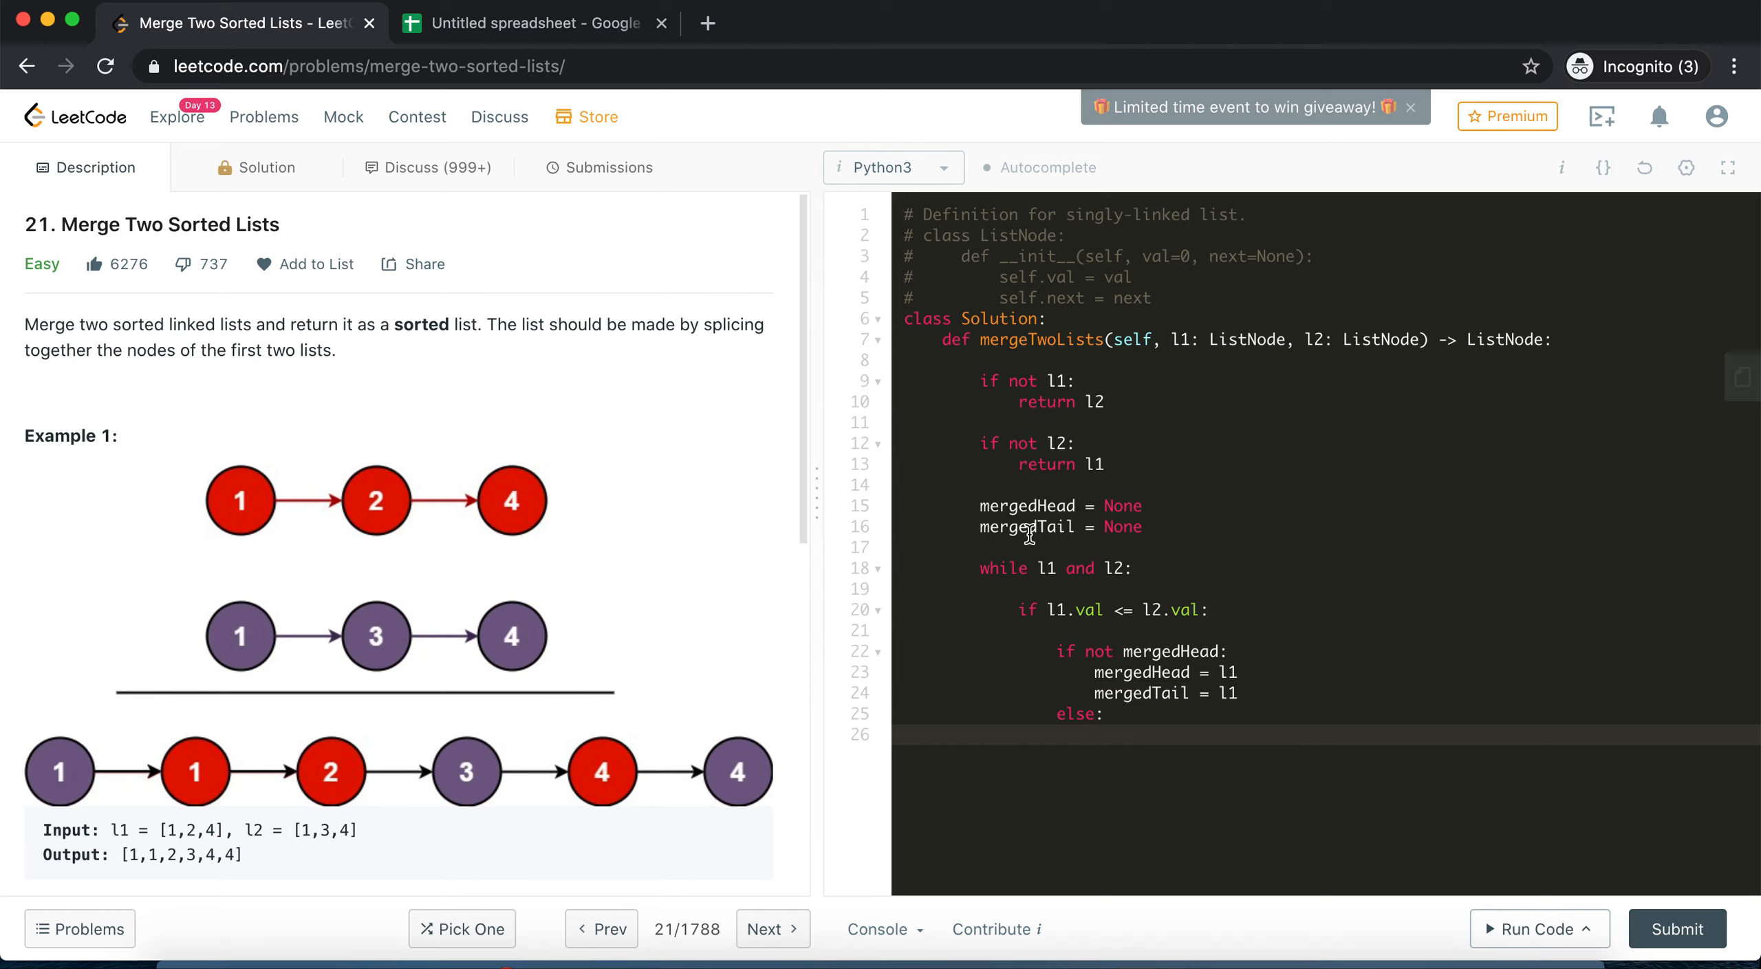
{"action": "double_click", "coordinate": [1142, 672]}
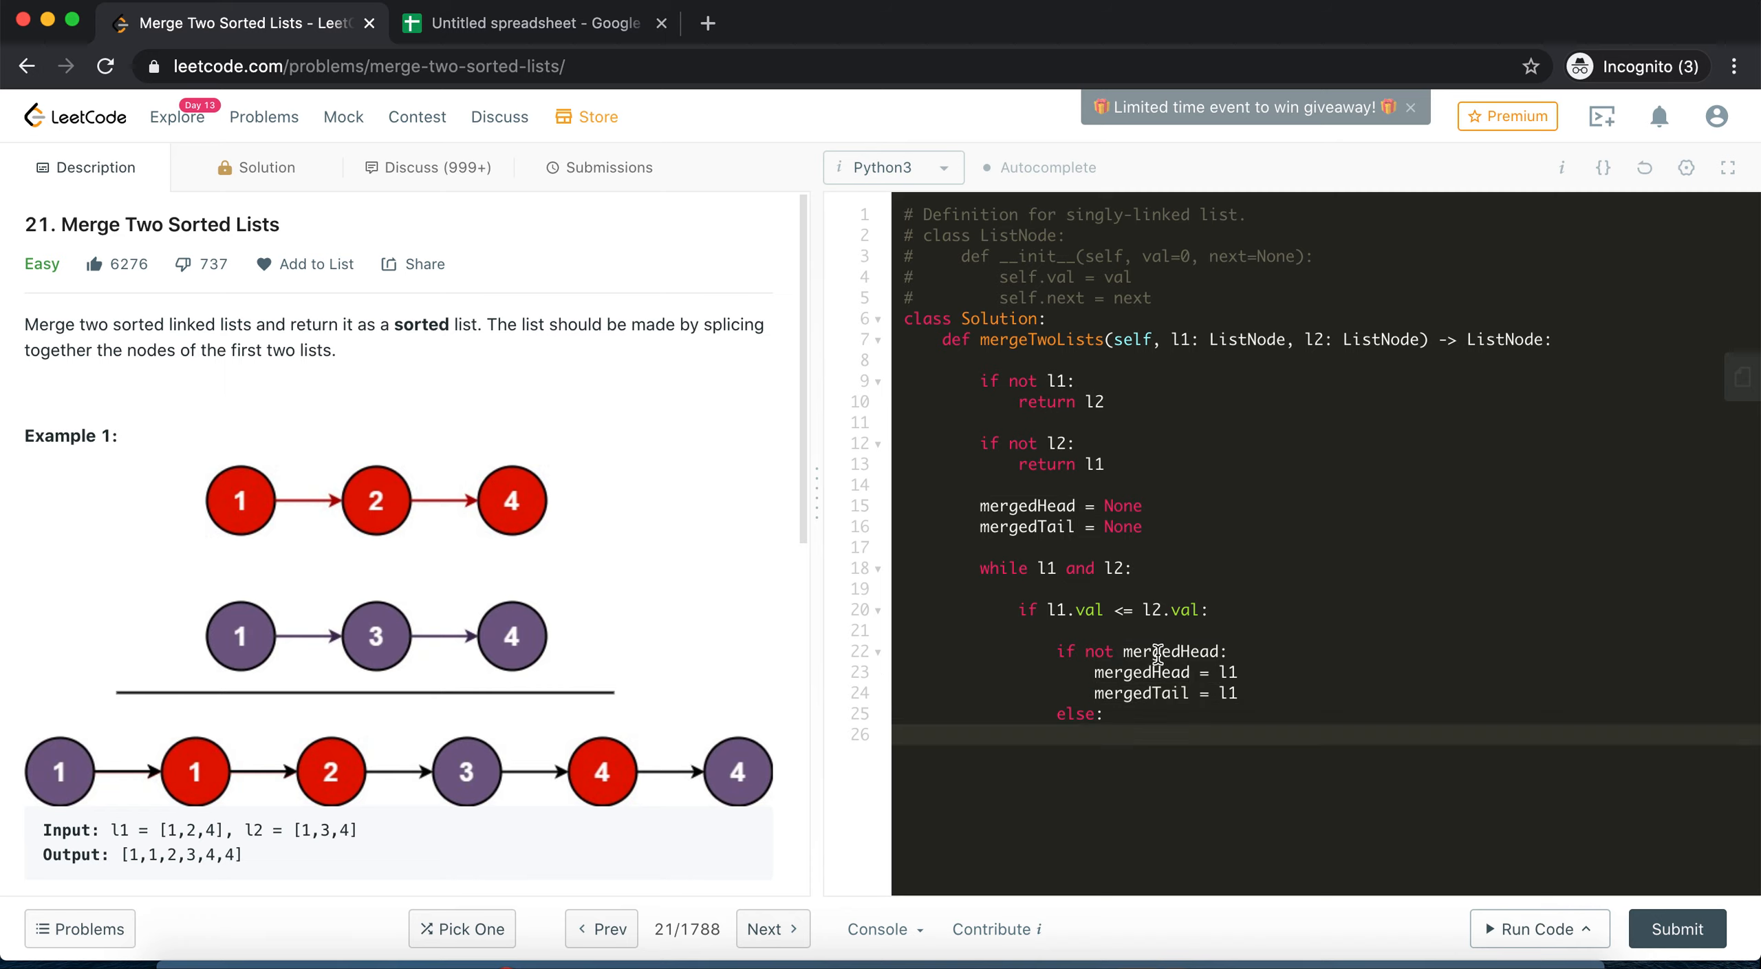
{"action": "mouse_move", "coordinate": [1007, 505]}
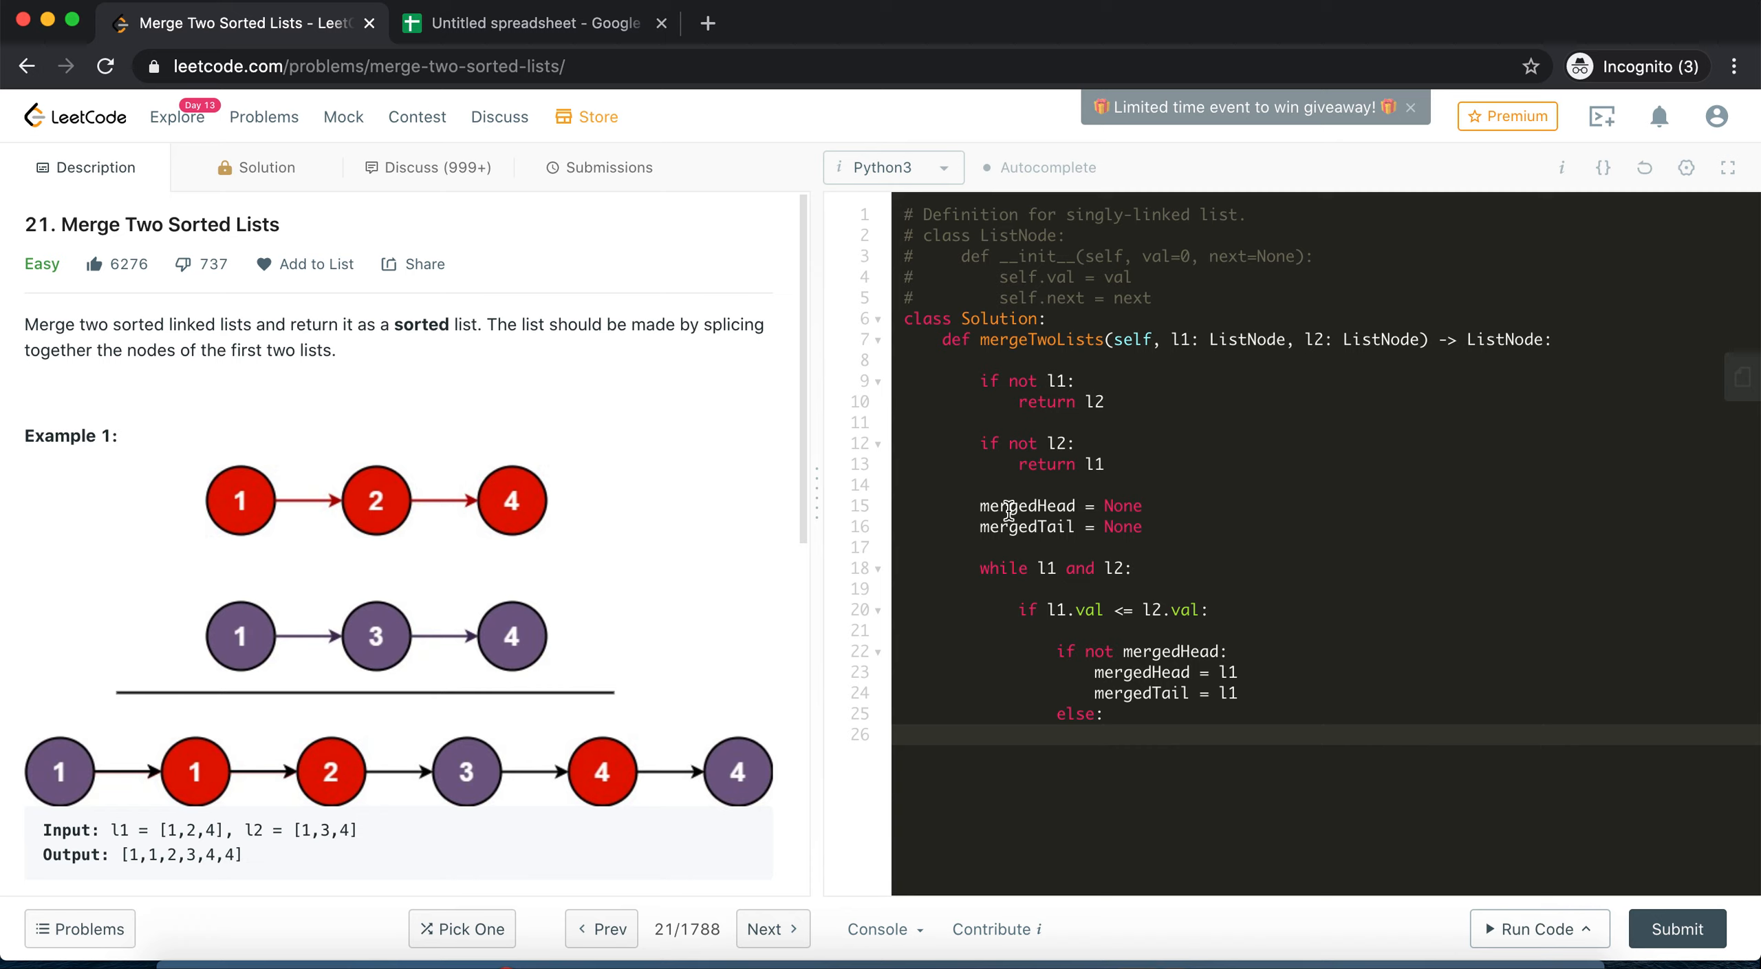
{"action": "mouse_move", "coordinate": [1077, 543]}
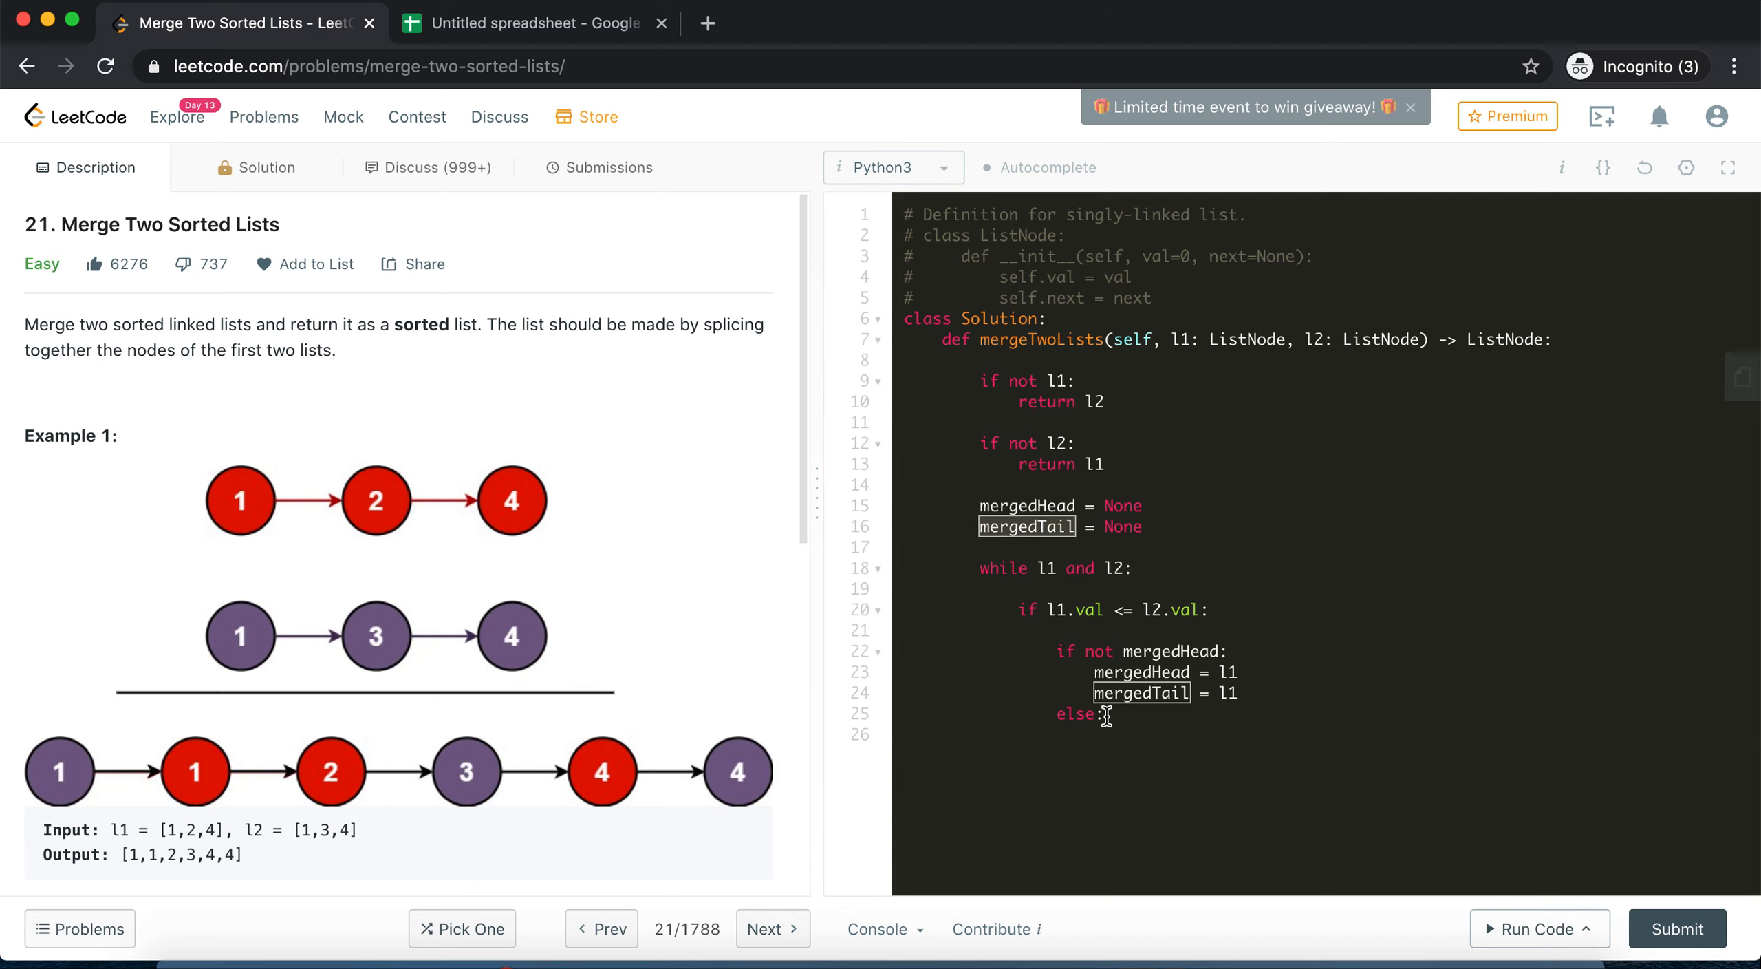
{"action": "type", "text": "mergedTail."}
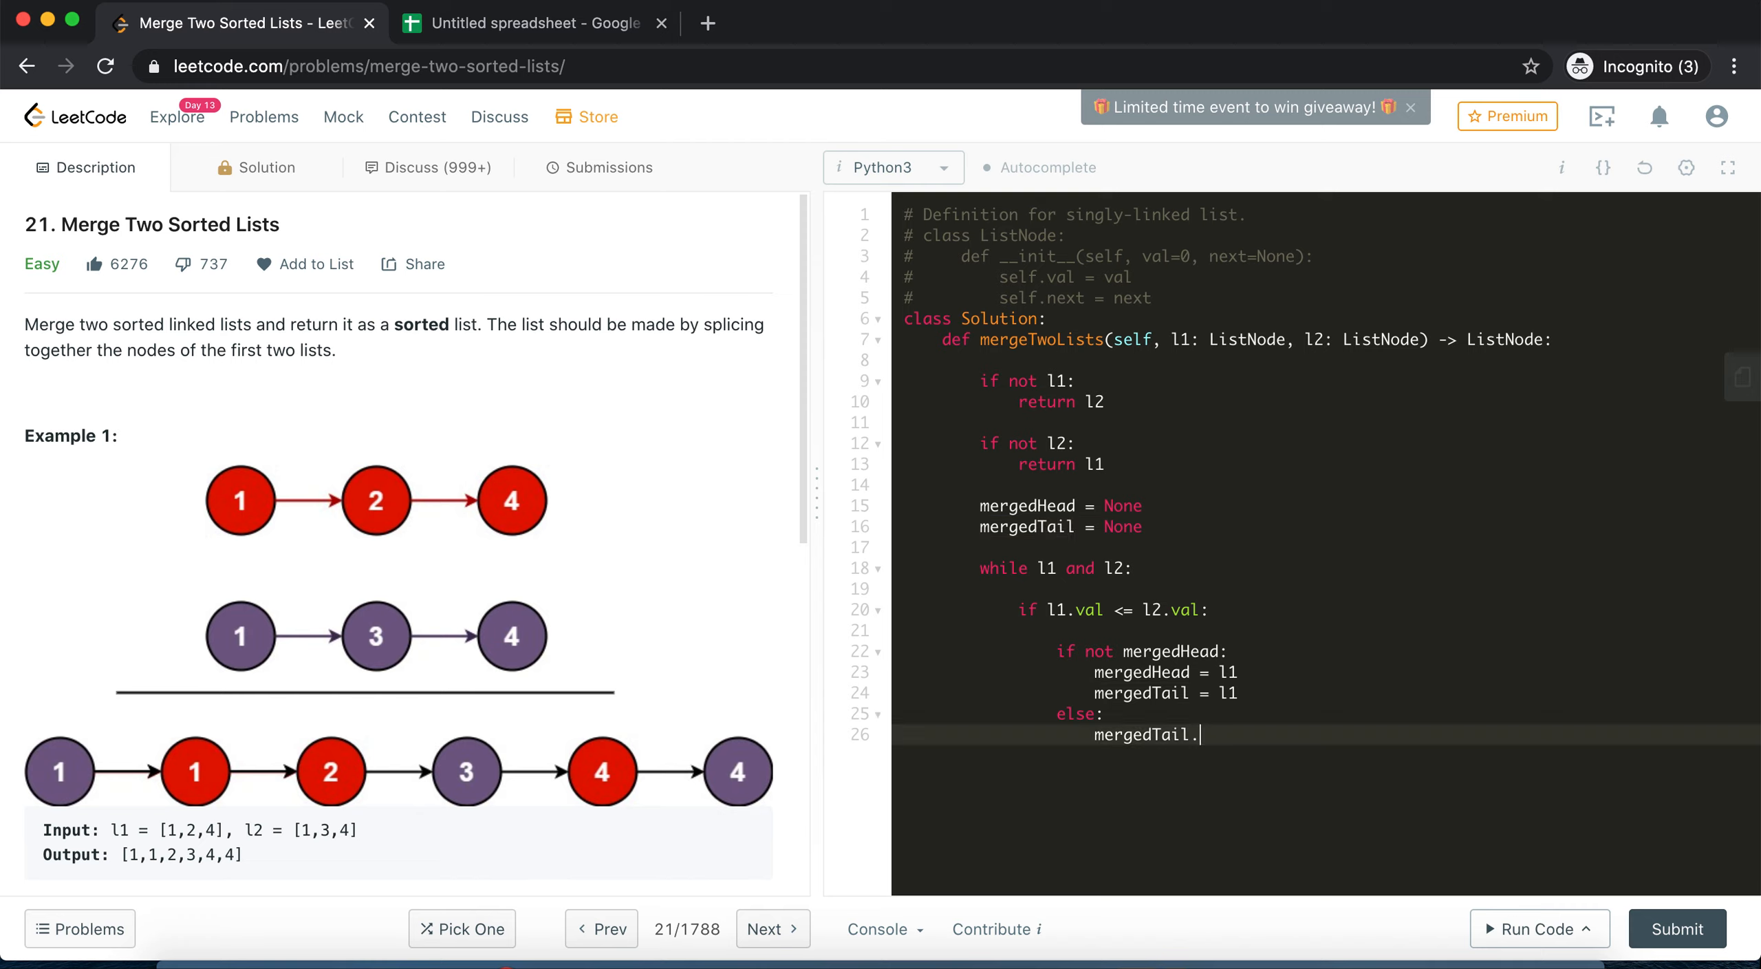
{"action": "type", "text": "next"}
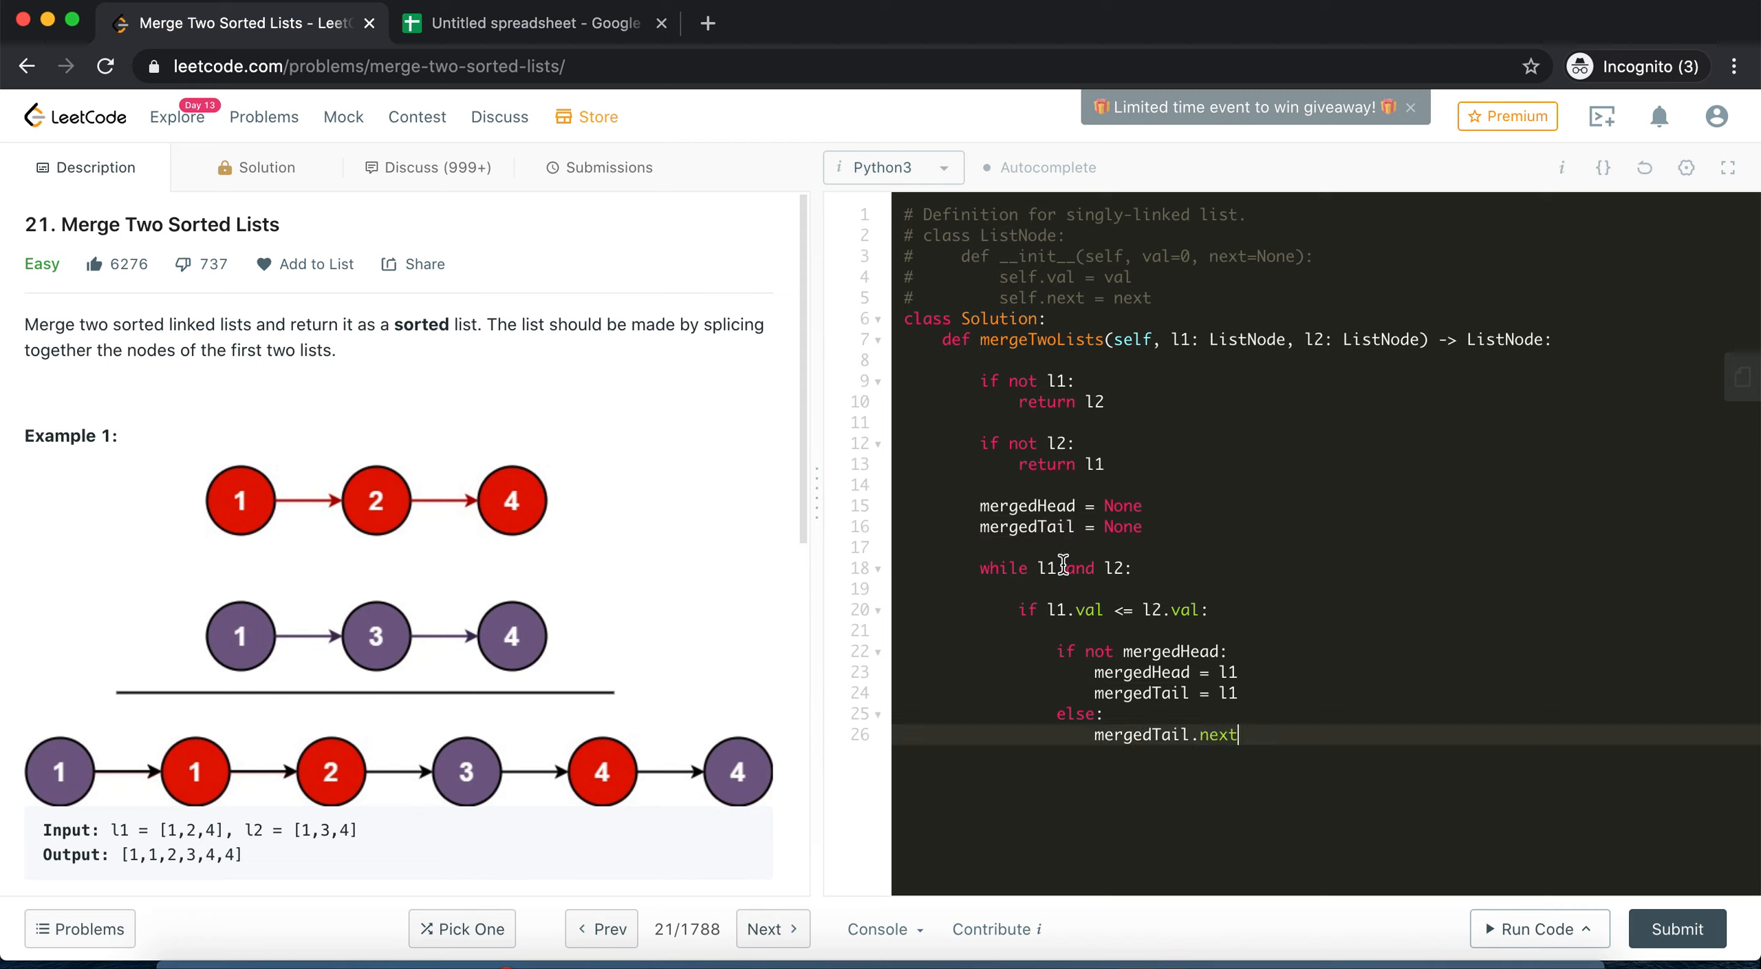
{"action": "mouse_move", "coordinate": [1247, 736]}
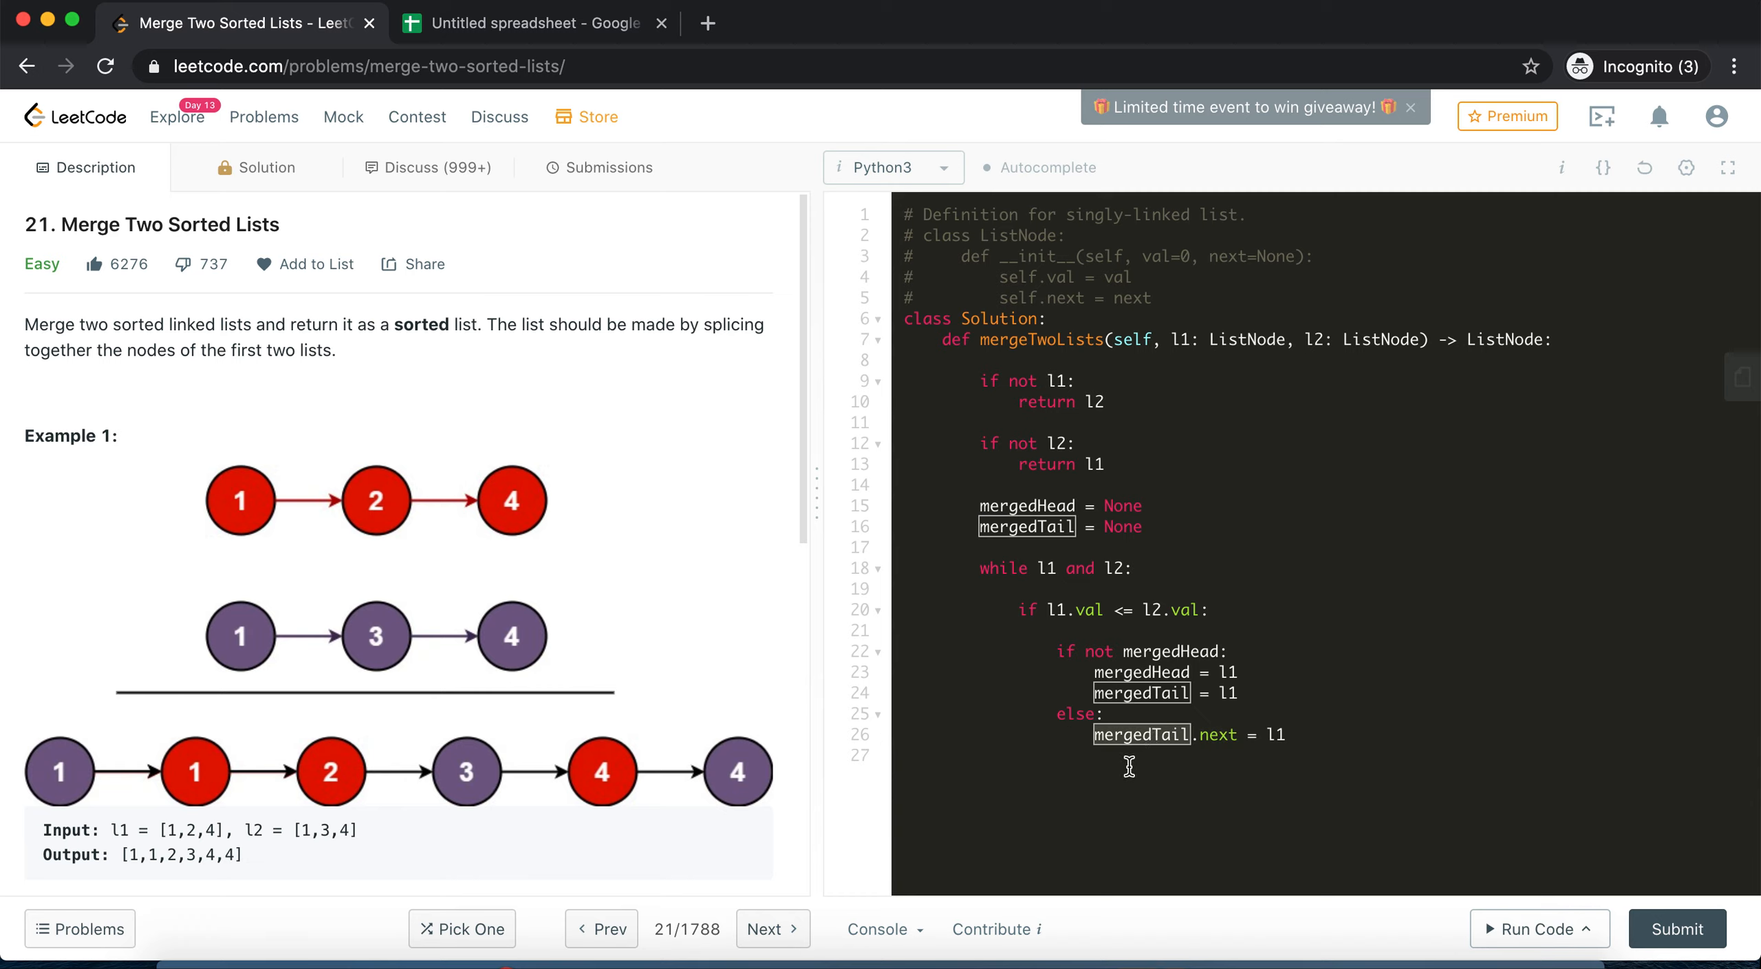
{"action": "type", "text": "mergedTail"}
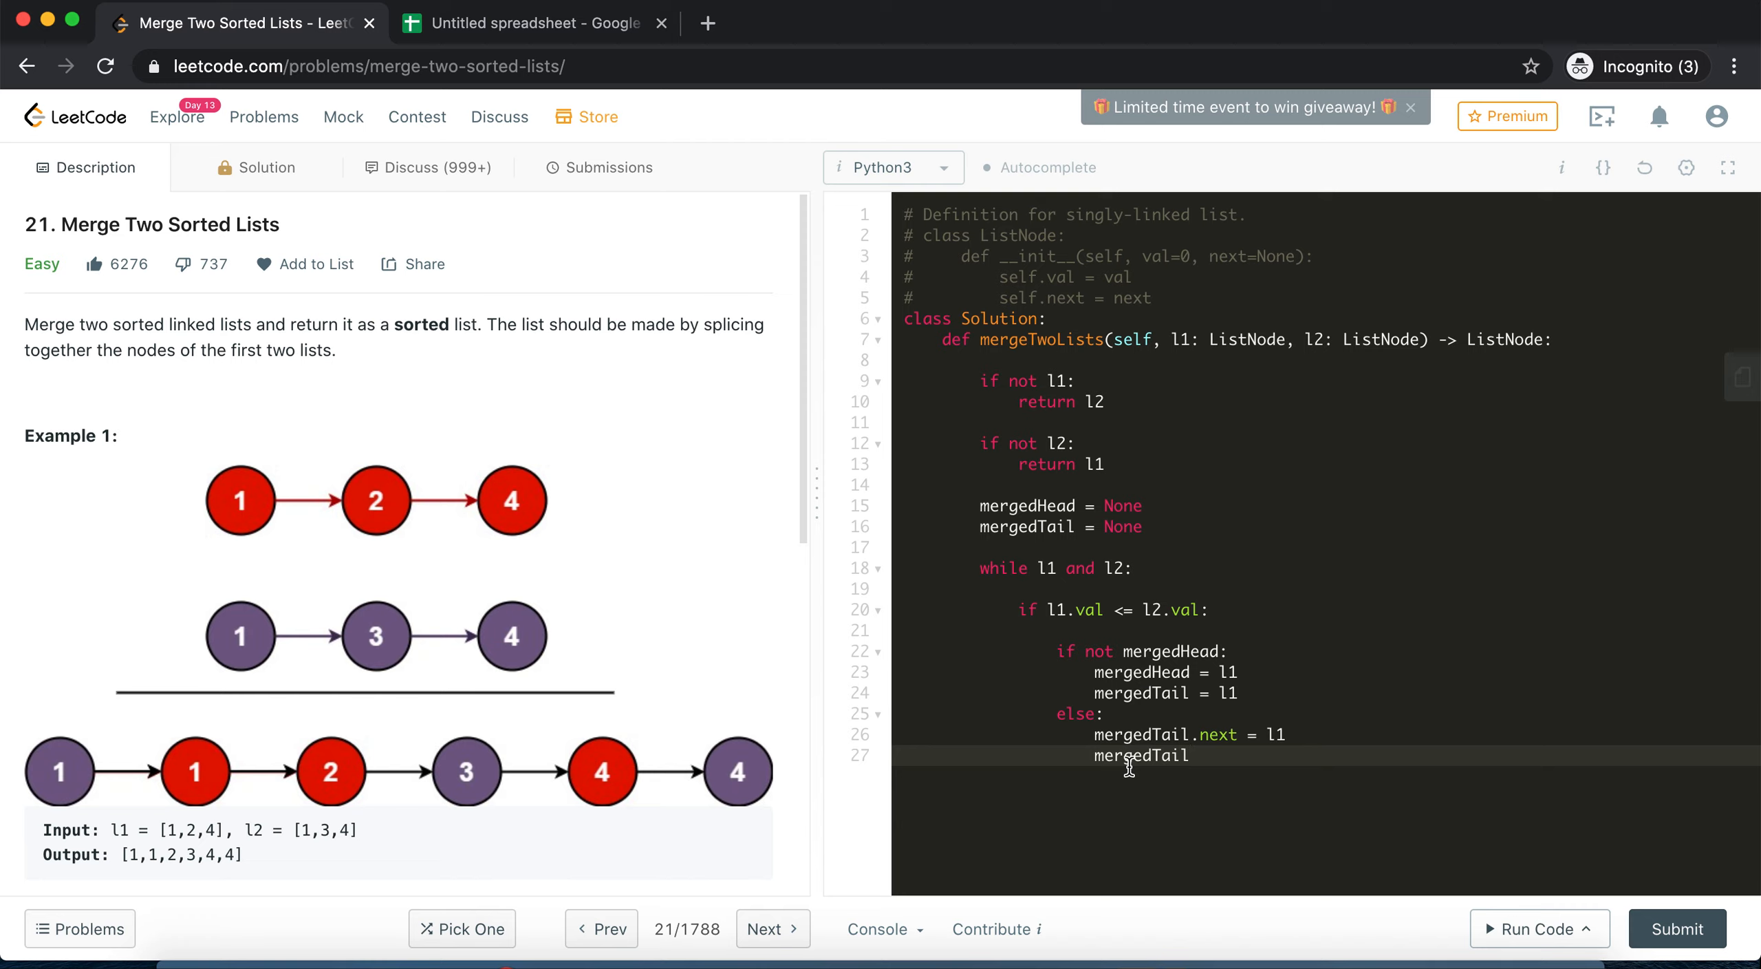
{"action": "type", "text": ".next ="}
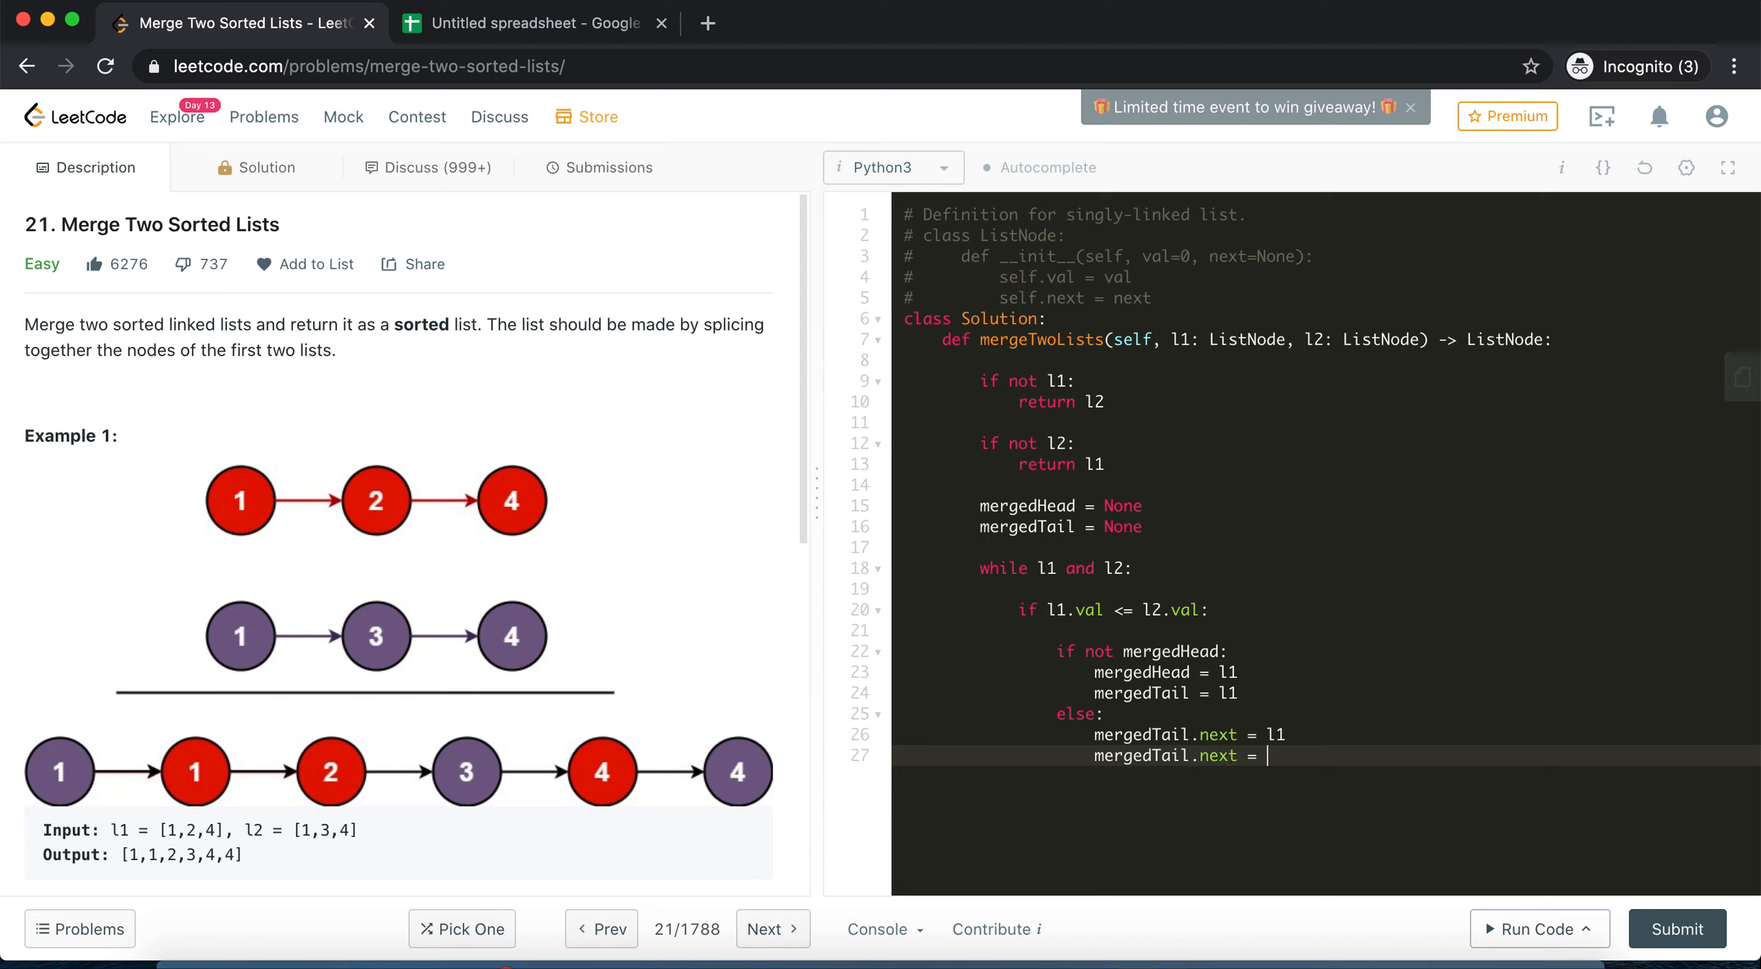
{"action": "key", "text": "Backspace"}
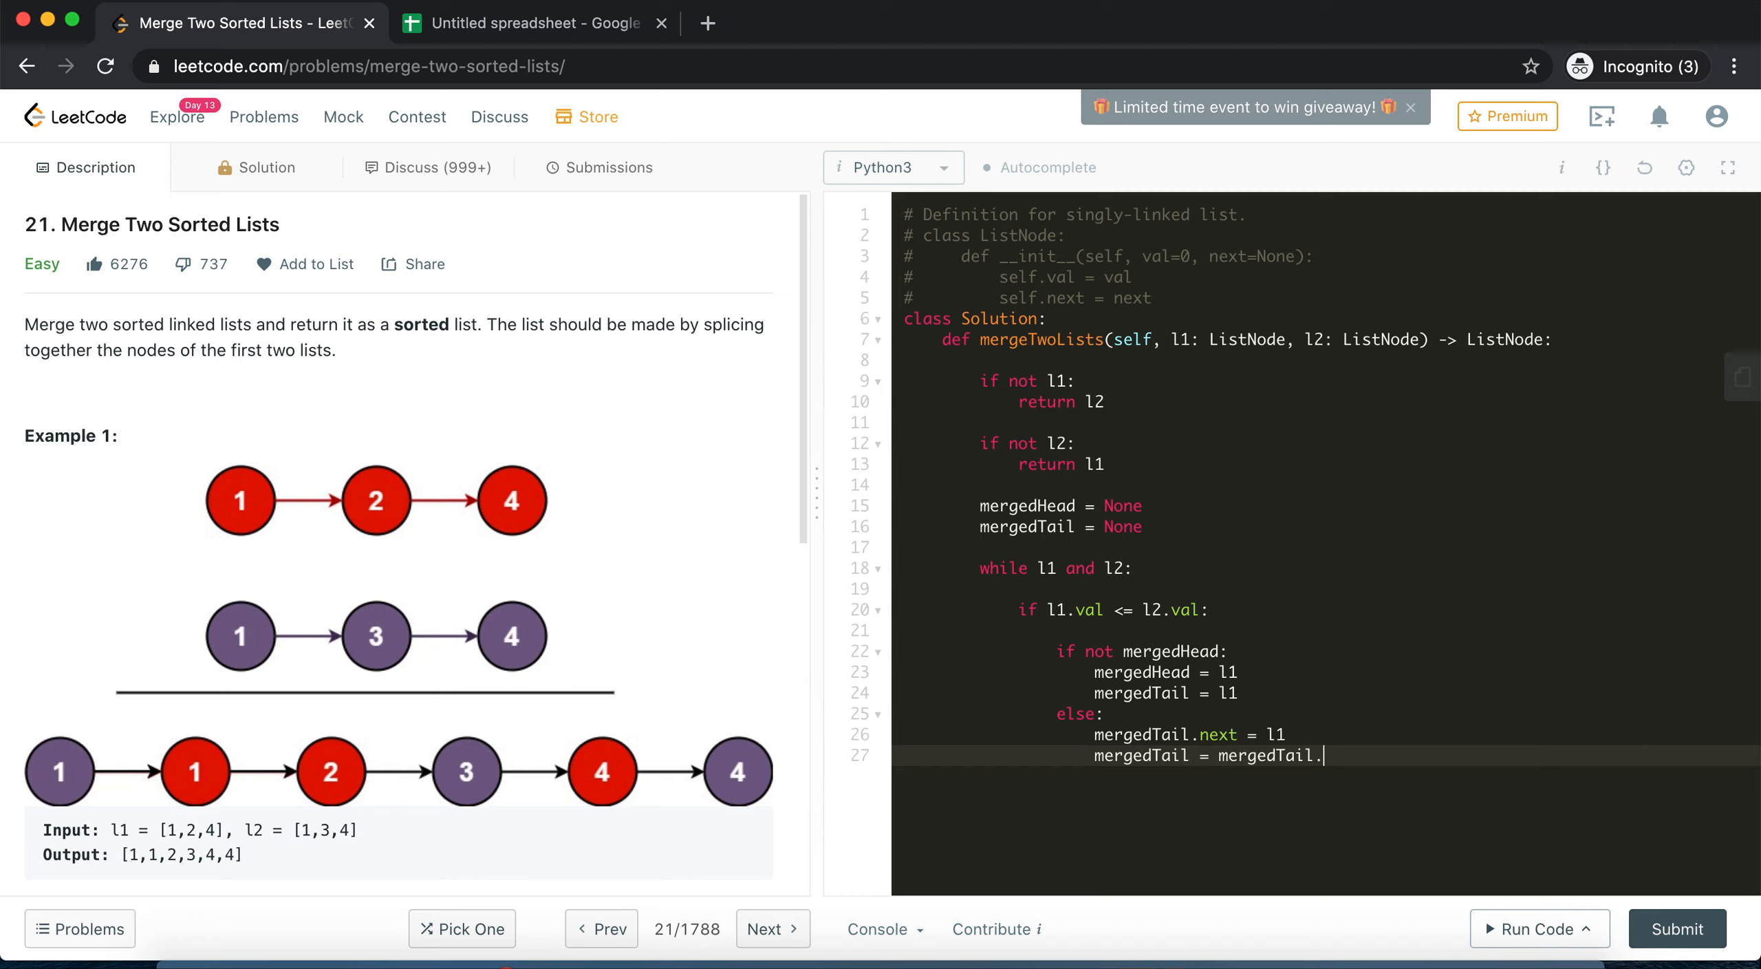
{"action": "type", "text": "next"}
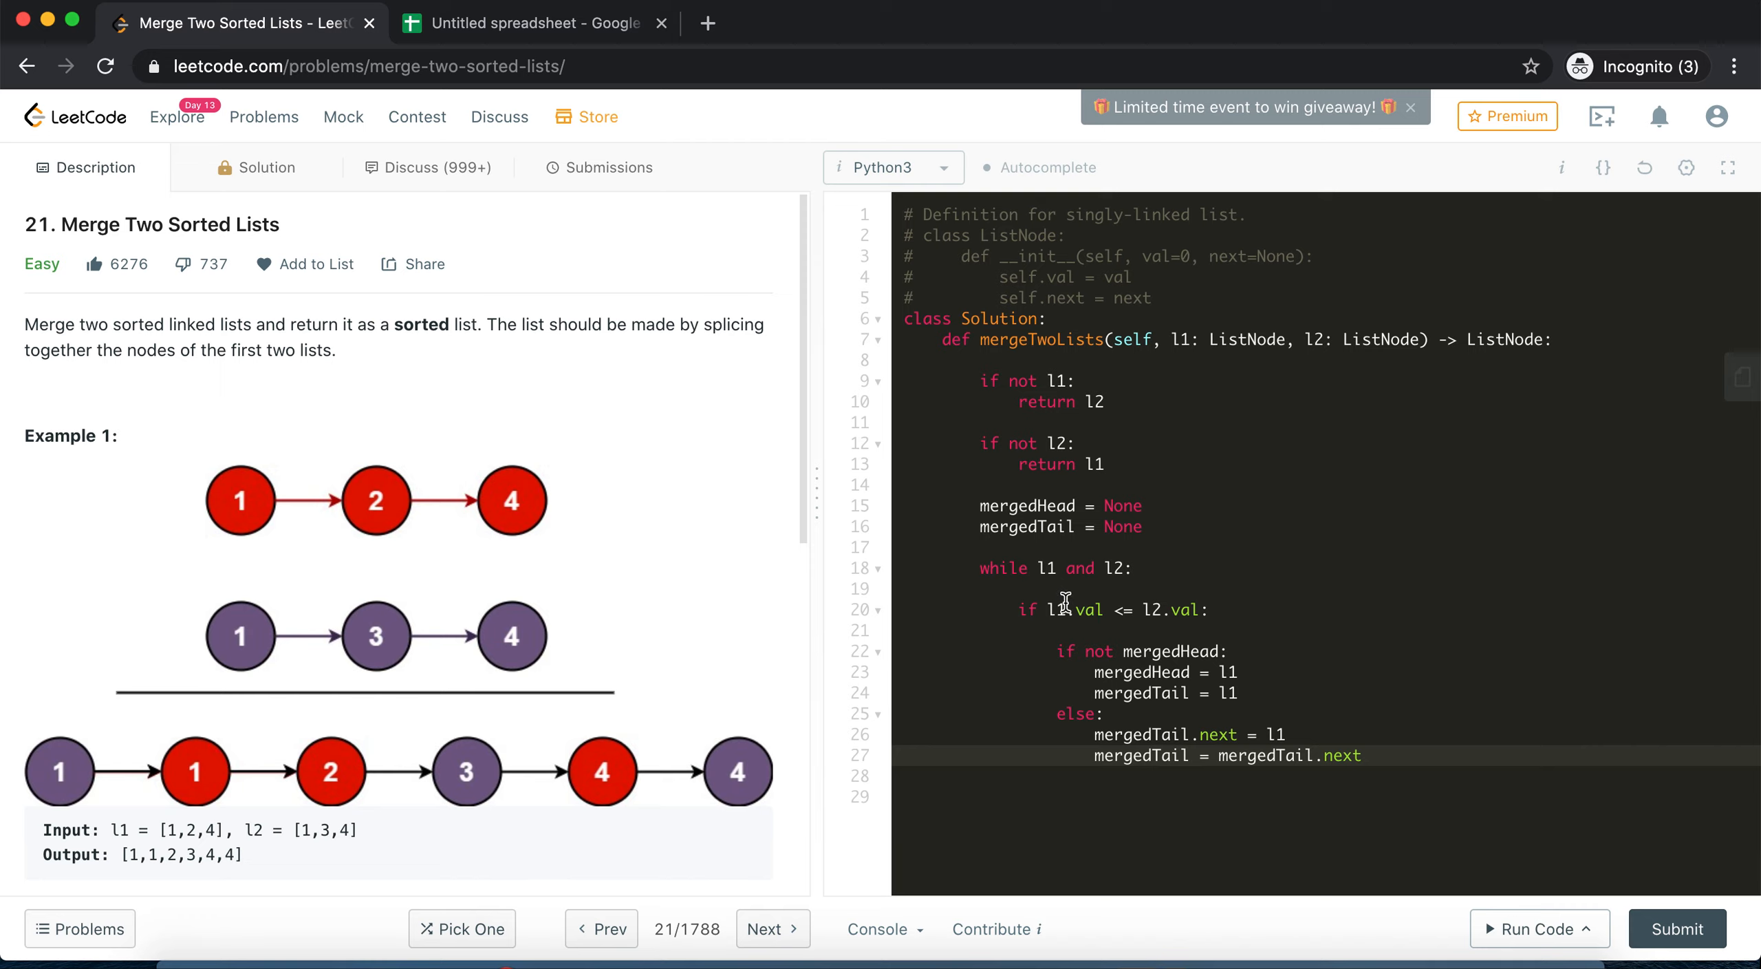
{"action": "mouse_move", "coordinate": [1117, 646]}
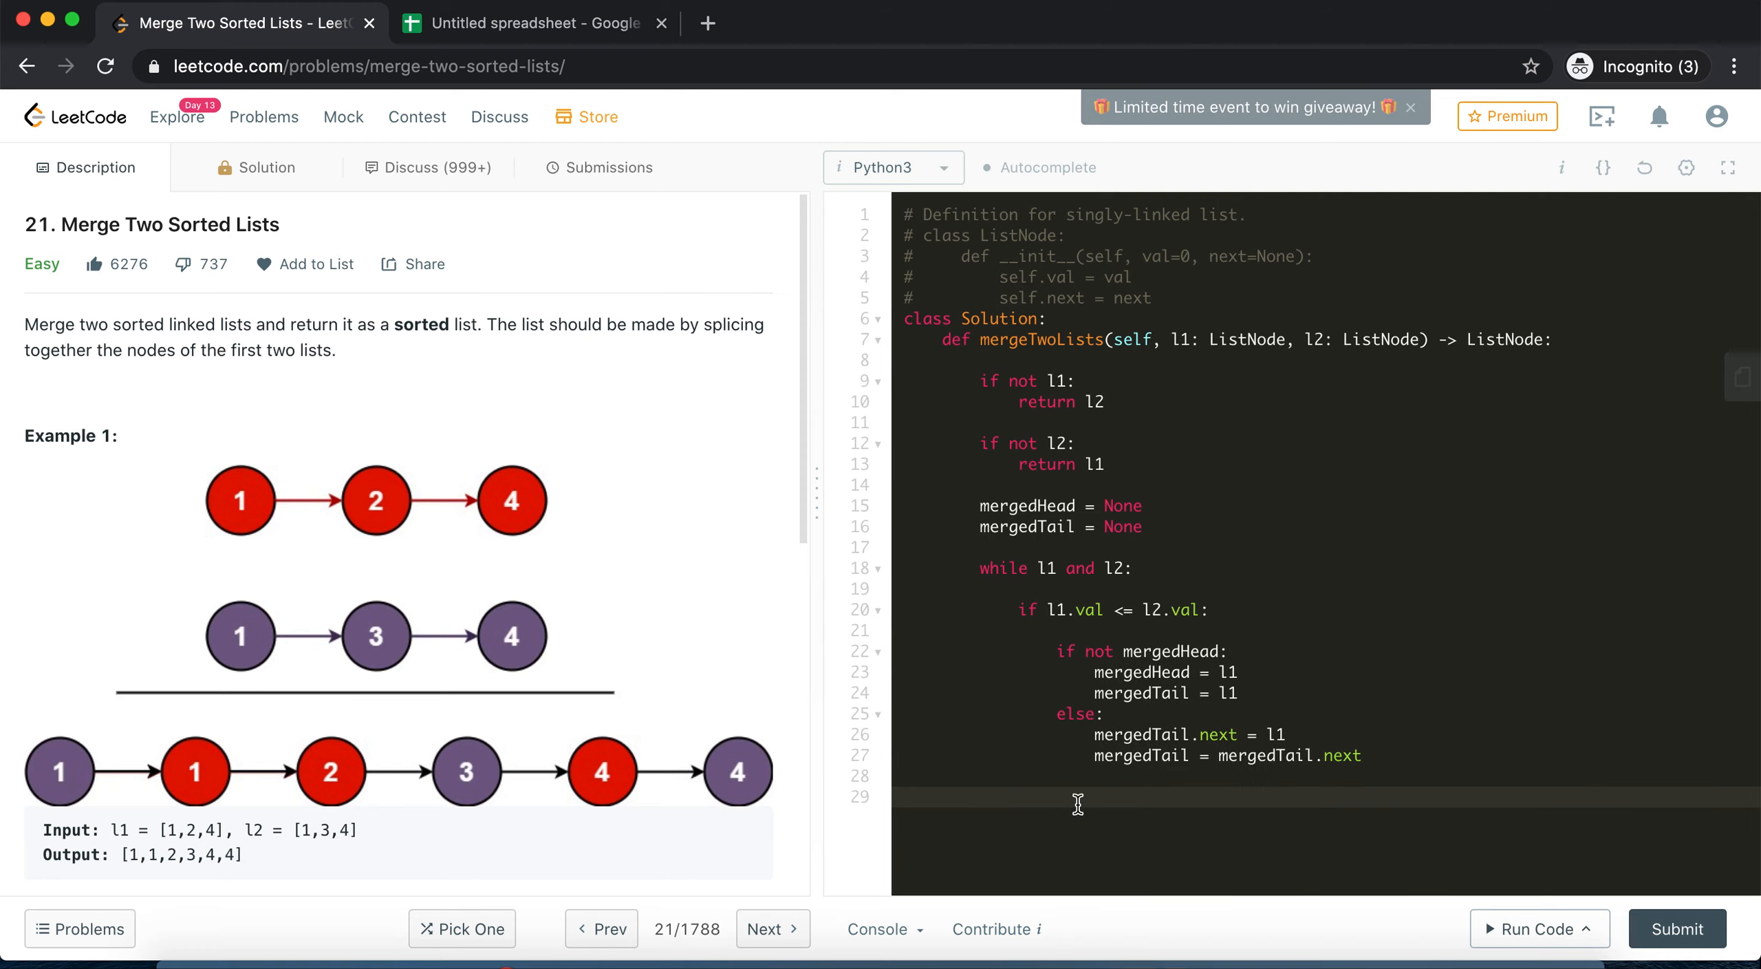
{"action": "type", "text": "l1 = l1.ne"}
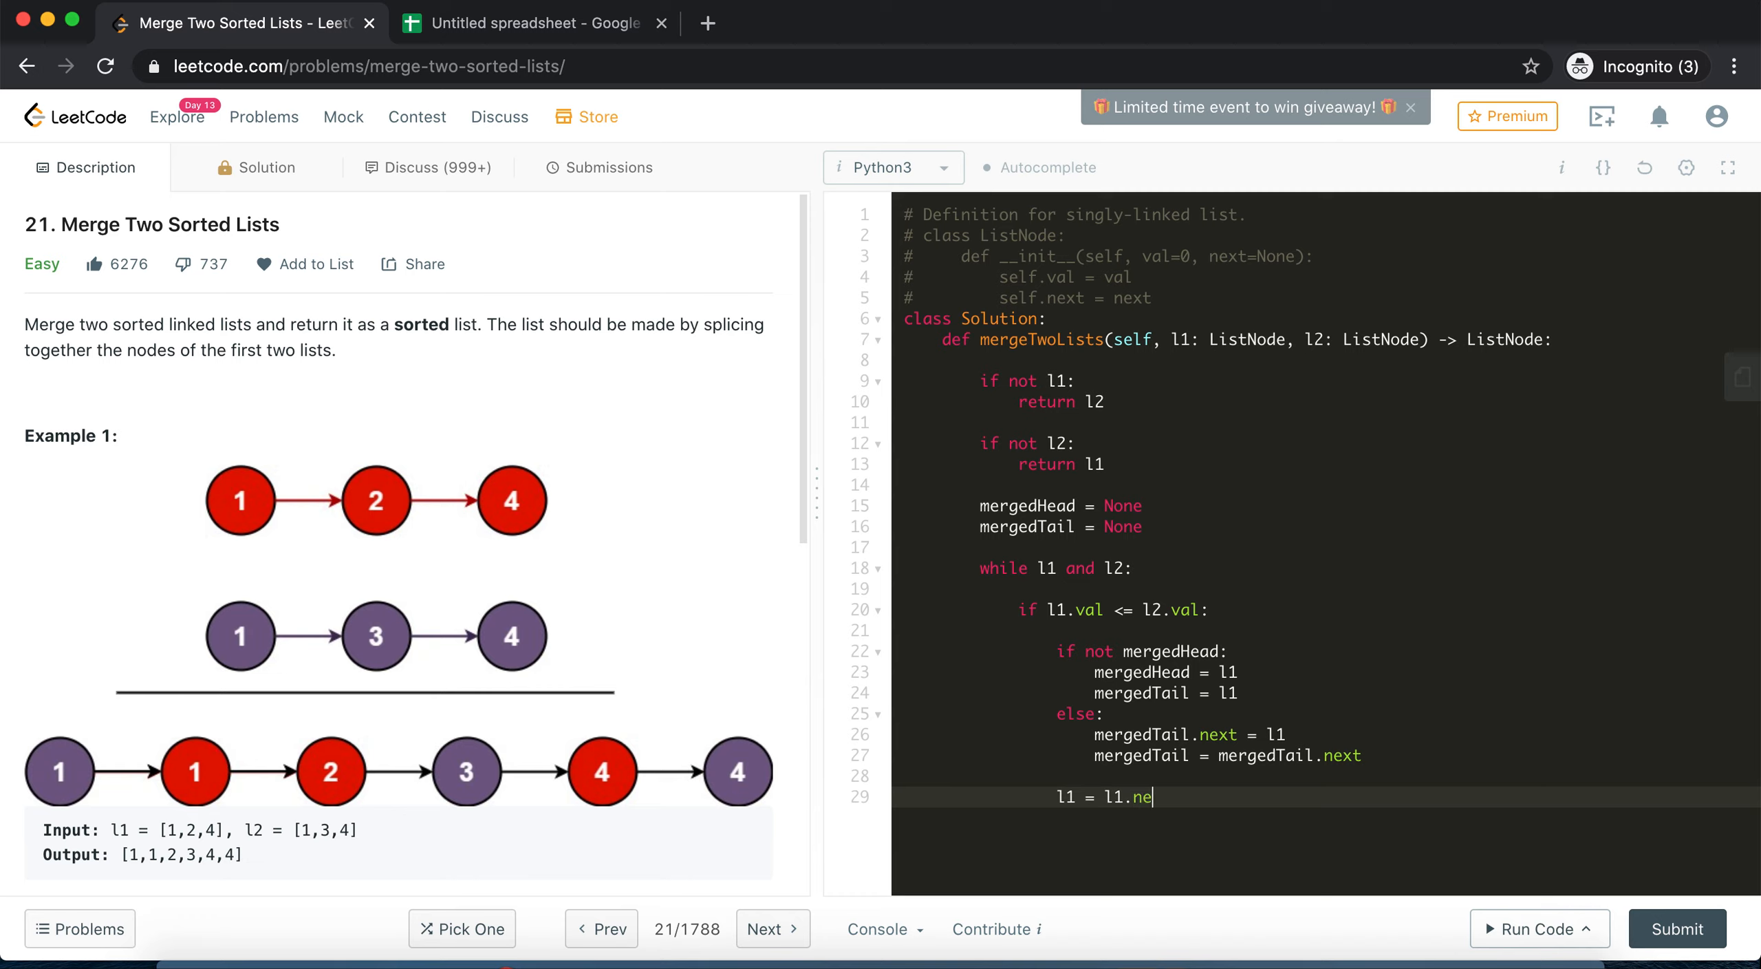
Finish 'l1 = l1.next' and add a mirrored else branch using l2
{"action": "type", "text": "xt"}
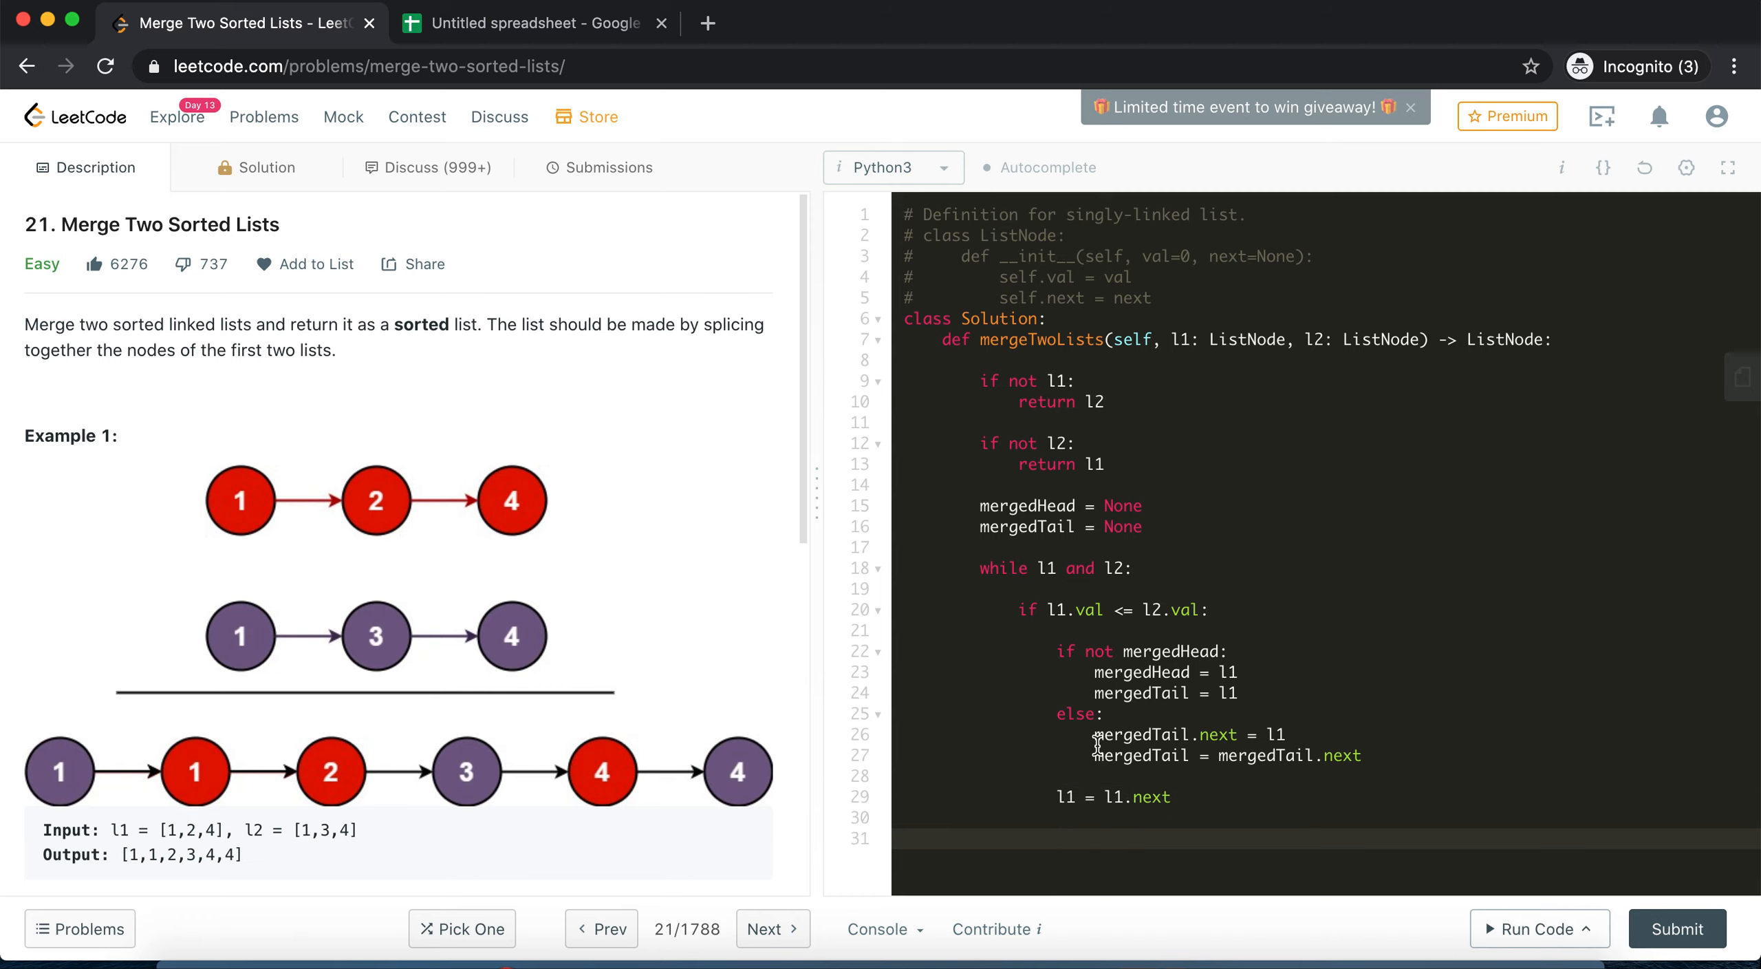
{"action": "type", "text": "else:"}
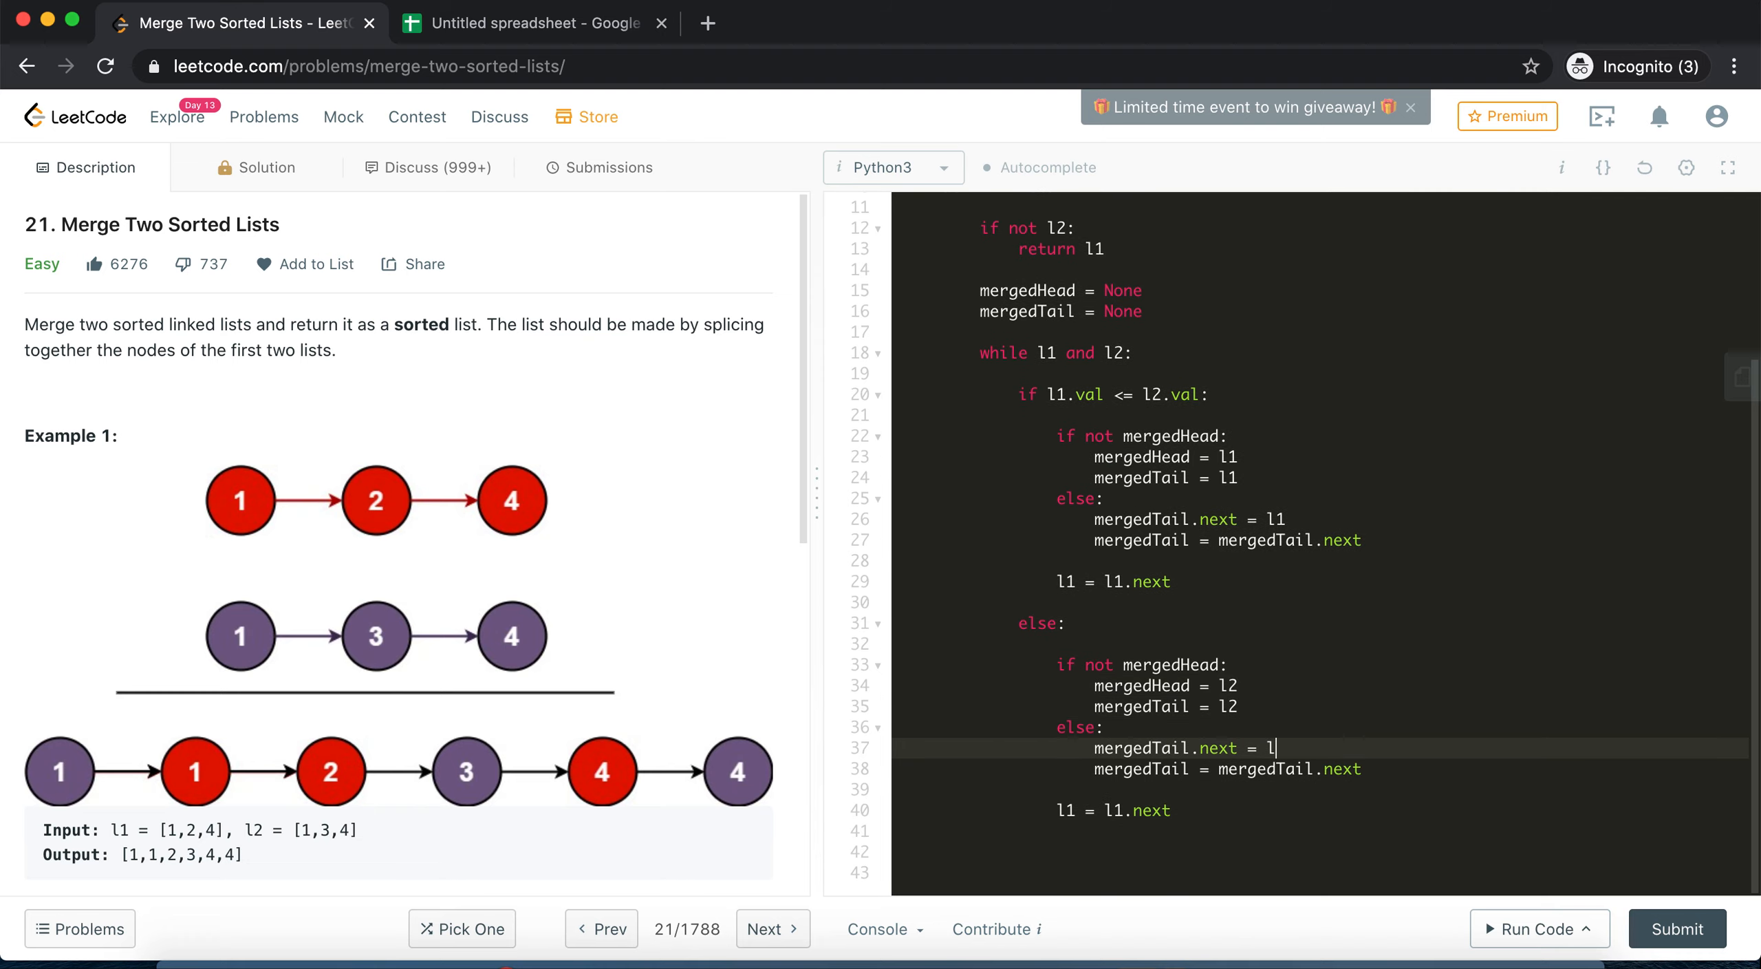
{"action": "type", "text": "2"}
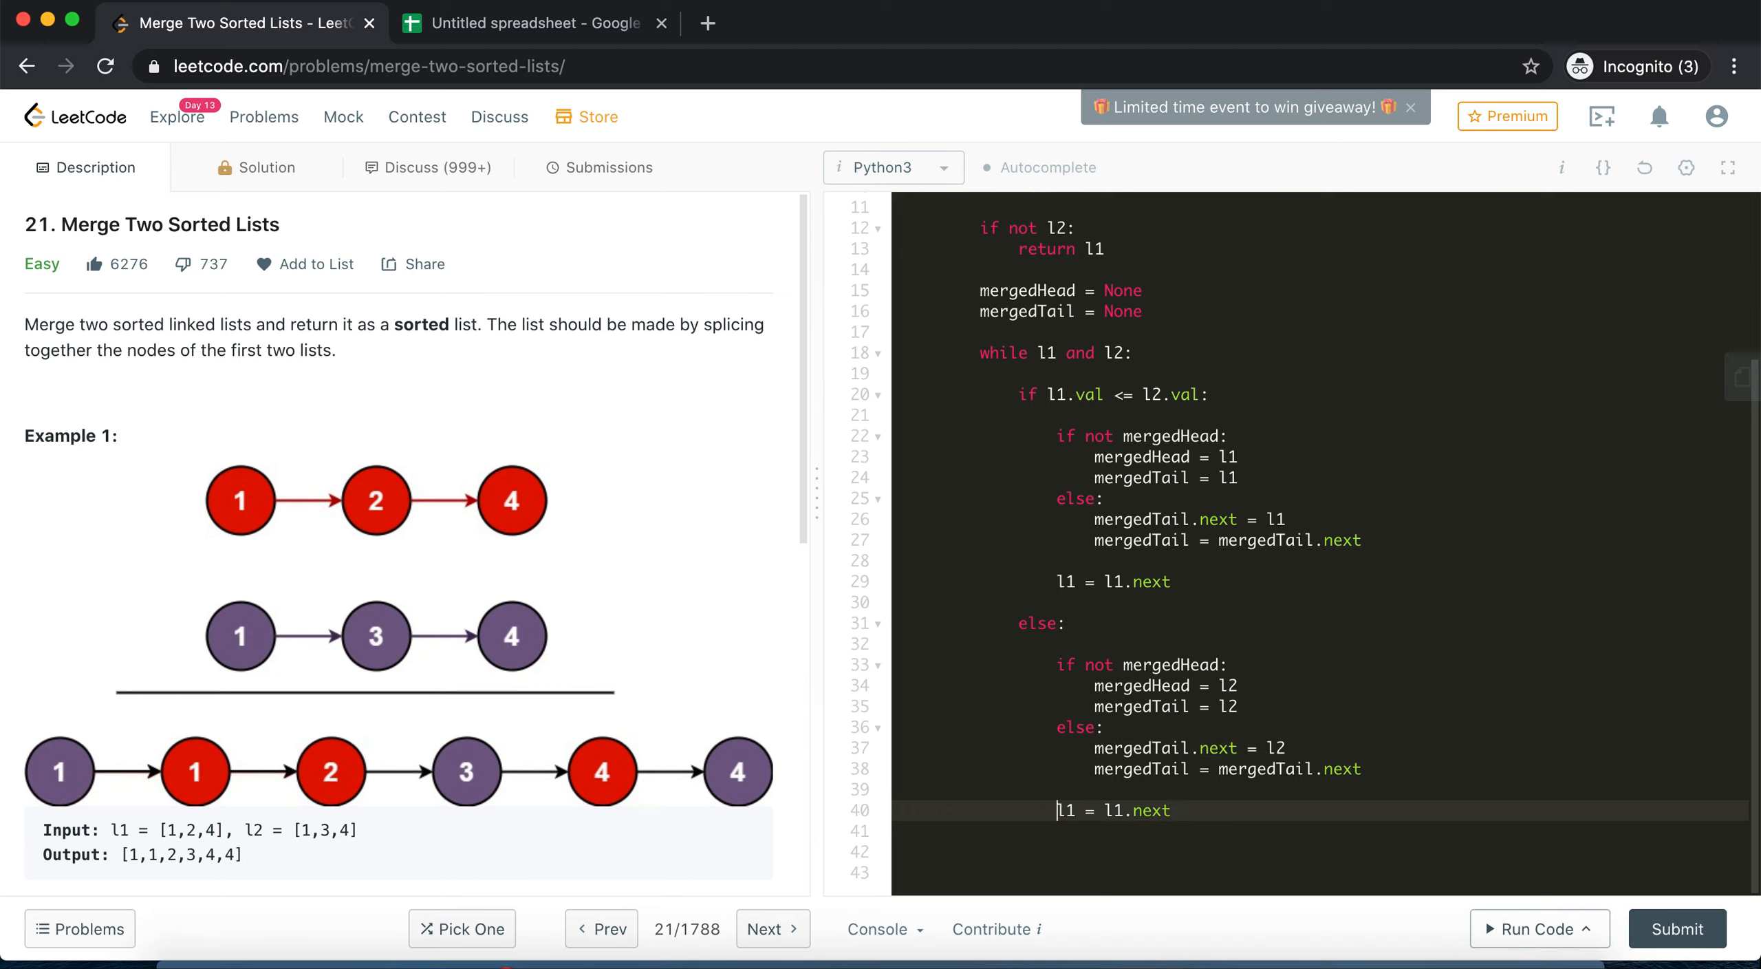
{"action": "type", "text": "l2"}
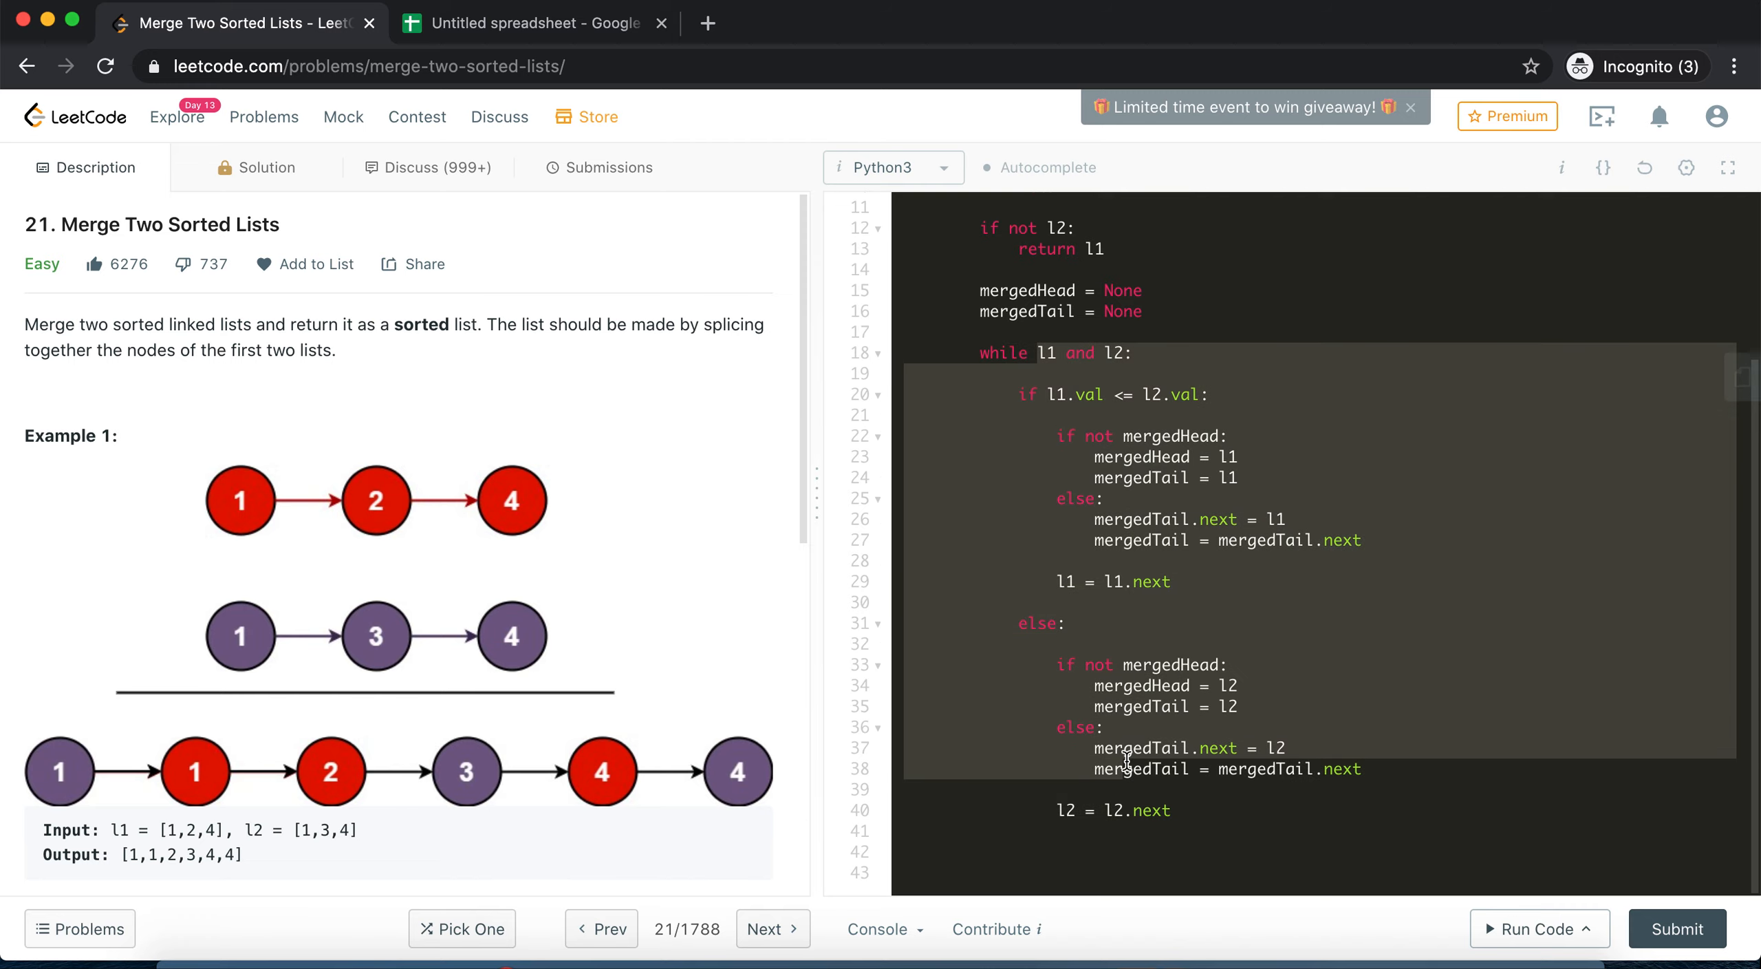
{"action": "mouse_move", "coordinate": [1007, 899]}
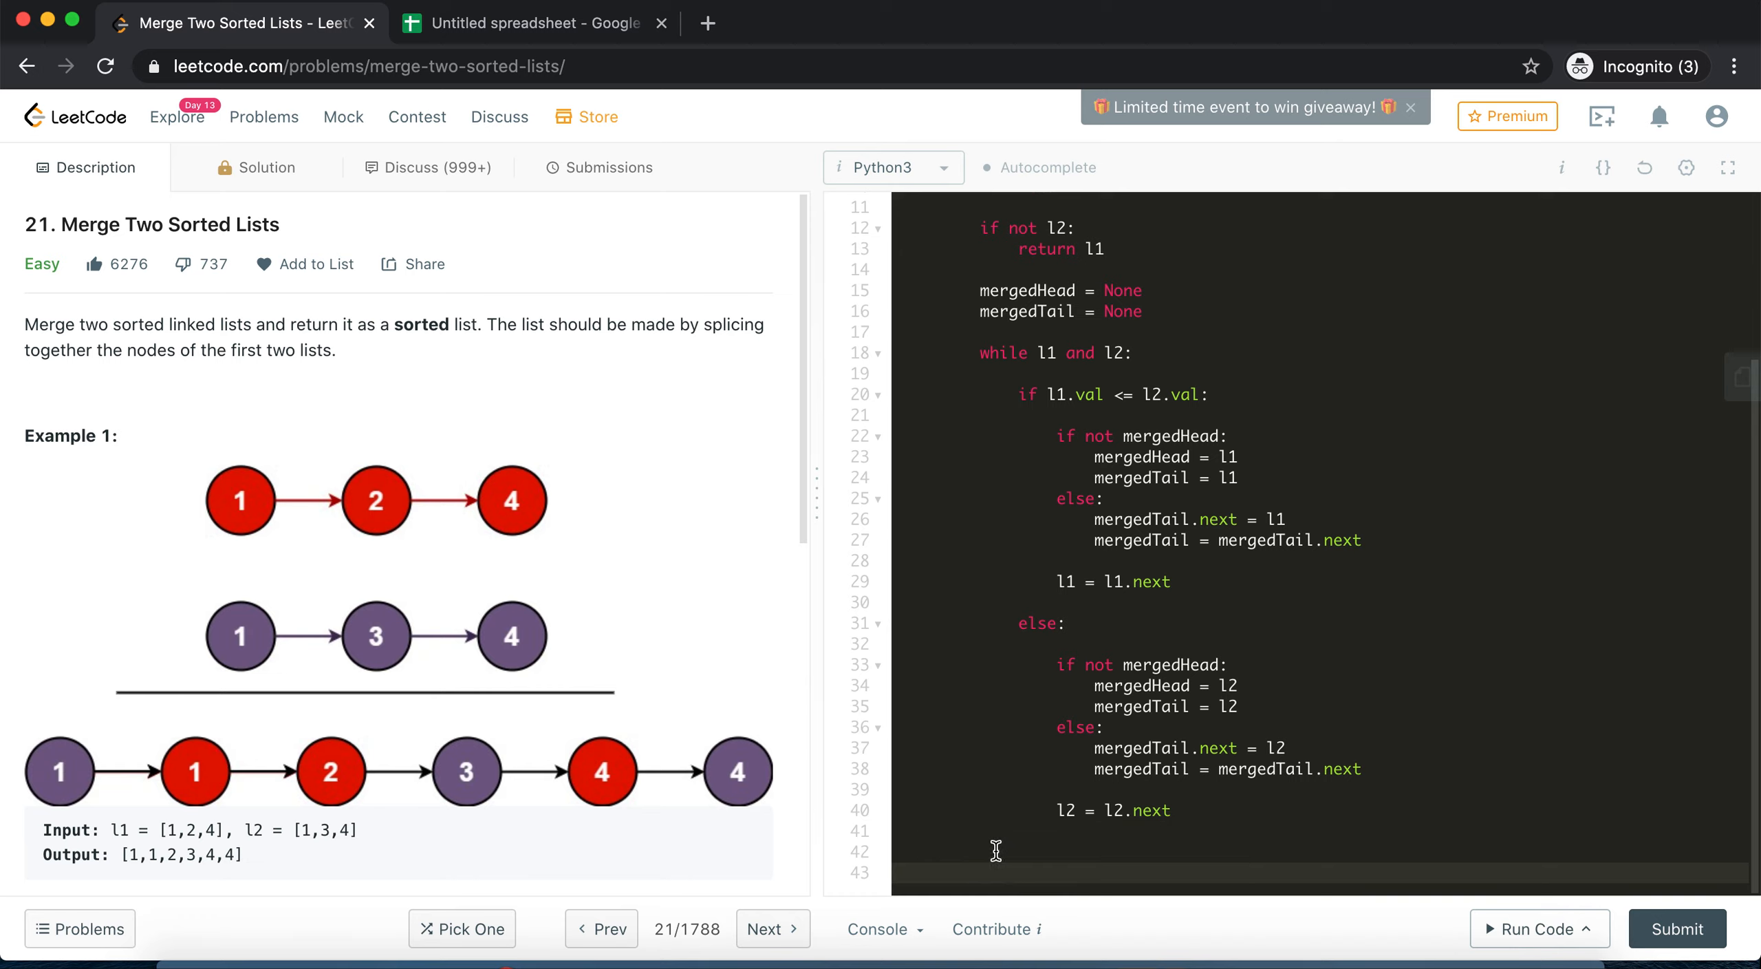
After the loop, add 'if l1:' with 'mergedTail.next = l1'
{"action": "type", "text": "if"}
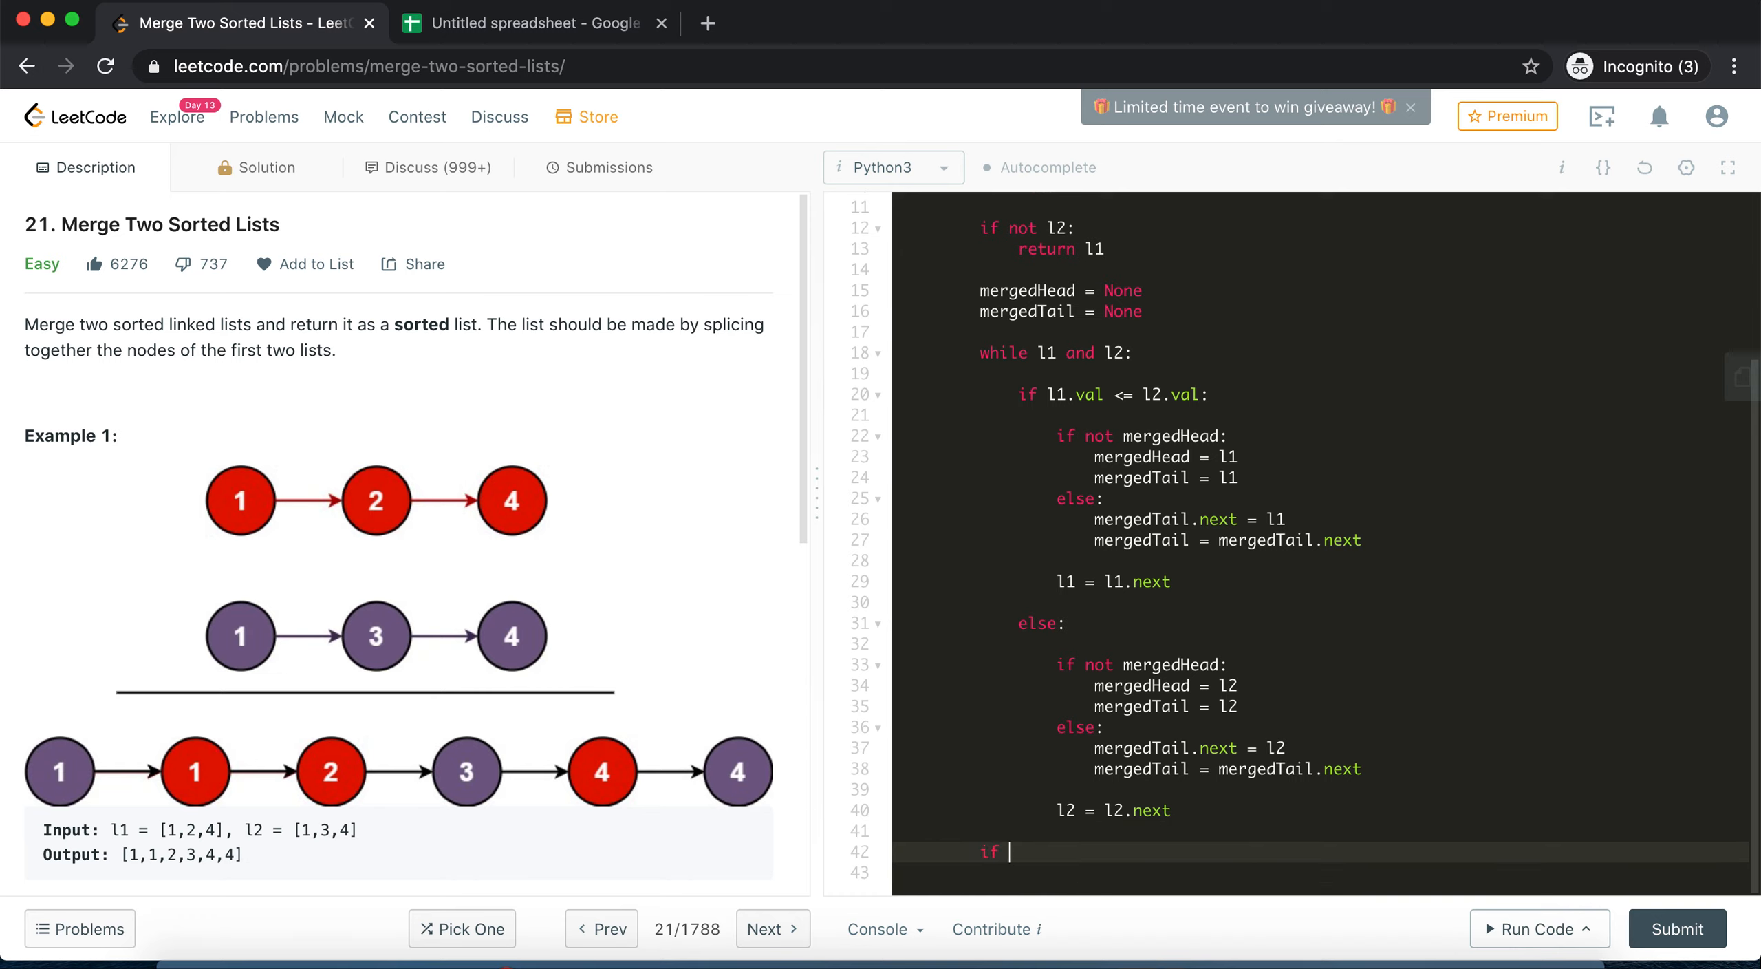
{"action": "type", "text": "l1:"}
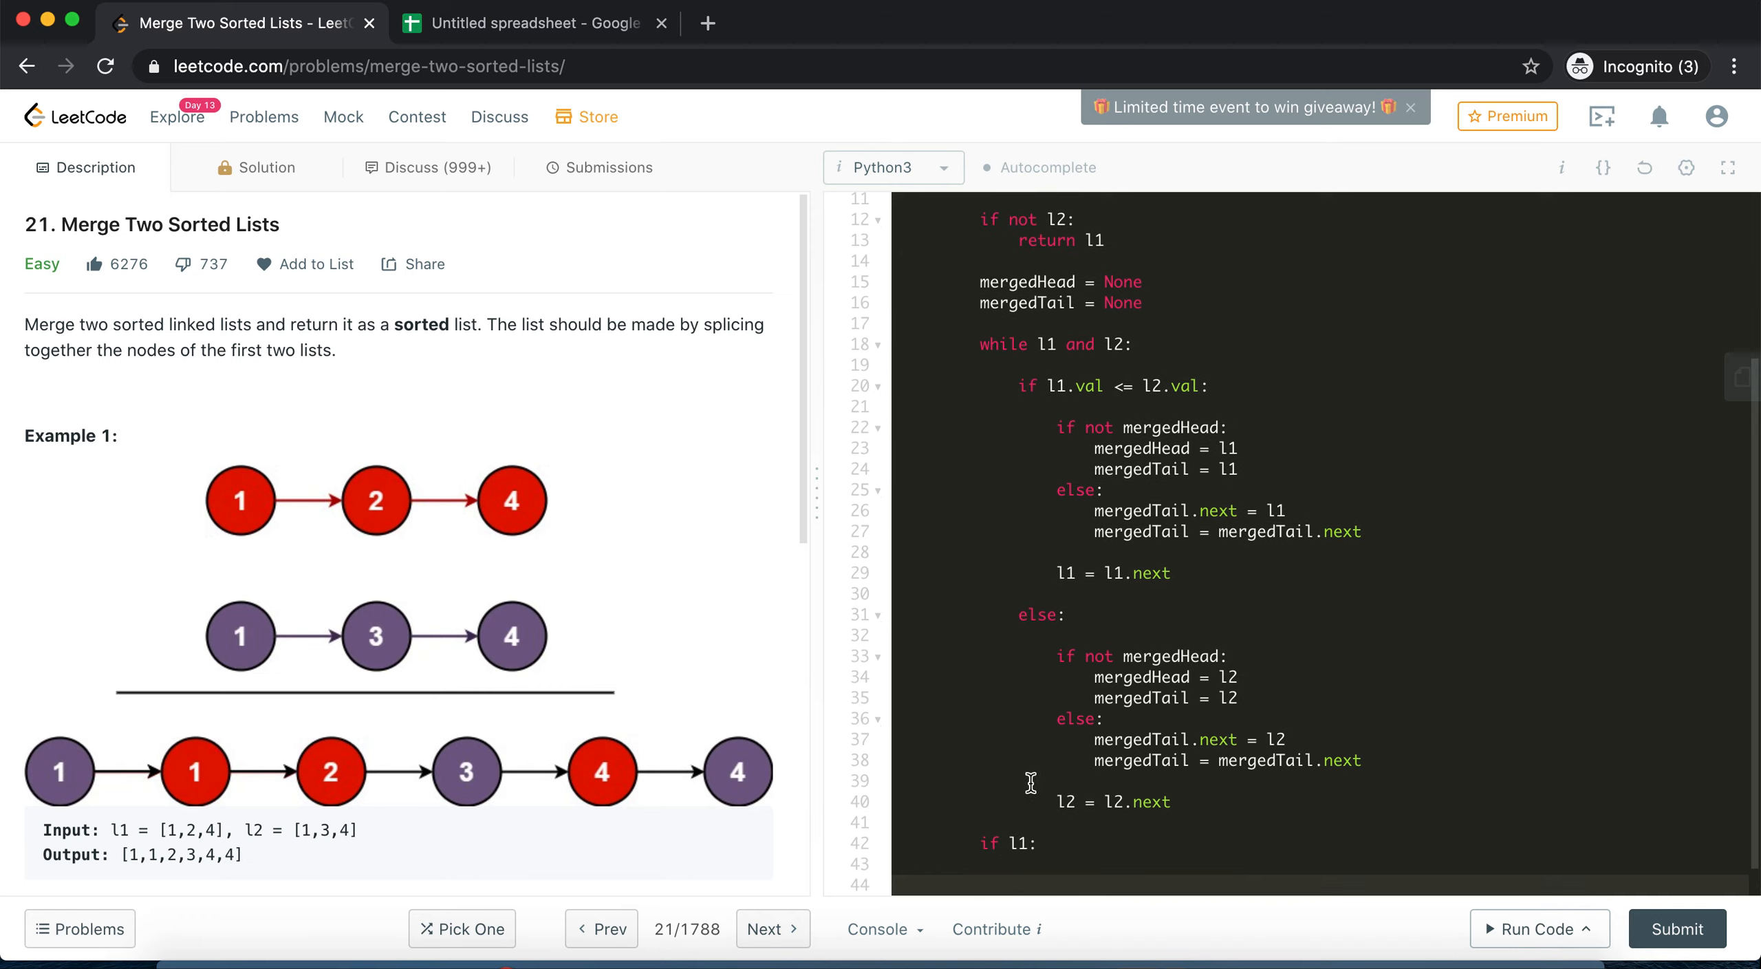
{"action": "scroll", "scroll_direction": "down", "scroll_amount": 3}
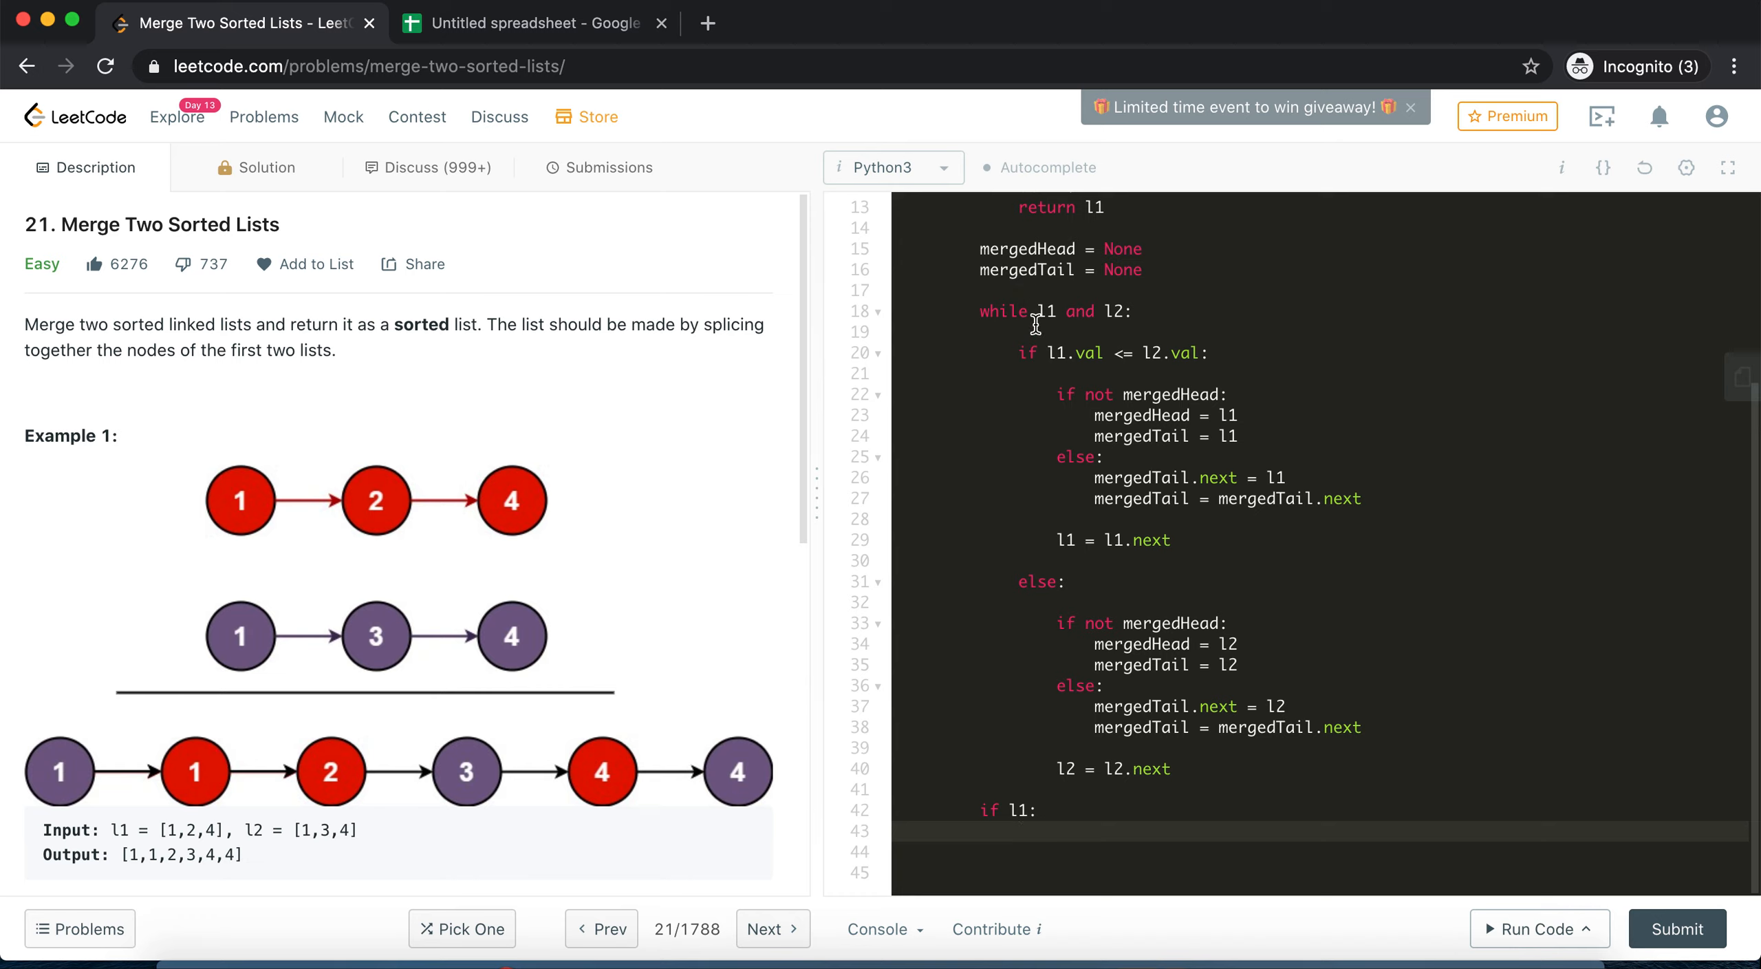
{"action": "mouse_move", "coordinate": [1051, 694]}
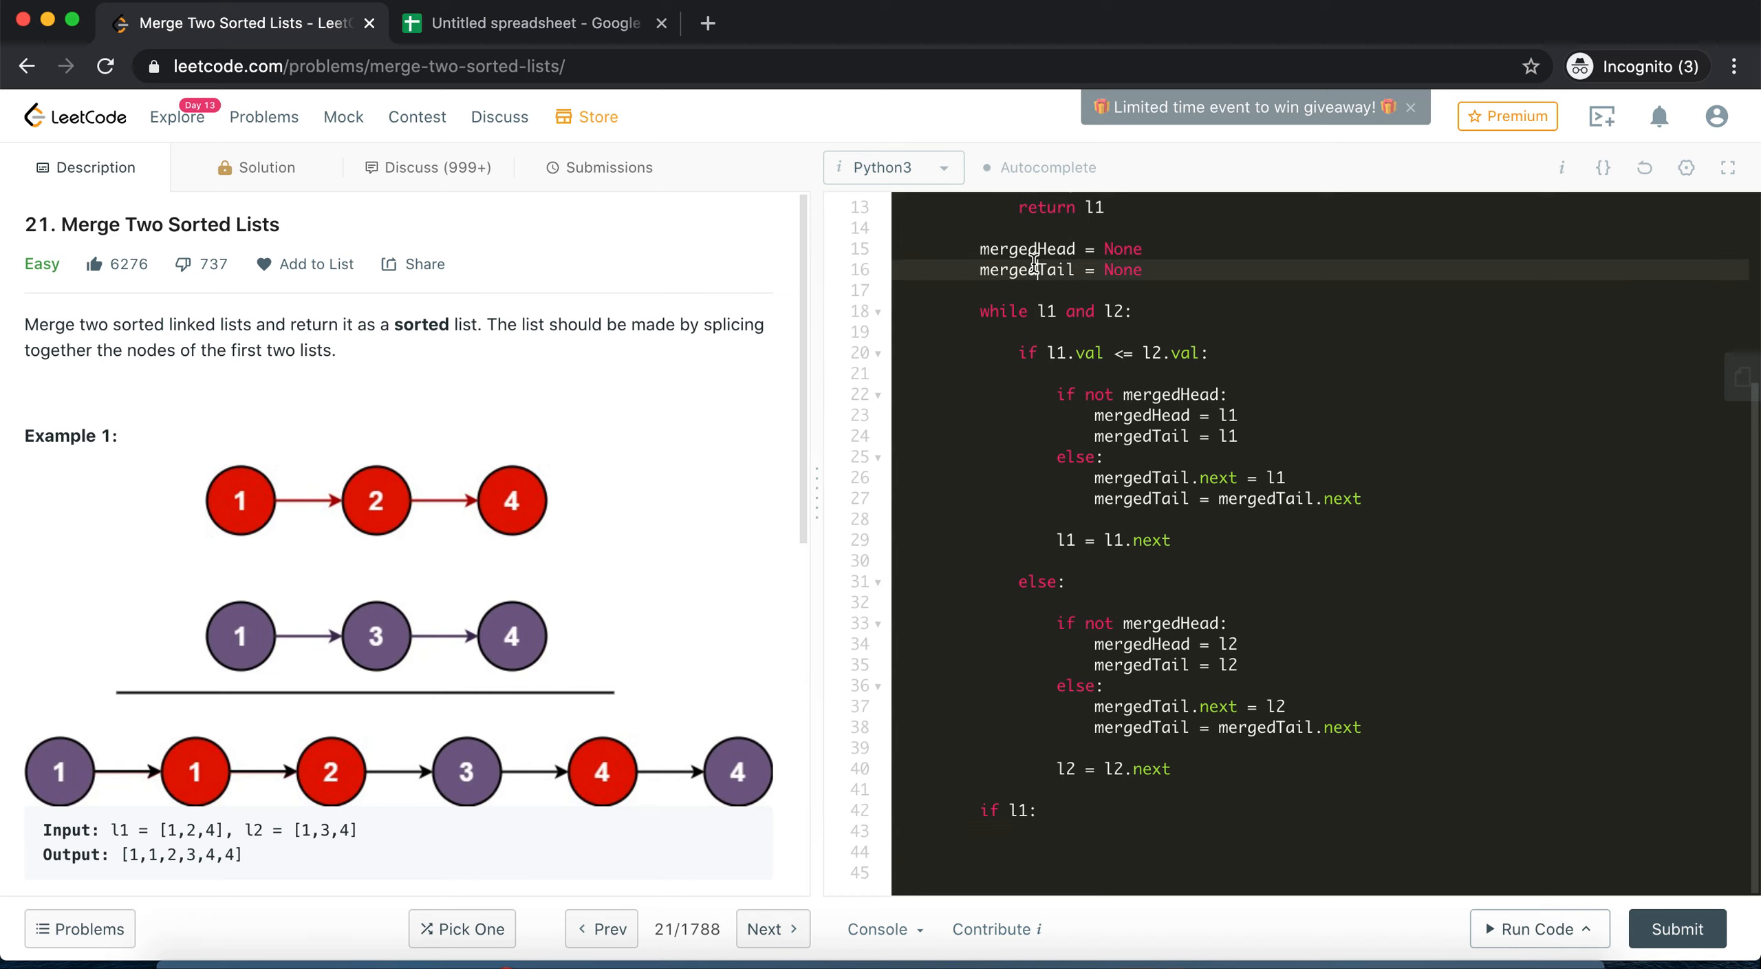
{"action": "type", "text": "mergedTail."}
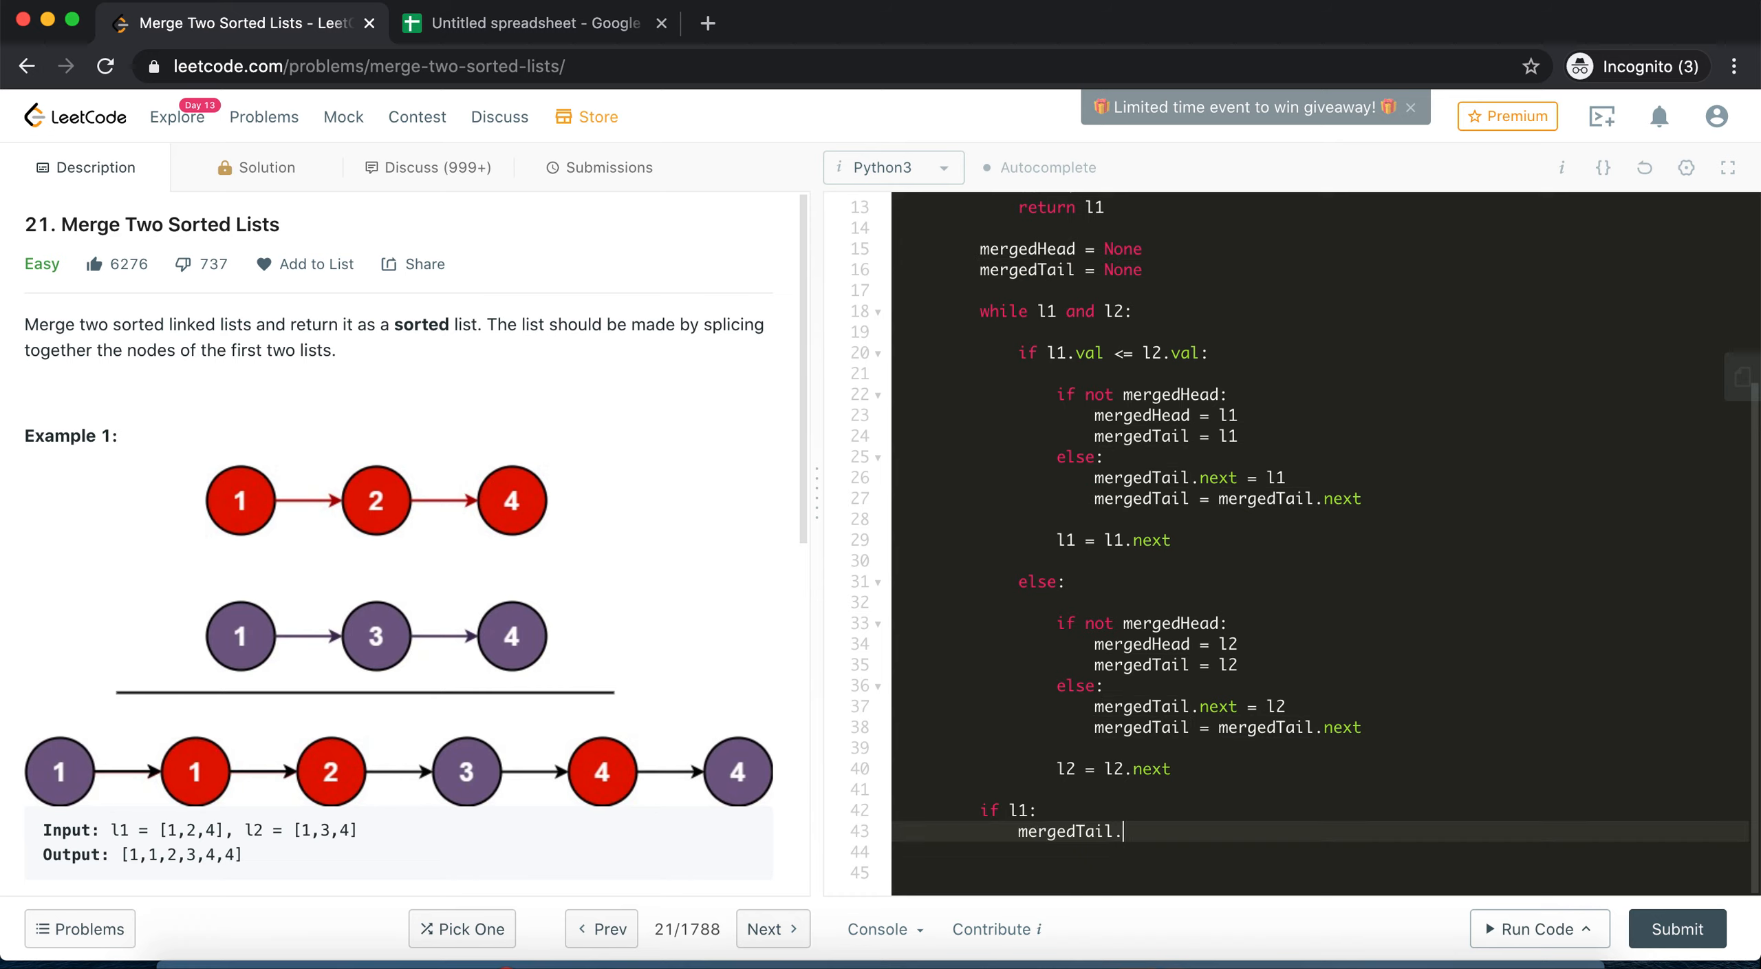
{"action": "type", "text": "nenxt"}
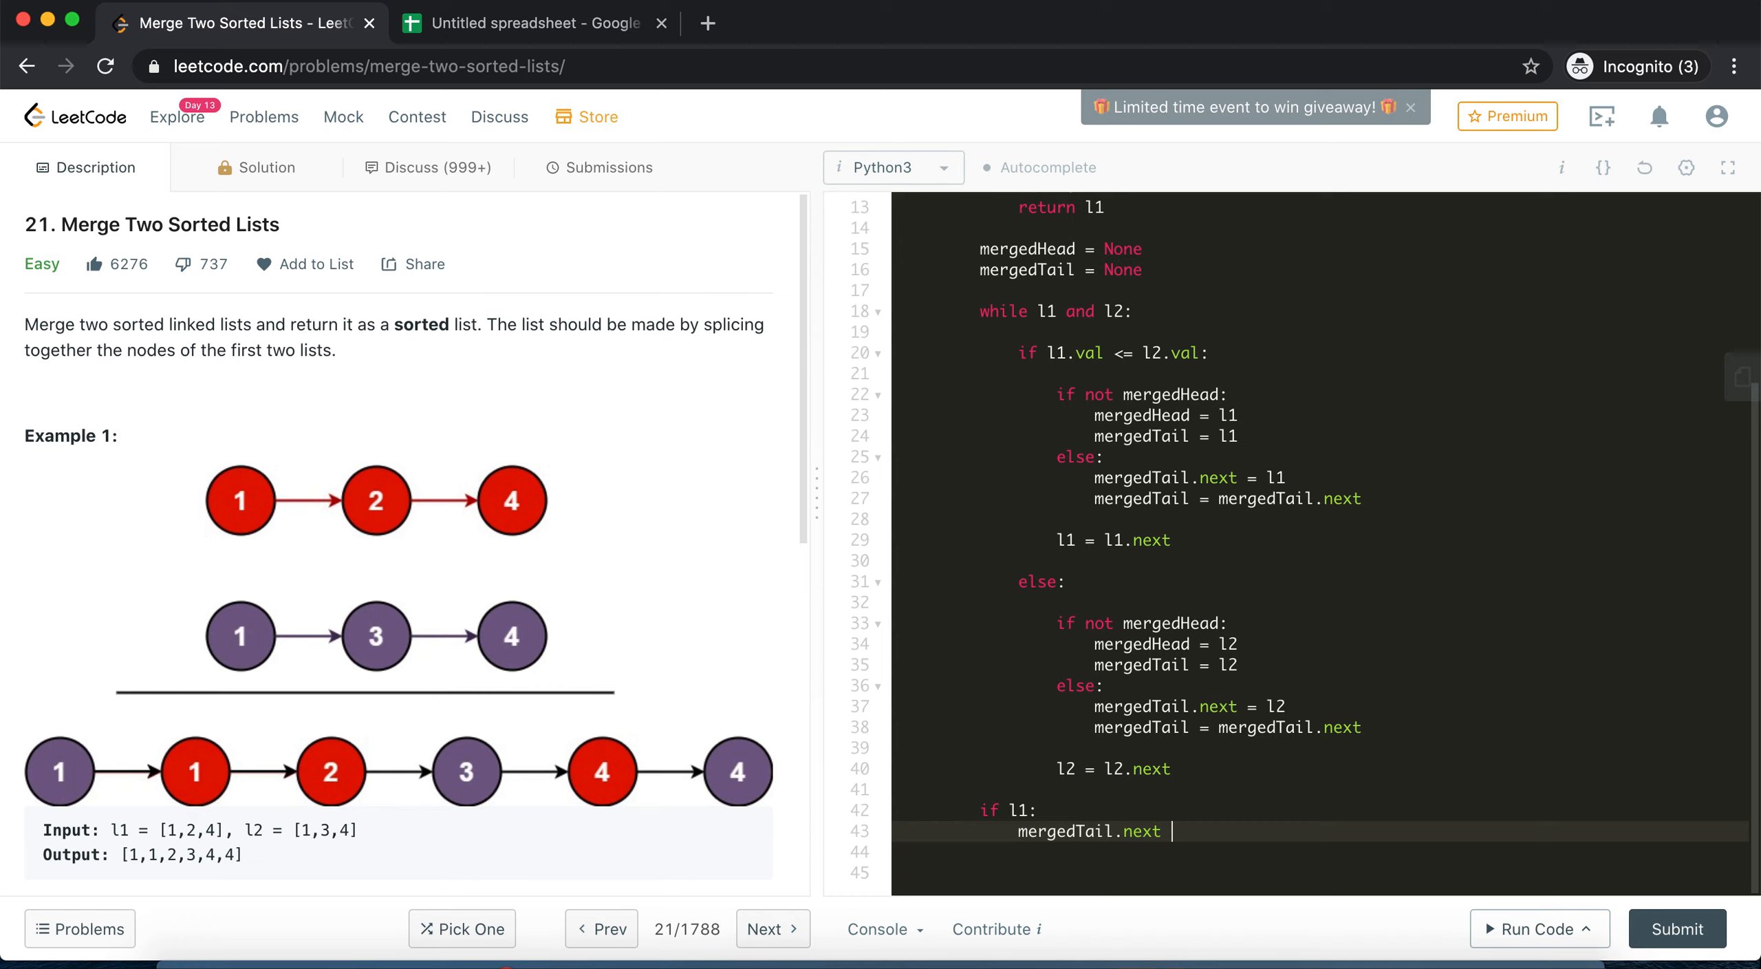
{"action": "type", "text": "= l1"}
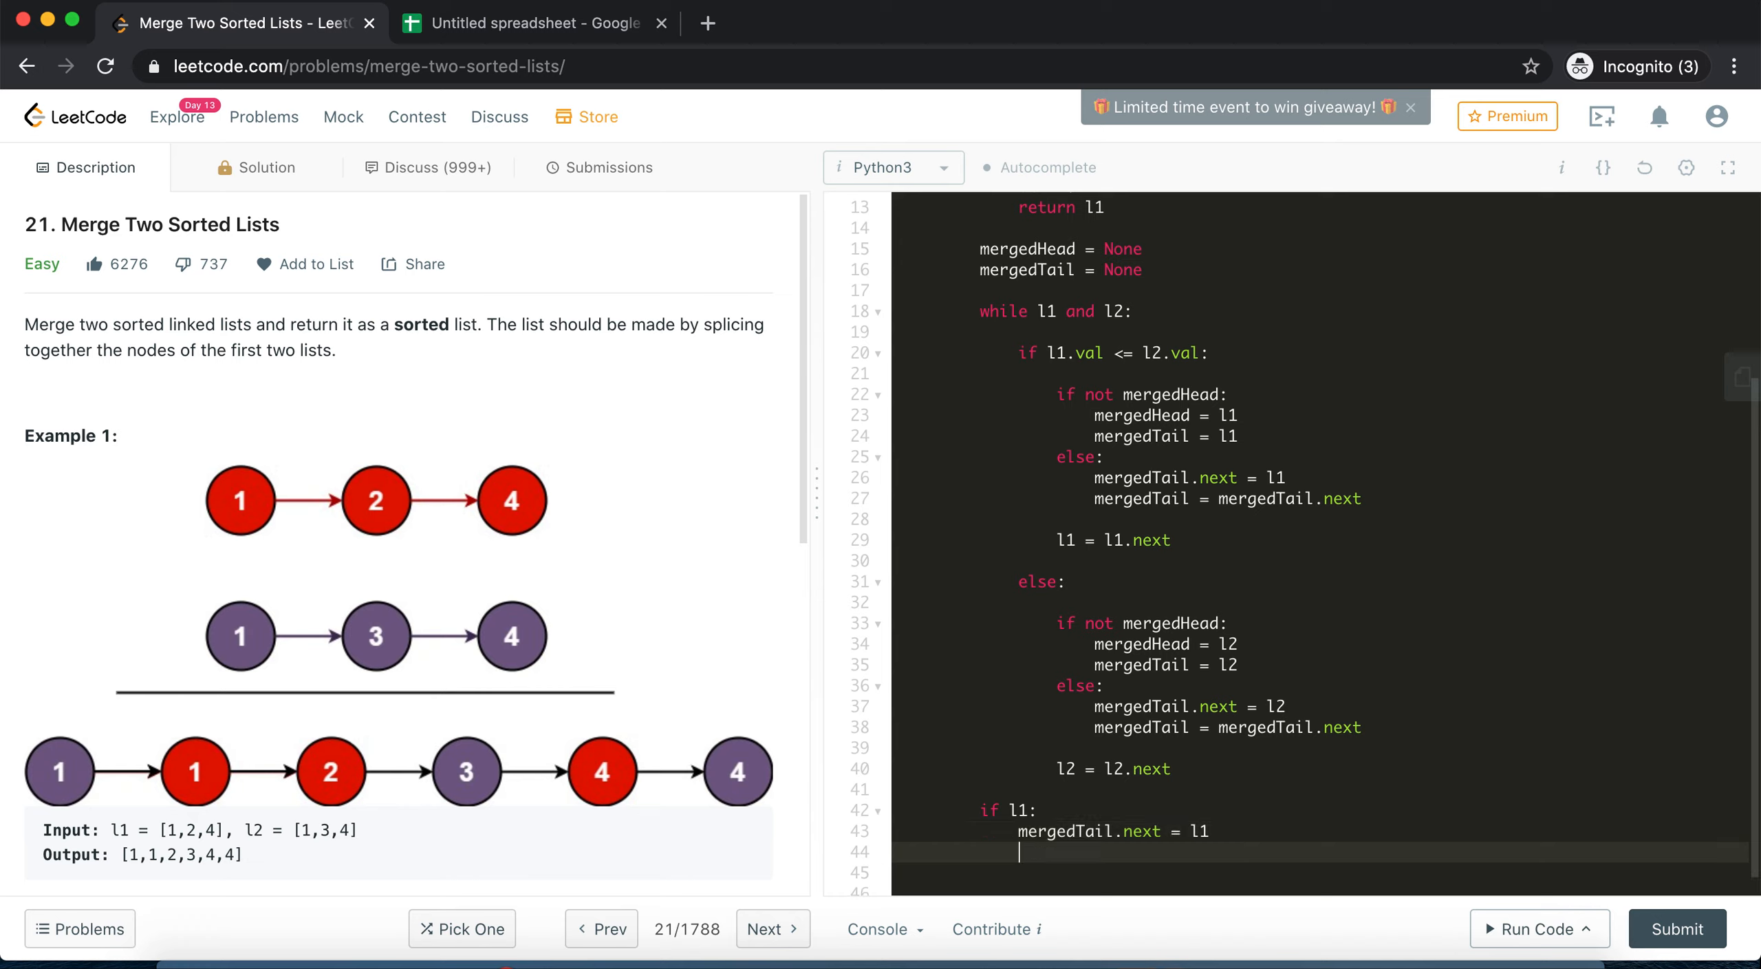
Add 'mergedTail = mergedTail.next' and begin the return statement
{"action": "double_click", "coordinate": [1063, 831]}
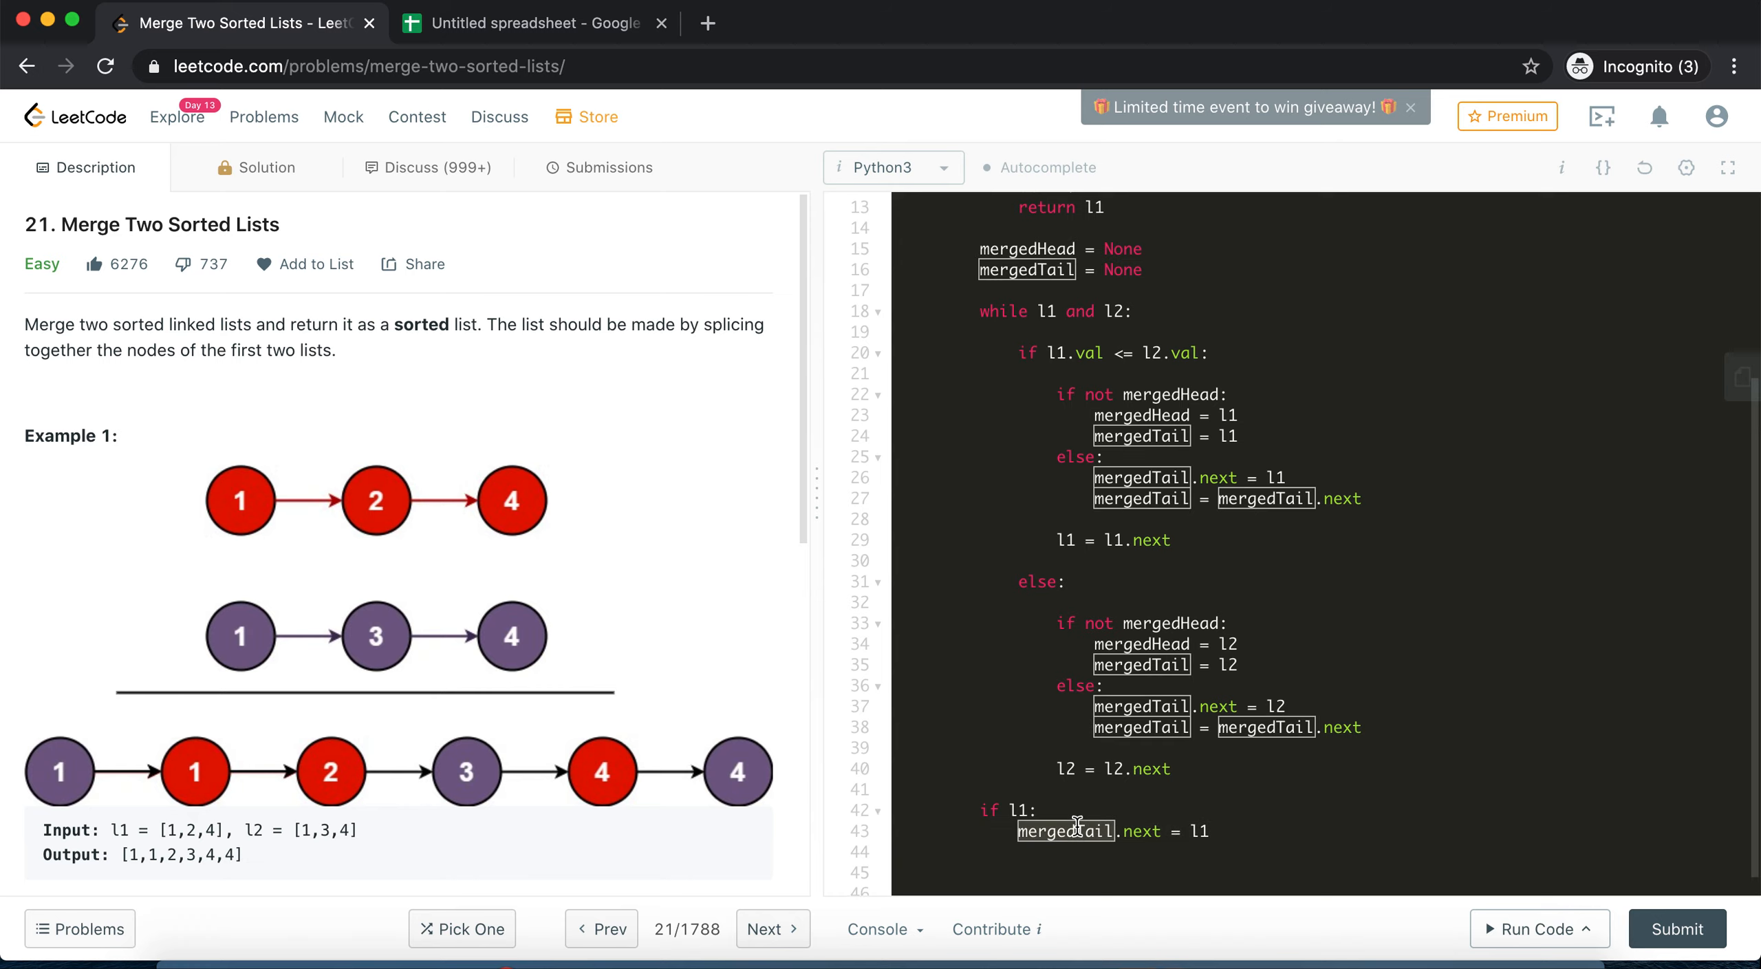
{"action": "scroll", "scroll_direction": "down", "scroll_amount": 3}
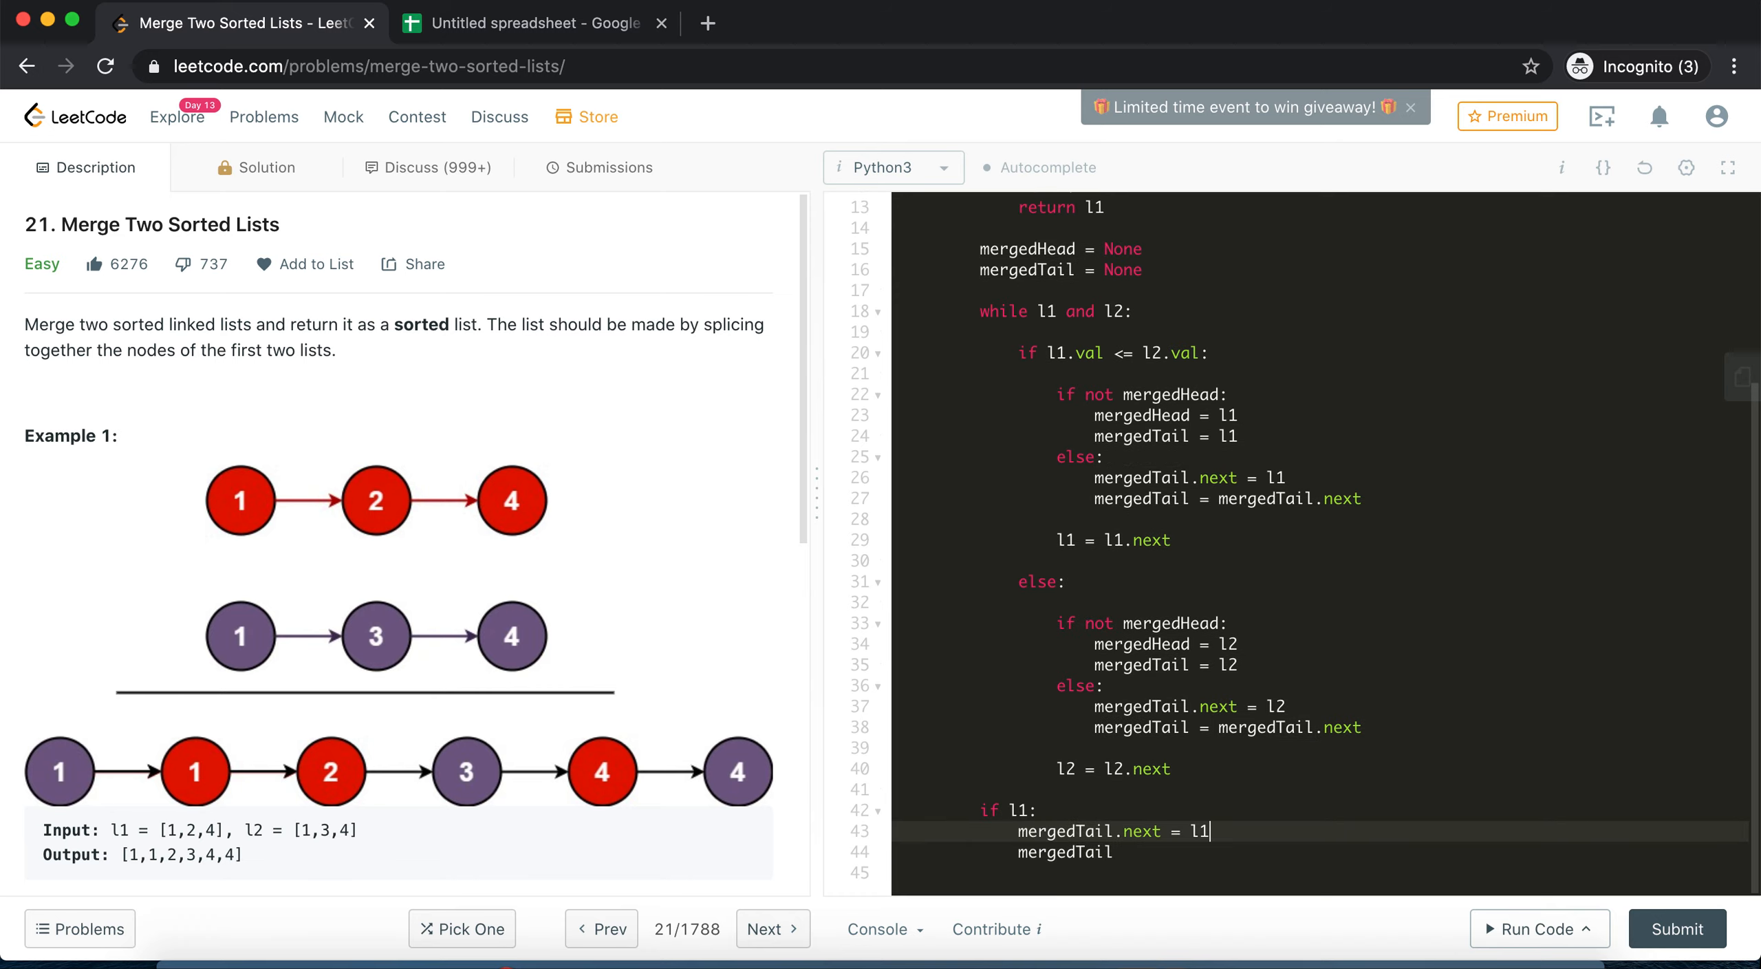
{"action": "type", "text": "mergedTail = mergedTail."}
{"action": "left_click", "coordinate": [1324, 873]}
{"action": "type", "text": "l1 = l1."}
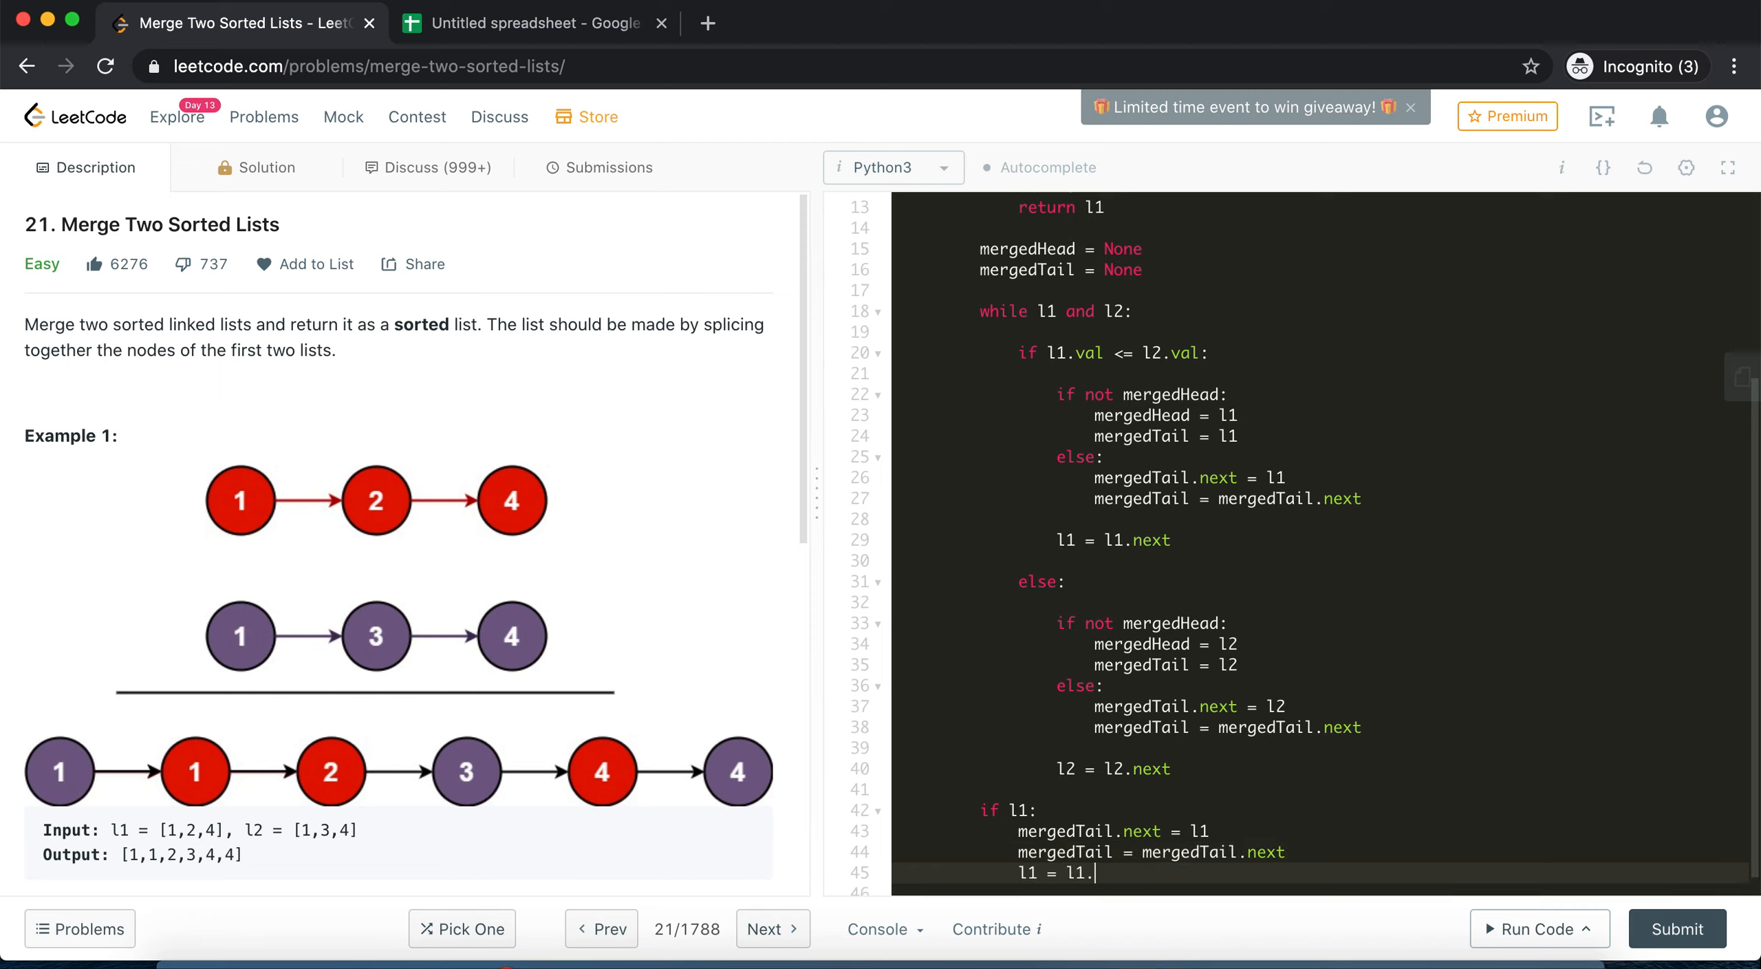
{"action": "type", "text": "next"}
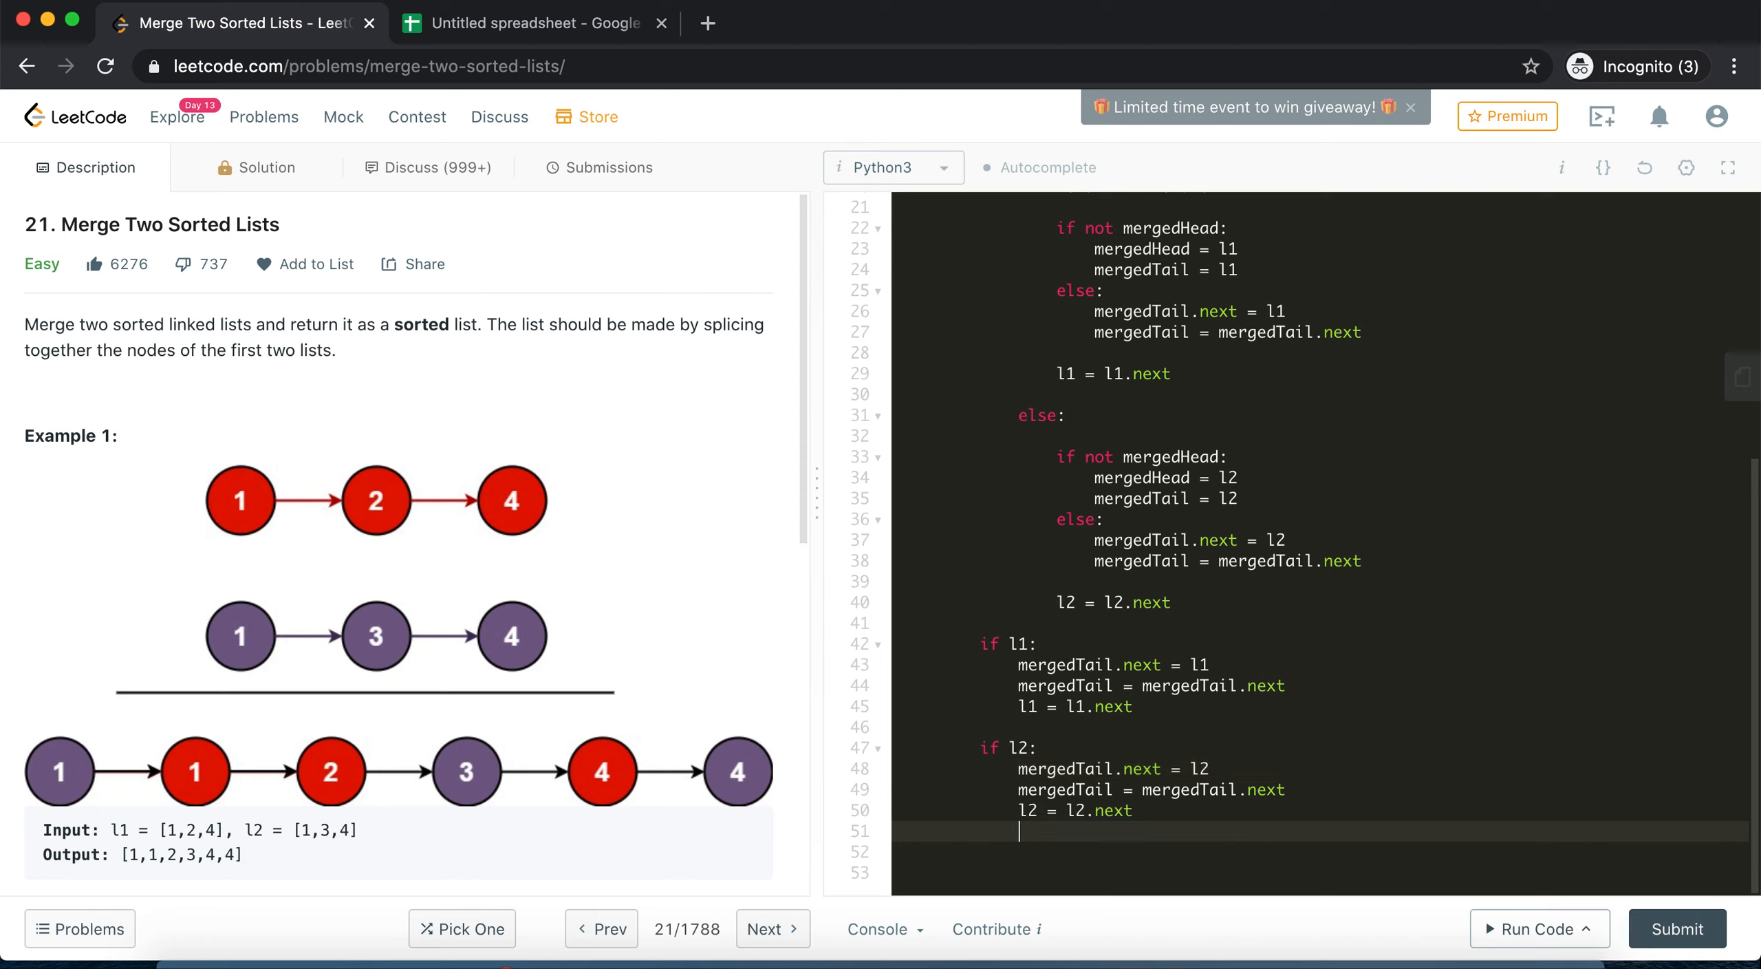
{"action": "type", "text": "return"}
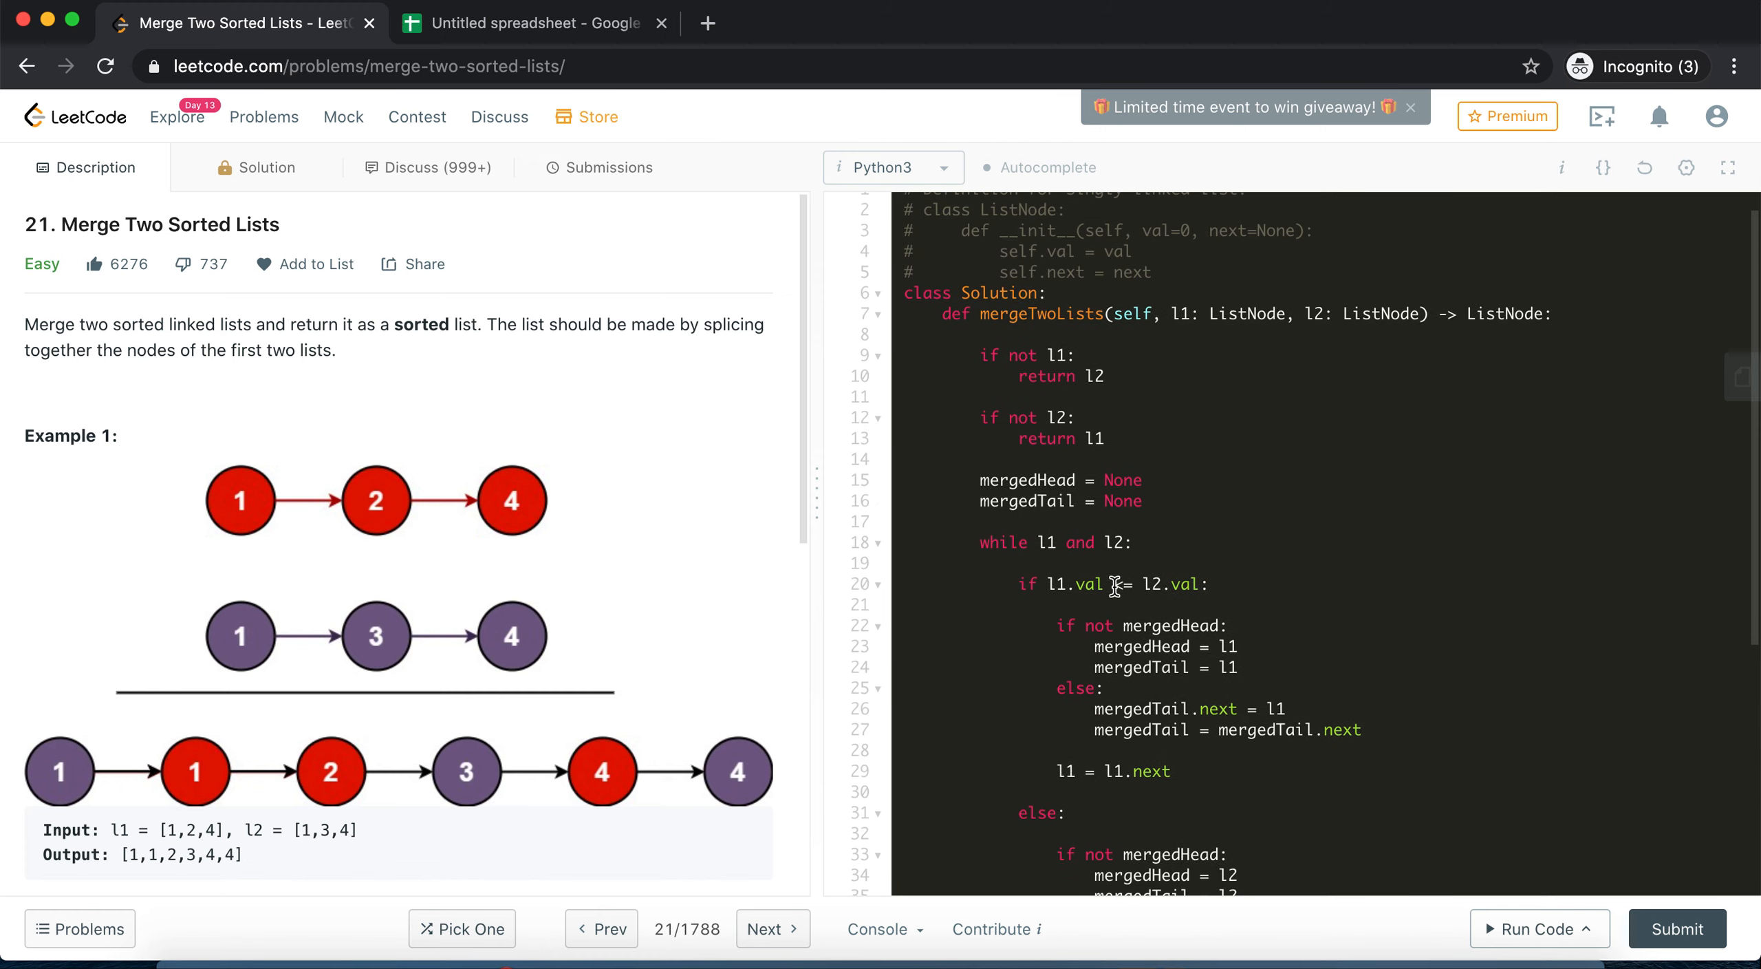
Run the solution on the two-empty-lists testcase and confirm the result is Accepted
{"action": "scroll", "scroll_direction": "down", "scroll_amount": 3}
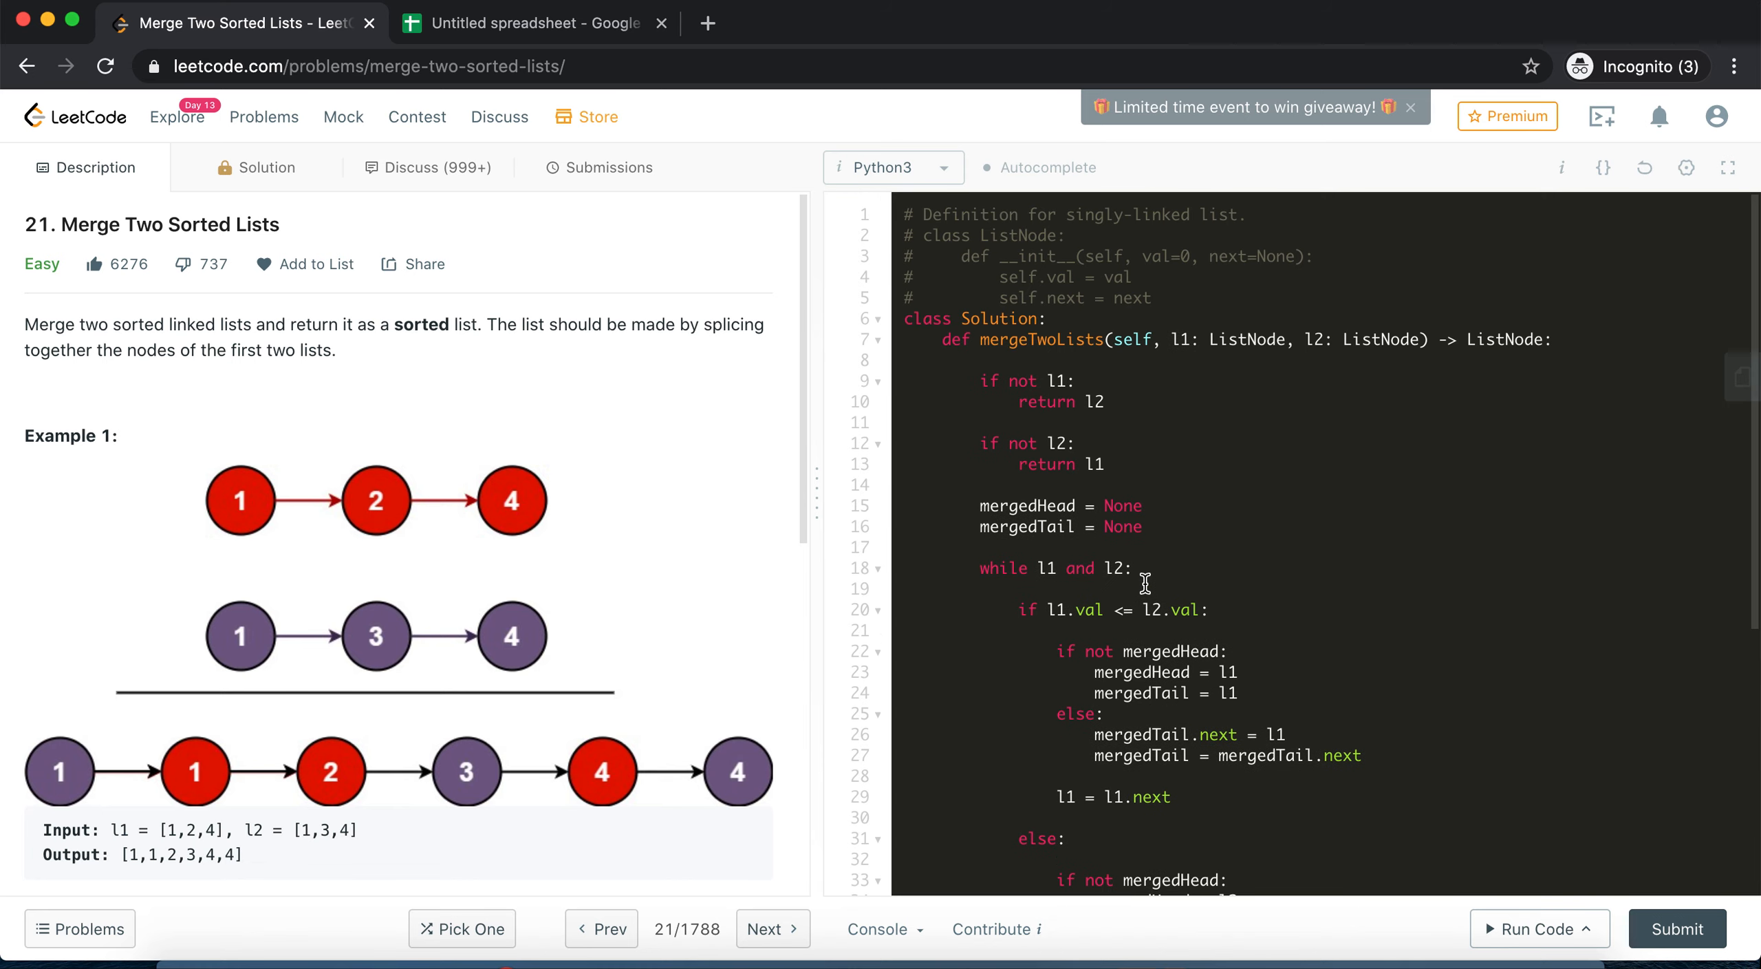
{"action": "scroll", "scroll_direction": "down", "scroll_amount": 3}
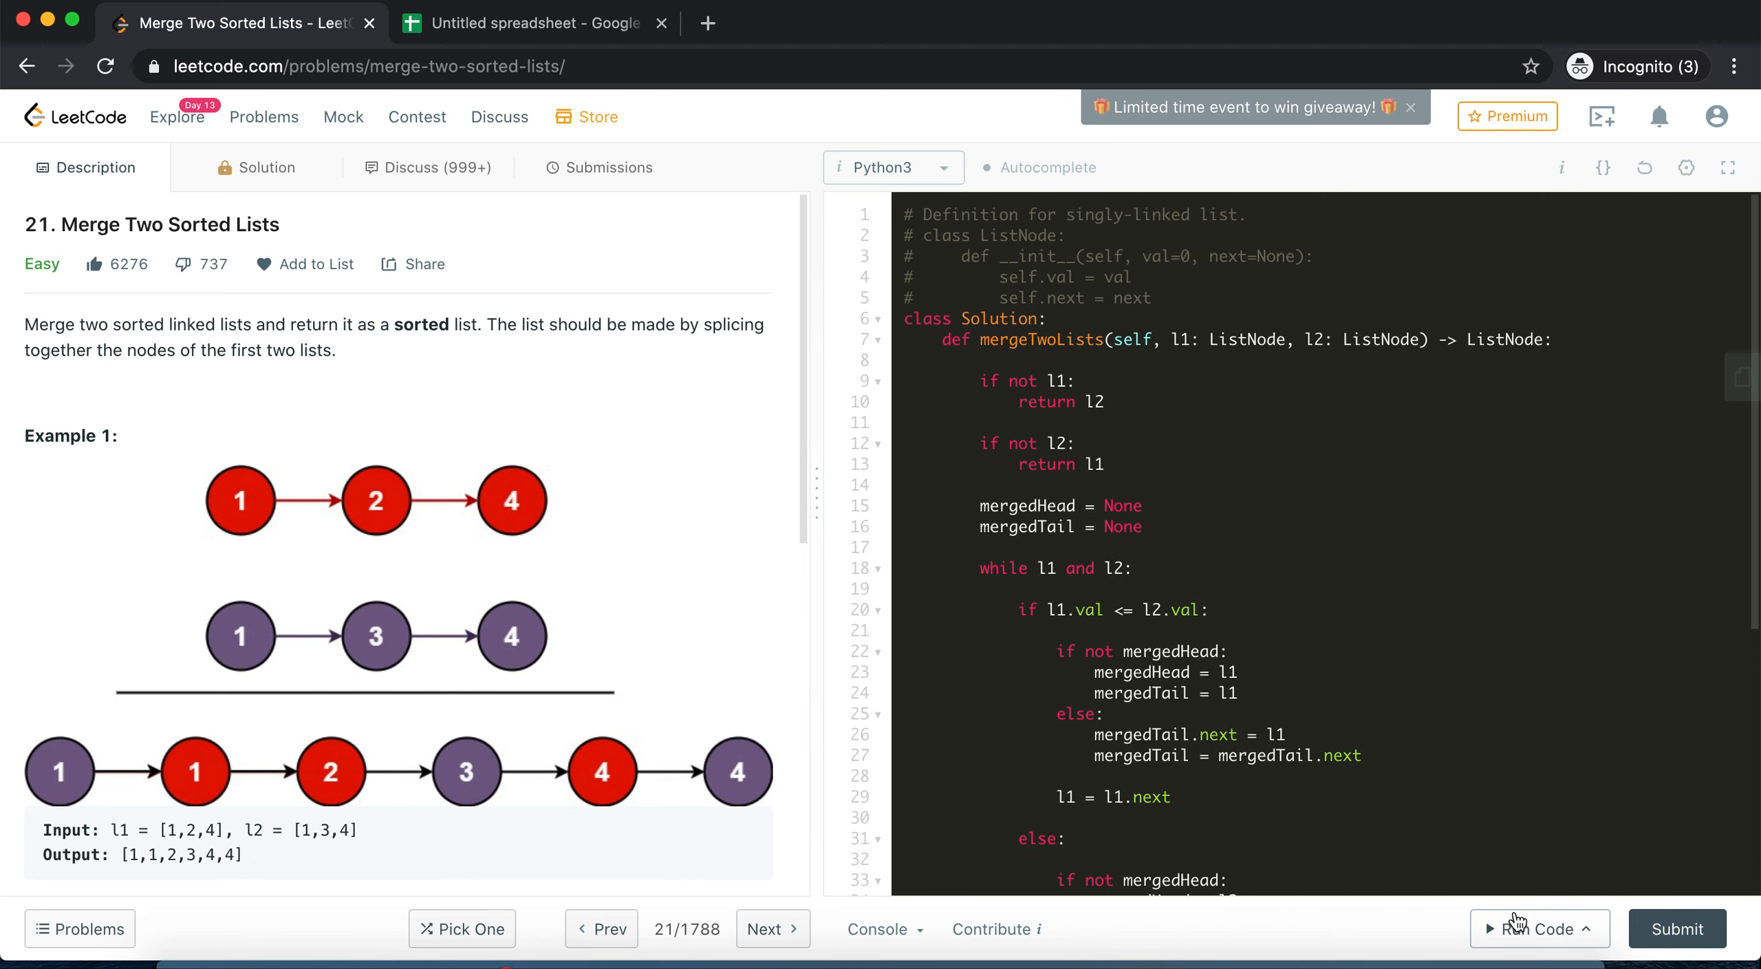
{"action": "left_click", "coordinate": [1534, 928]}
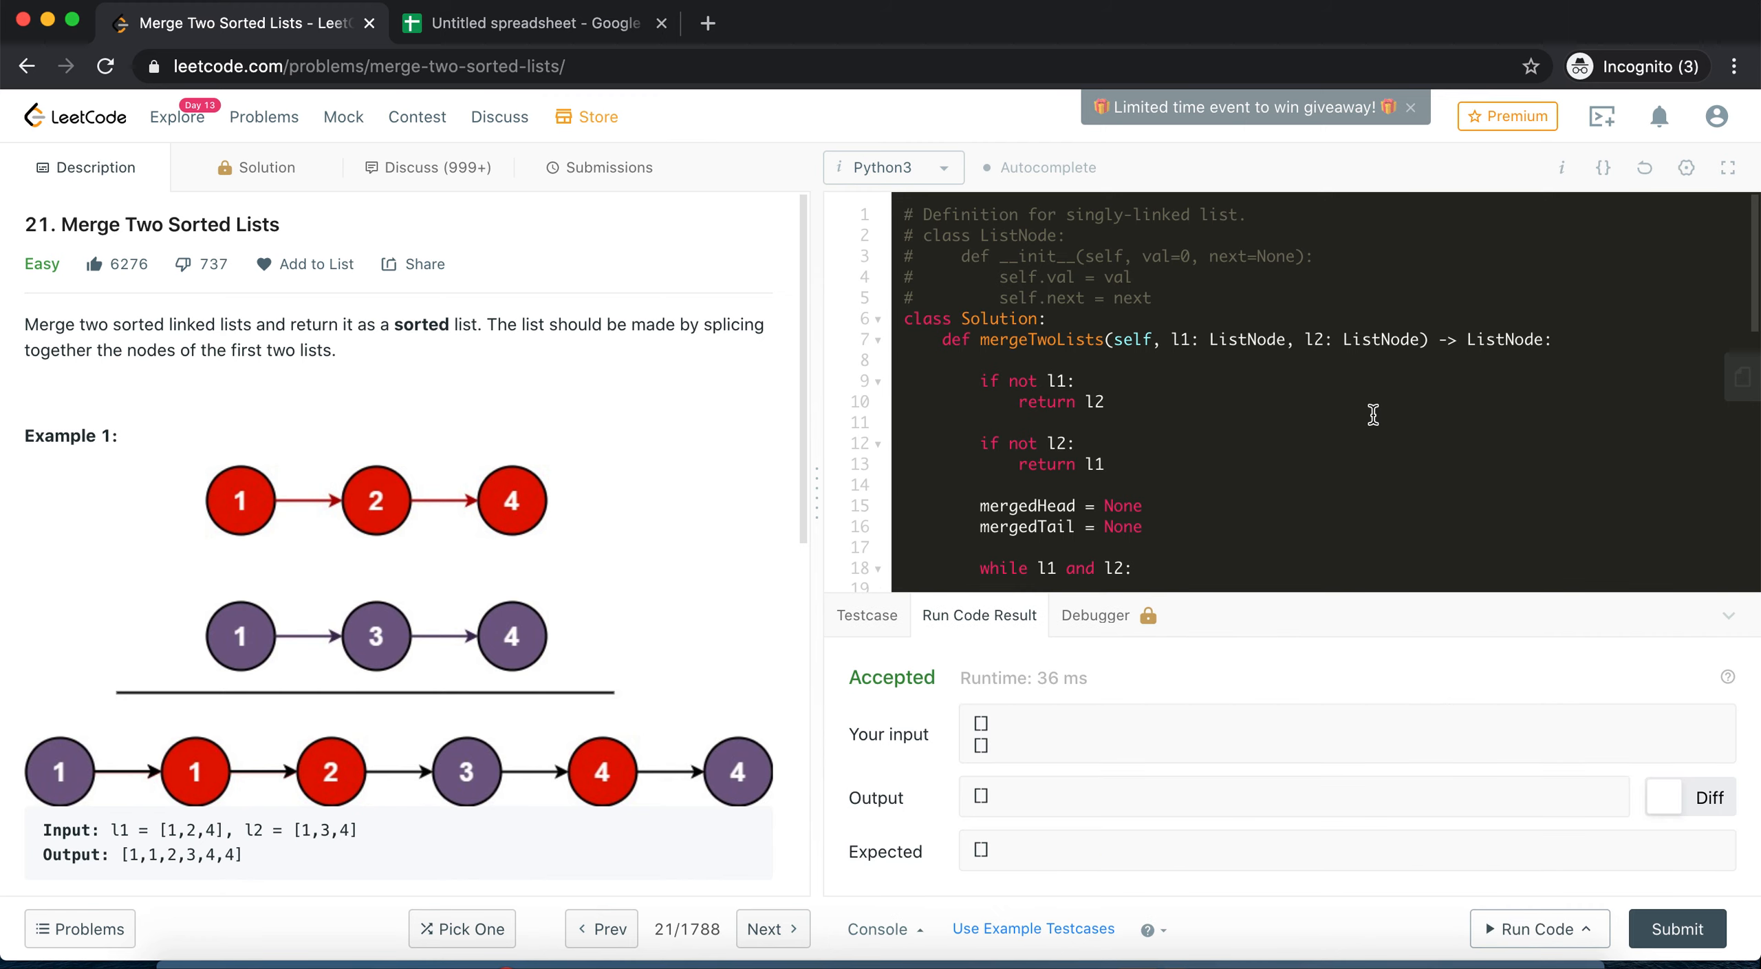
{"action": "scroll", "scroll_direction": "down", "scroll_amount": 3}
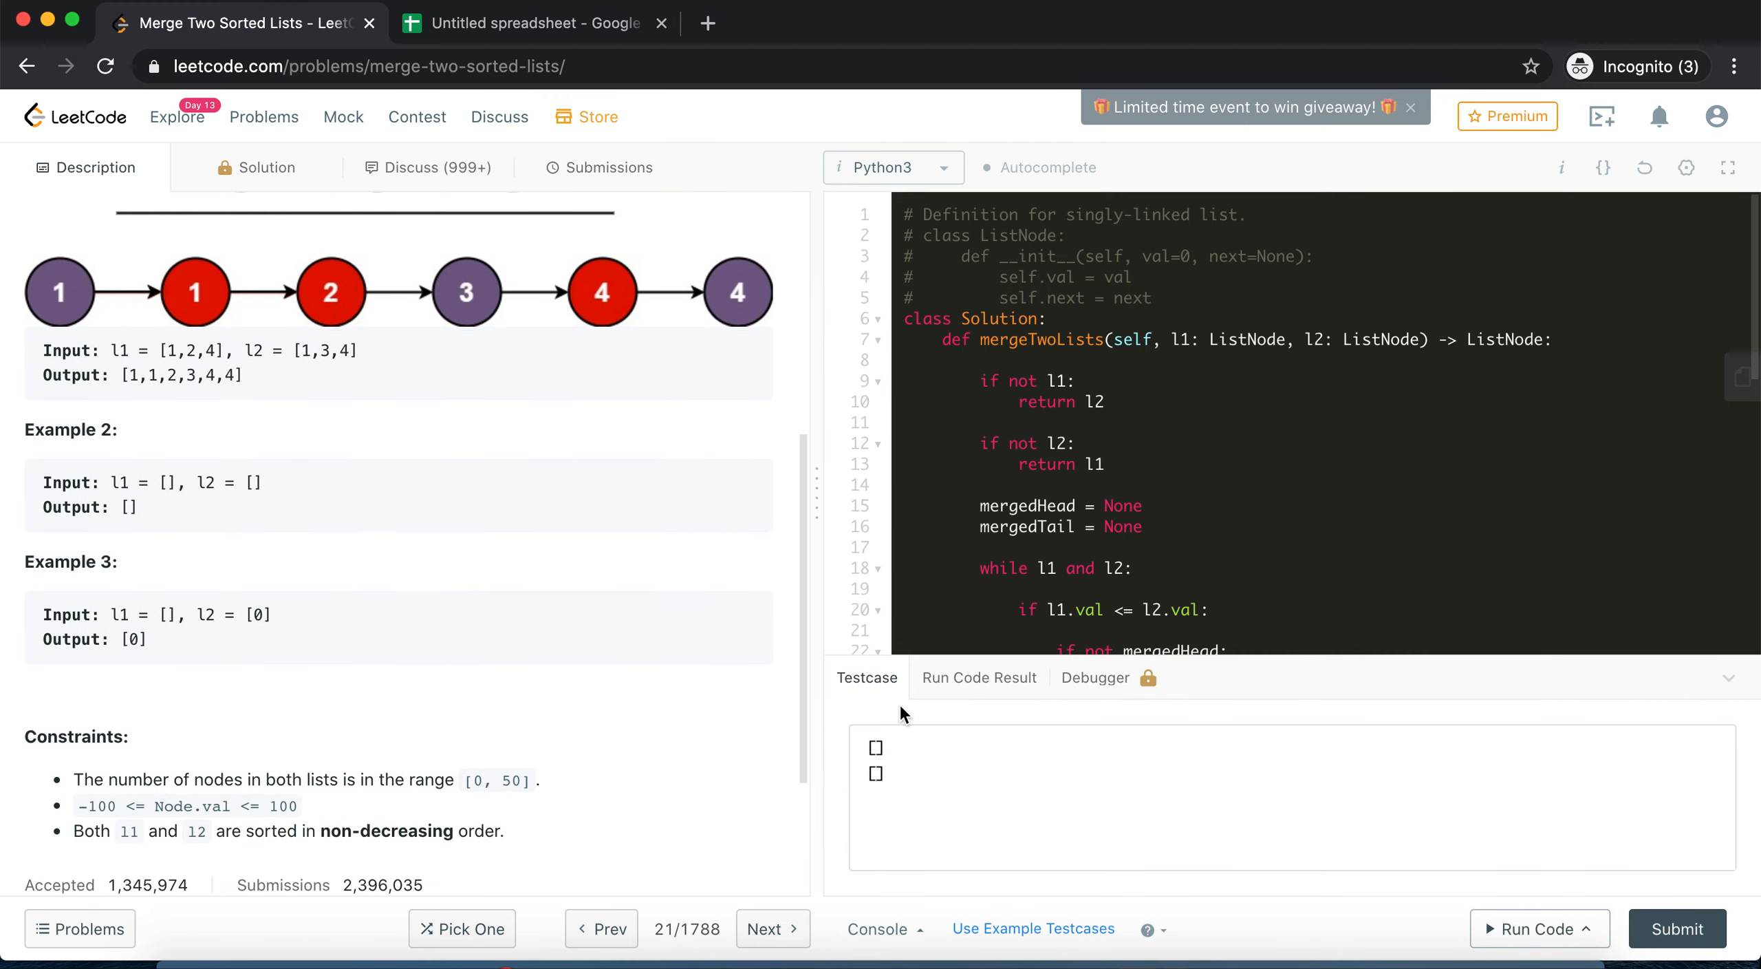
Enter custom lists [1,2,4] and [1,3,4] and run the solution on them
{"action": "type", "text": "[1,"}
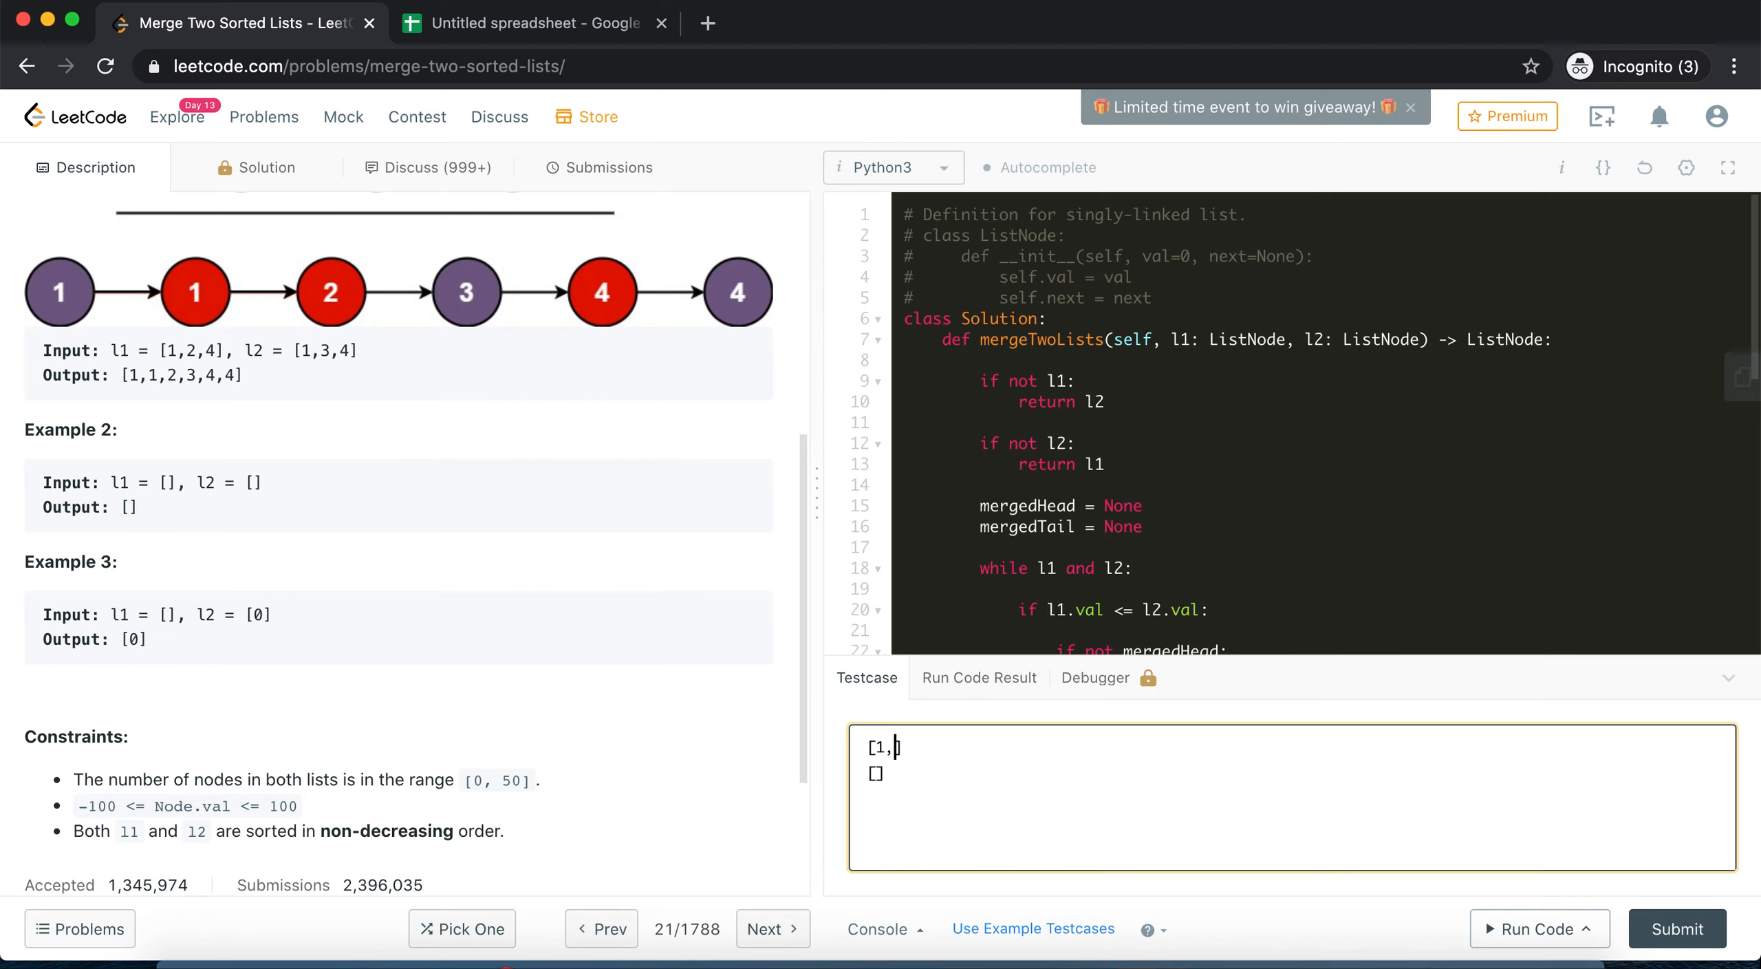
{"action": "type", "text": "2,4]"}
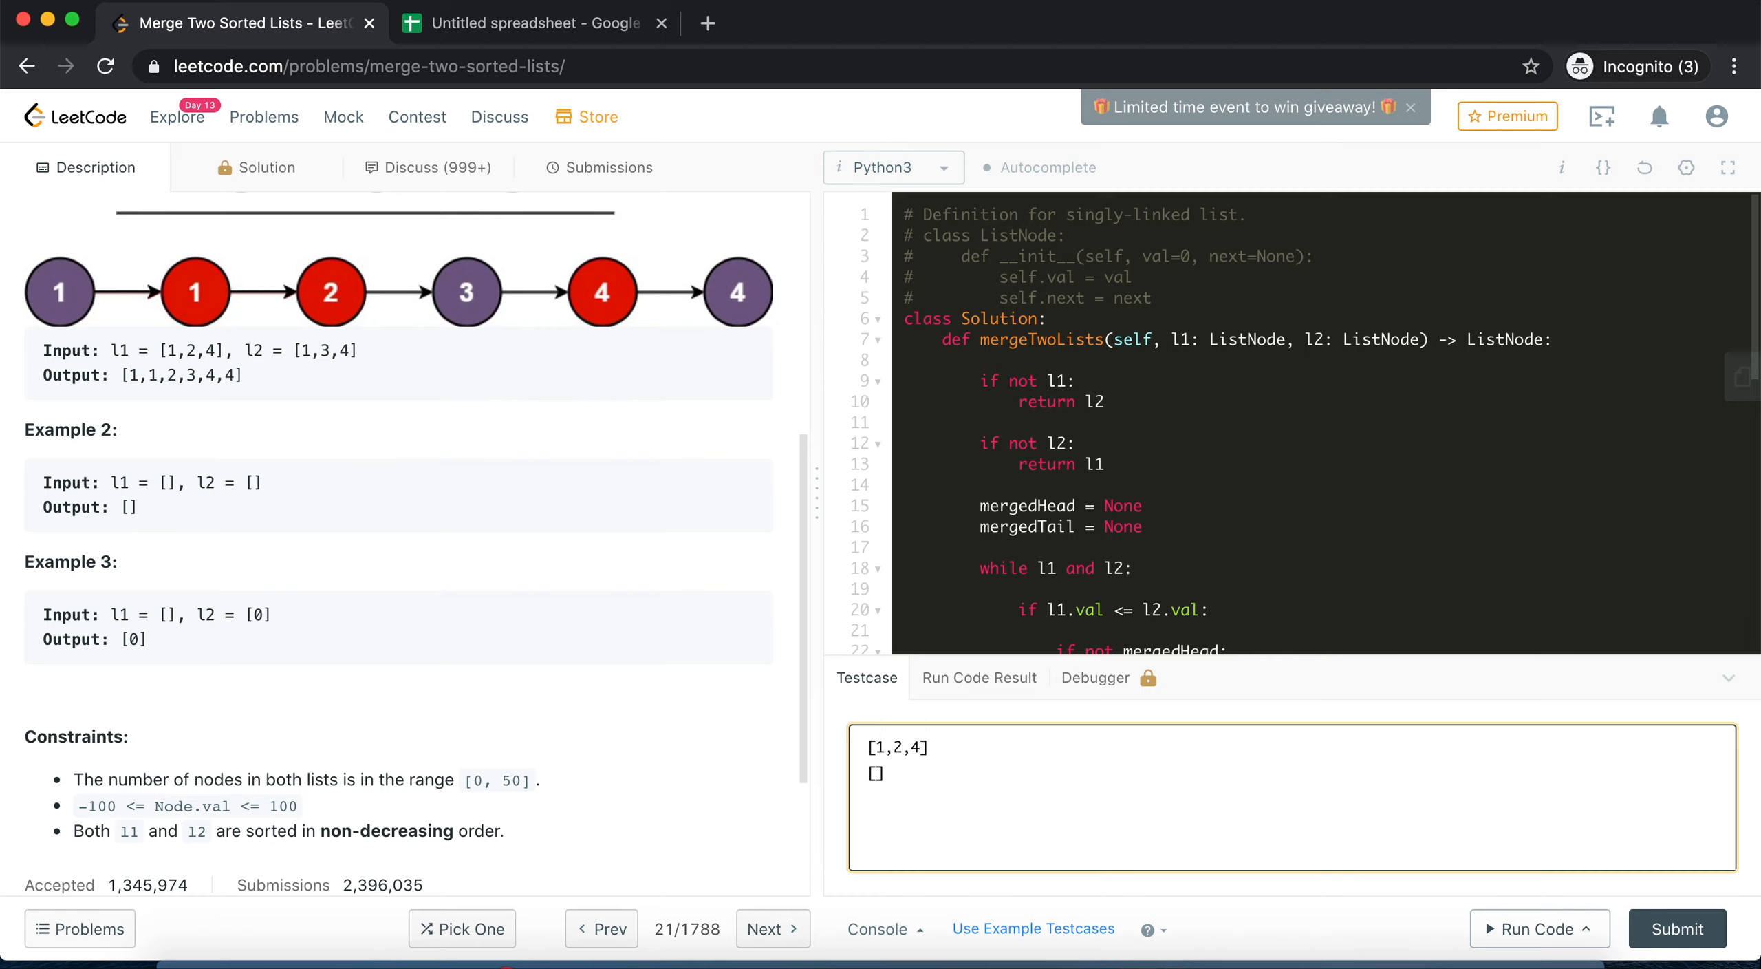
{"action": "type", "text": "[1,3,4]"}
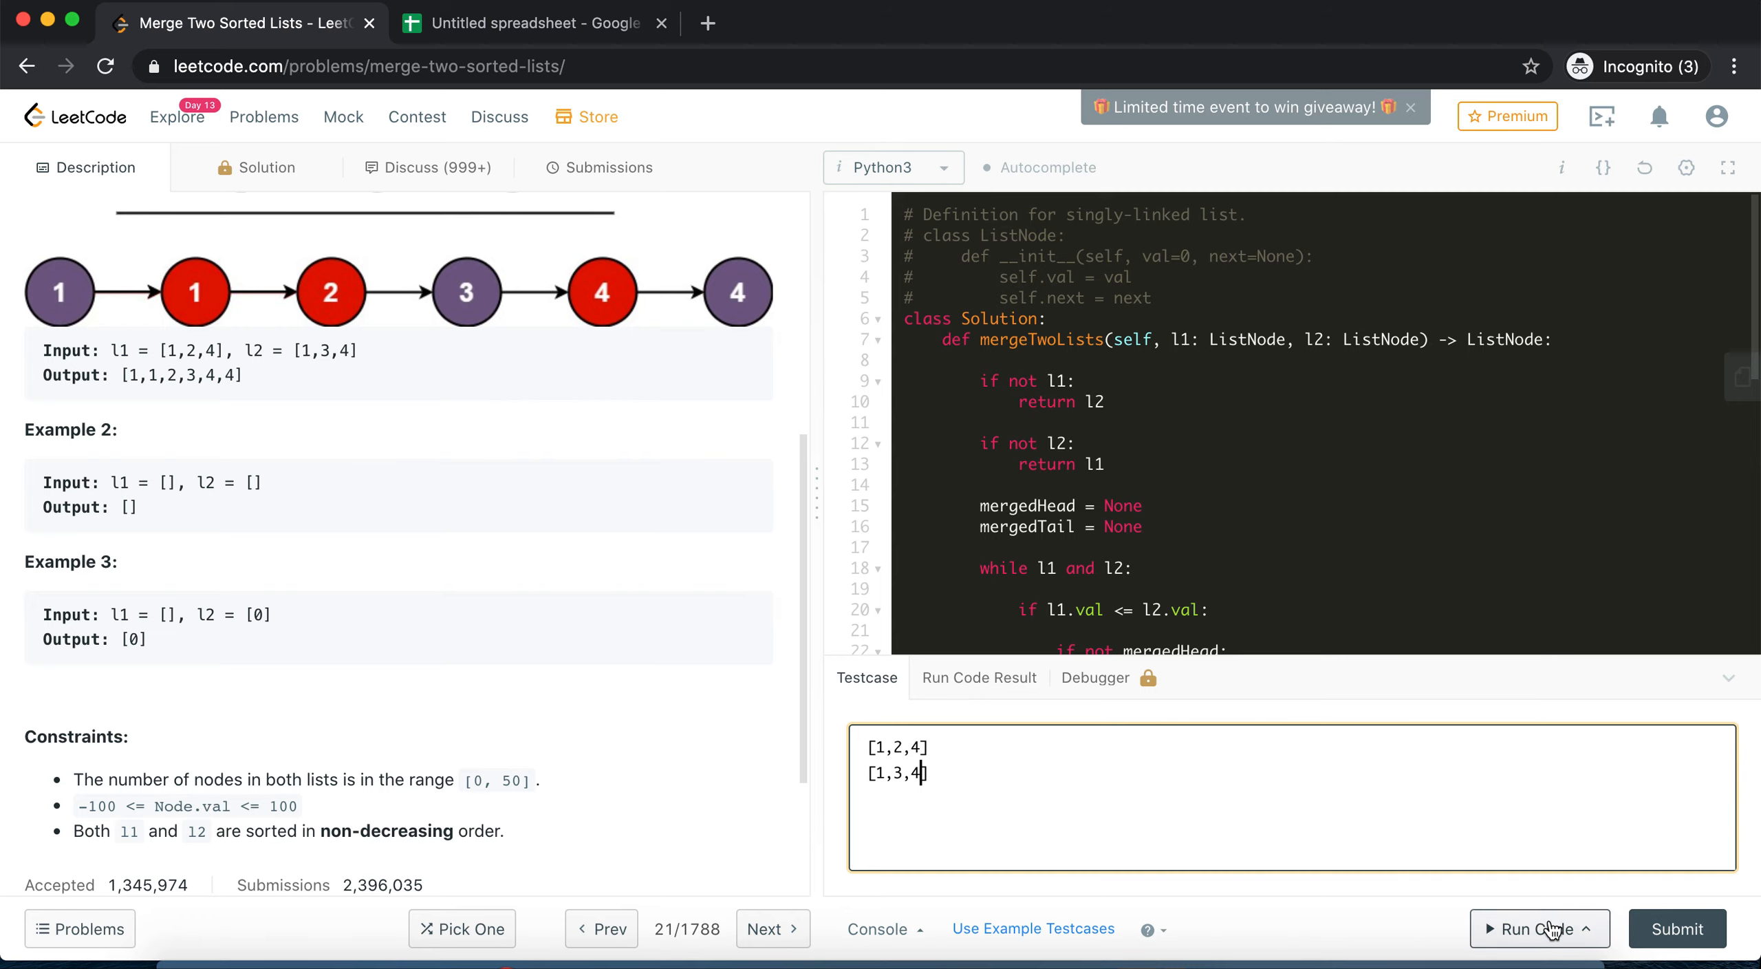
{"action": "left_click", "coordinate": [1532, 928]}
{"action": "type", "text": "["}
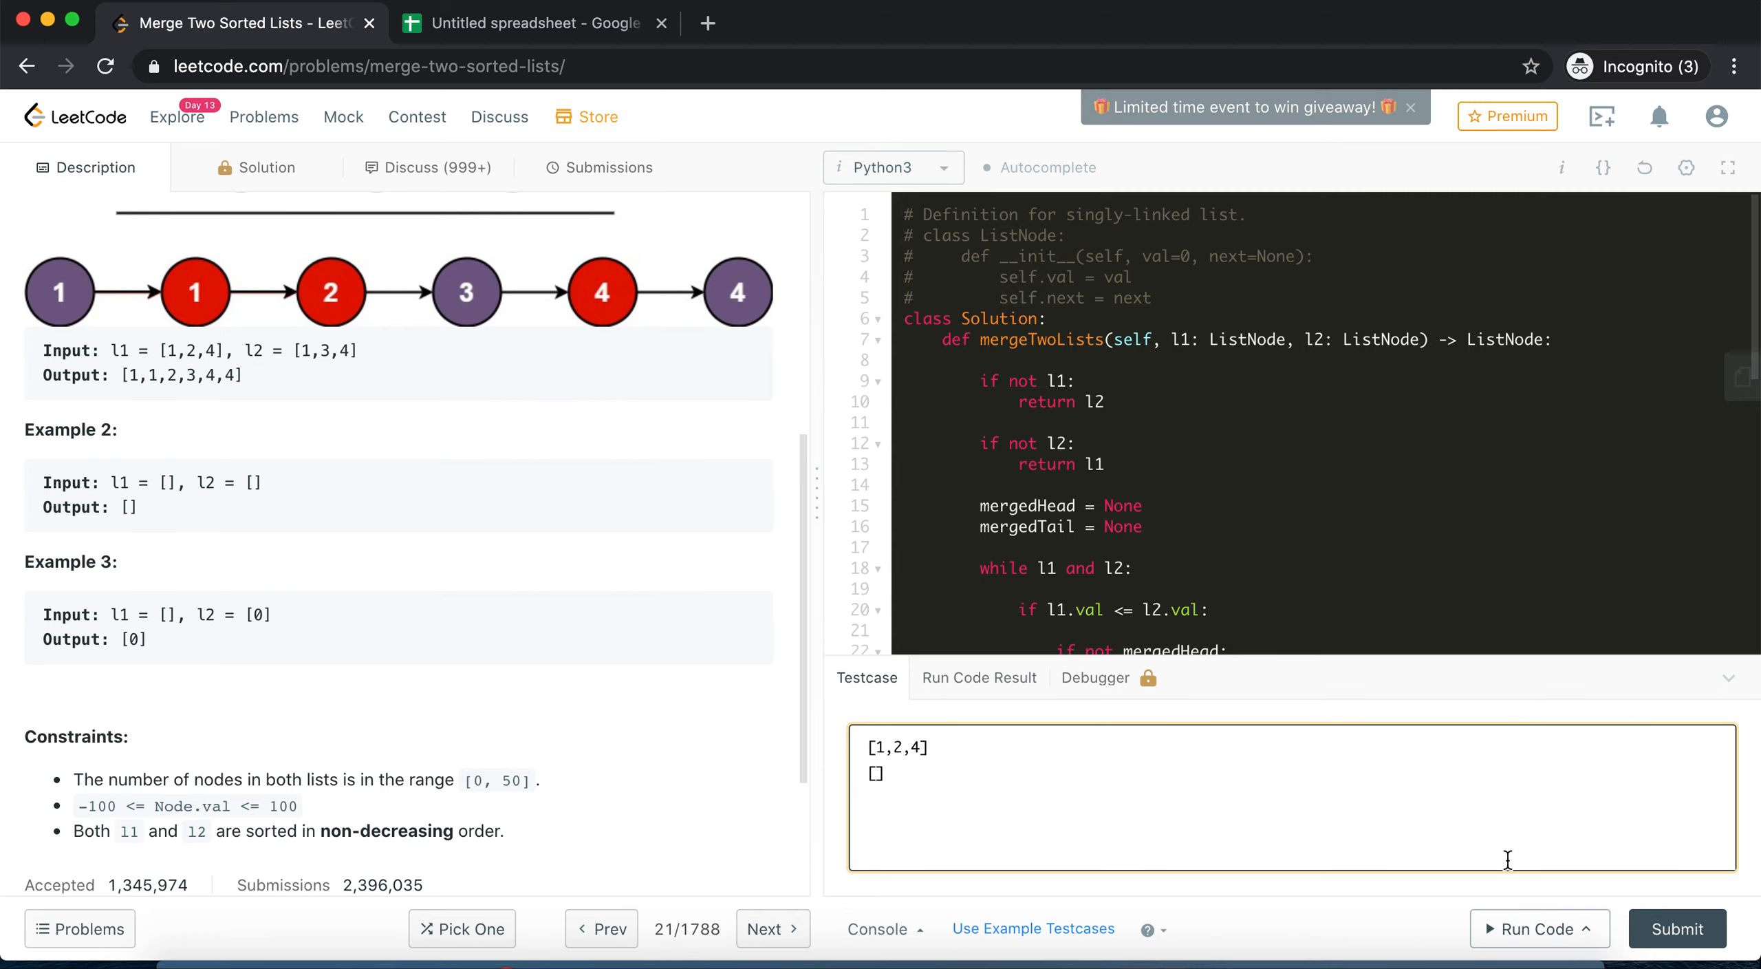
Change the testcase to [1] and [1] and start a run on it
{"action": "left_click", "coordinate": [1532, 928]}
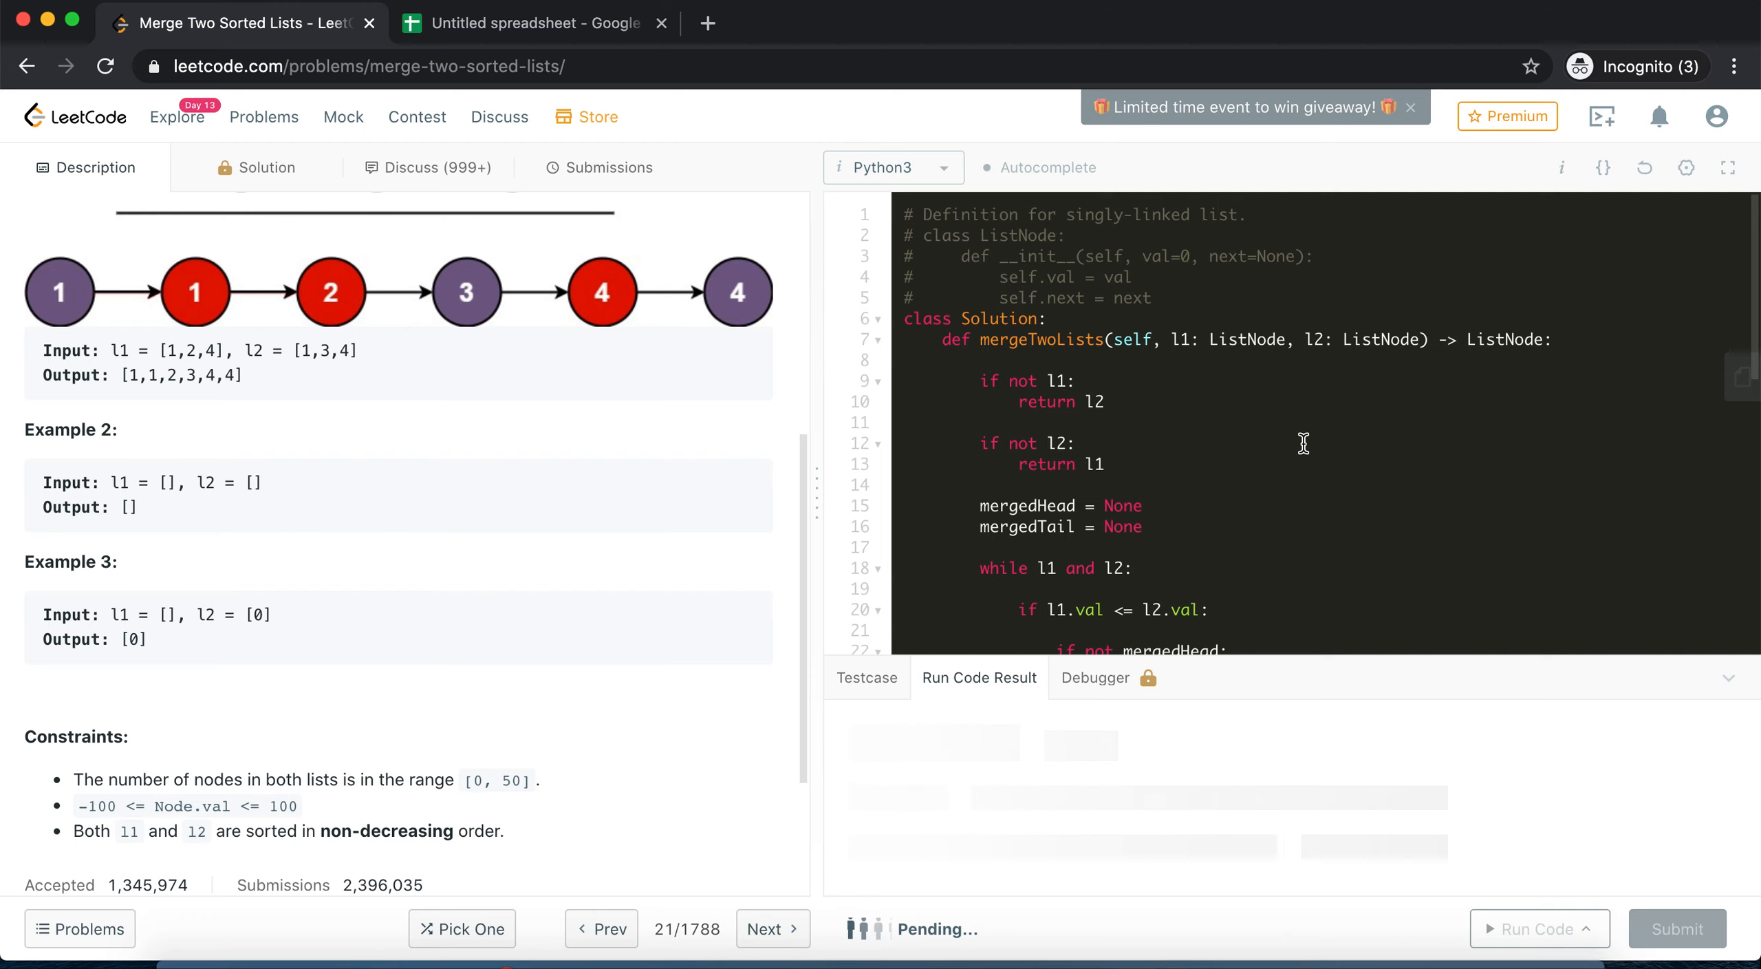
{"action": "left_click", "coordinate": [1532, 929]}
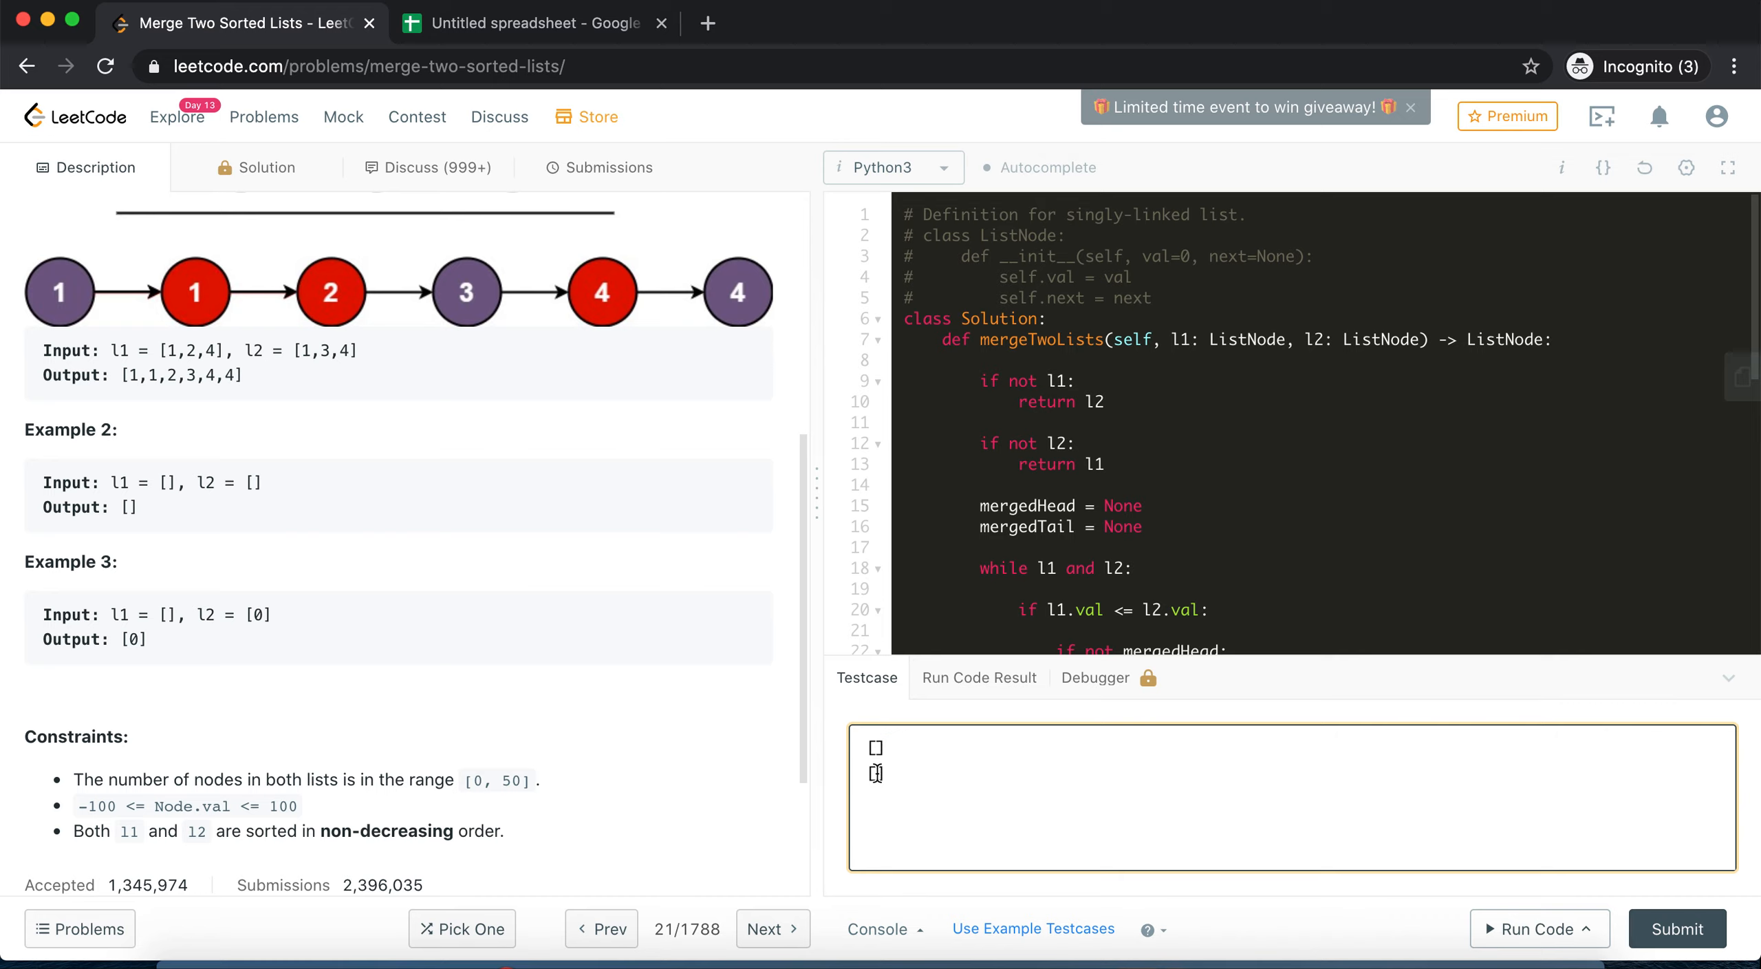
{"action": "left_click", "coordinate": [1531, 928]}
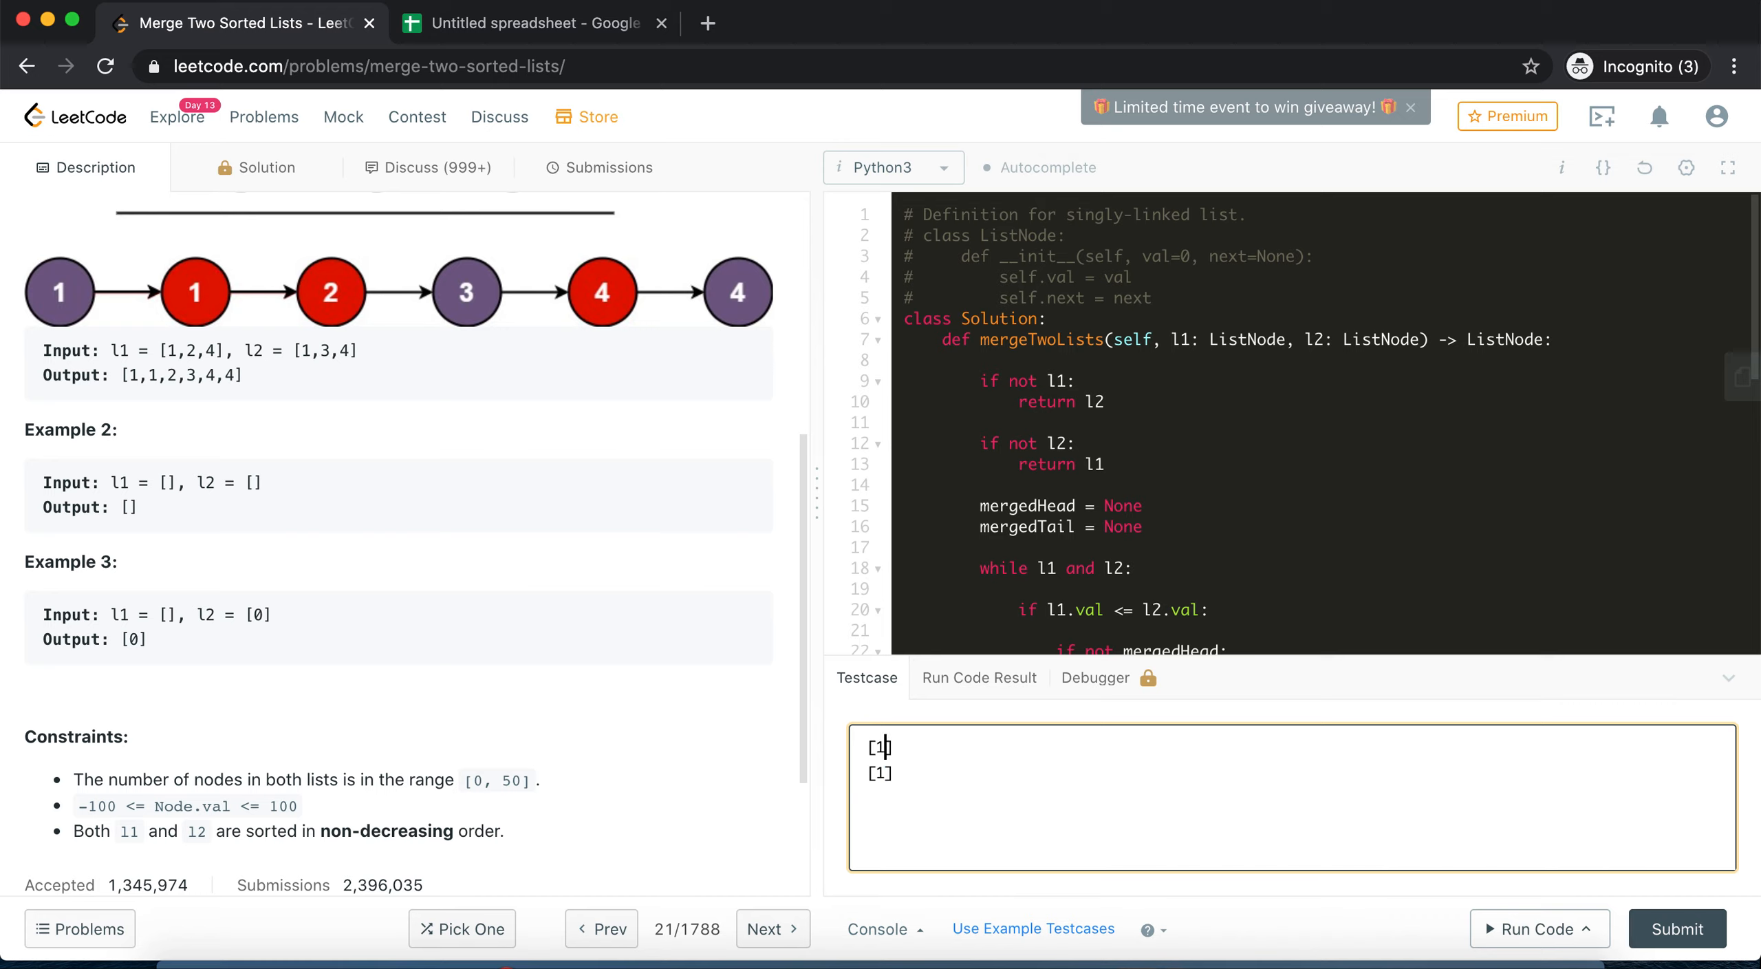
{"action": "left_click", "coordinate": [1531, 928]}
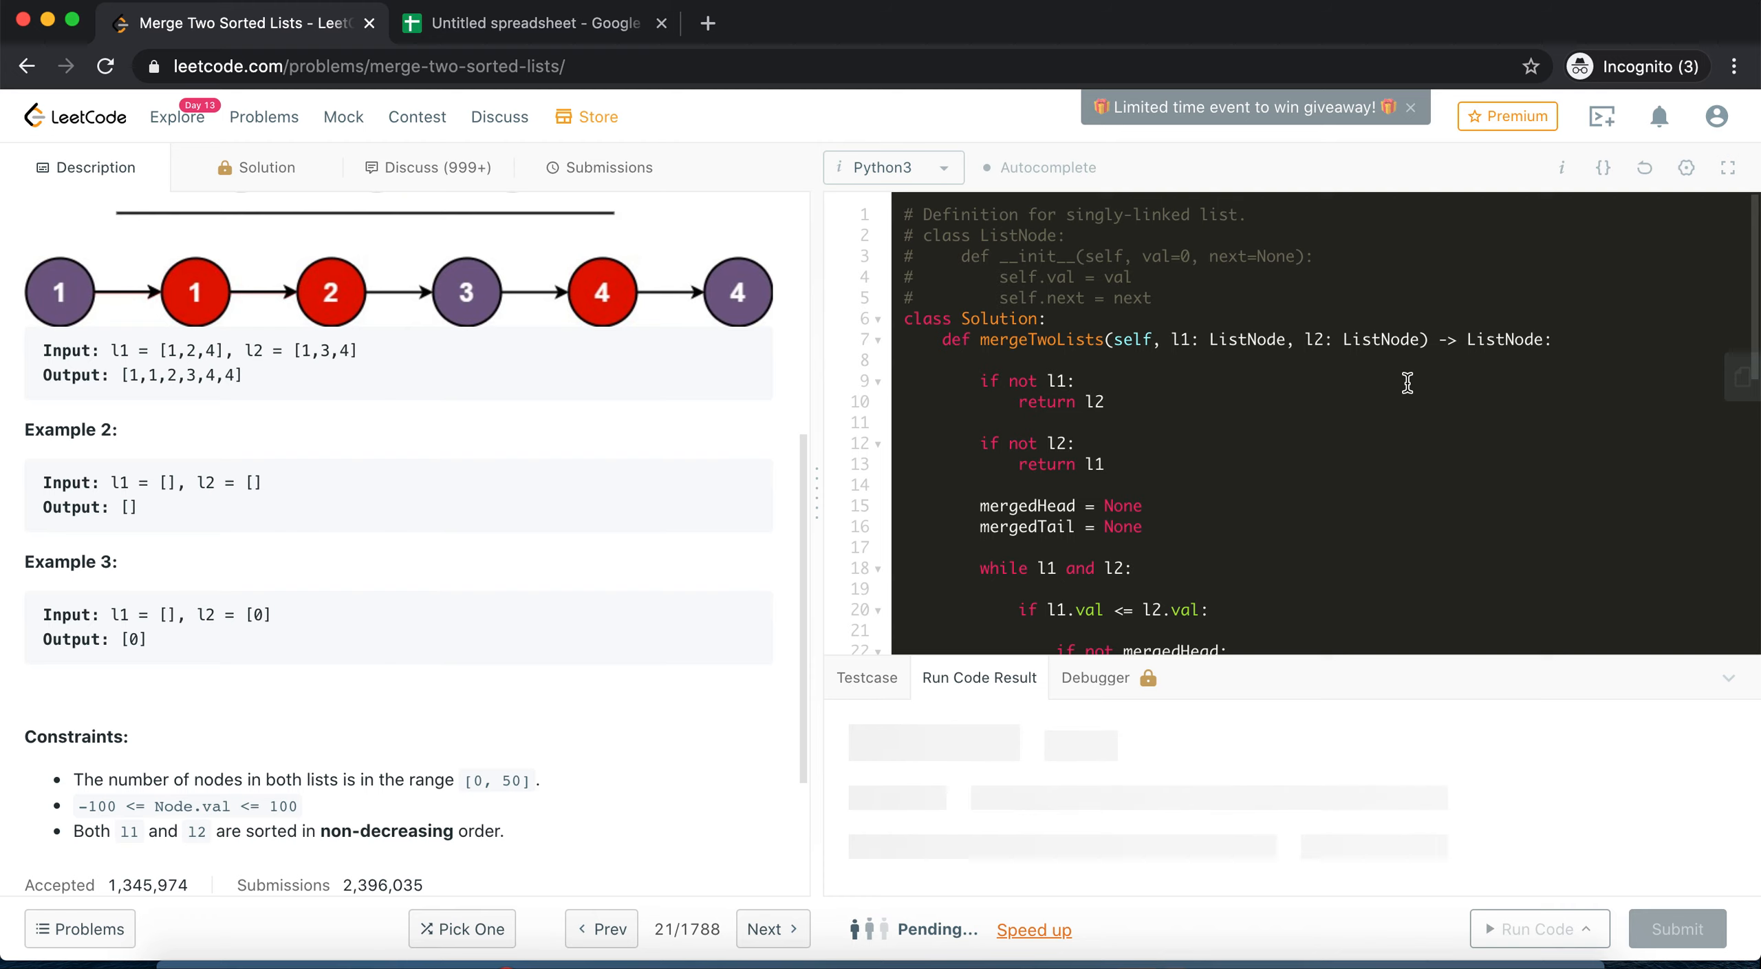
Extend the testcase to lists [1,2,3,3,4,5,5,6] and [1,3,4,4,5,5,5,6,6,7,7,8]
{"action": "left_click", "coordinate": [1531, 928]}
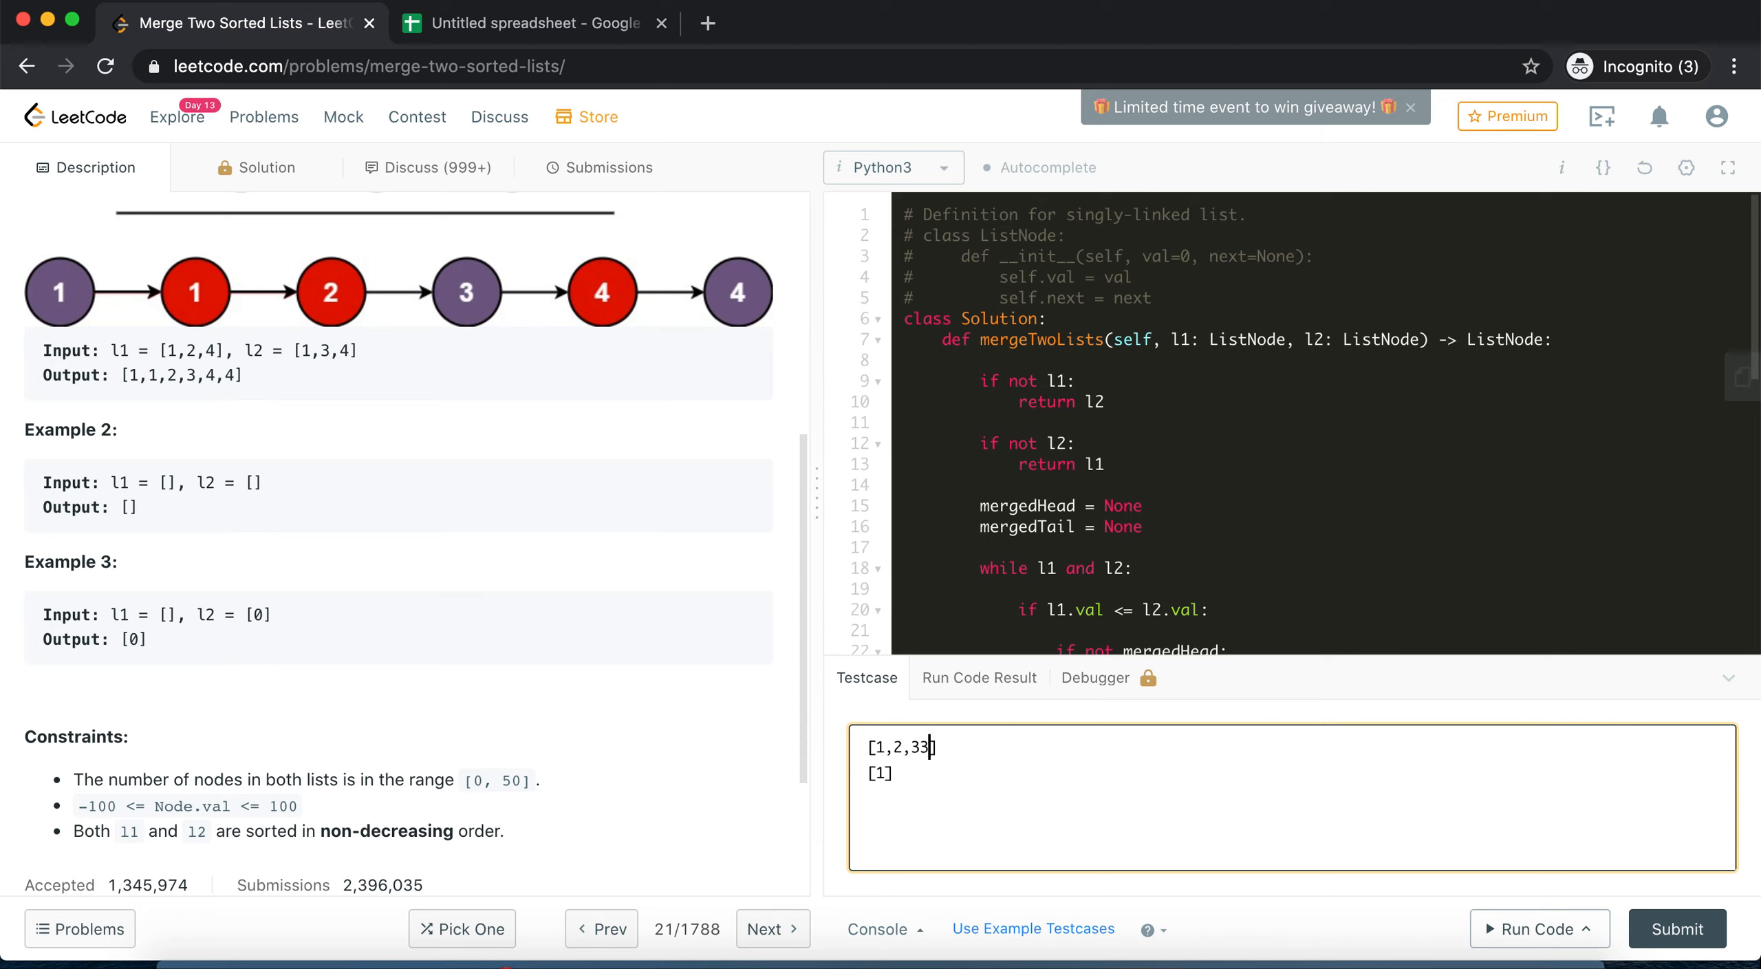
{"action": "type", "text": ",3,4,5,5,6"}
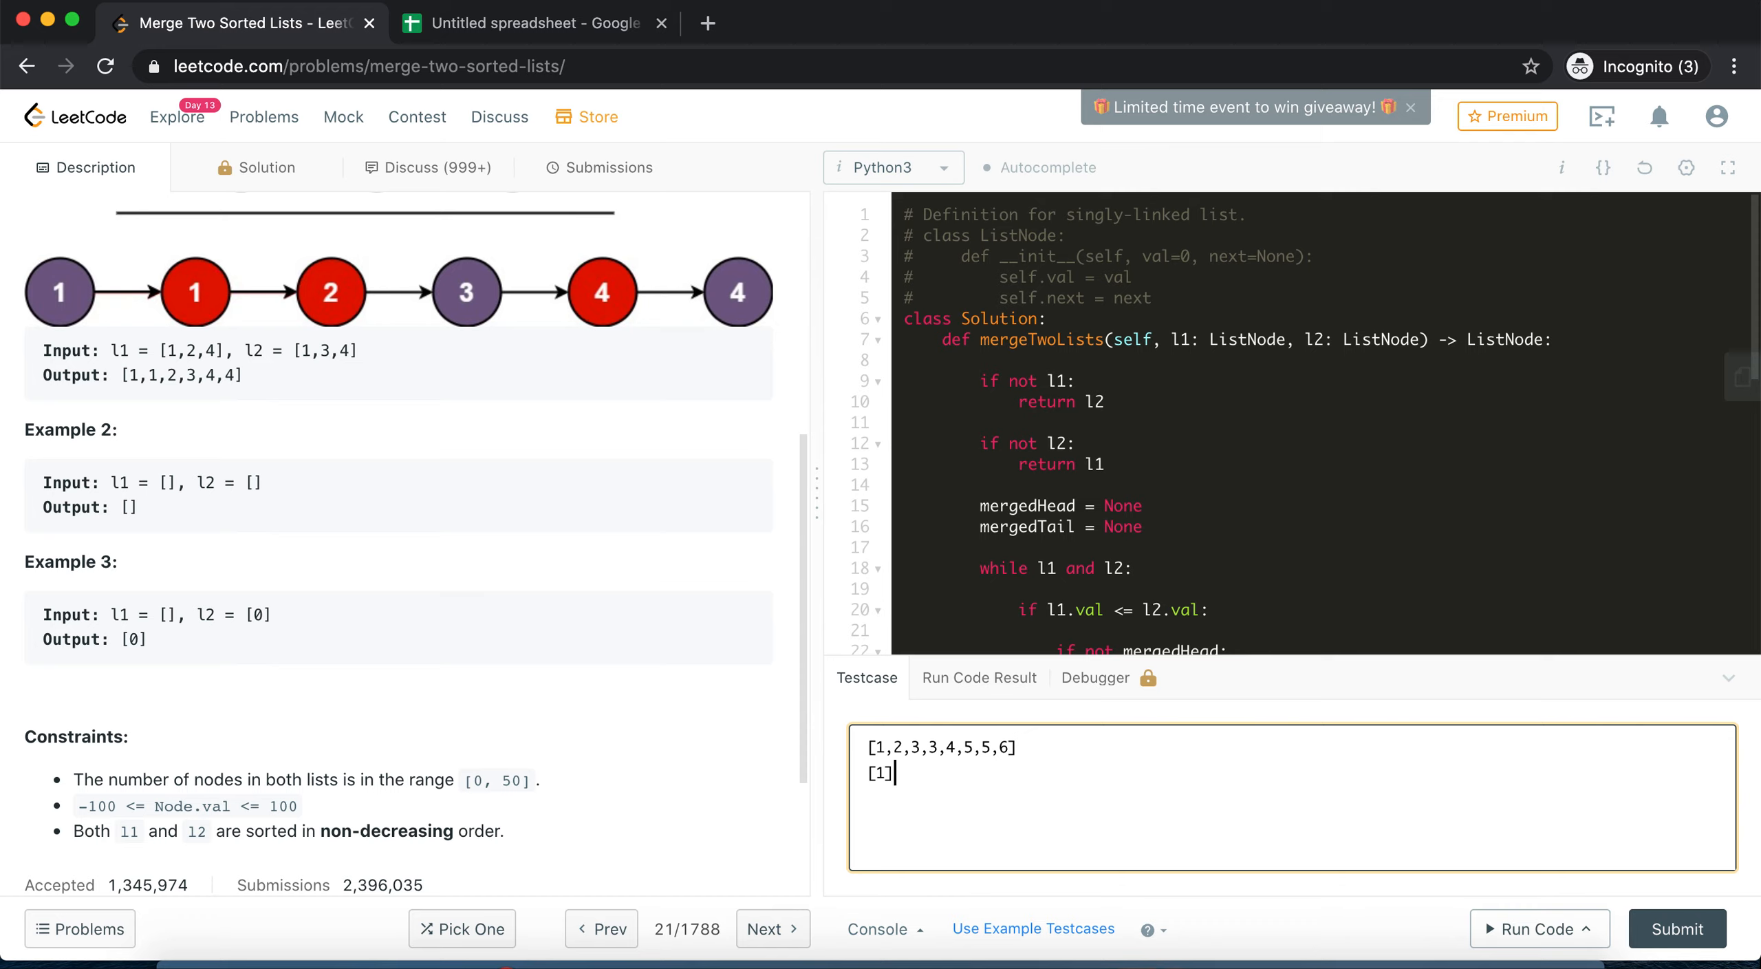
{"action": "type", "text": ","}
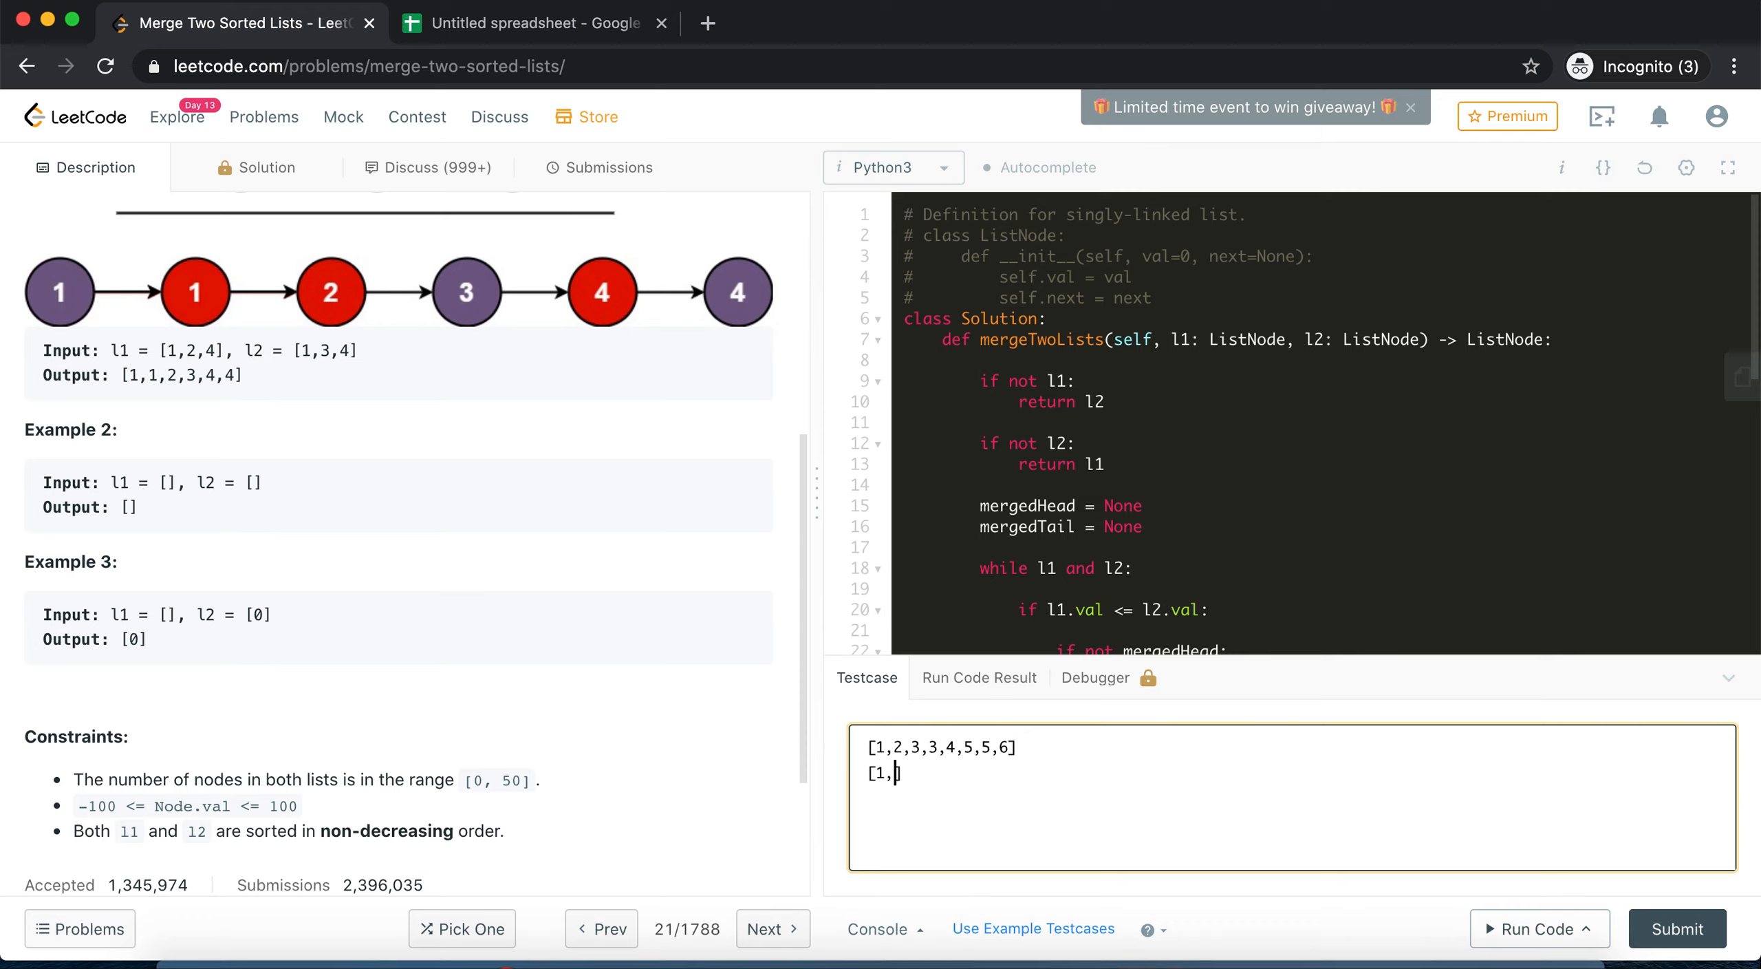
{"action": "type", "text": "3,4,4"}
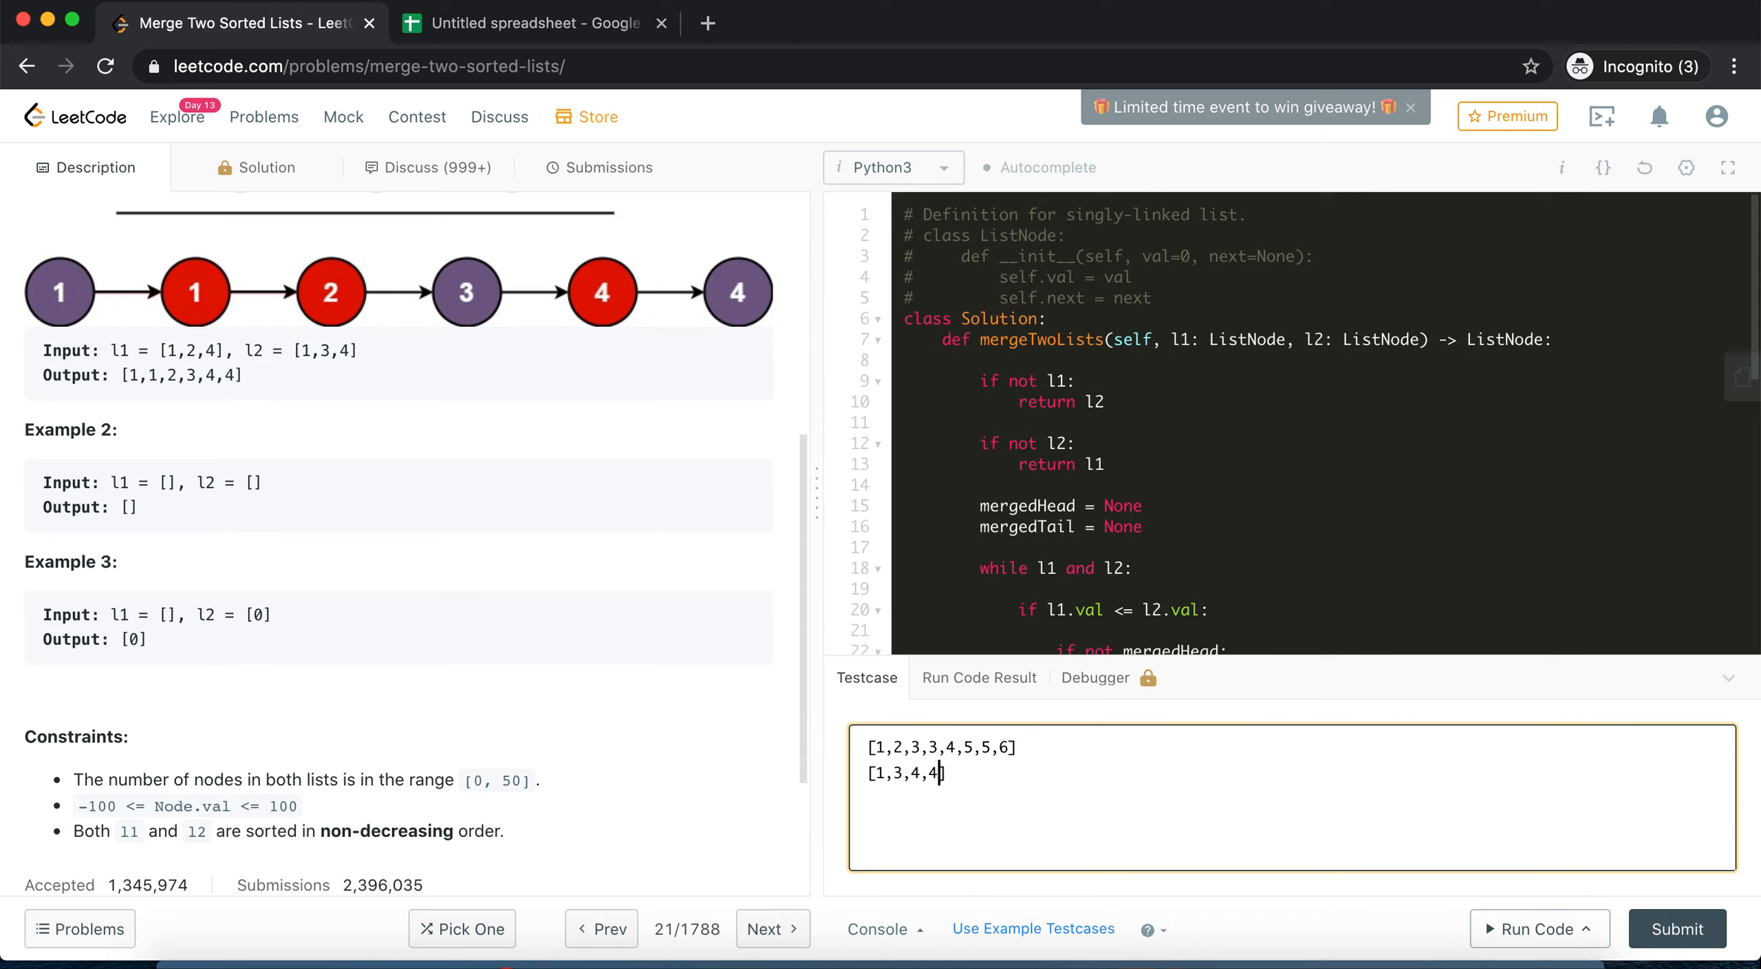
{"action": "type", "text": ",5,5,5,6,6,7,7"}
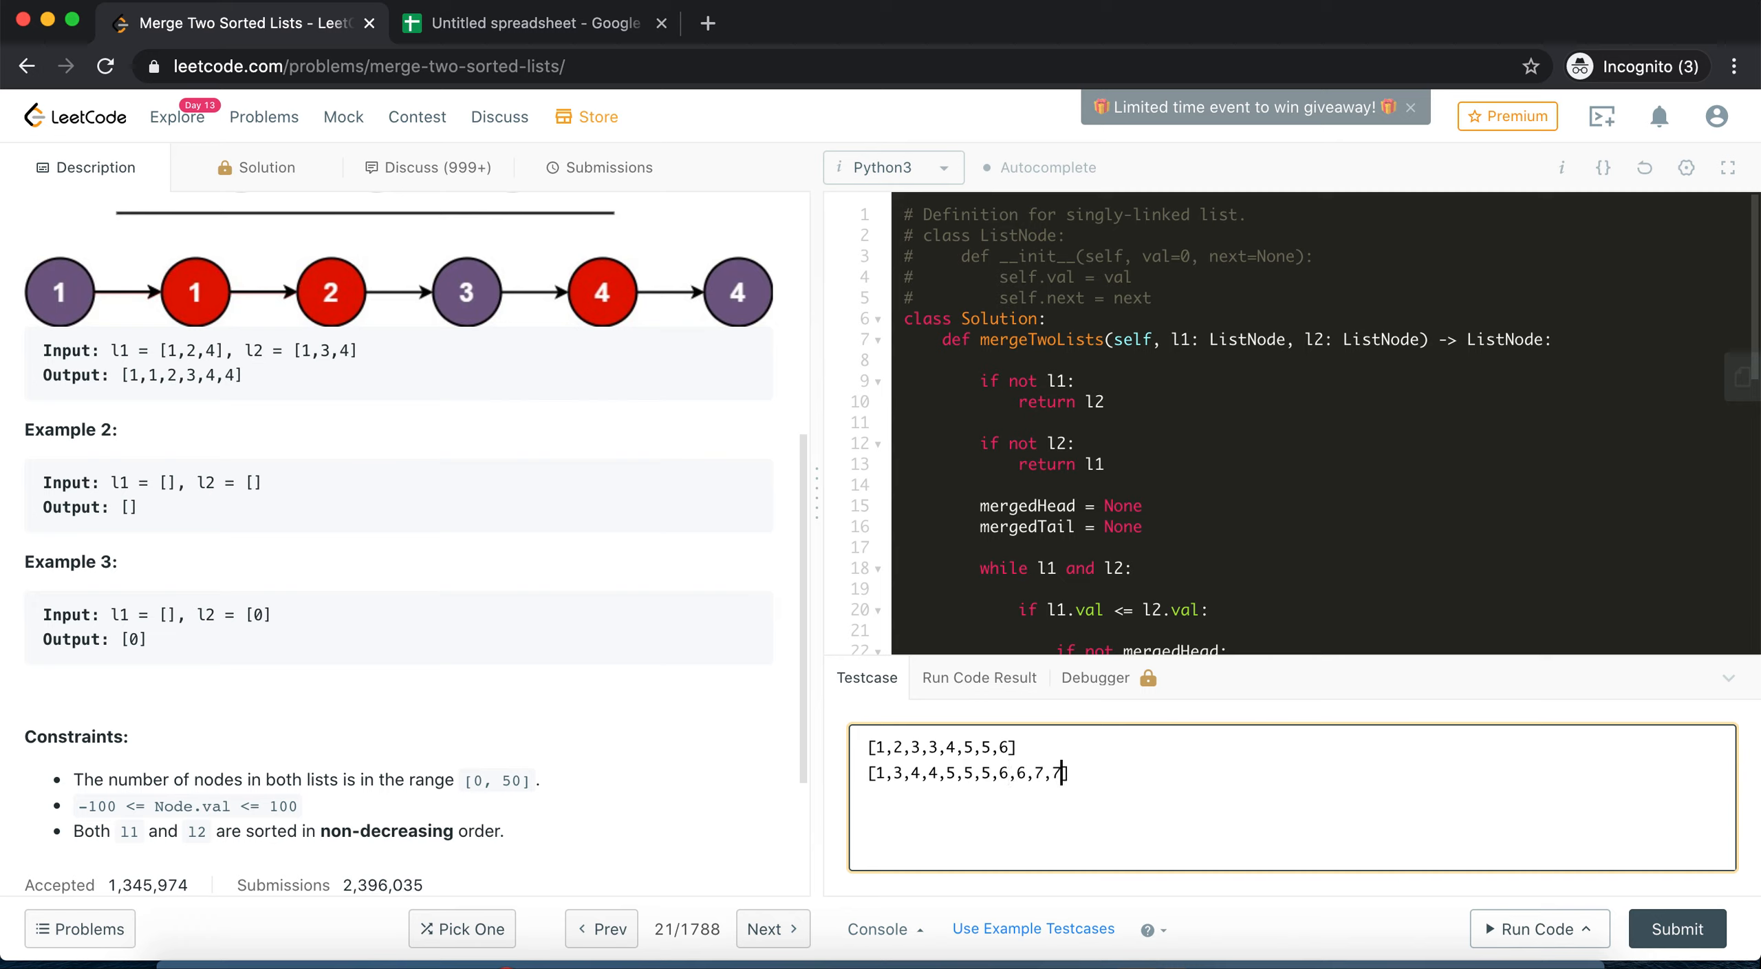
Run the longer lists, confirm Accepted, and submit the solution
{"action": "left_click", "coordinate": [1532, 928]}
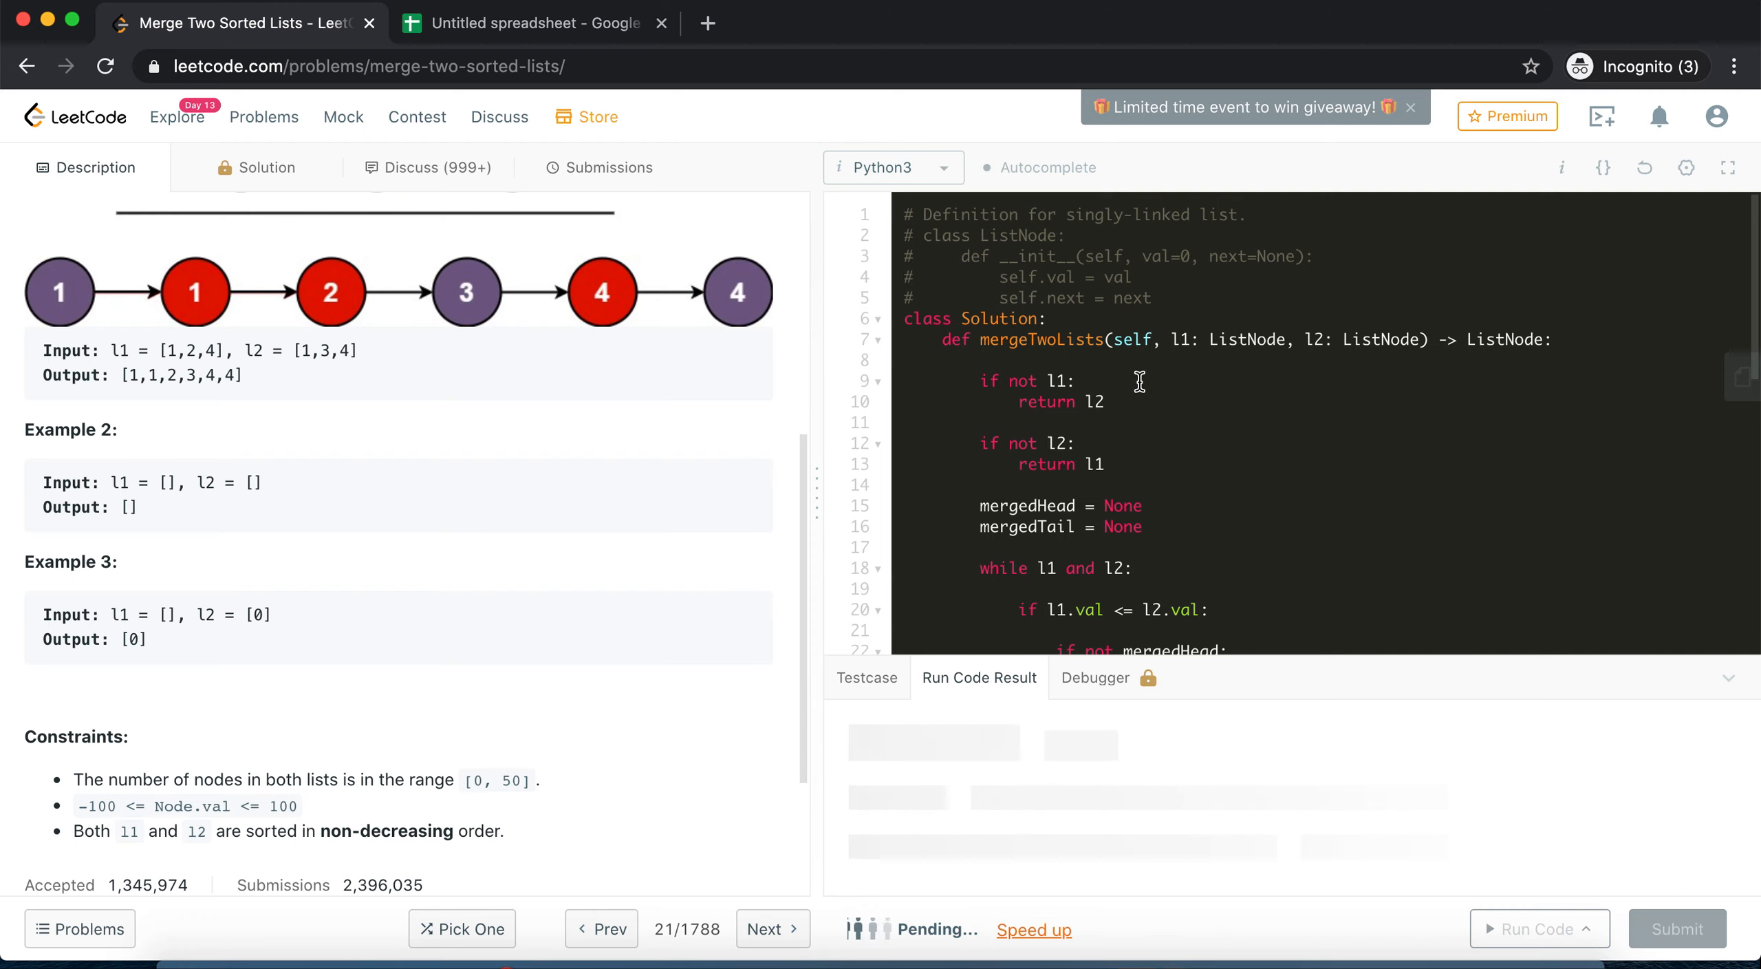
{"action": "left_click", "coordinate": [1540, 928]}
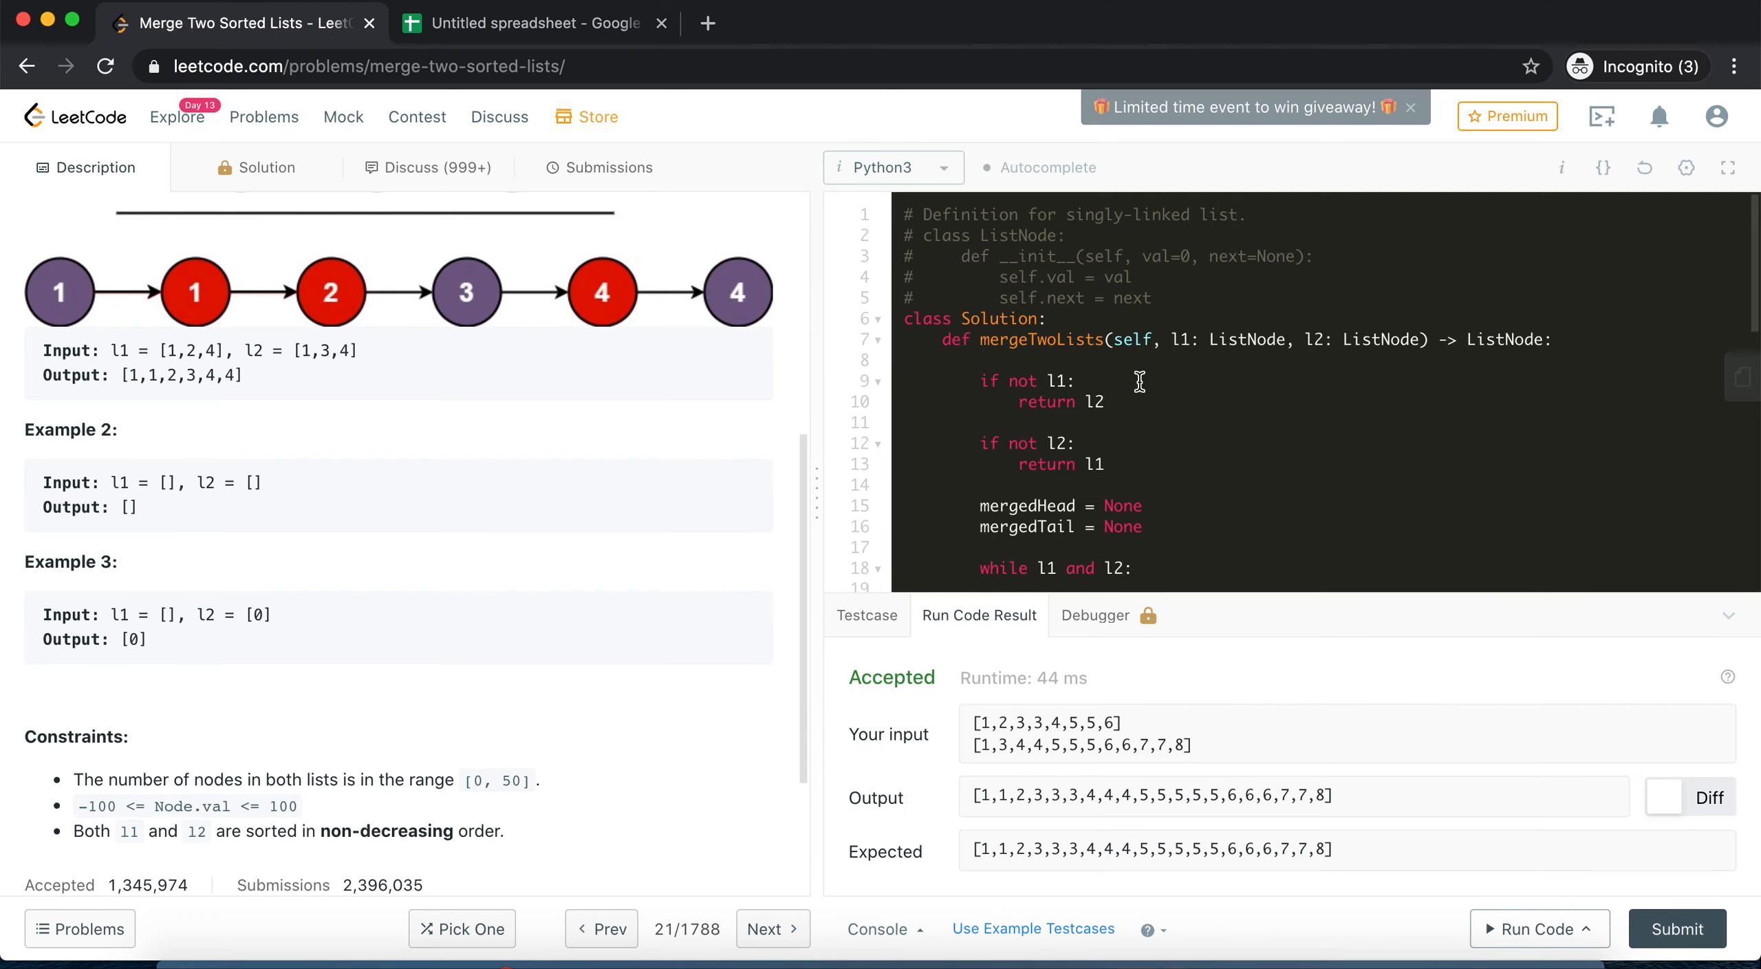
{"action": "left_click", "coordinate": [609, 167]}
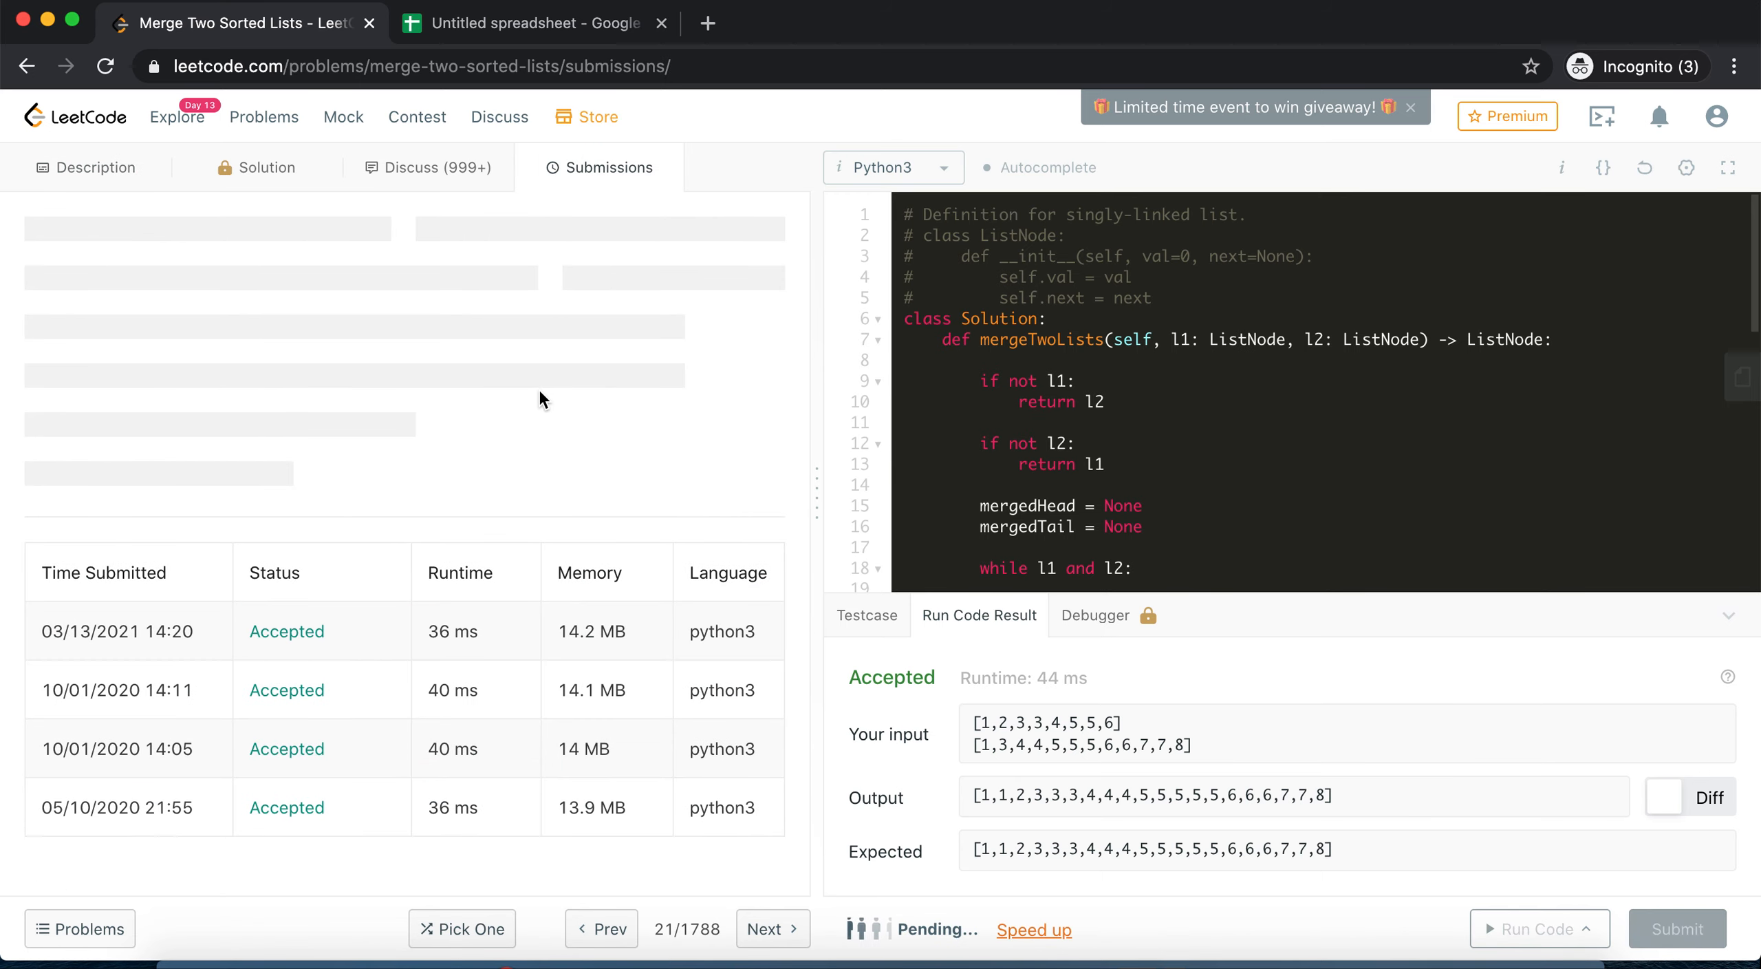
Check the submission result: Success, 36 ms, faster than 76.54%, 14.2 MB memory
{"action": "left_click", "coordinate": [1674, 928]}
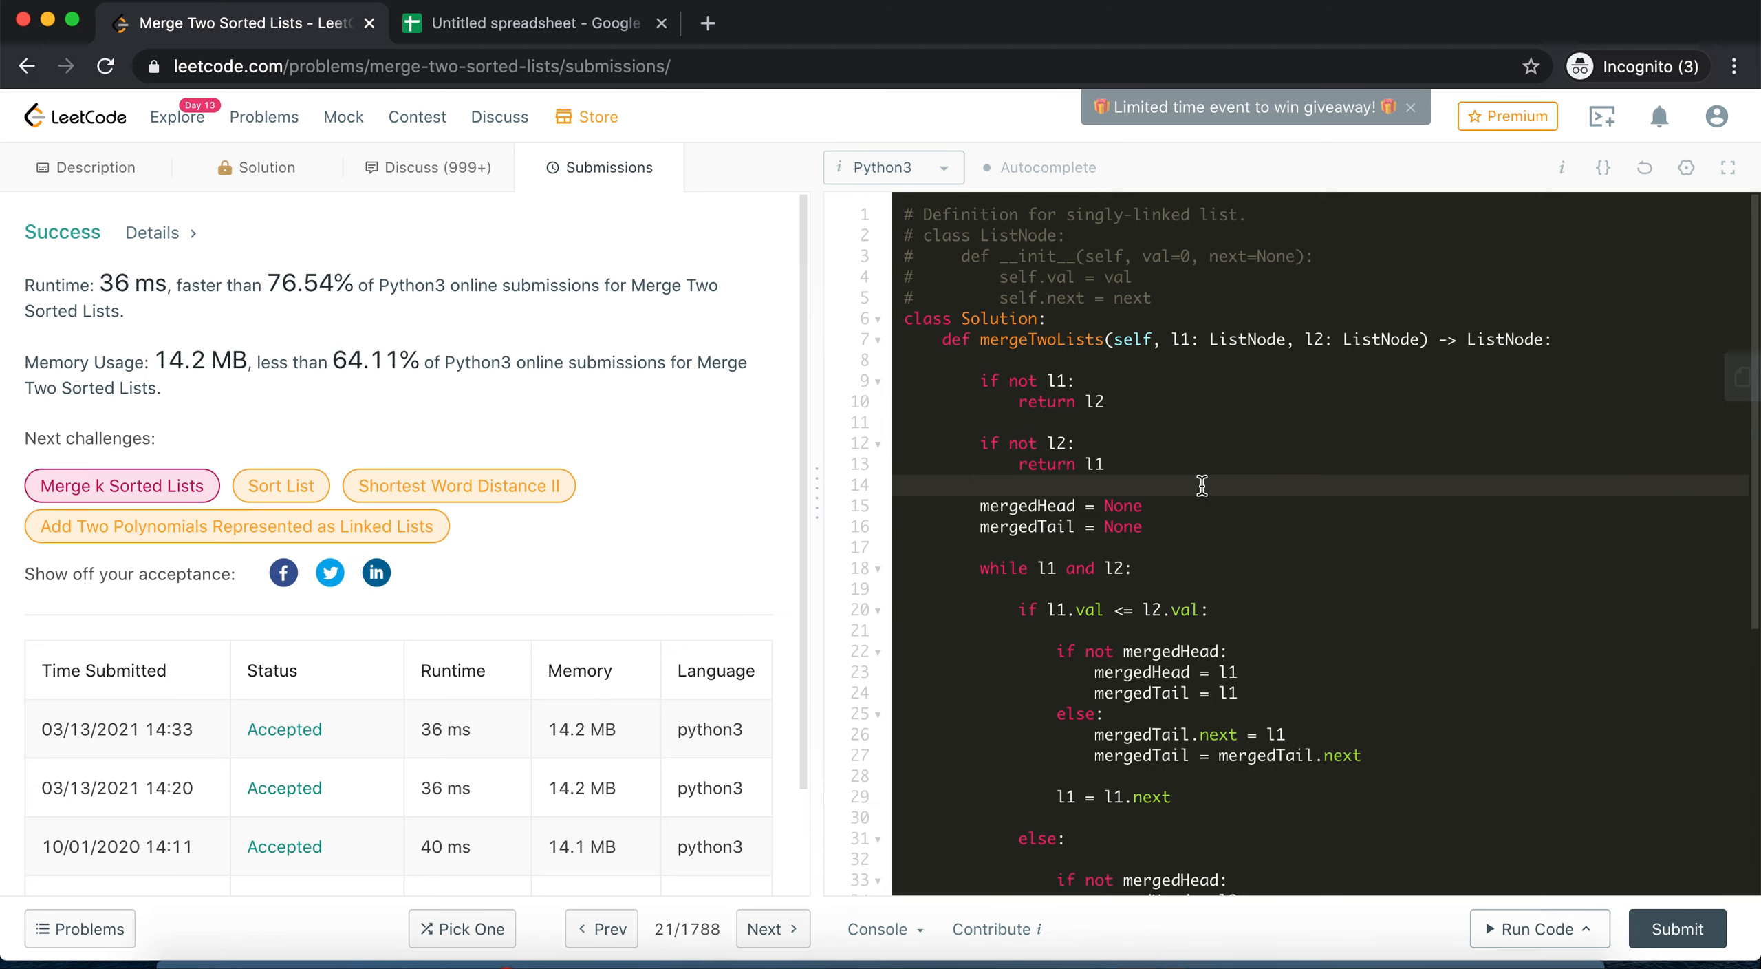
{"action": "left_click", "coordinate": [983, 486]}
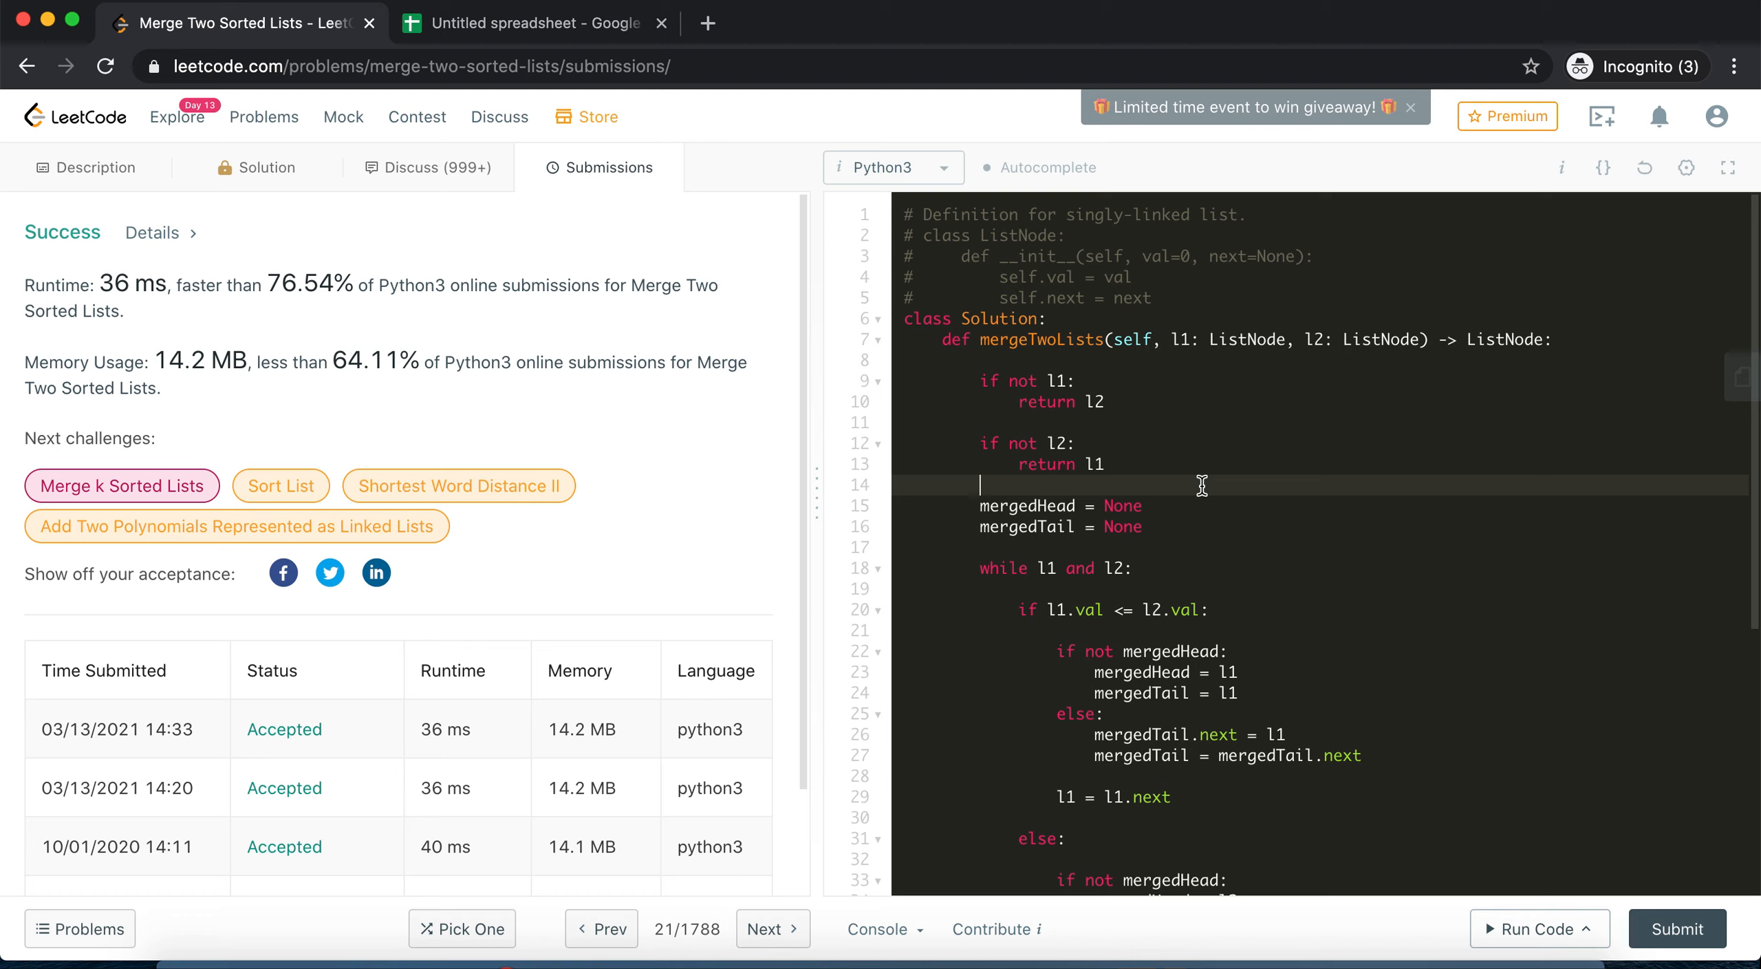